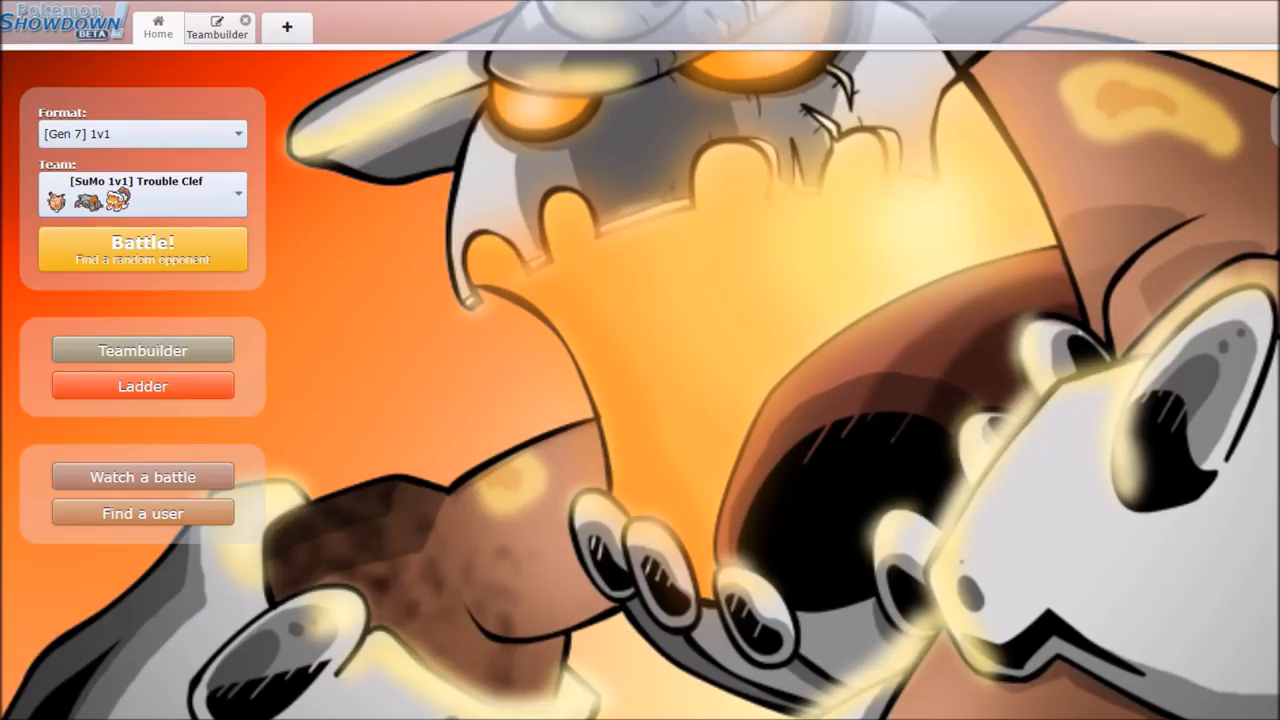
{"action": "mouse_move", "coordinate": [1098, 361]}
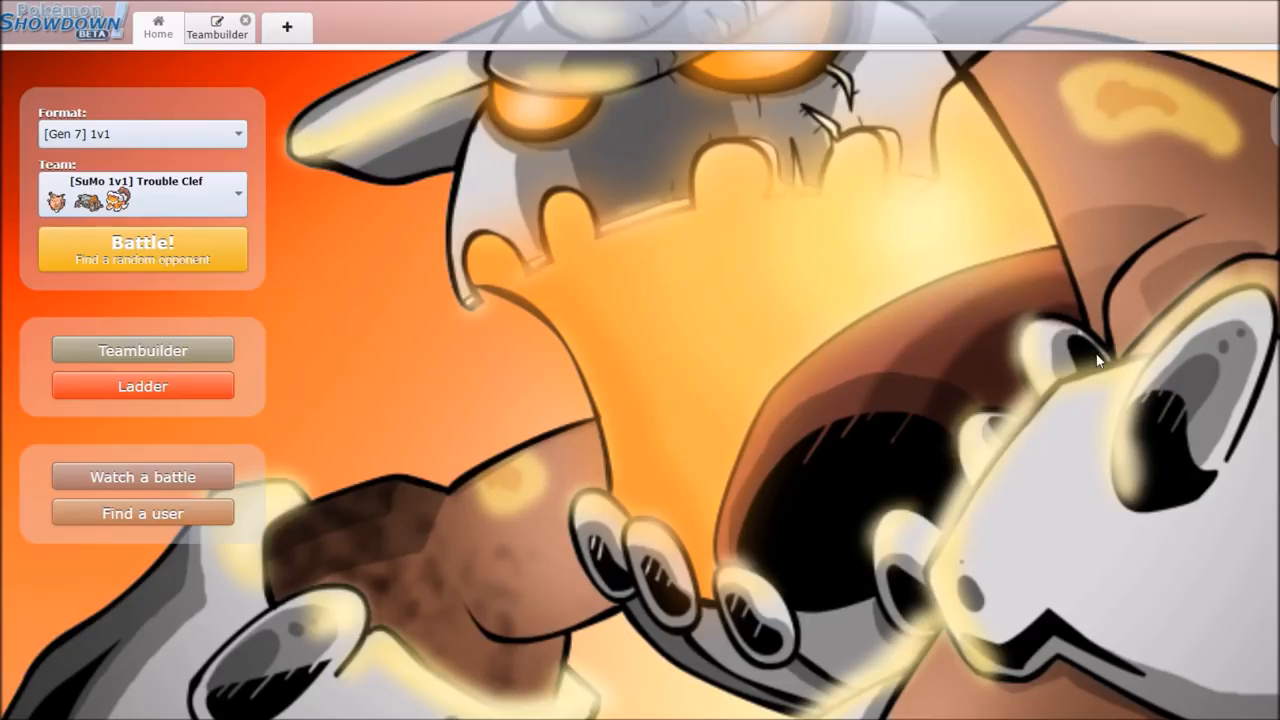
Search for a random Gen 7 1v1 opponent using the Trouble Clef team.
{"action": "left_click", "coordinate": [142, 248]}
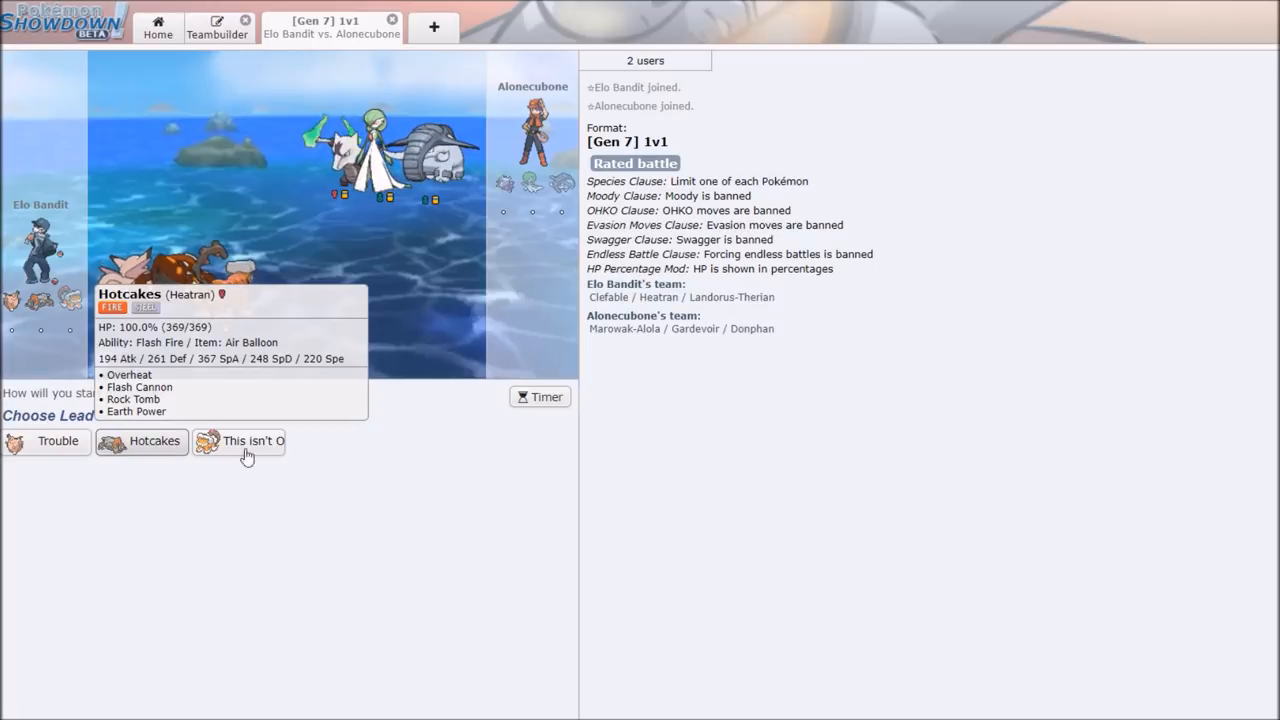
{"action": "mouse_move", "coordinate": [253, 441]}
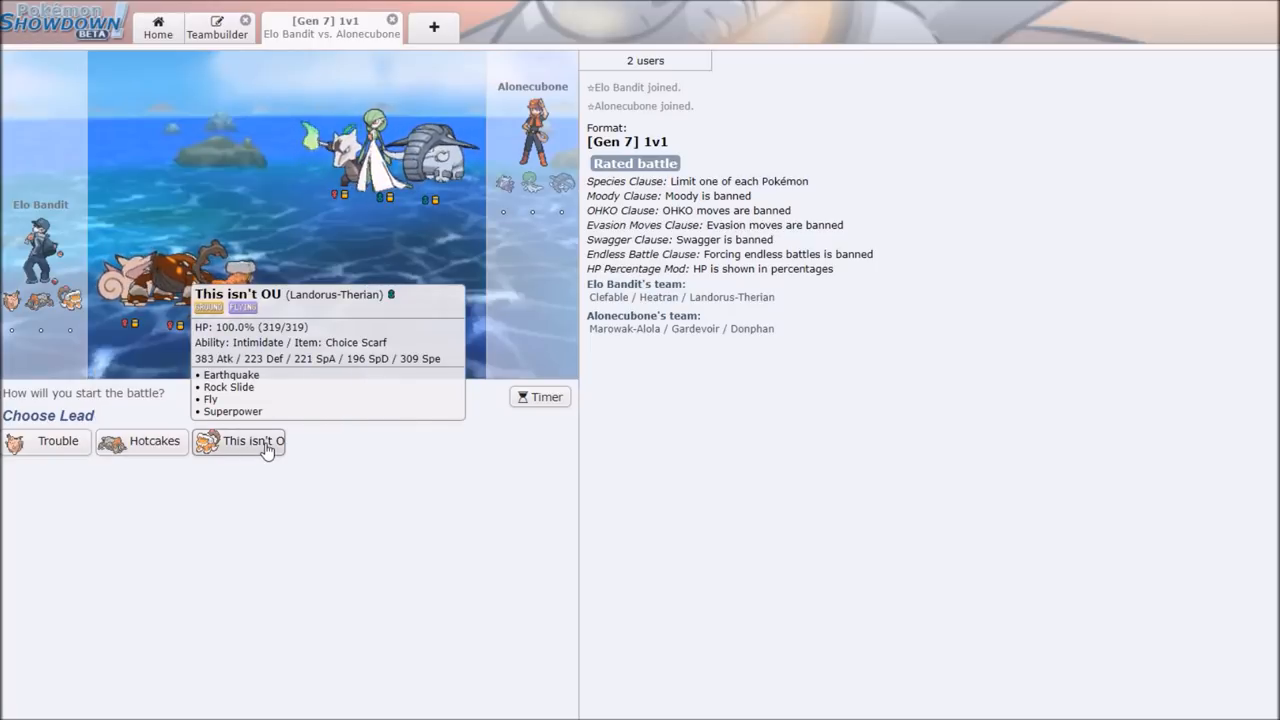
{"action": "mouse_move", "coordinate": [425, 426]}
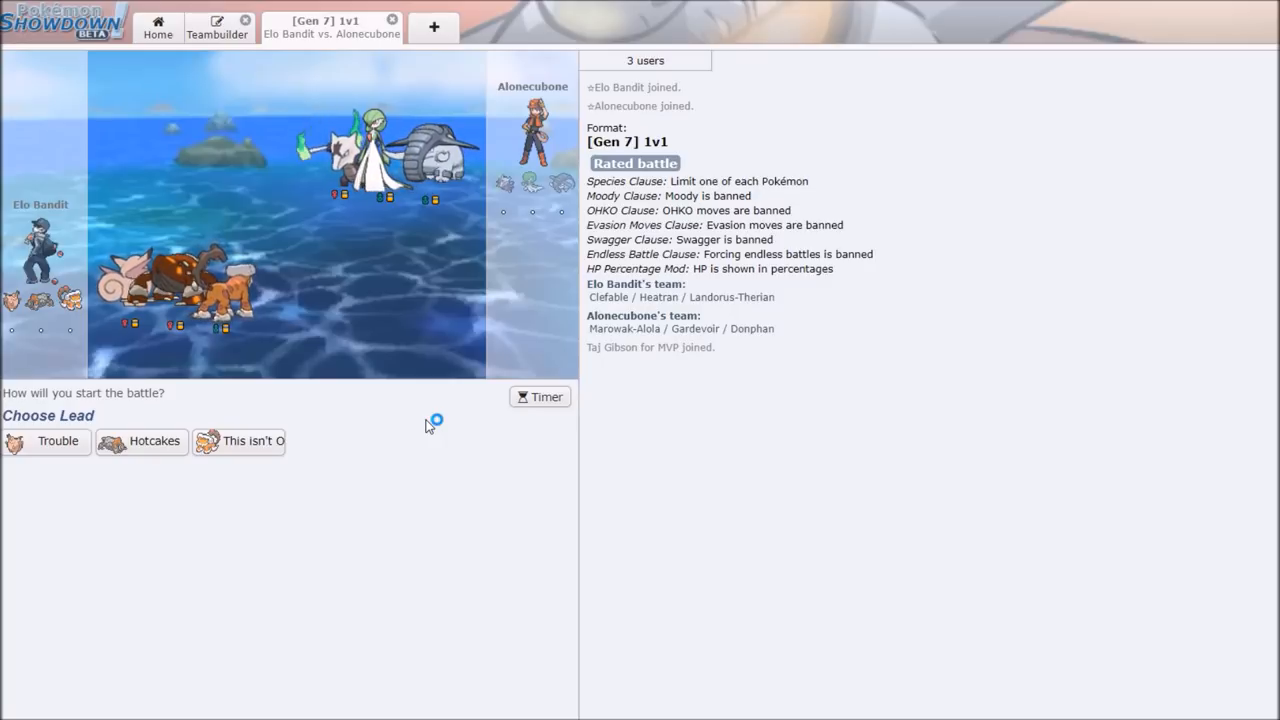
{"action": "mouse_move", "coordinate": [345, 423]}
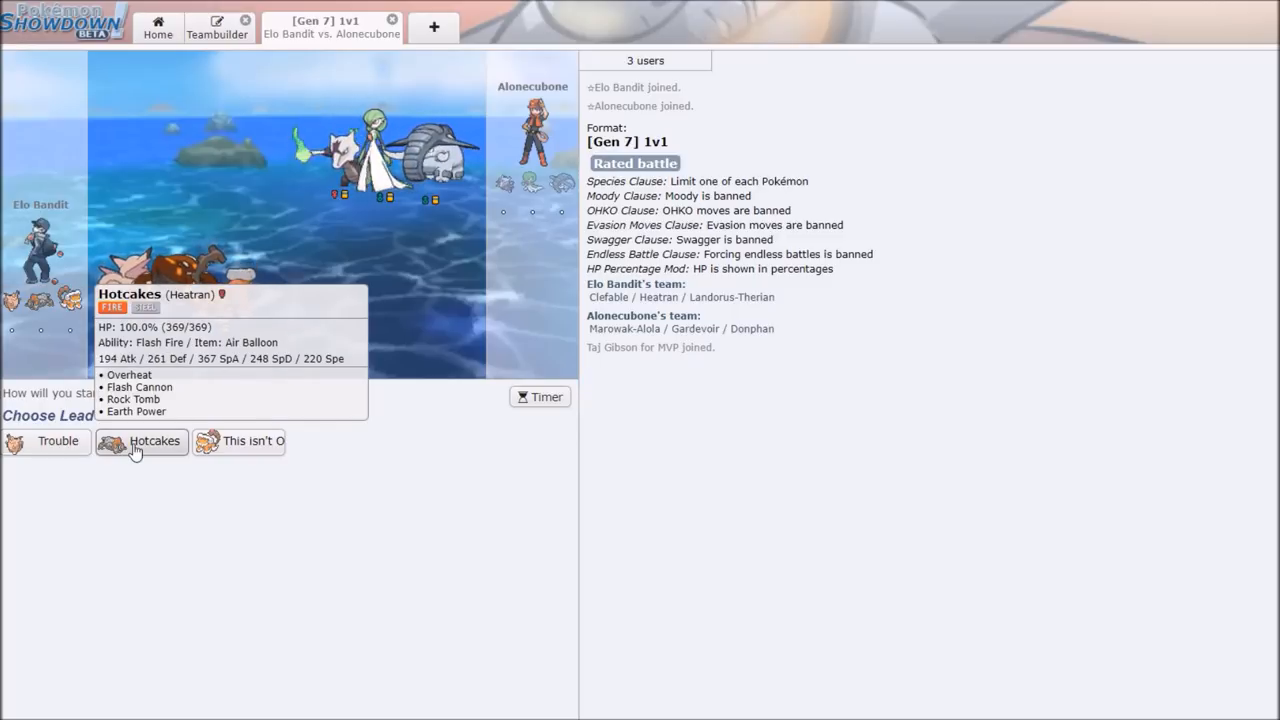
{"action": "mouse_move", "coordinate": [140, 450]}
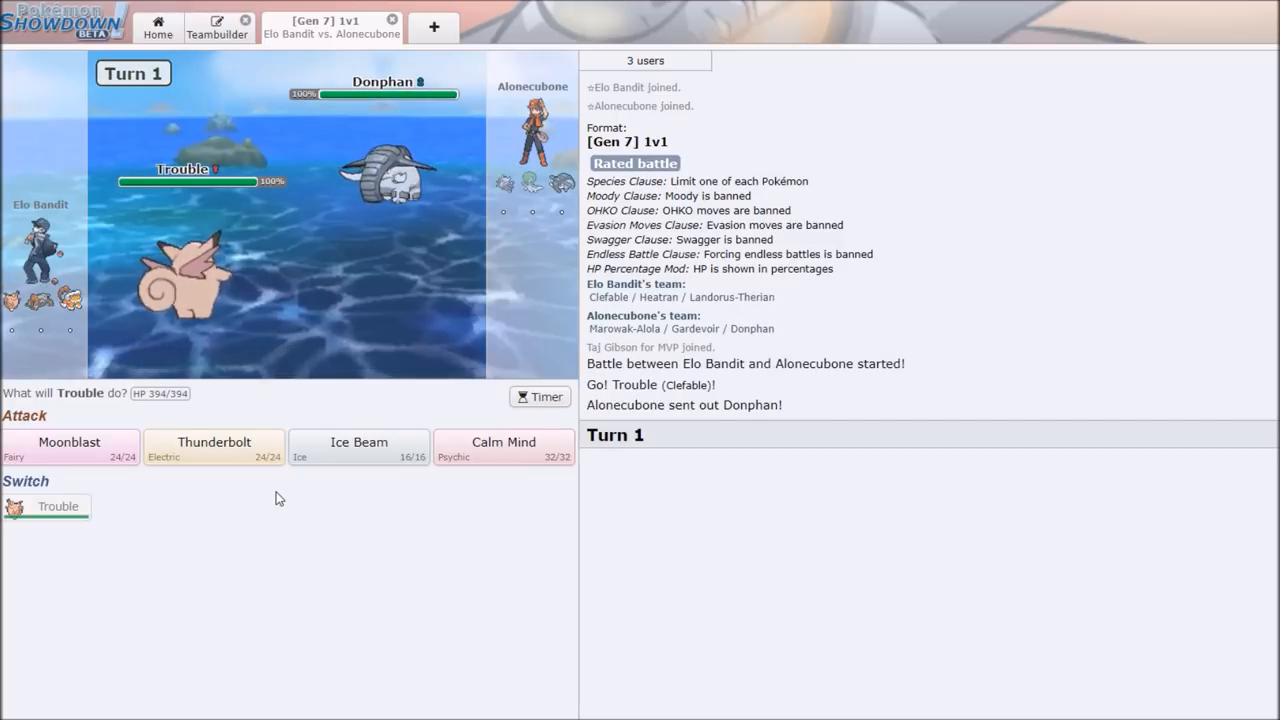
{"action": "mouse_move", "coordinate": [359, 447]}
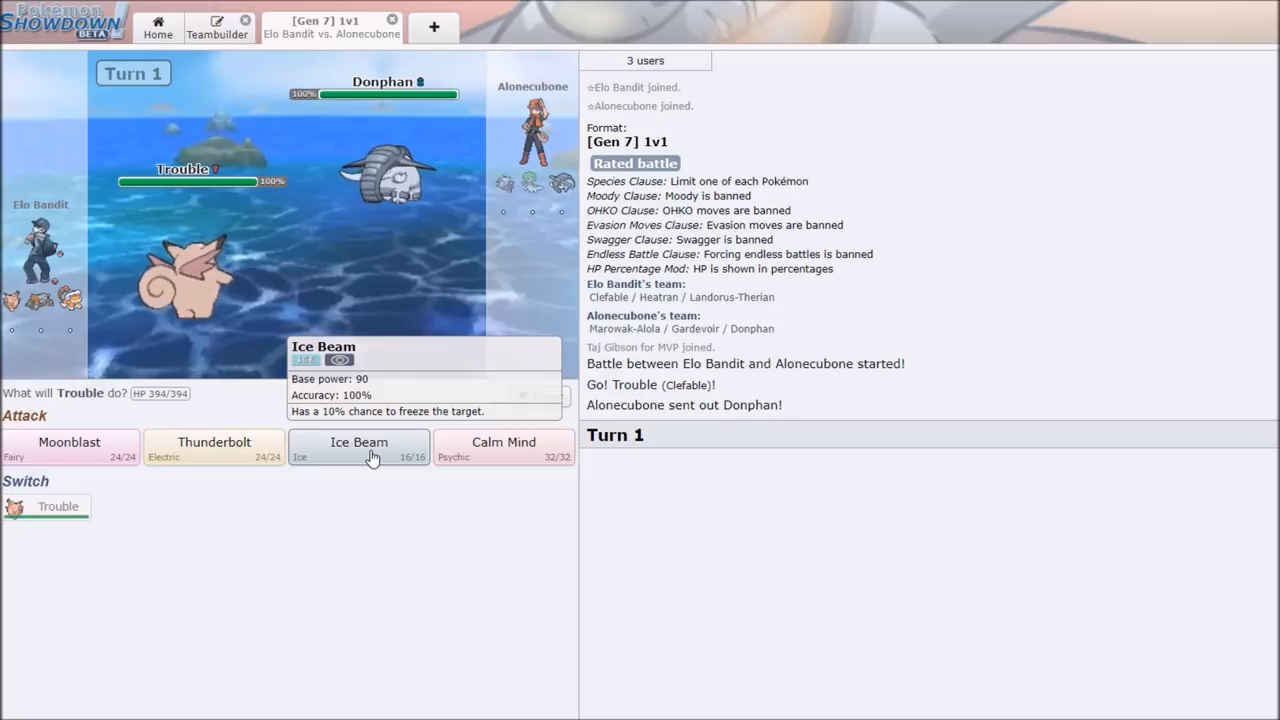
Fire Ice Beam at Donphan, turn on the timer, and close the lost battle.
{"action": "left_click", "coordinate": [358, 447]}
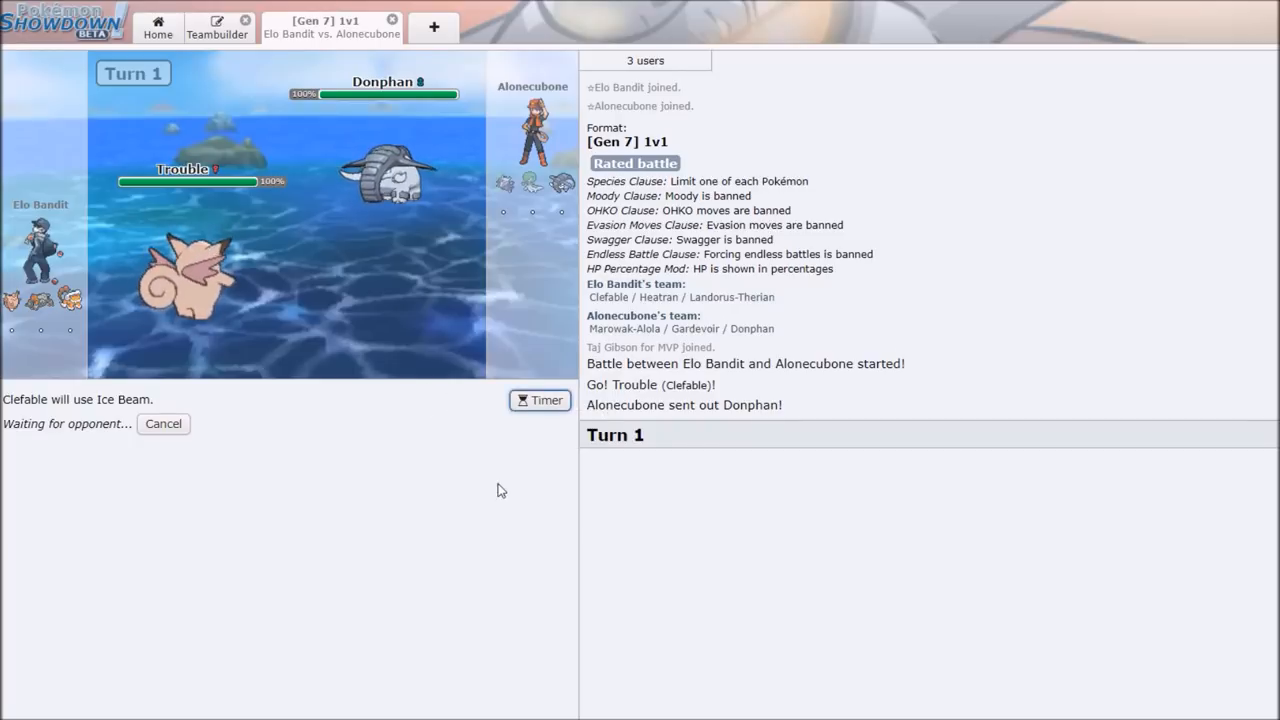
{"action": "left_click", "coordinate": [539, 400]}
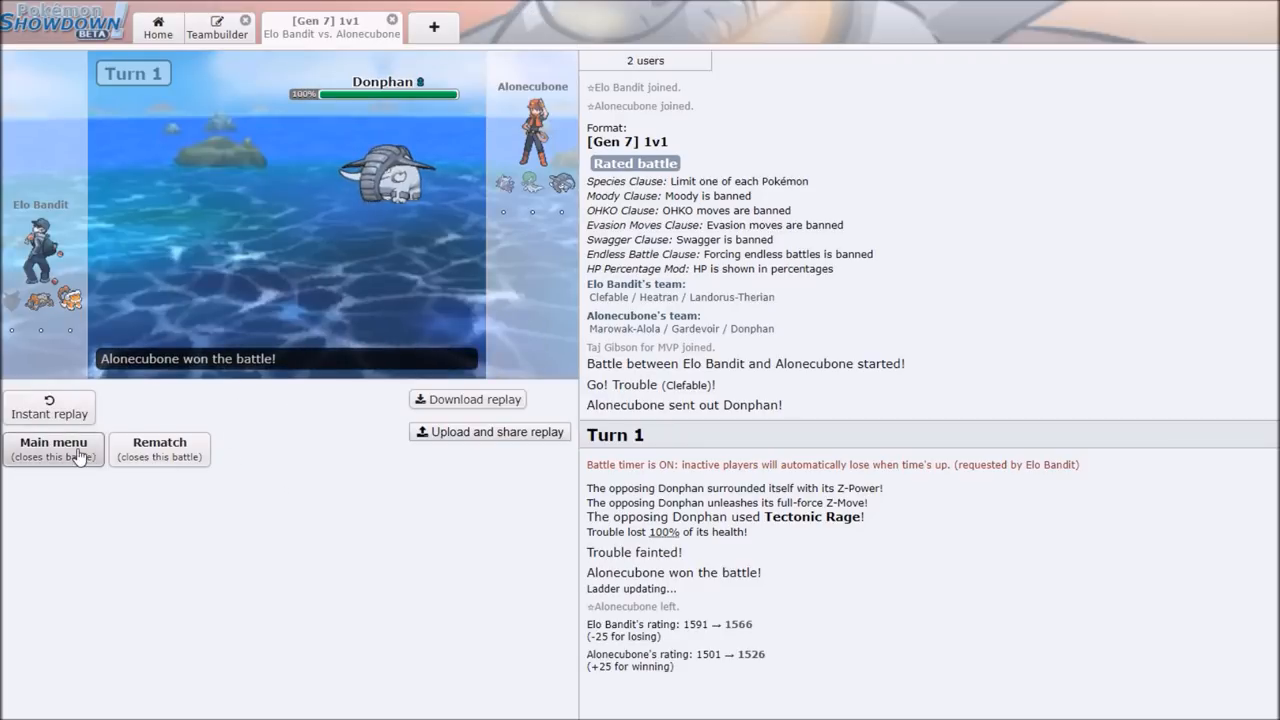
{"action": "left_click", "coordinate": [52, 449]}
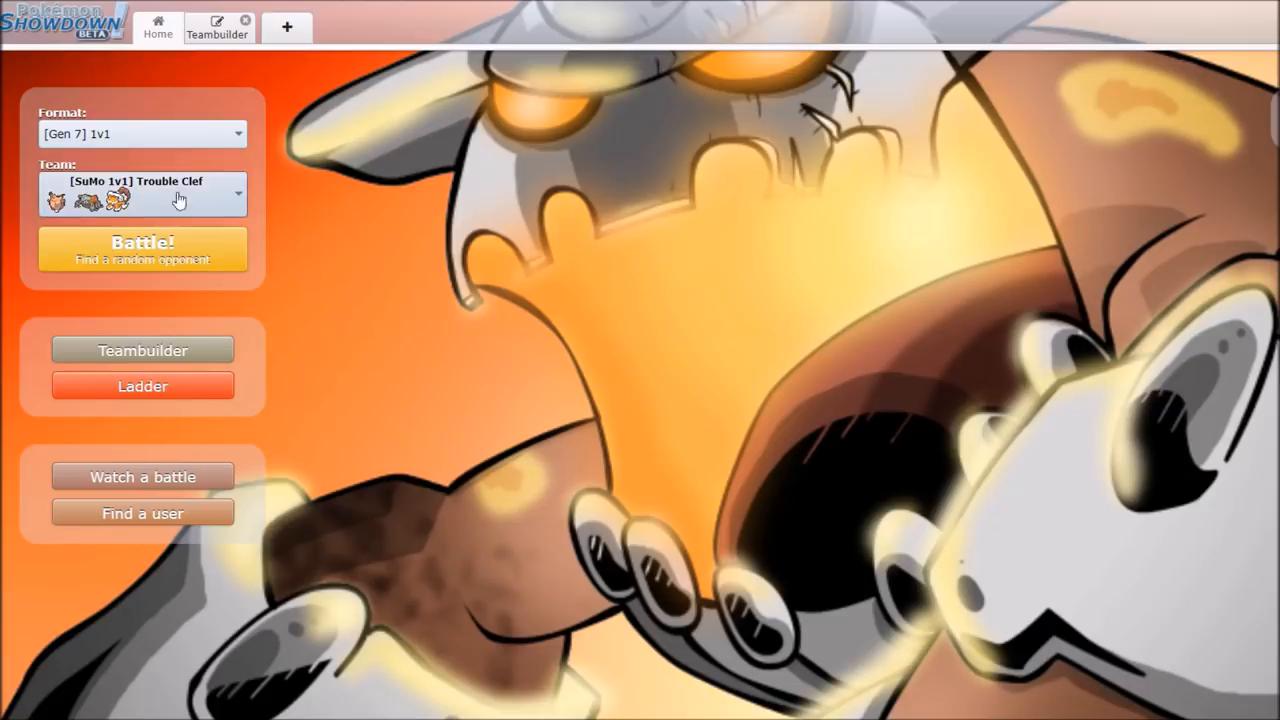
In the Trouble Clef team, change Heatran's Earth Power to Hidden Power Ice.
{"action": "left_click", "coordinate": [142, 194]}
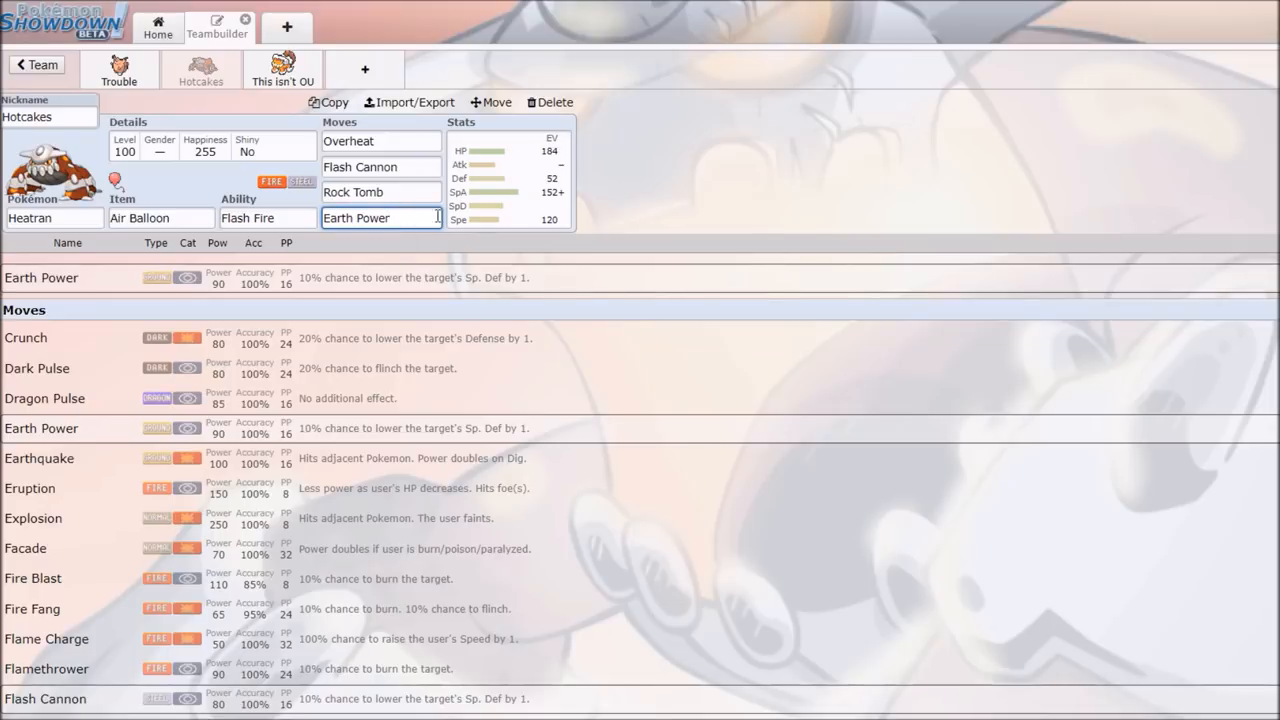
{"action": "left_click", "coordinate": [380, 167]}
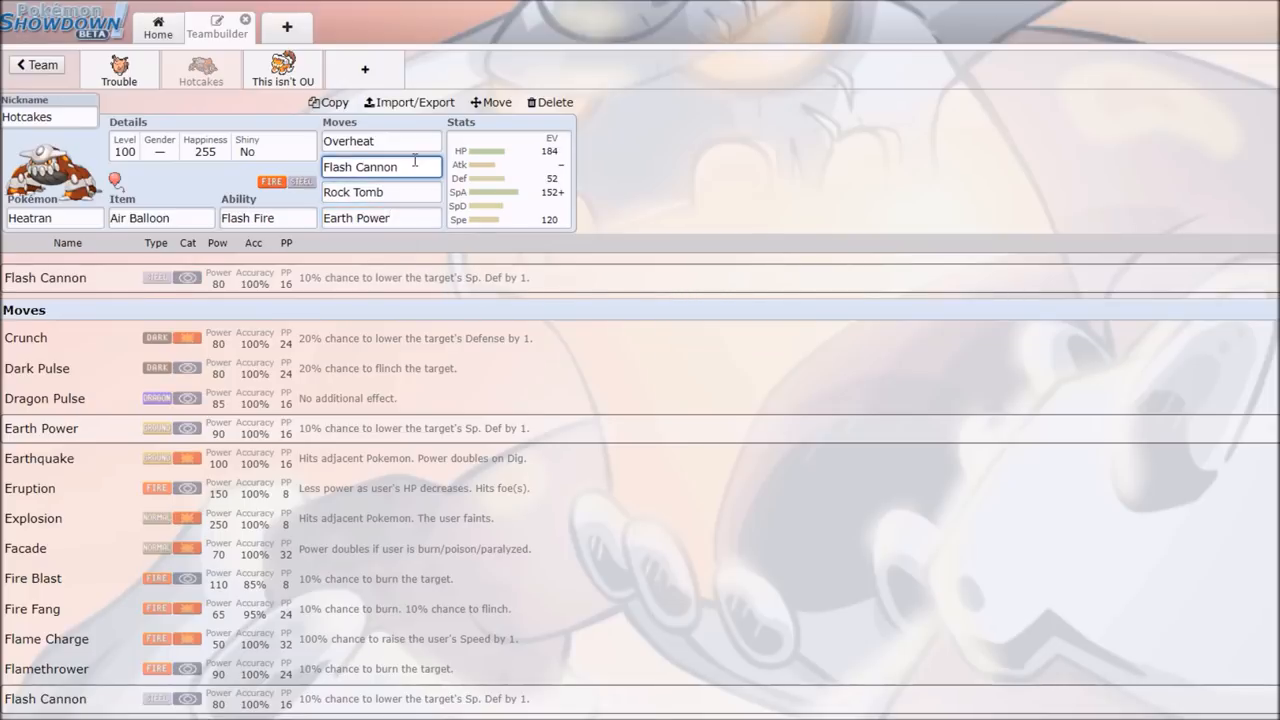
{"action": "left_click", "coordinate": [380, 218]}
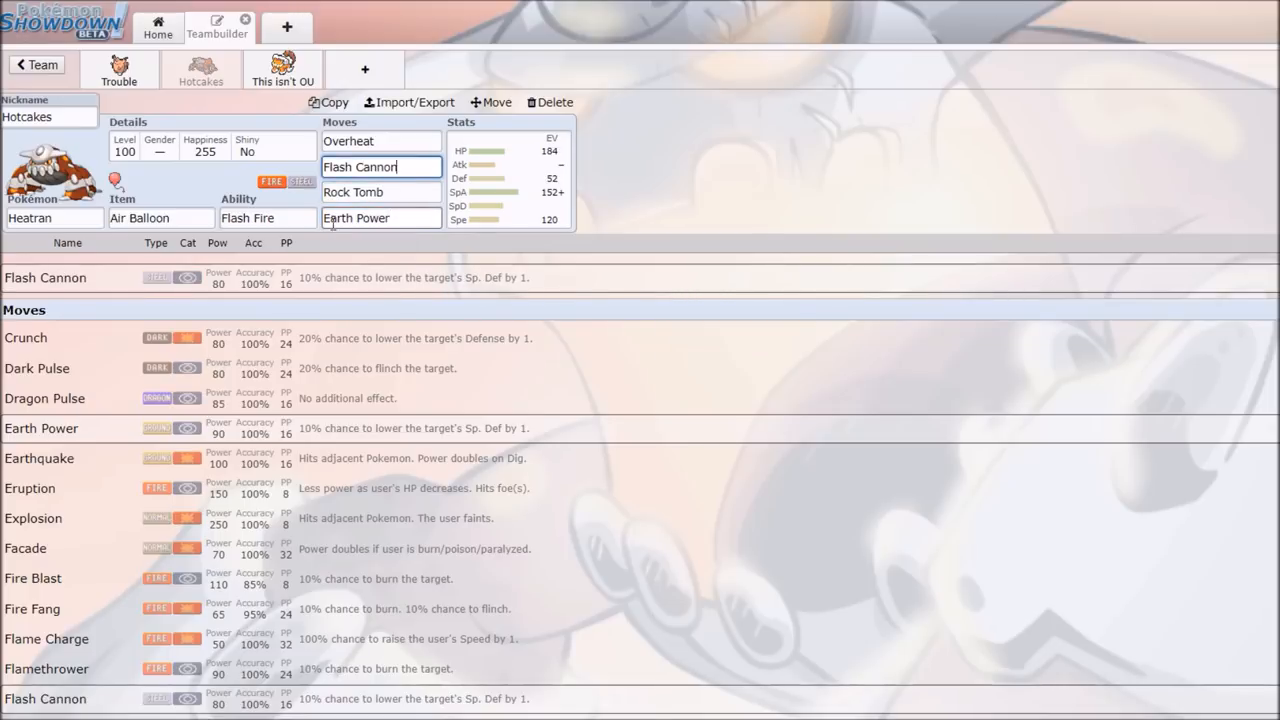
{"action": "type", "text": "hi"}
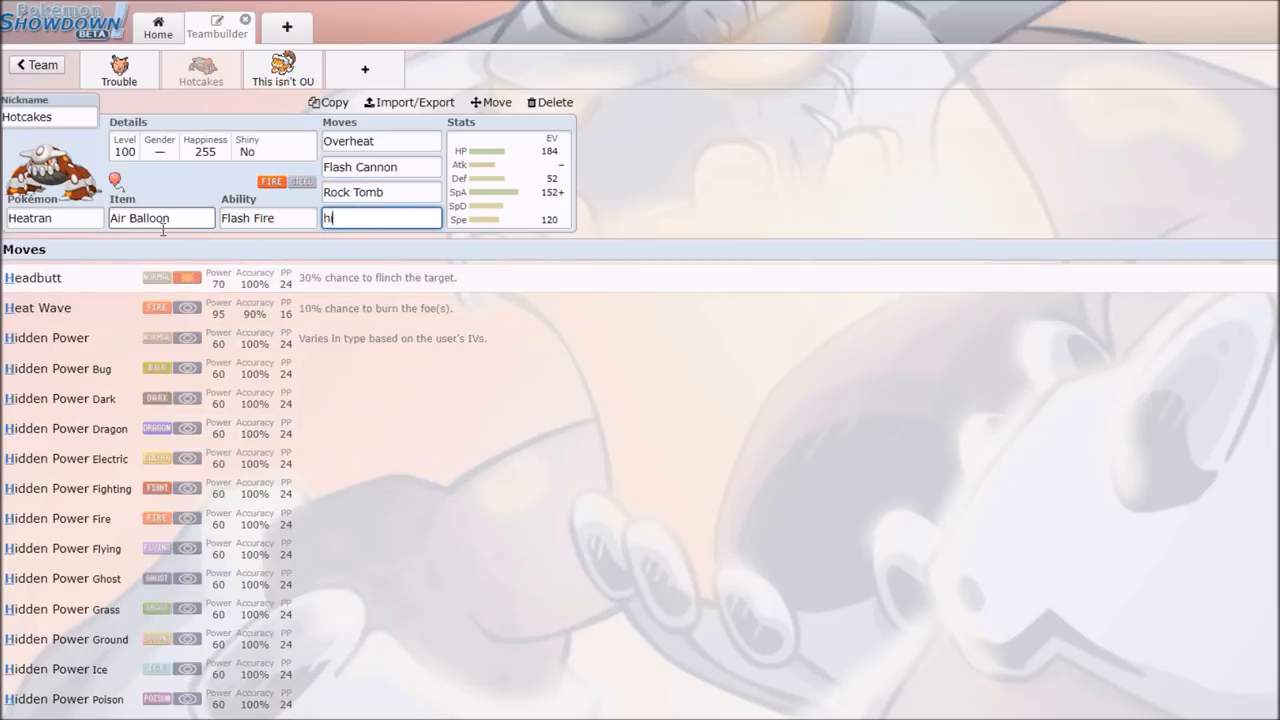
{"action": "left_click", "coordinate": [56, 669]}
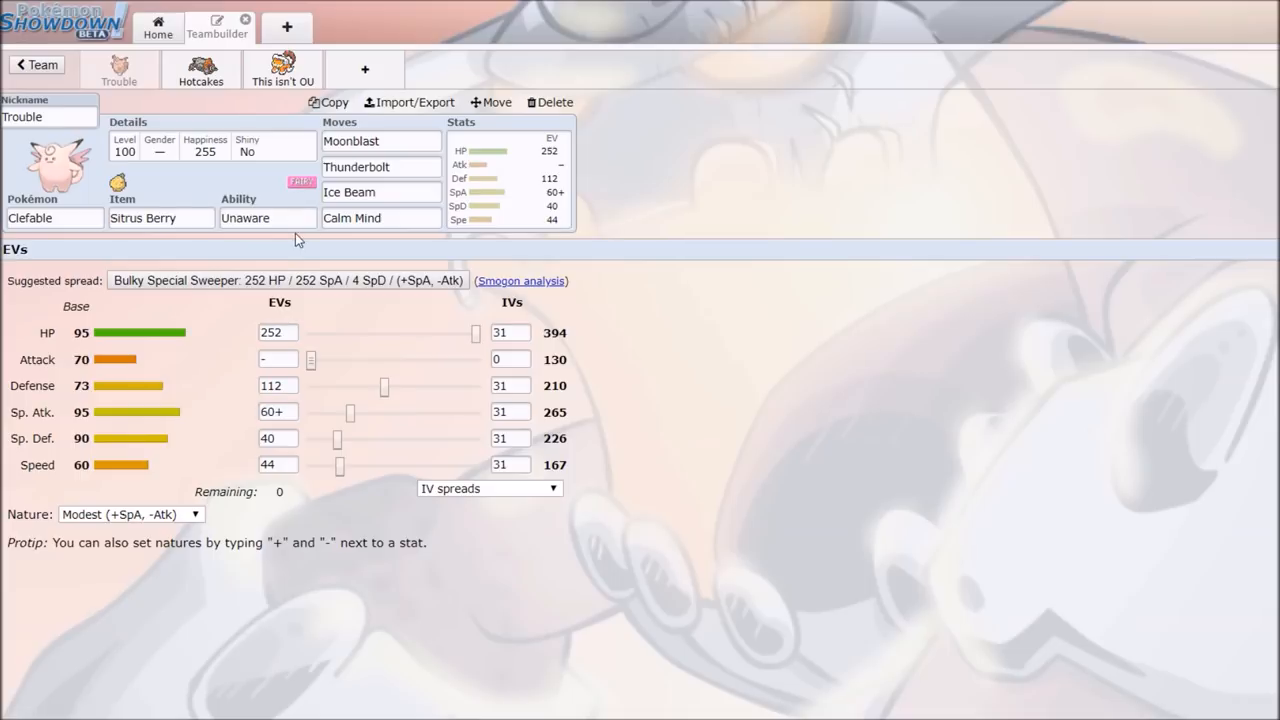
Review Clefable's ability and moves, keeping Calm Mind, then switch to the new battle.
{"action": "left_click", "coordinate": [267, 218]}
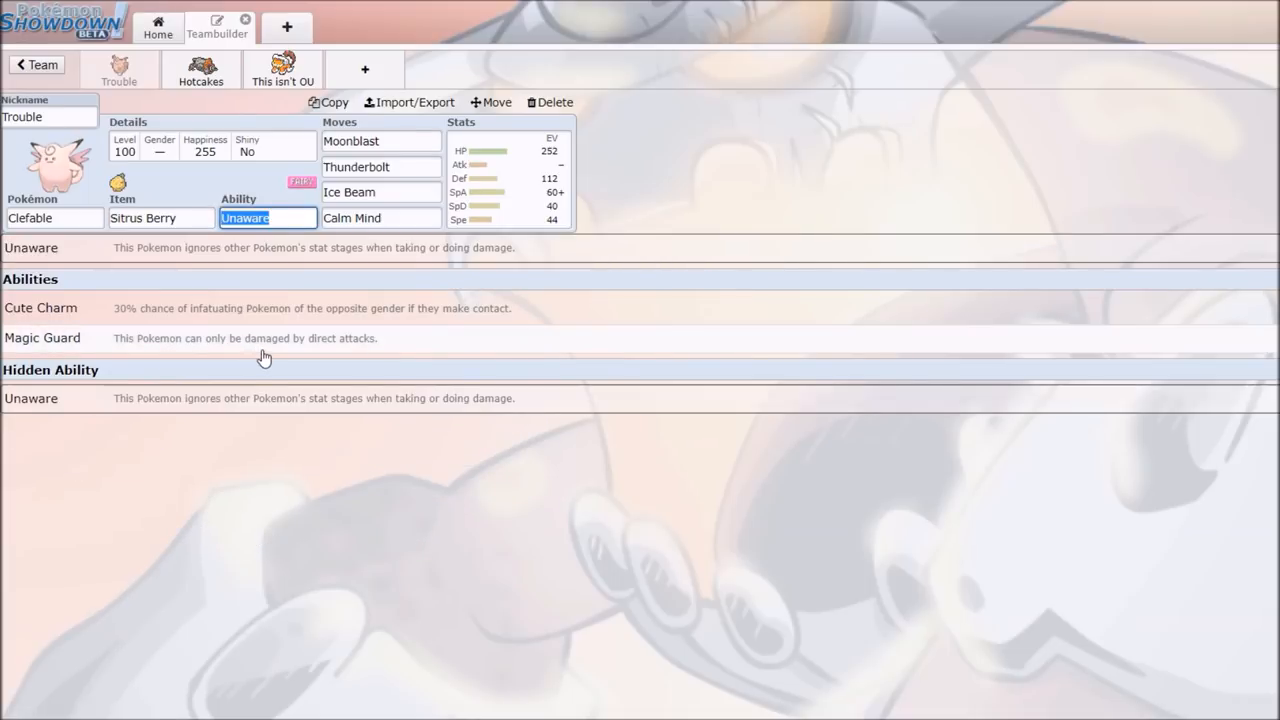
{"action": "mouse_move", "coordinate": [268, 348]}
{"action": "type", "text": "cc"}
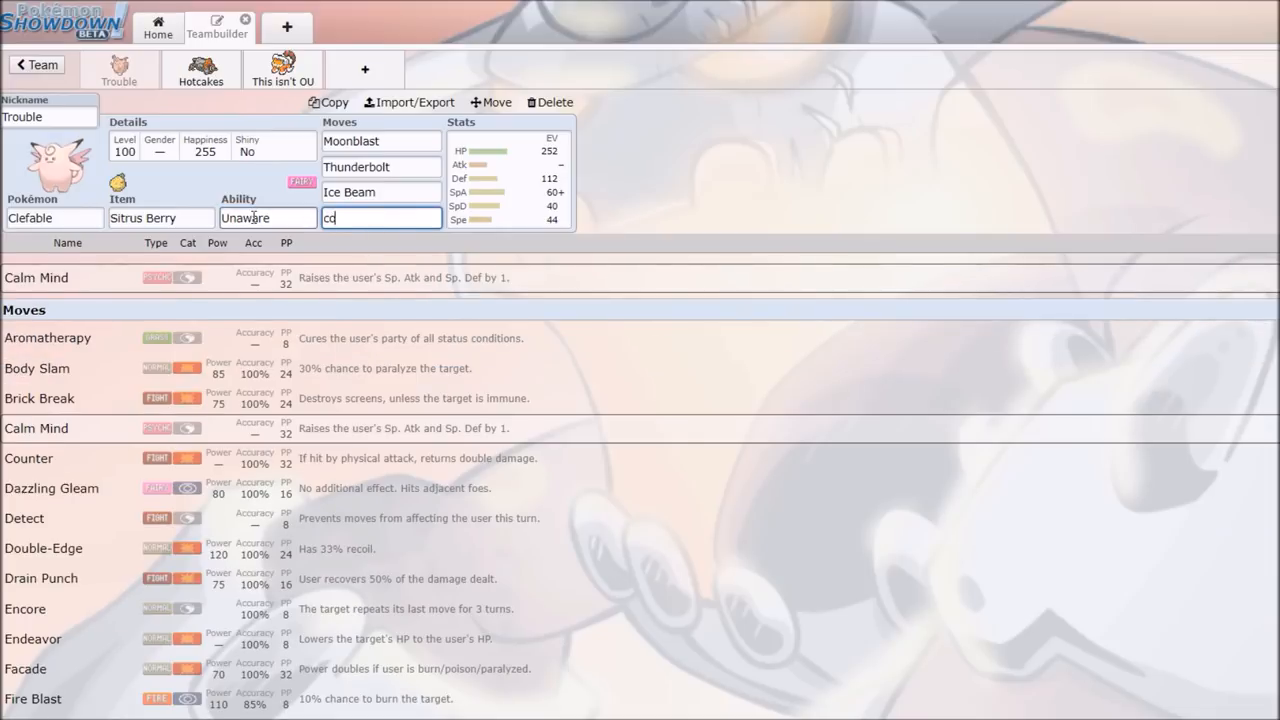
{"action": "left_click", "coordinate": [40, 458]}
{"action": "type", "text": "a"}
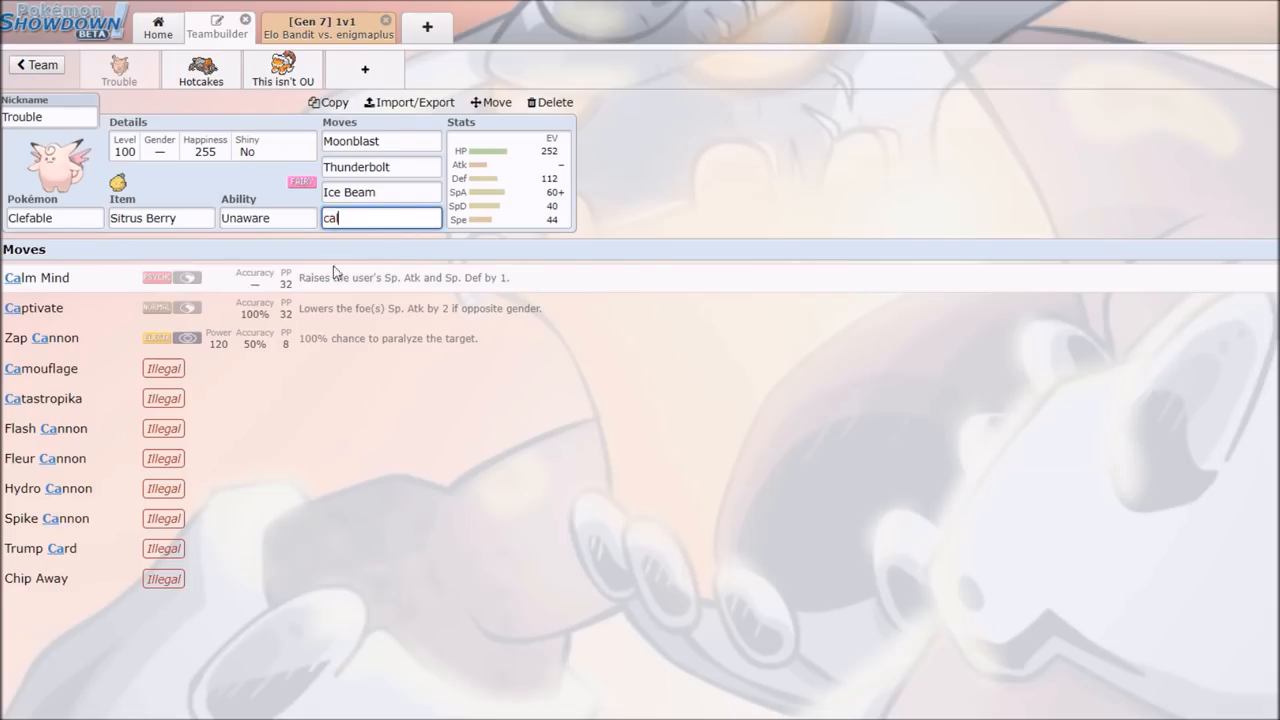
{"action": "left_click", "coordinate": [37, 277]}
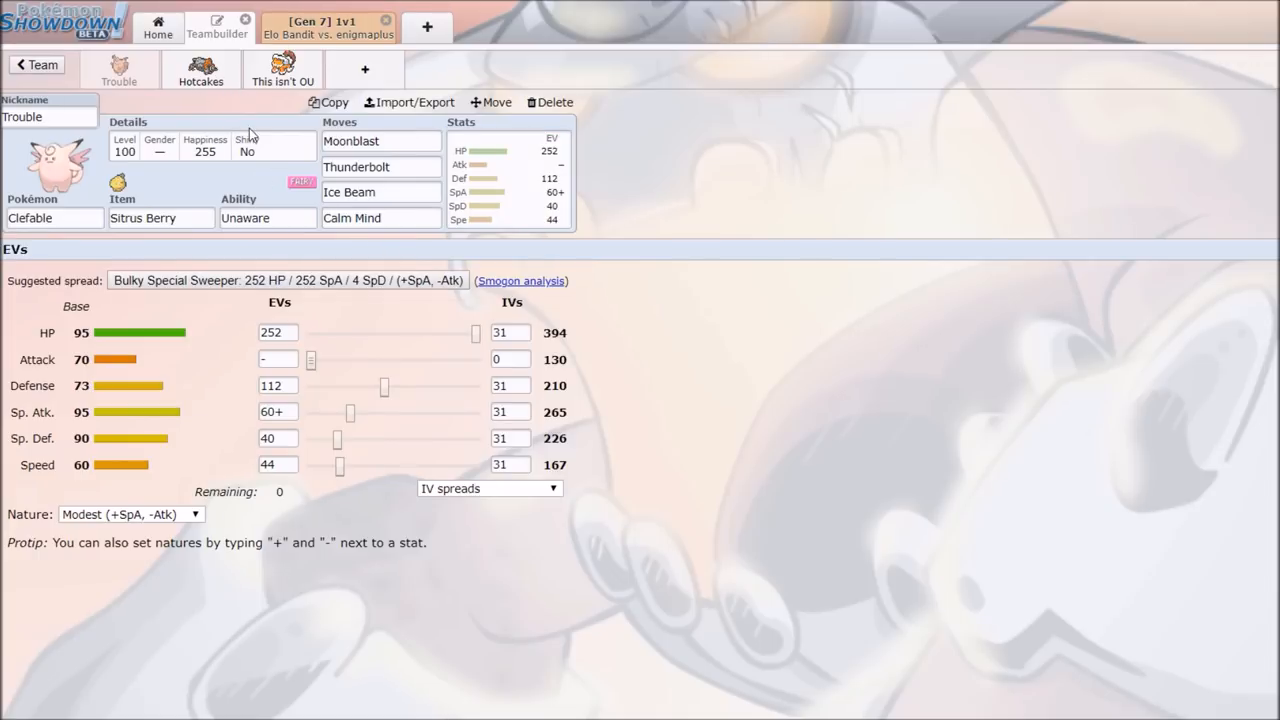
{"action": "left_click", "coordinate": [328, 27]}
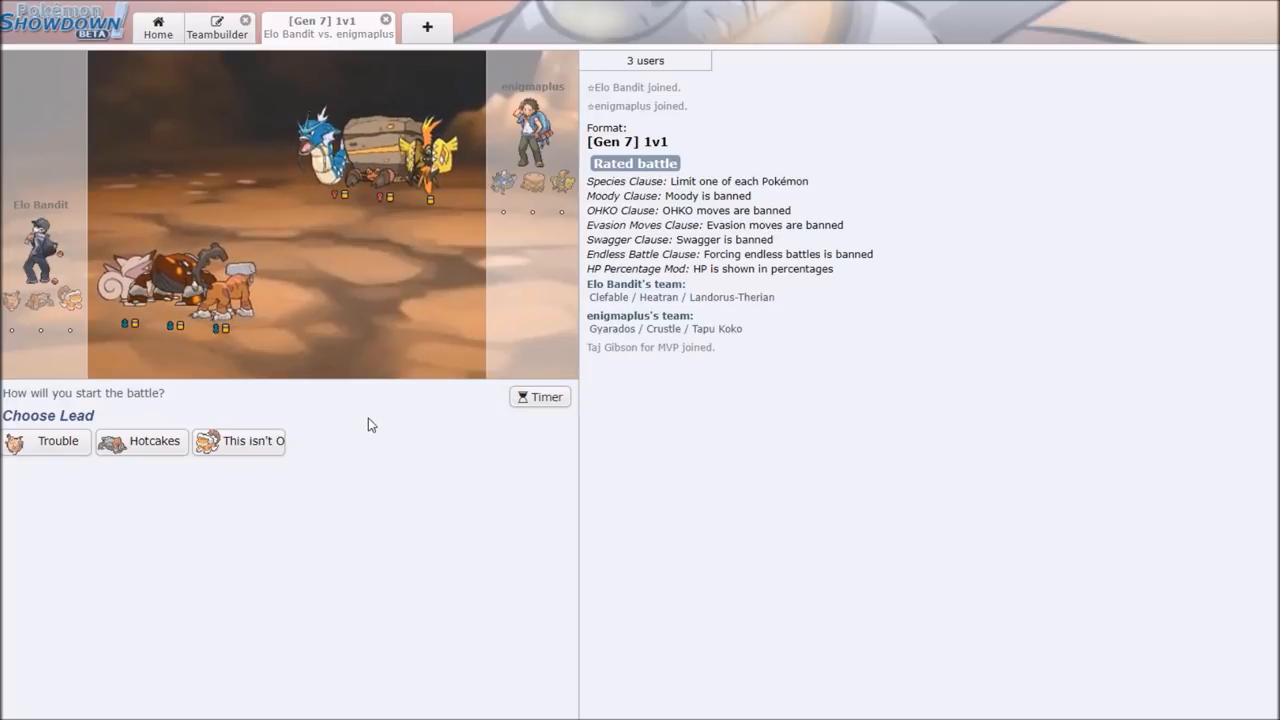
{"action": "mouse_move", "coordinate": [238, 441]}
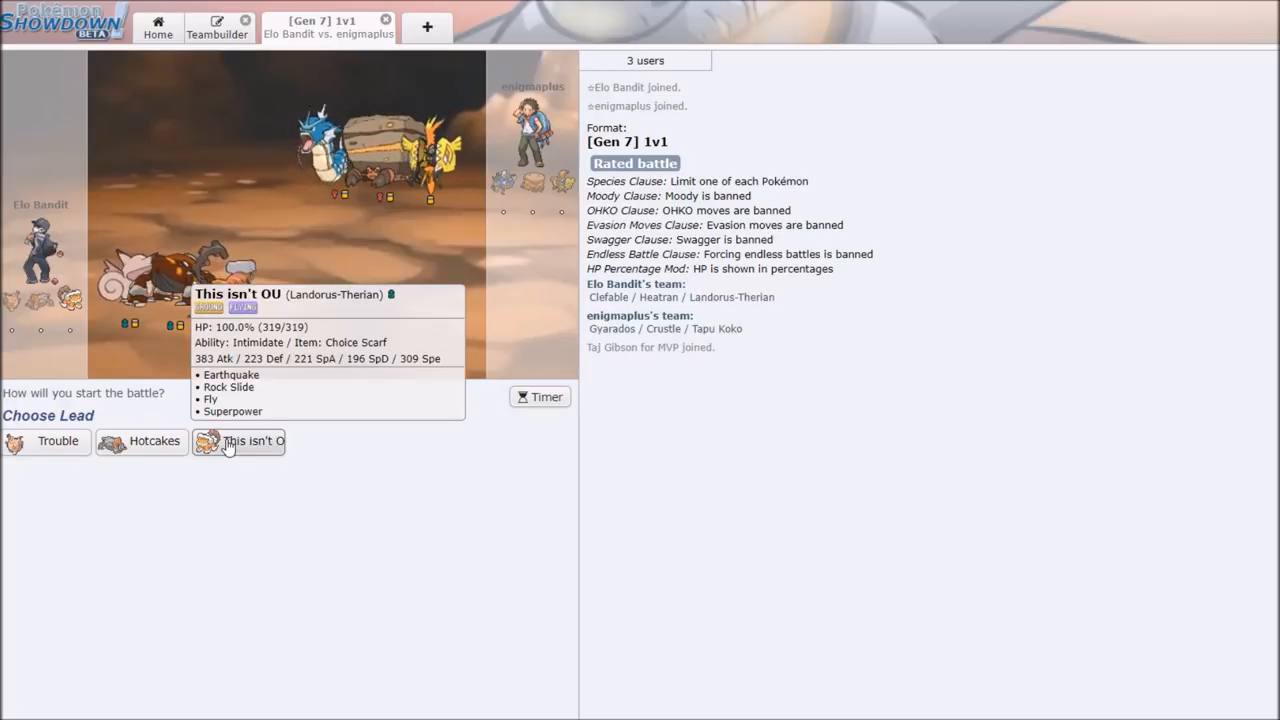
Lead with Landorus-Therian and hit Crustle with Rock Slide on two turns.
{"action": "left_click", "coordinate": [253, 441]}
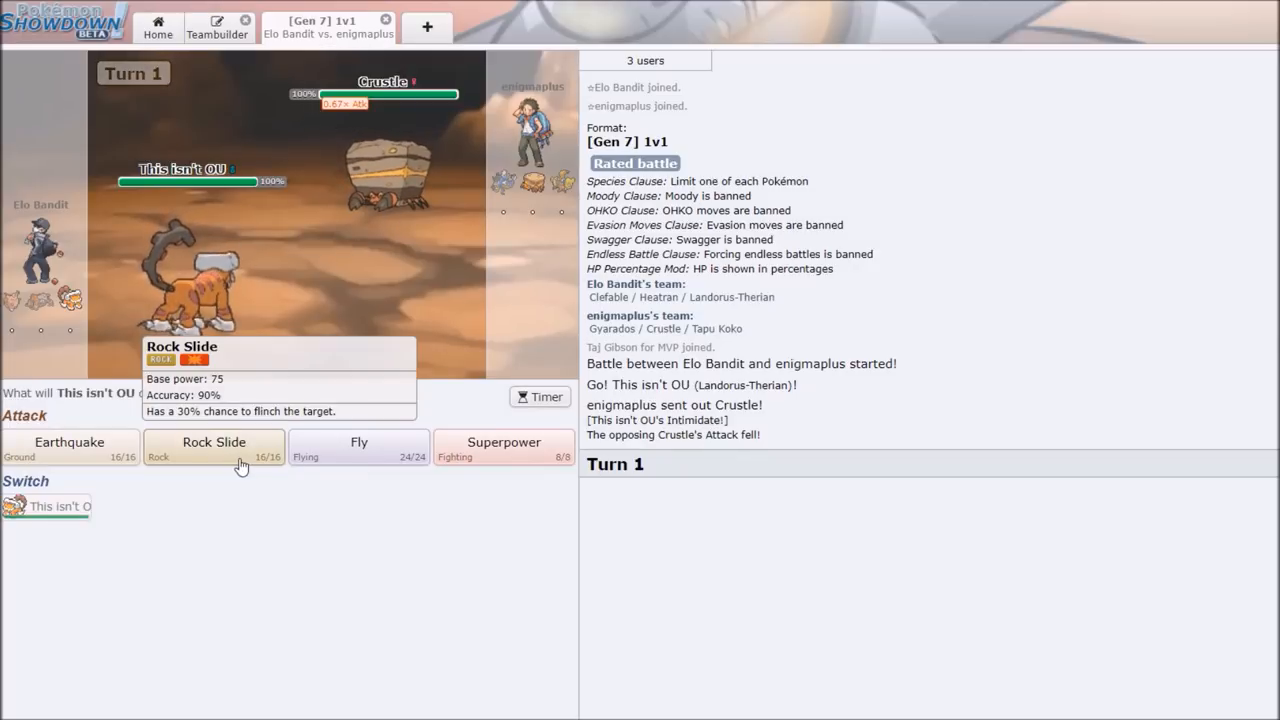
{"action": "left_click", "coordinate": [214, 447]}
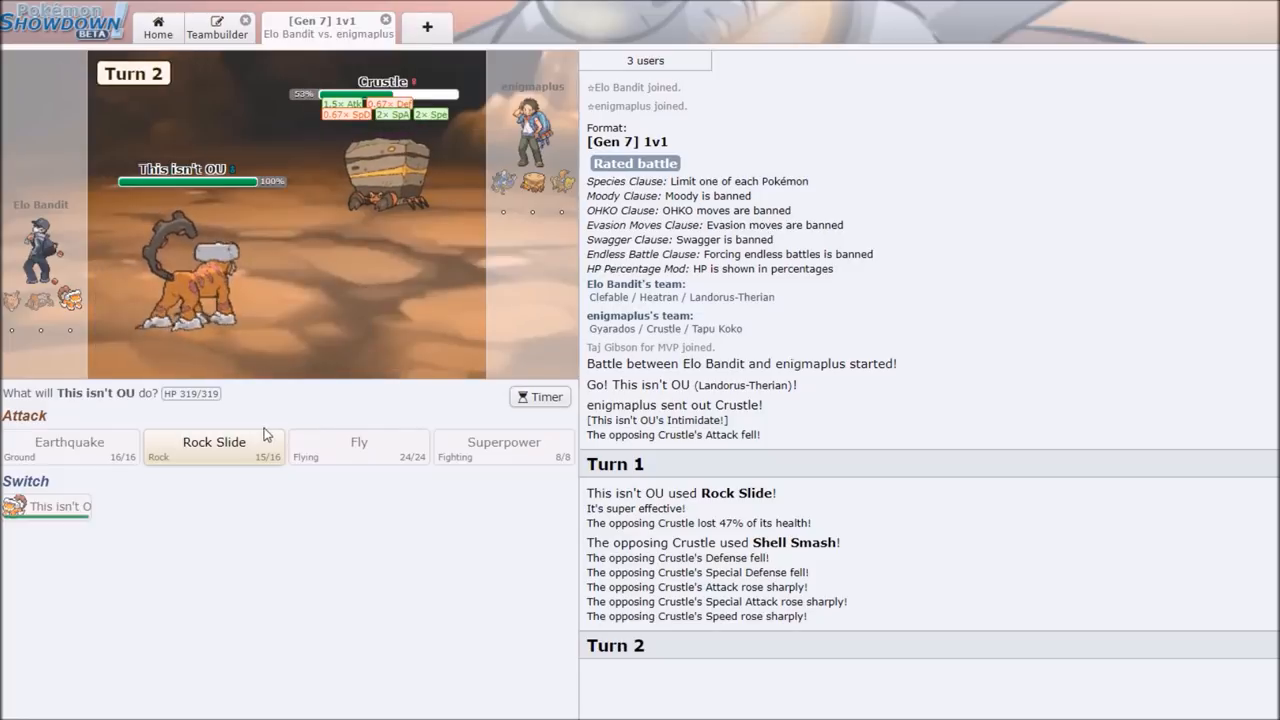
{"action": "left_click", "coordinate": [214, 447]}
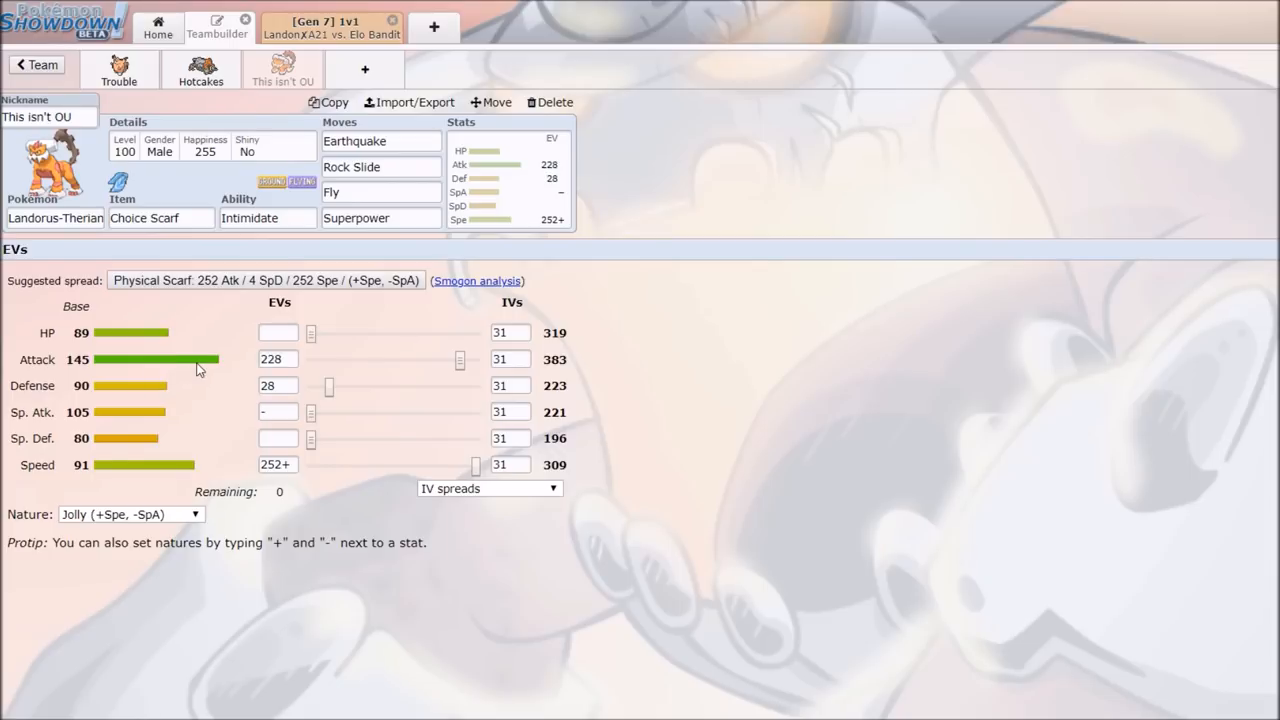
Inspect Landorus-Therian's Rock Slide slot, then switch to the new battle against Meloetta.
{"action": "left_click", "coordinate": [380, 167]}
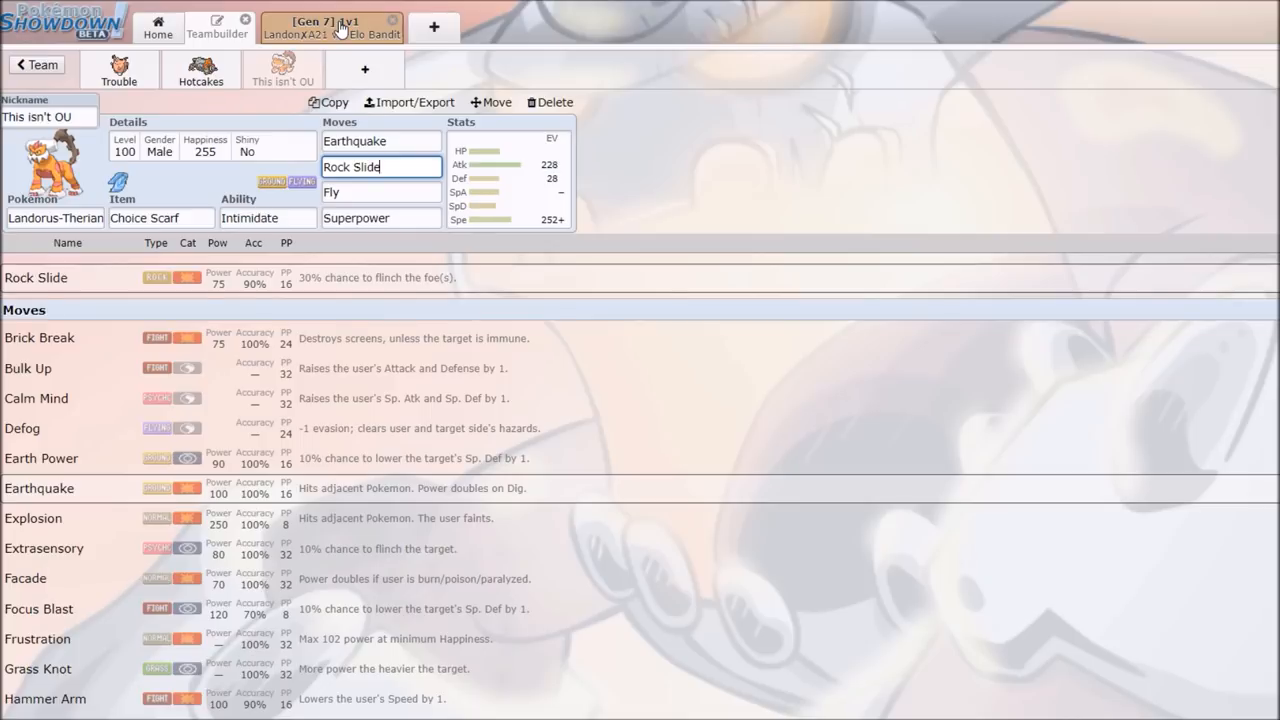
{"action": "left_click", "coordinate": [325, 27]}
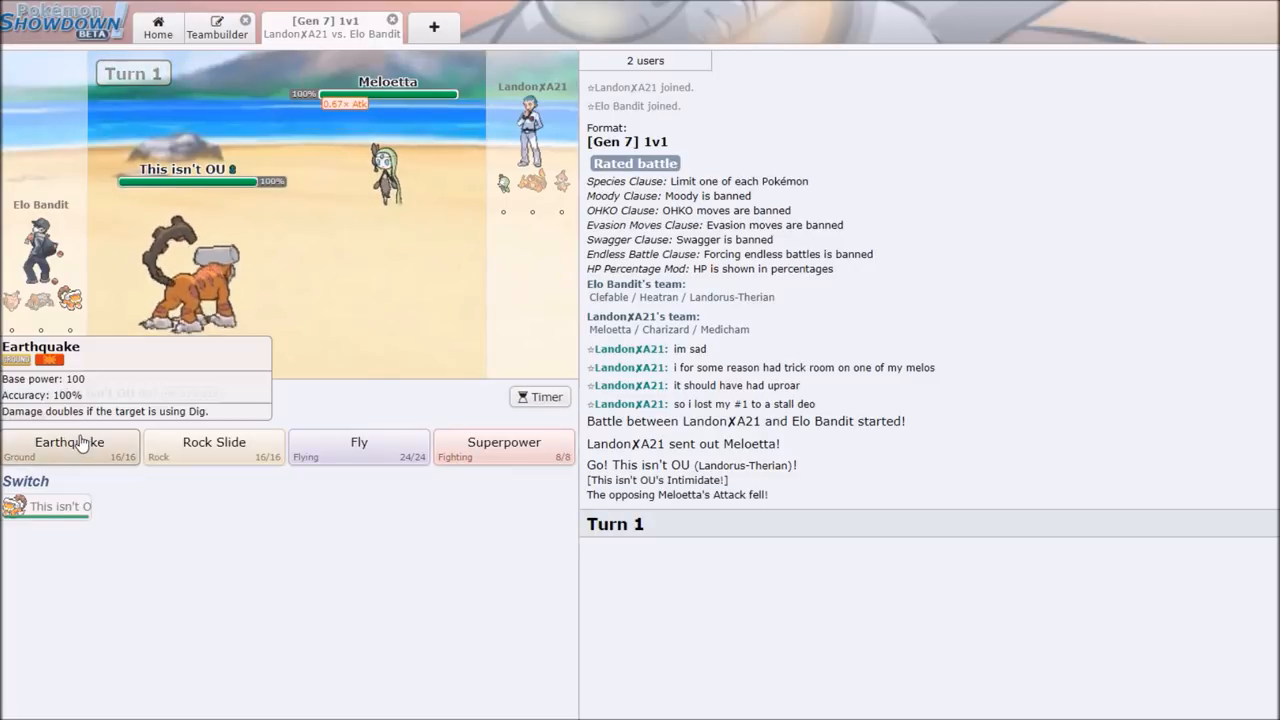
Use Earthquake with Landorus-Therian on the opposing Meloetta.
{"action": "left_click", "coordinate": [69, 447]}
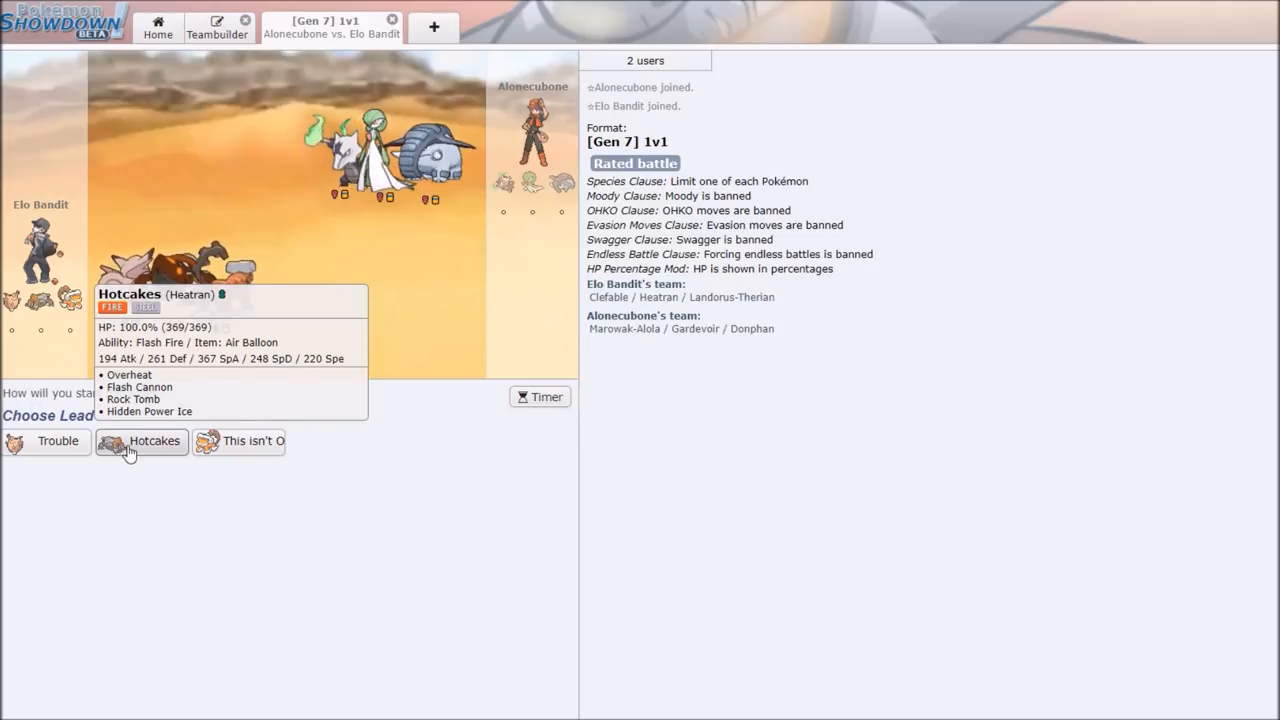
Check Hotcakes' set, beat Mega Gardevoir with two Flash Cannons, and close the battle.
{"action": "left_click", "coordinate": [141, 441]}
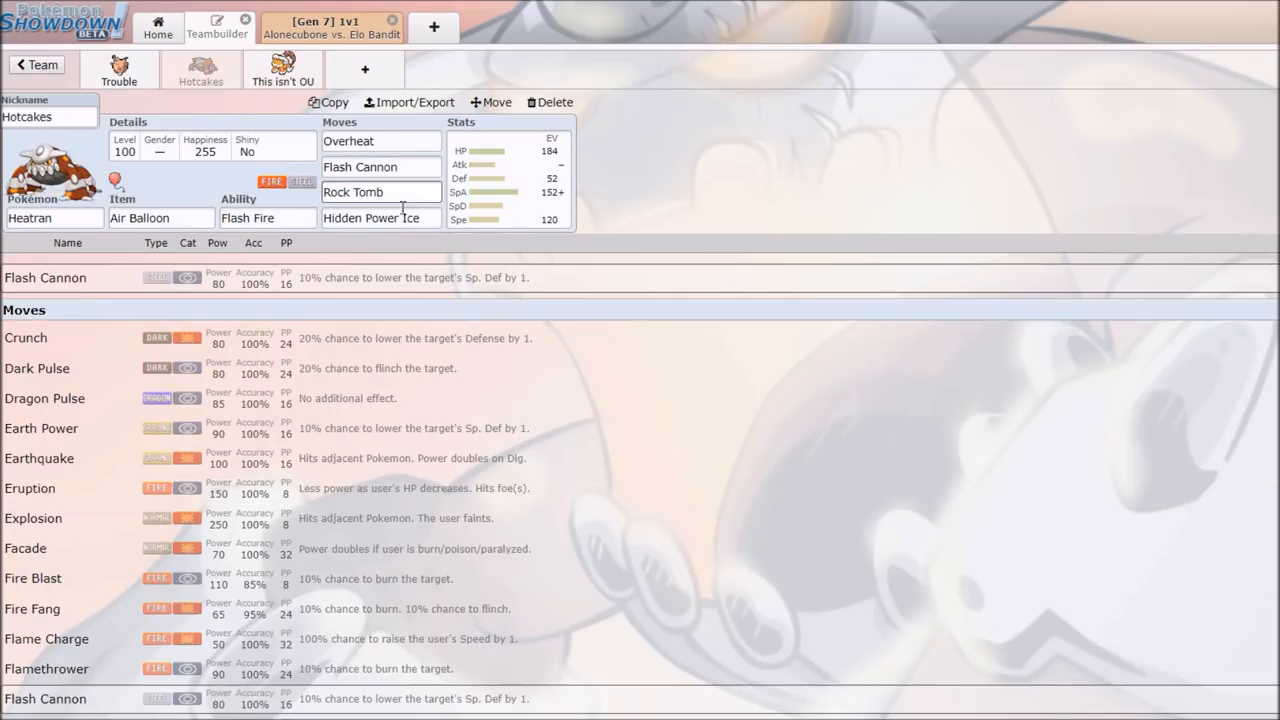
{"action": "left_click", "coordinate": [380, 218]}
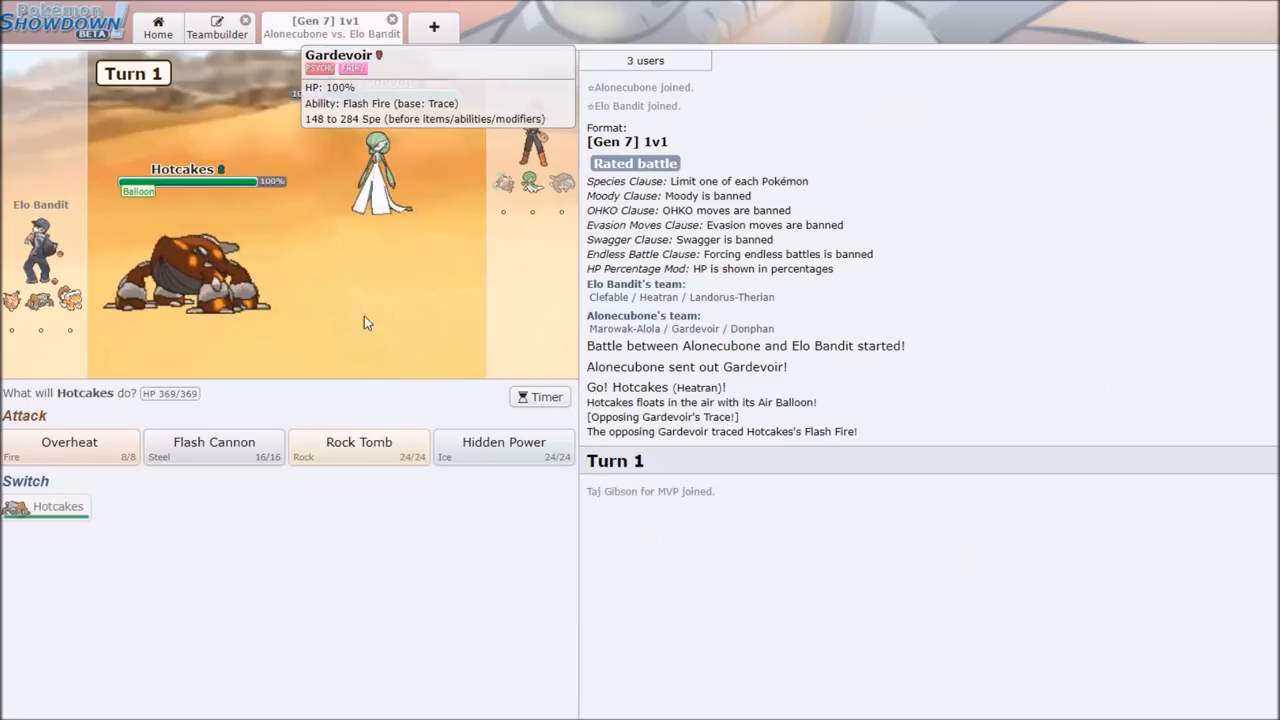
{"action": "left_click", "coordinate": [213, 445]}
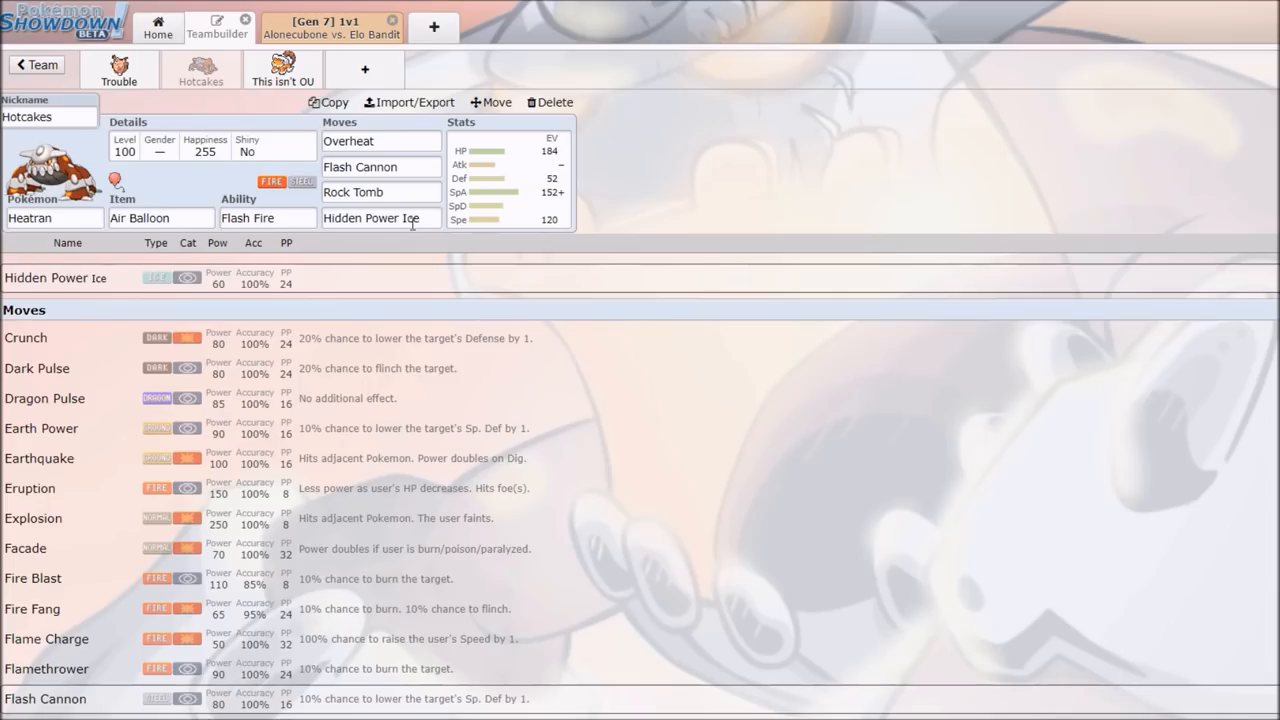
{"action": "left_click", "coordinate": [380, 218]}
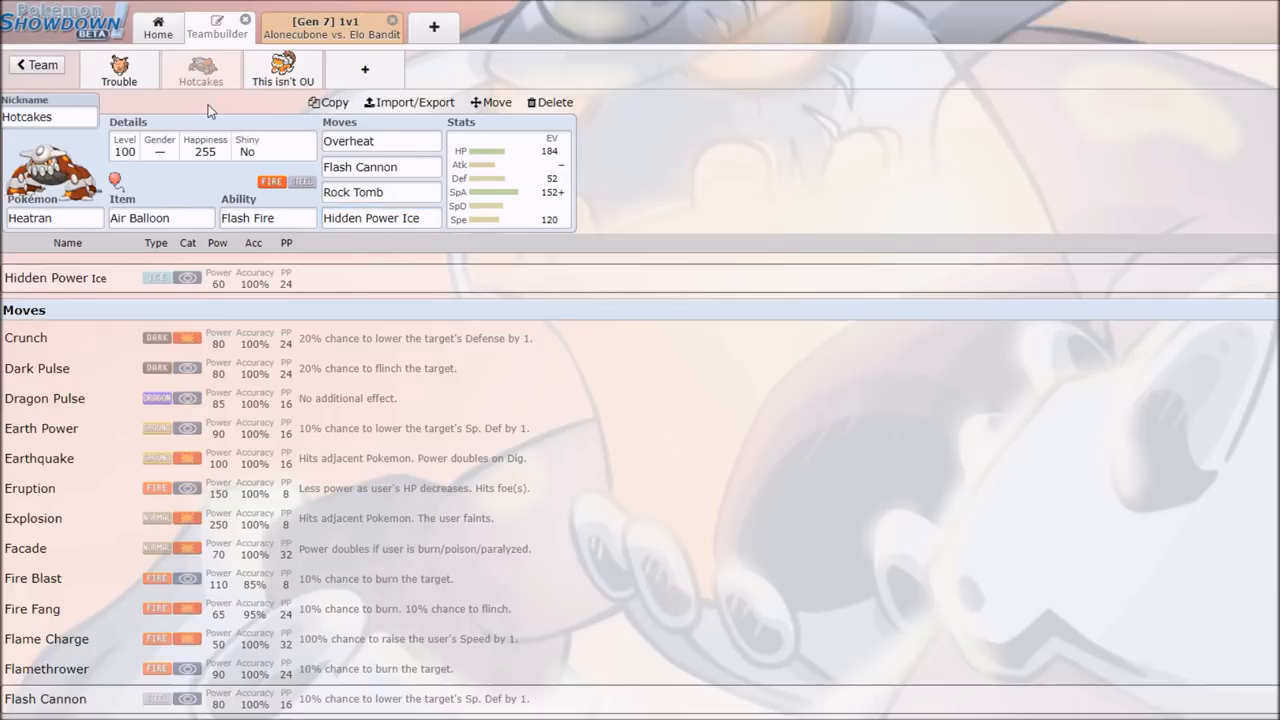
{"action": "left_click", "coordinate": [380, 218]}
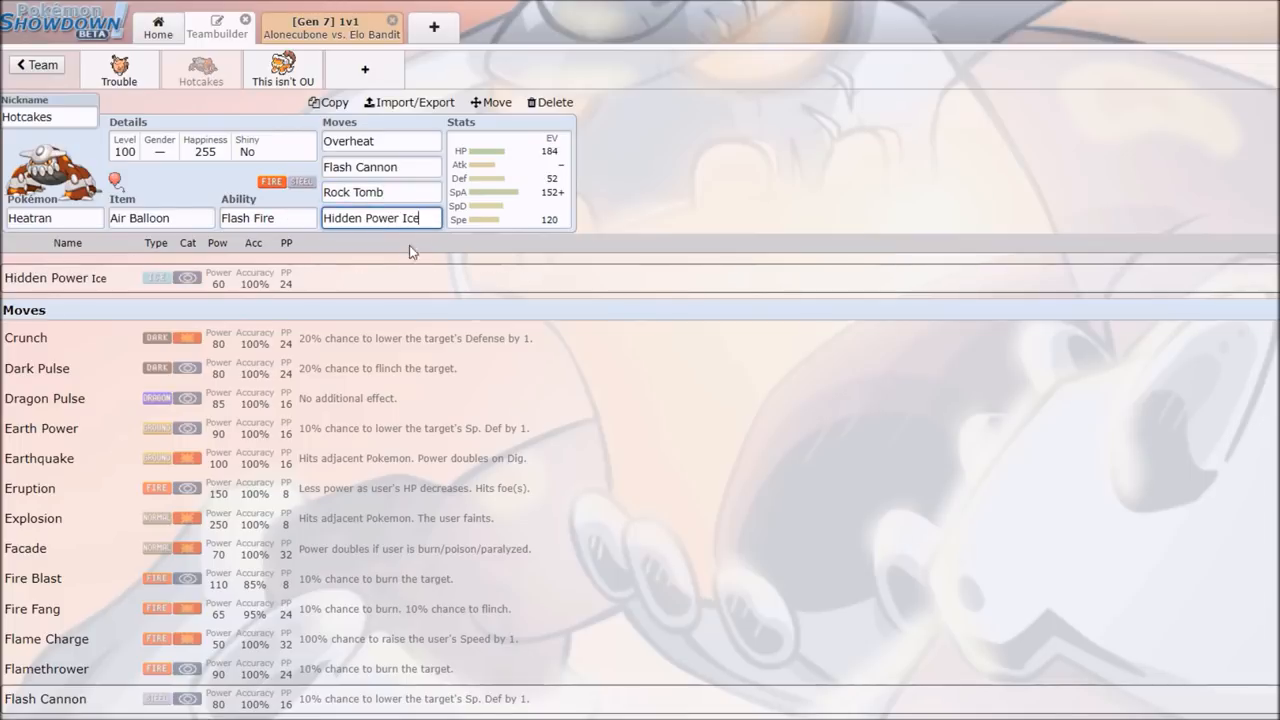
{"action": "left_click", "coordinate": [330, 27]}
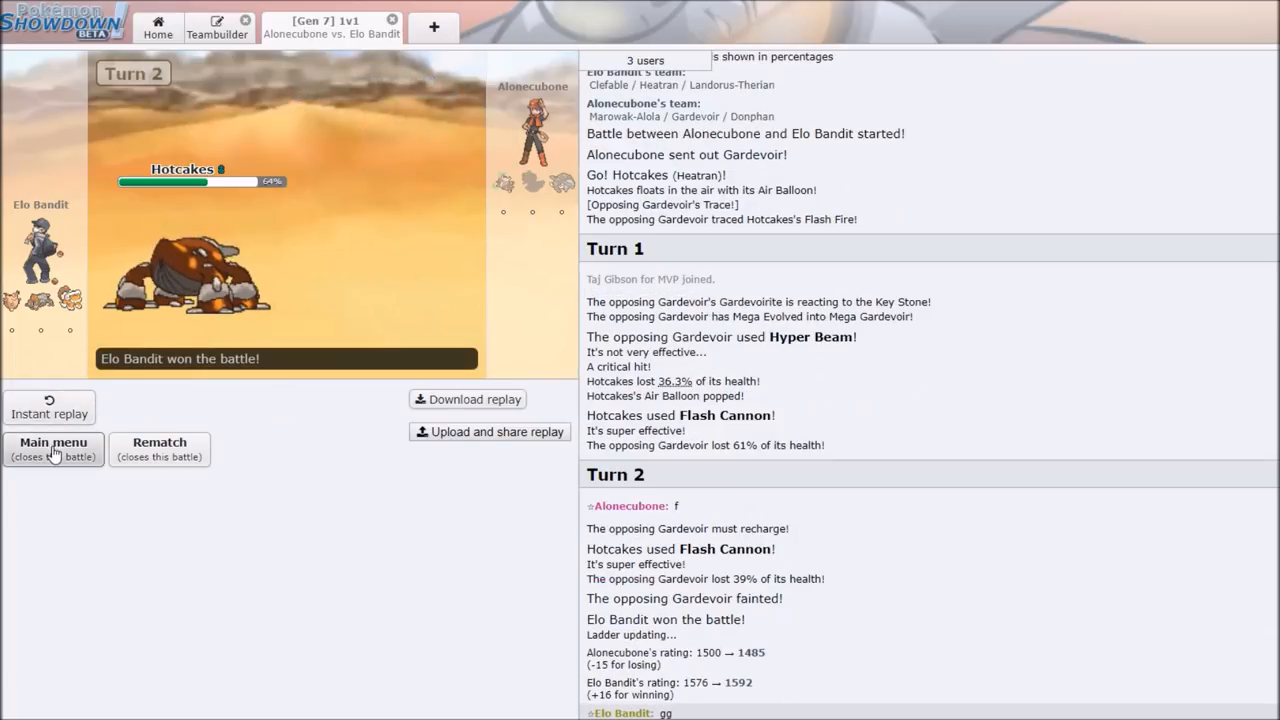
{"action": "left_click", "coordinate": [53, 448]}
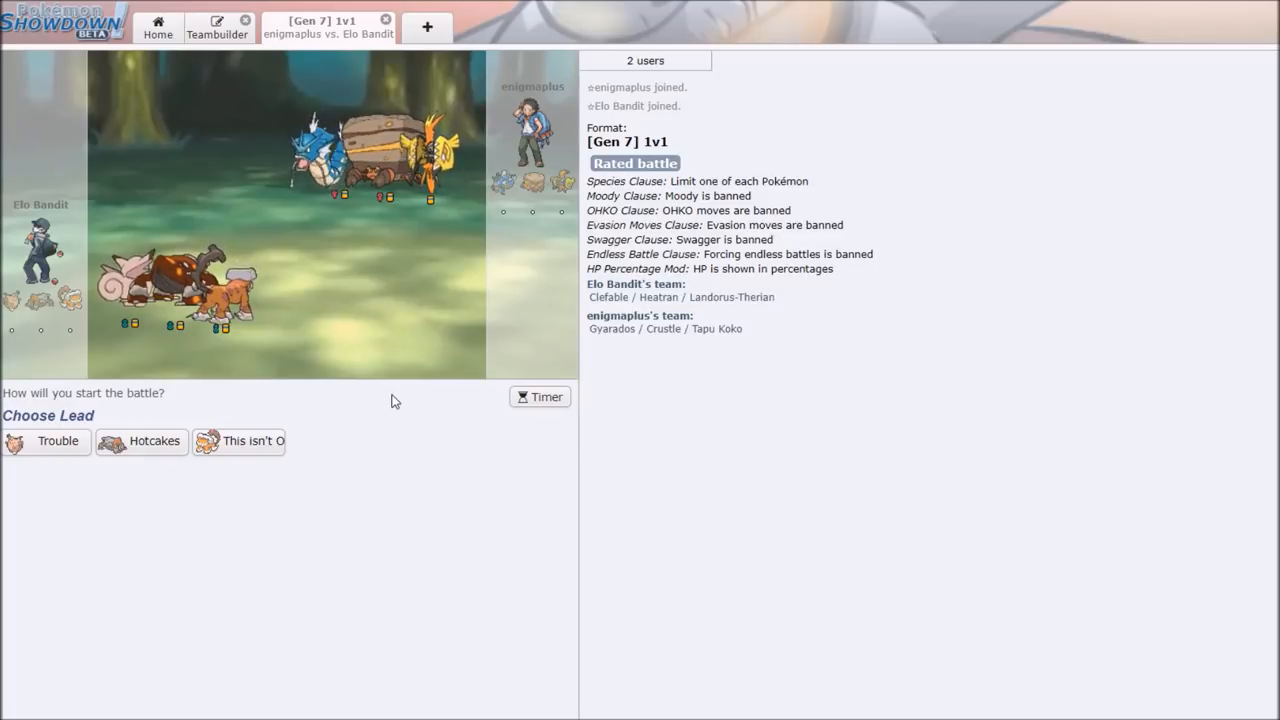
{"action": "mouse_move", "coordinate": [240, 441]}
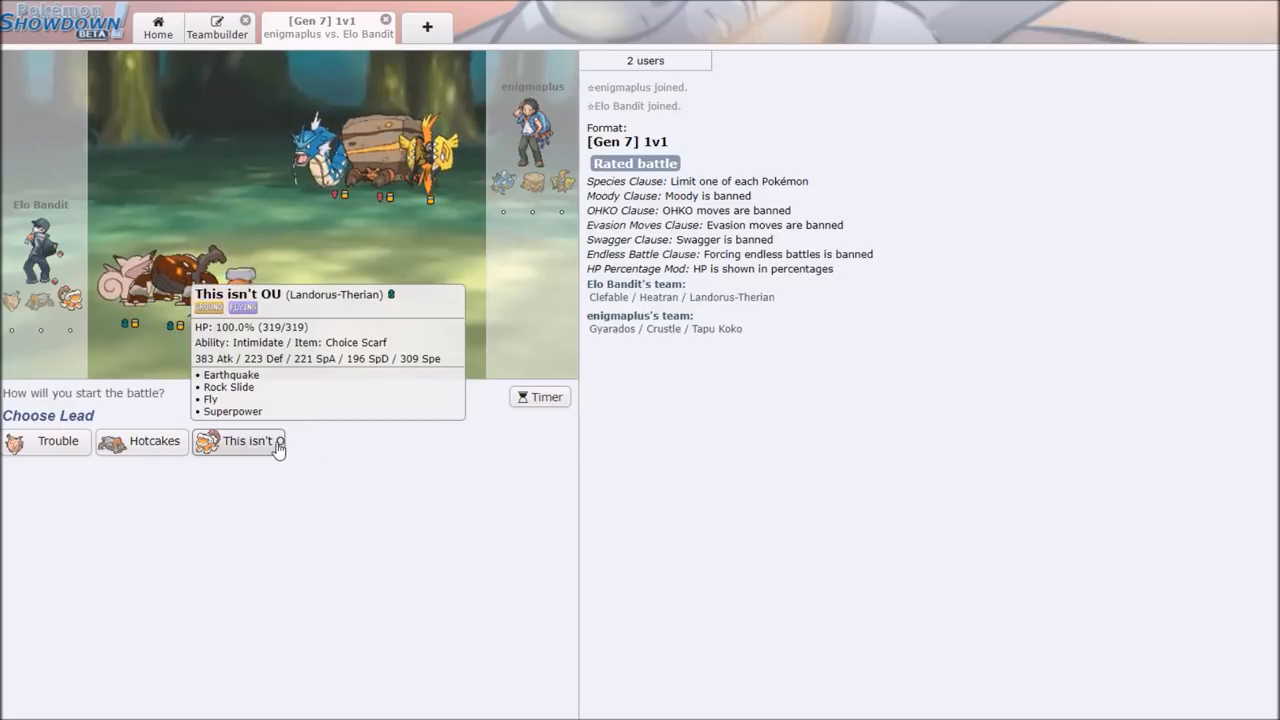
{"action": "mouse_move", "coordinate": [57, 441]}
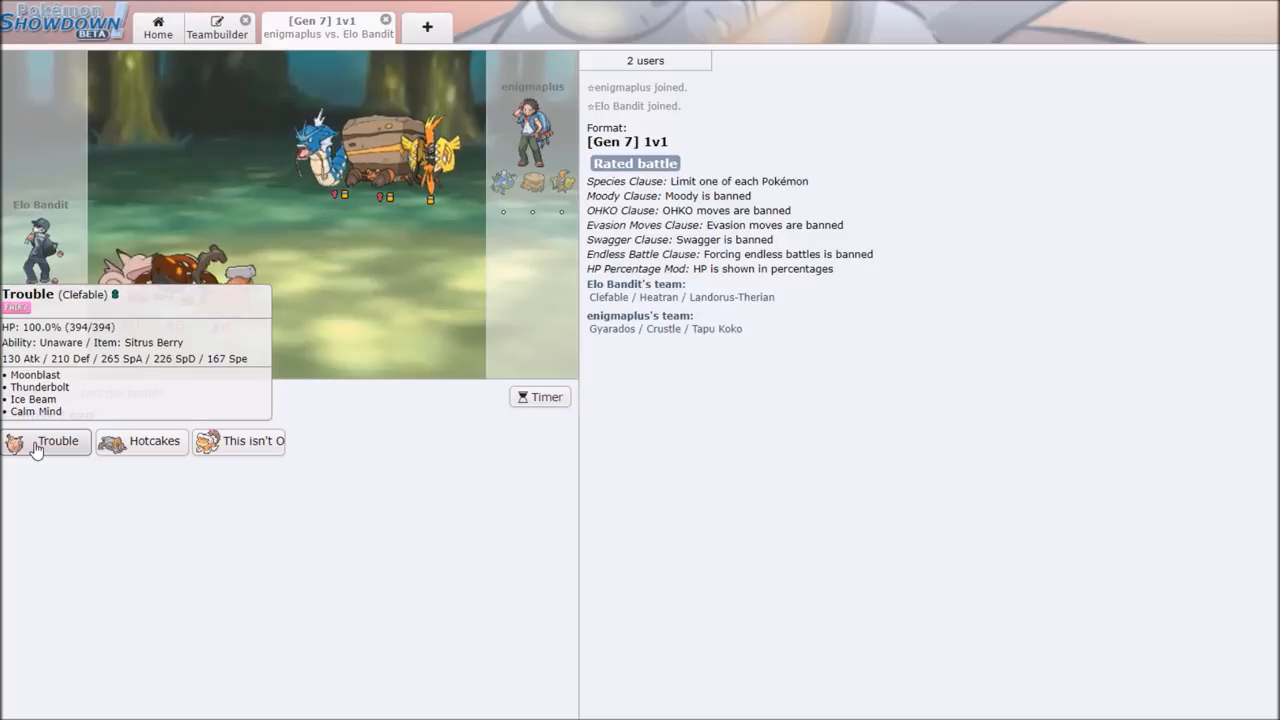
Send out Trouble as the lead against Gyarados, Crustle and Tapu Koko.
{"action": "left_click", "coordinate": [57, 441]}
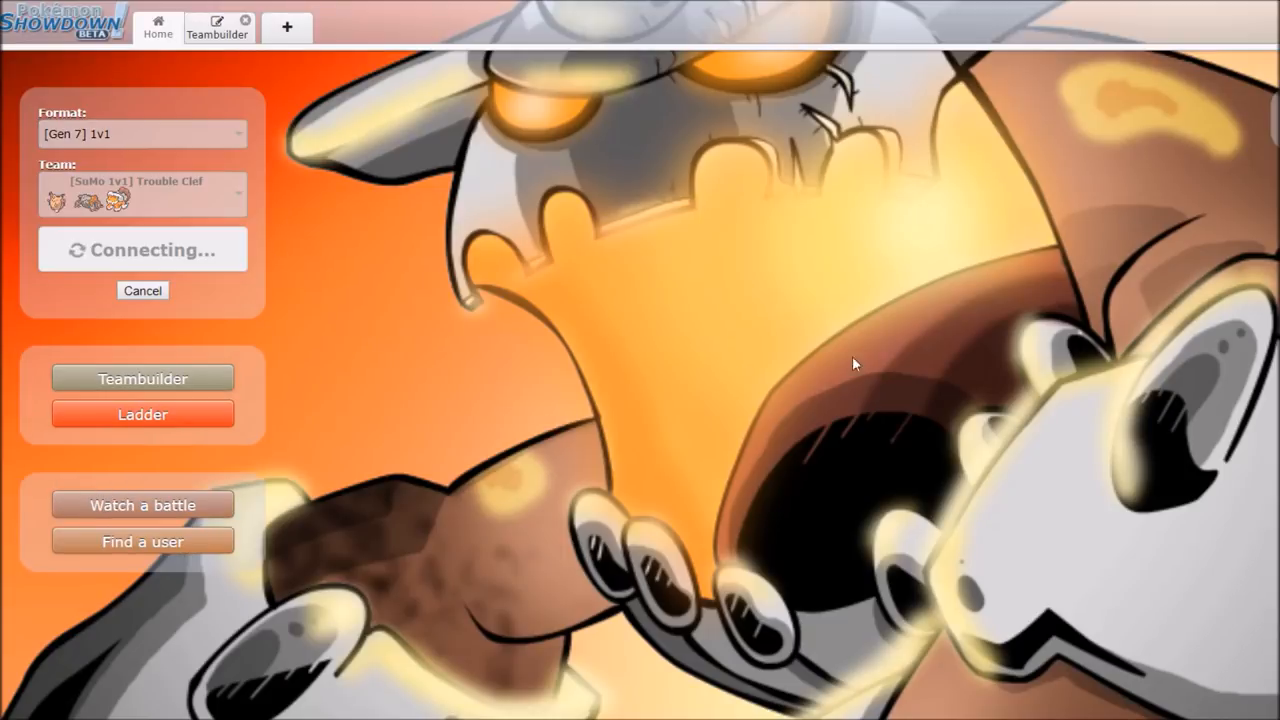
{"action": "mouse_move", "coordinate": [869, 355]}
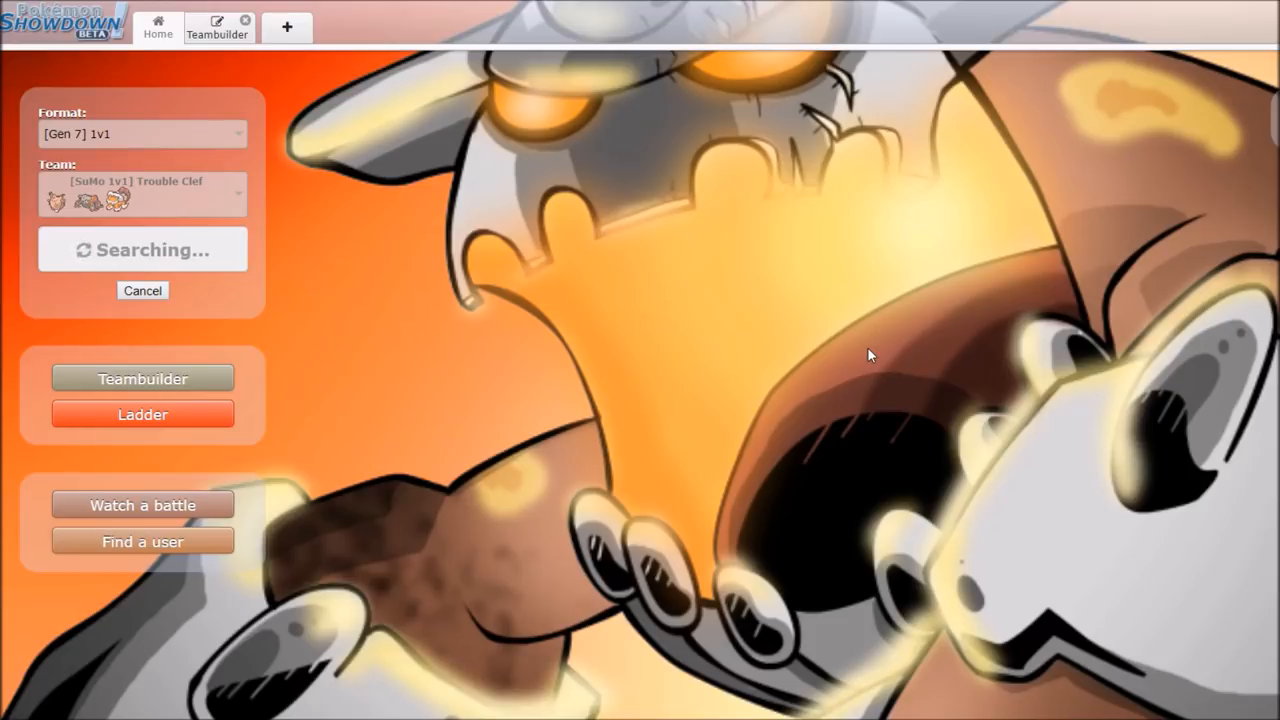
Bring up the new match against Alonecubone's Marowak-Alola, Gardevoir and Donphan team.
{"action": "left_click", "coordinate": [217, 27]}
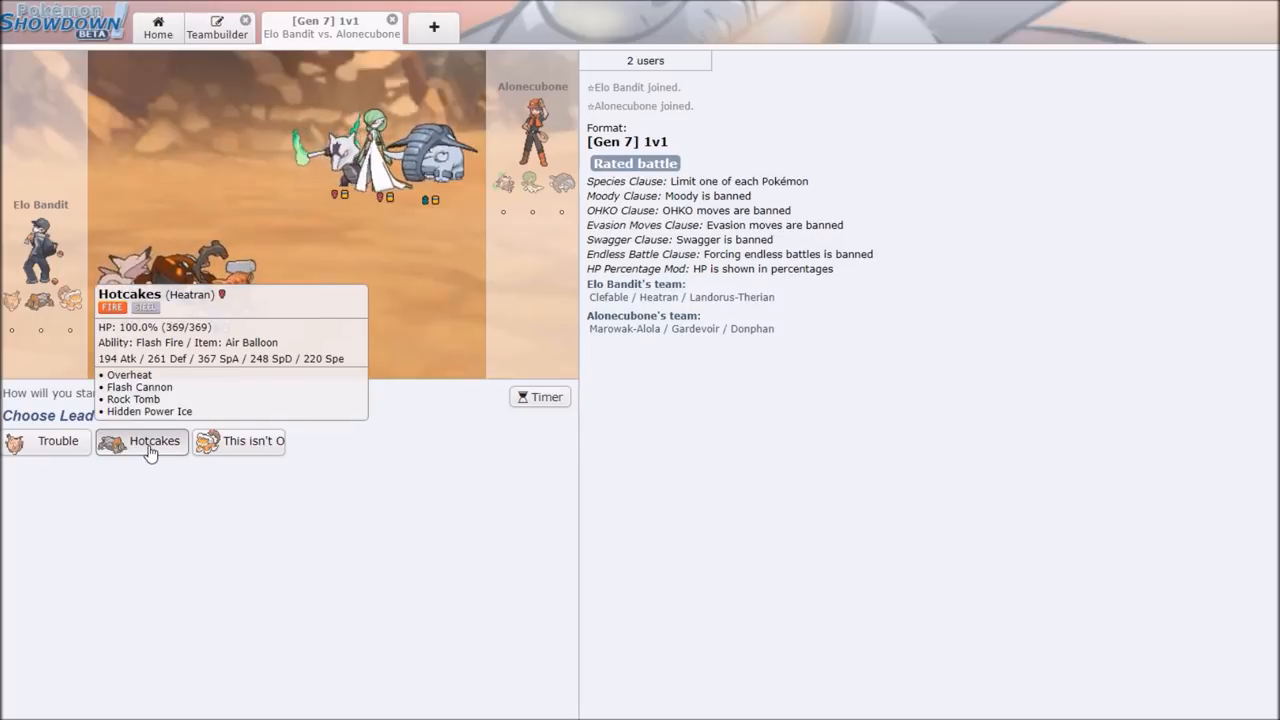
Lead Hotcakes, hit Marowak with Rock Tomb, and close the lost battle.
{"action": "left_click", "coordinate": [142, 441]}
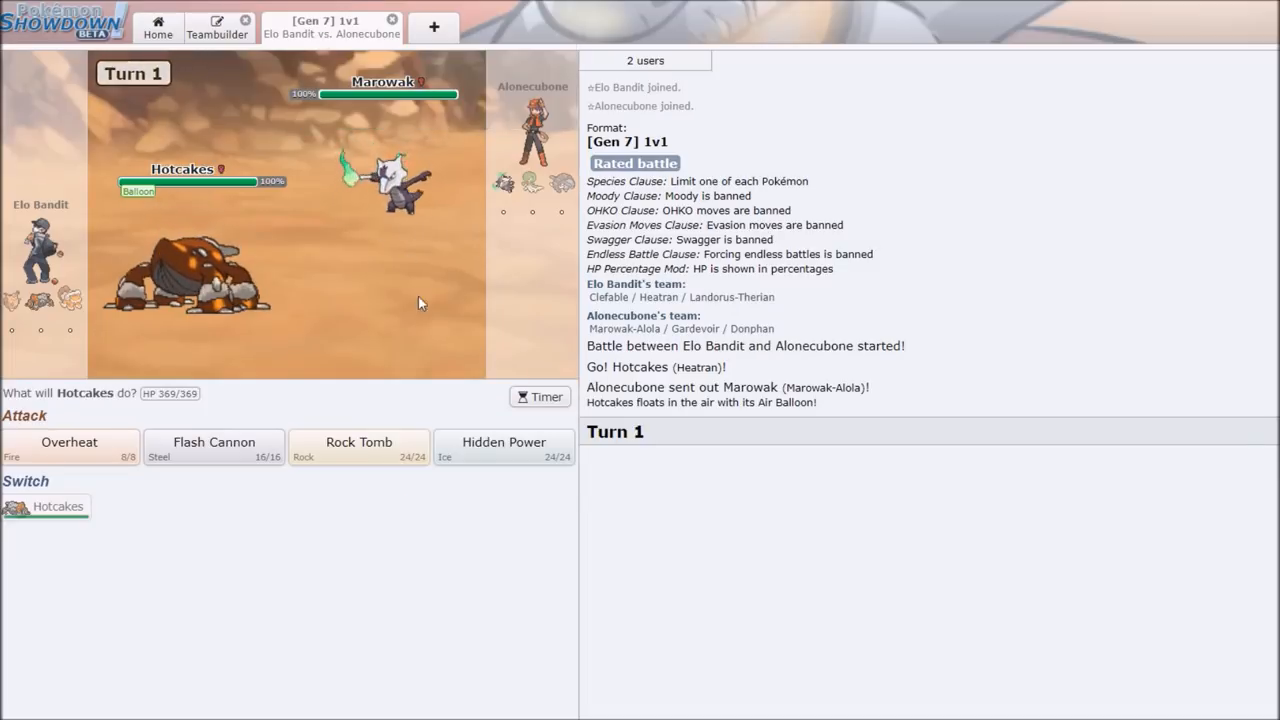
{"action": "left_click", "coordinate": [358, 446]}
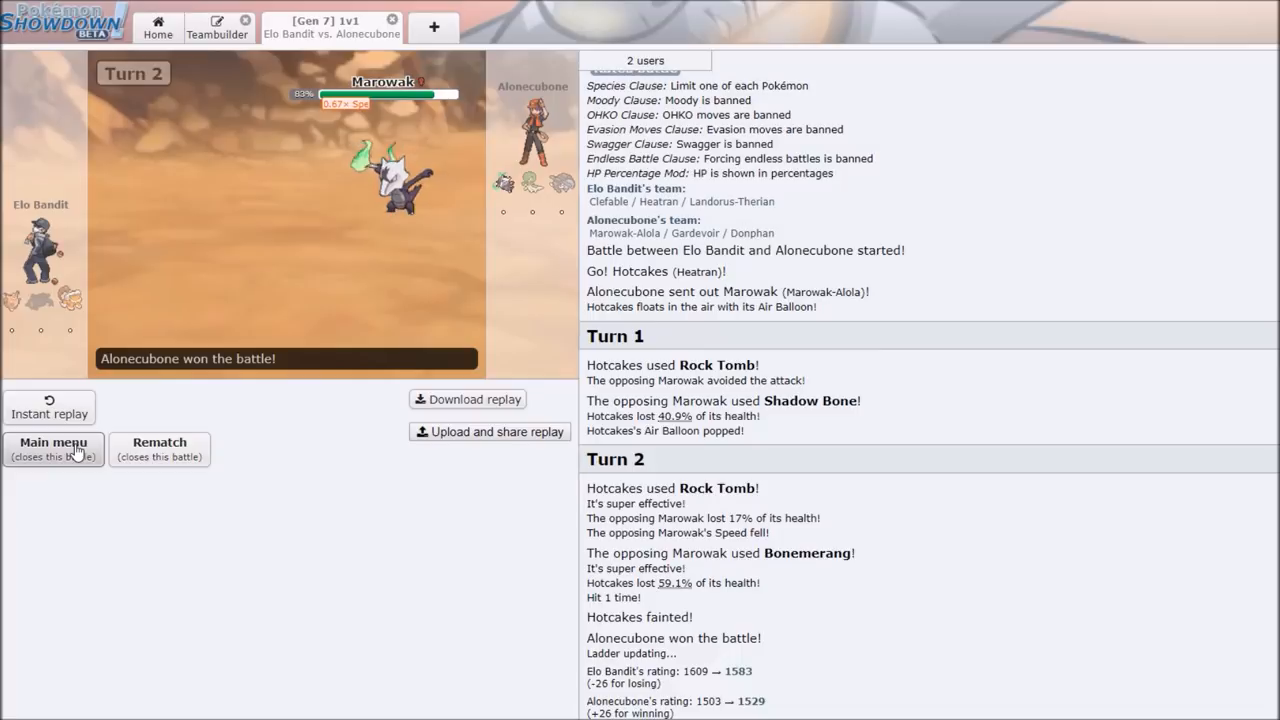
{"action": "left_click", "coordinate": [53, 448]}
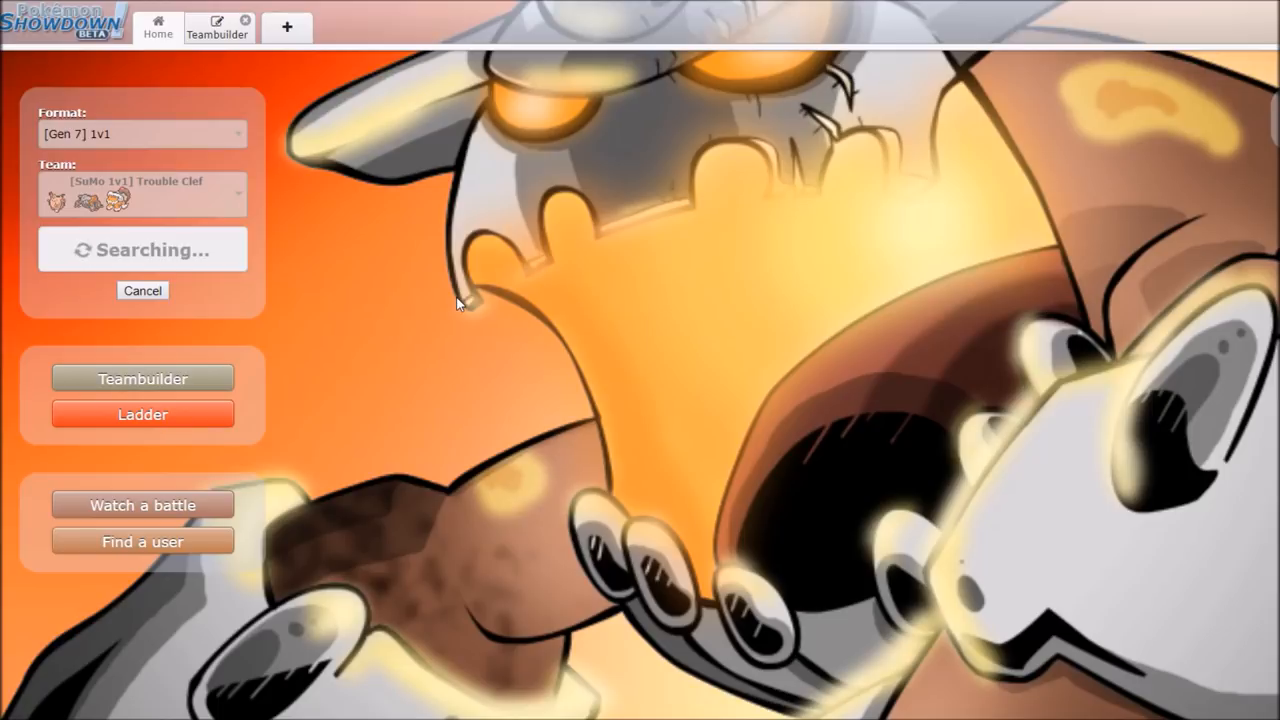
In the next battle, hit Gyarados with Thunderbolt and then Moonblast twice.
{"action": "left_click", "coordinate": [217, 26]}
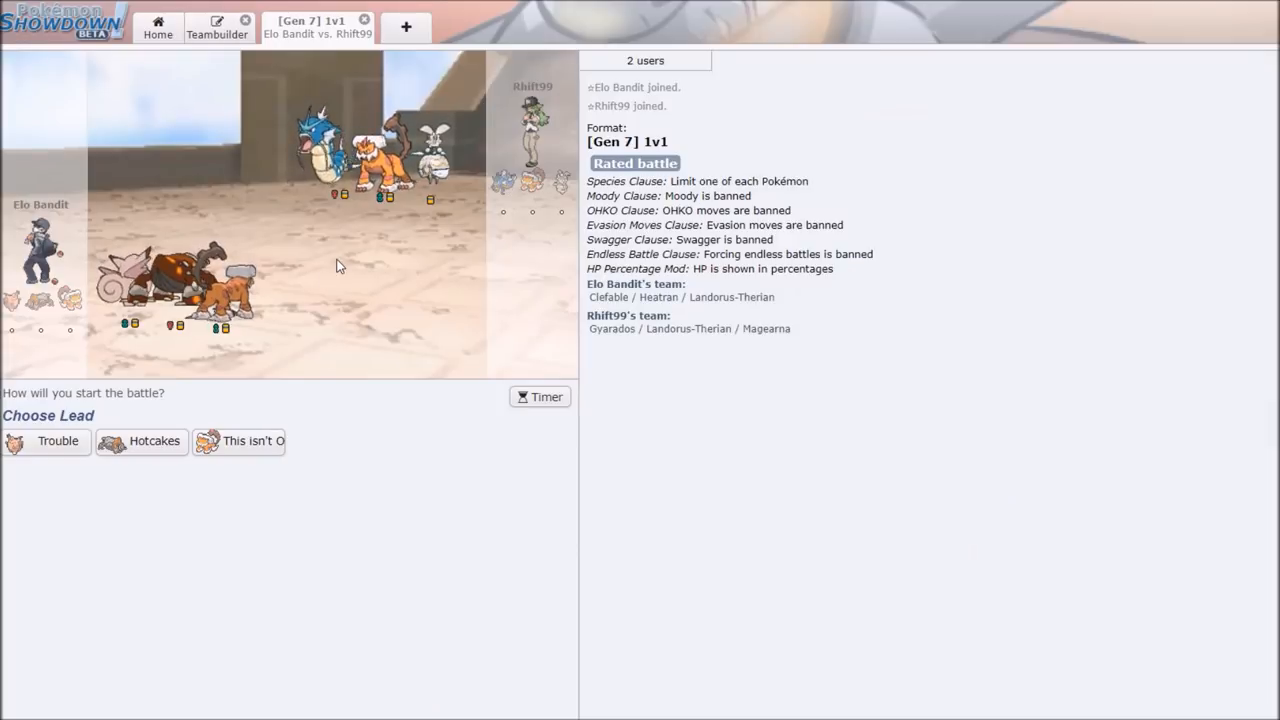
{"action": "mouse_move", "coordinate": [259, 461]}
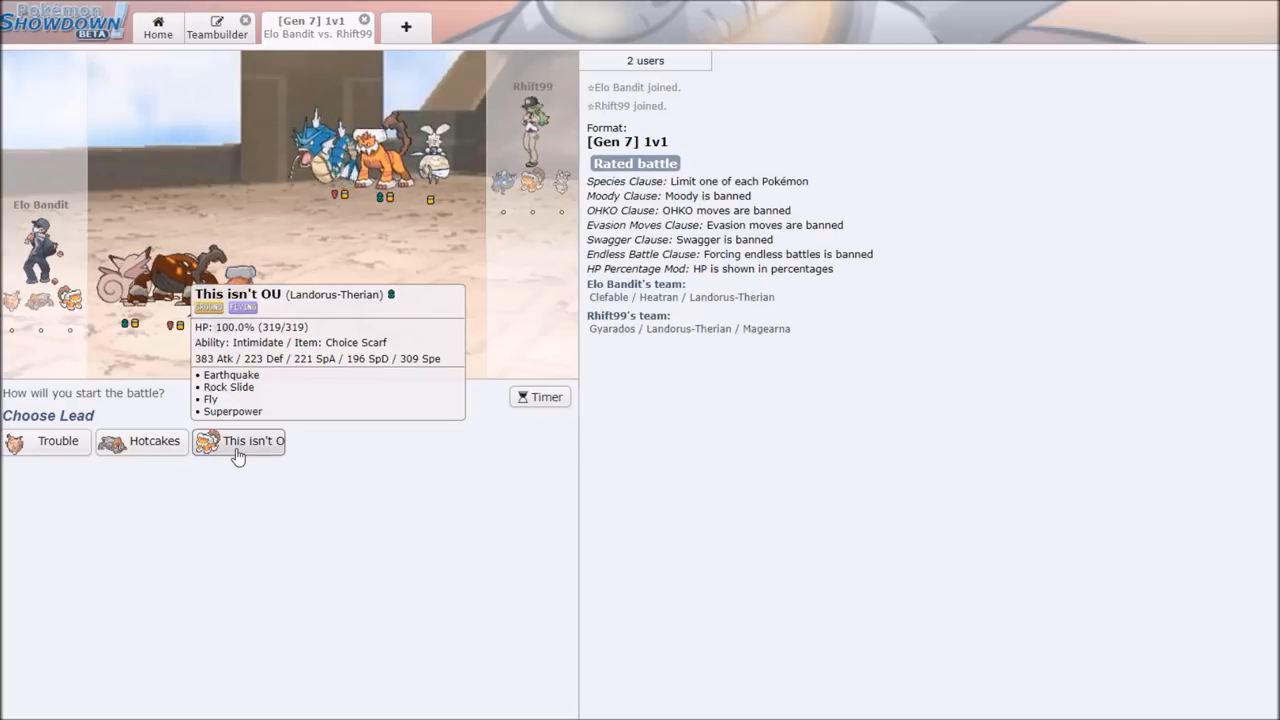
{"action": "mouse_move", "coordinate": [154, 441]}
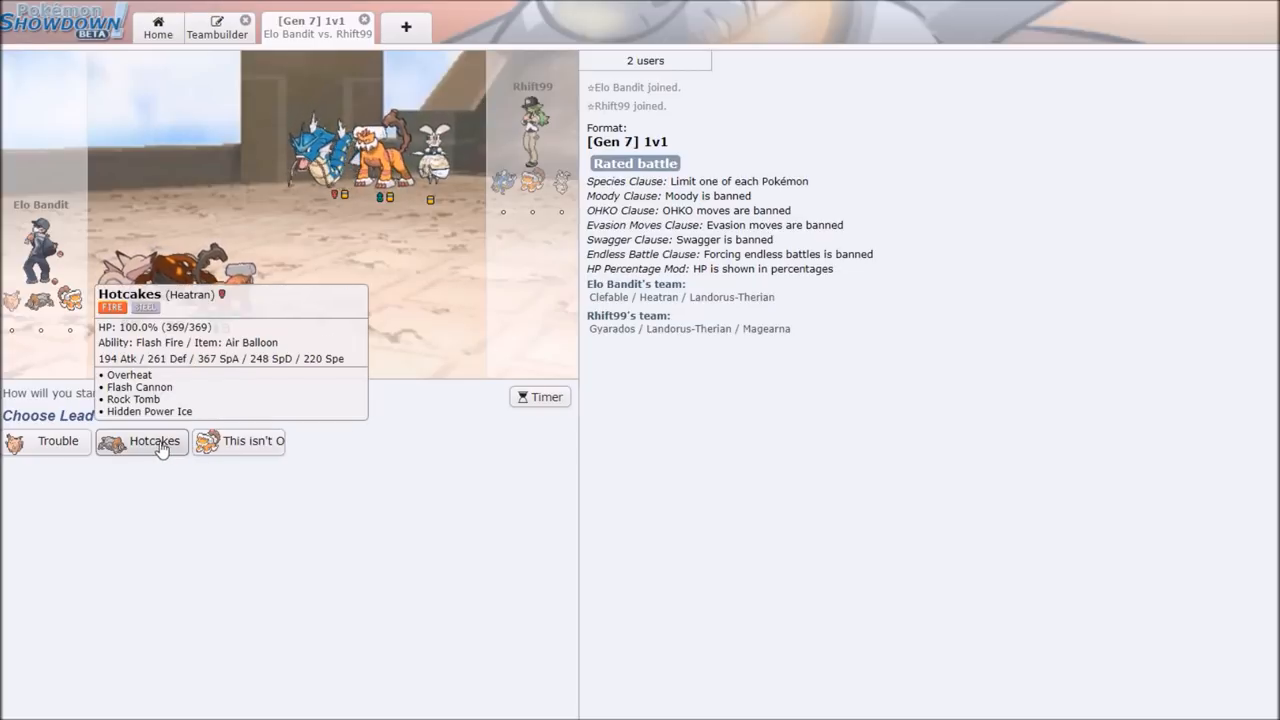
{"action": "mouse_move", "coordinate": [175, 435]}
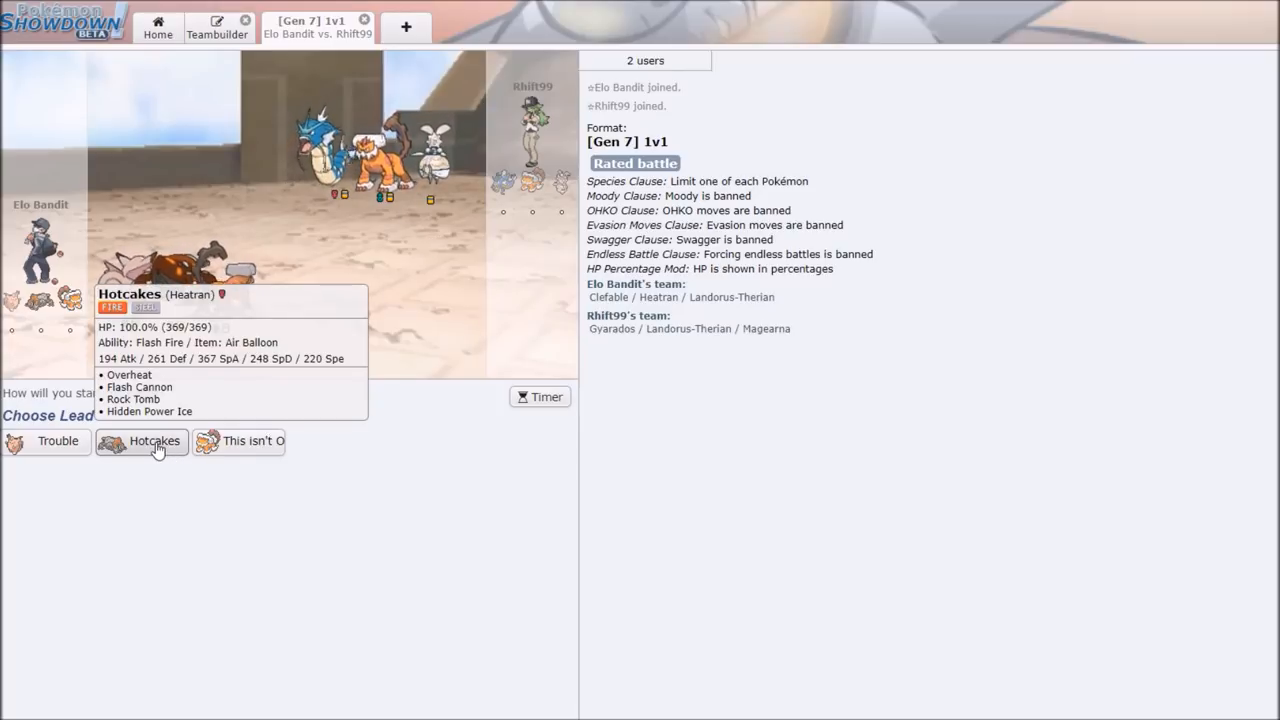
{"action": "mouse_move", "coordinate": [238, 441]}
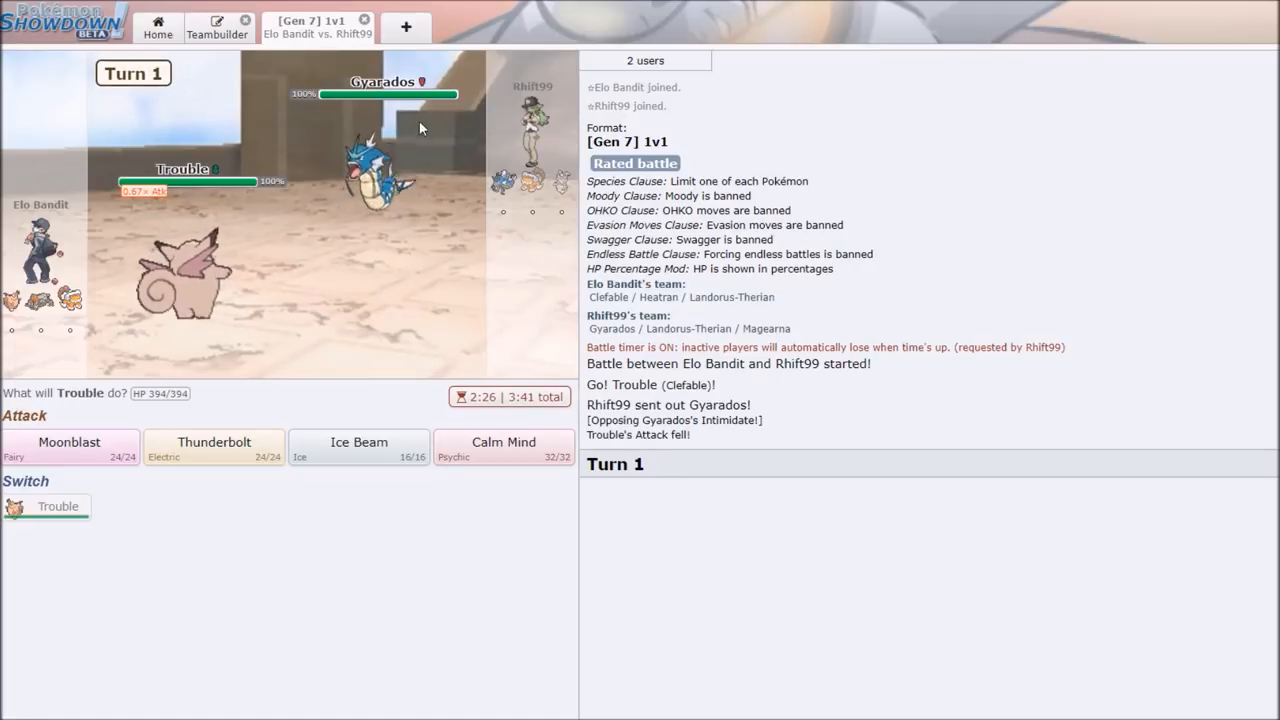
{"action": "left_click", "coordinate": [213, 447]}
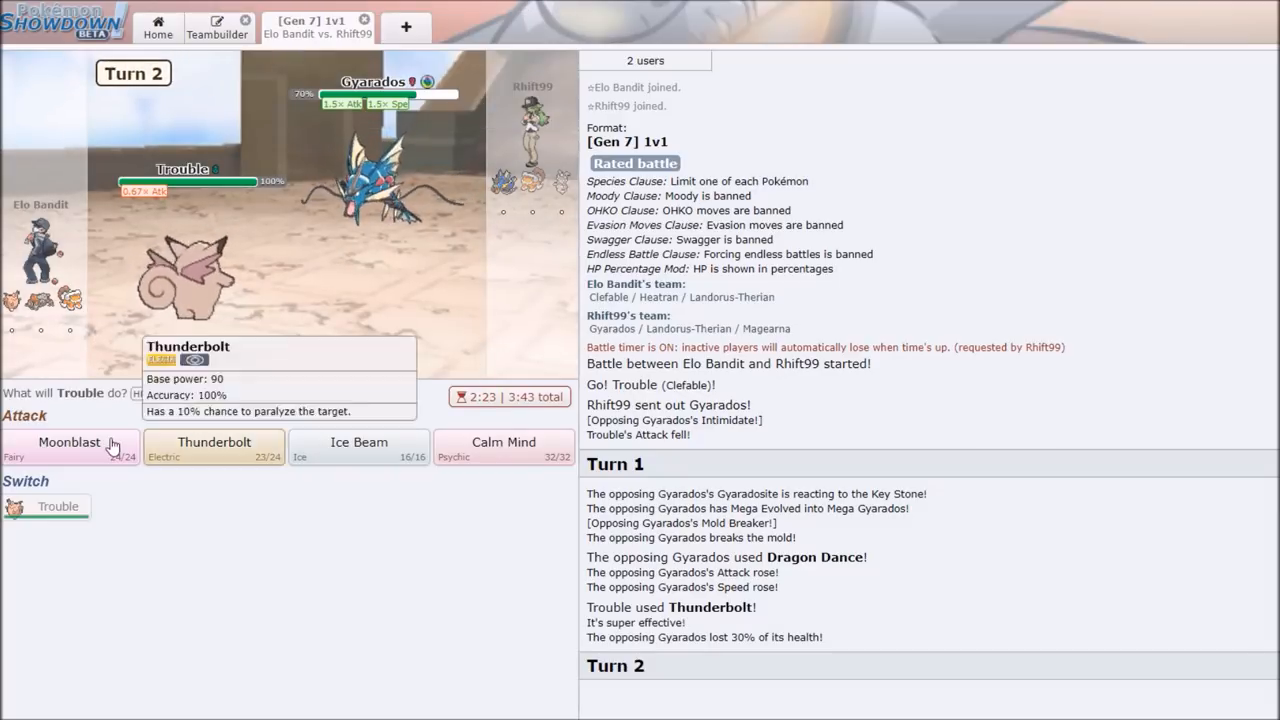
{"action": "left_click", "coordinate": [69, 443]}
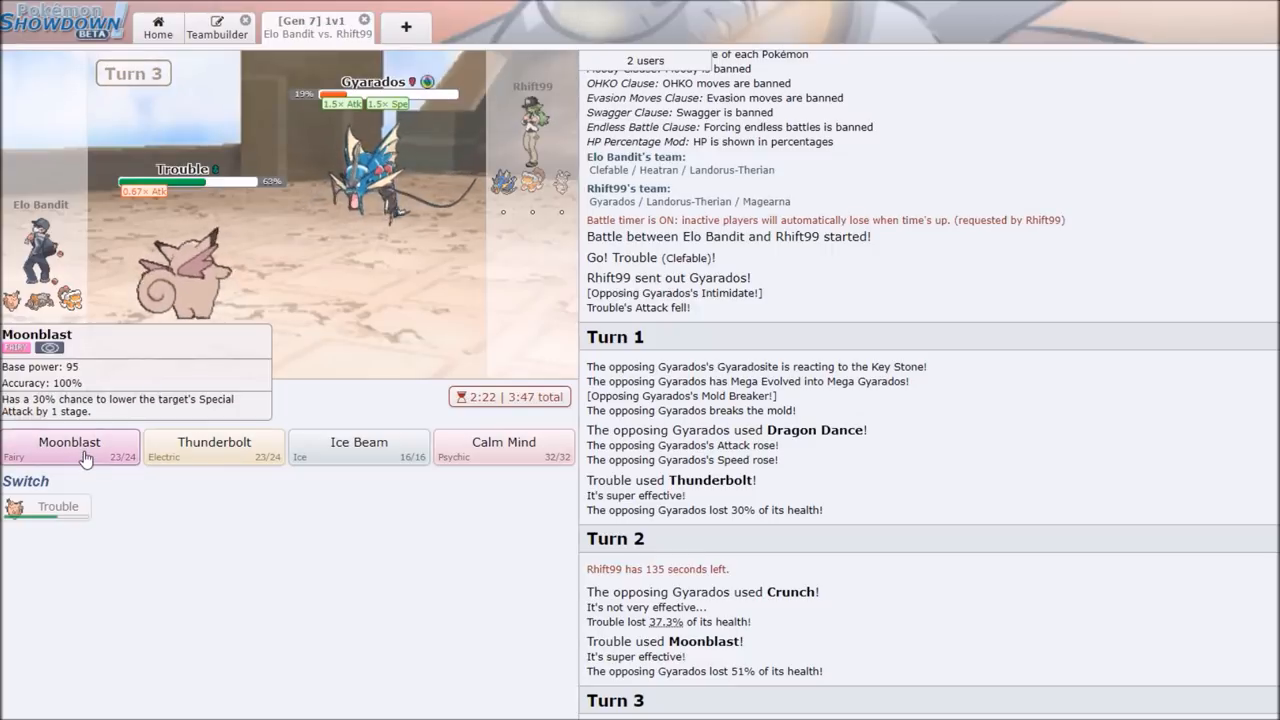
{"action": "left_click", "coordinate": [69, 448]}
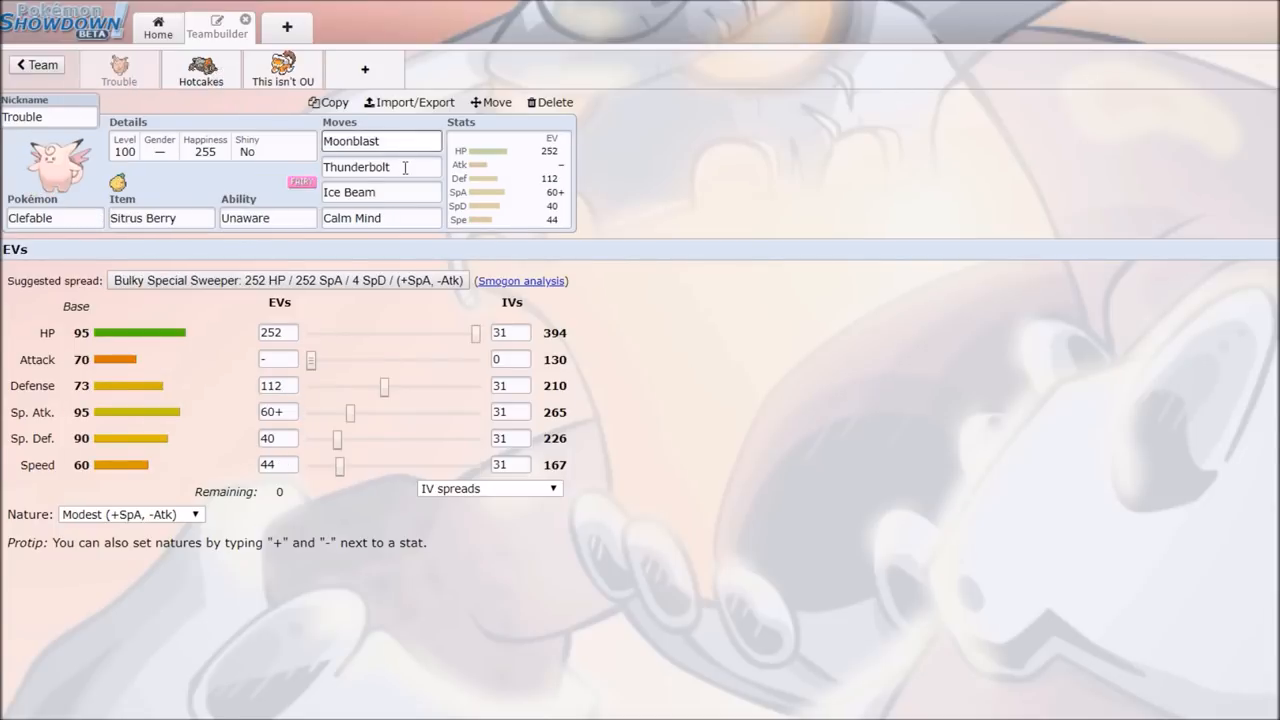
Check Trouble's stat spread and its Calm Mind and Moonblast move slots, then return to the battle.
{"action": "left_click", "coordinate": [380, 166]}
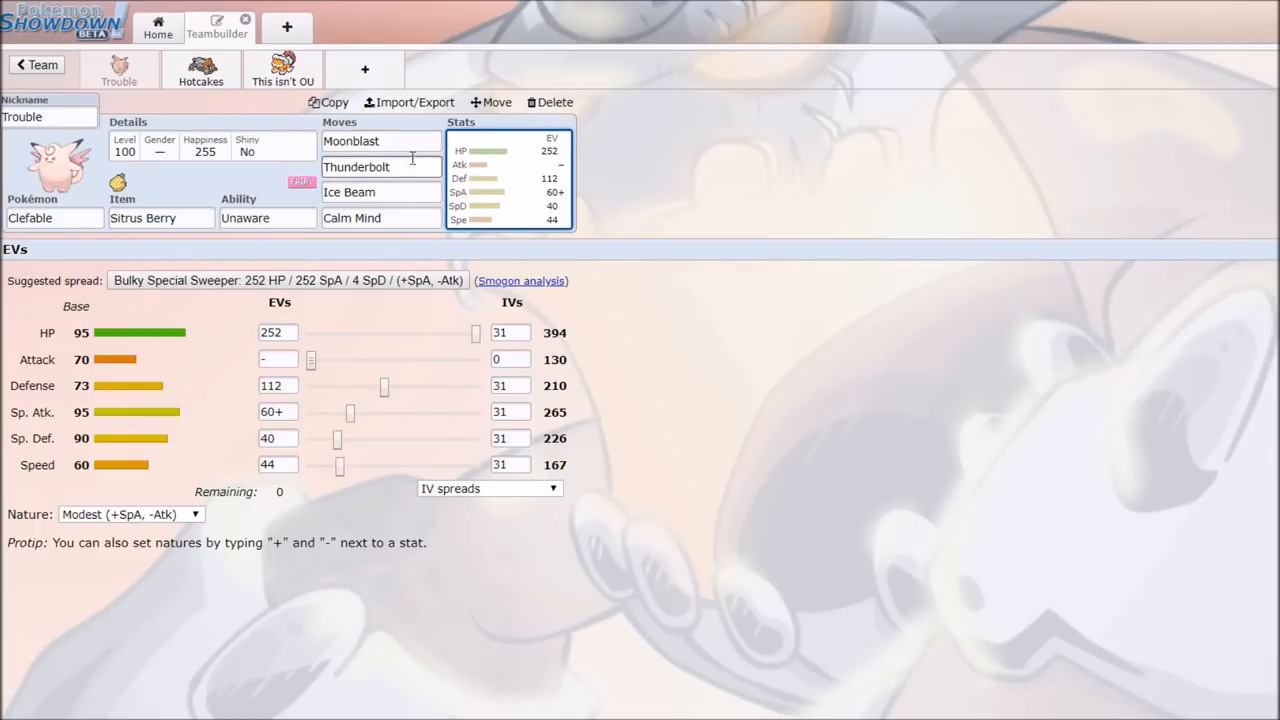
{"action": "left_click", "coordinate": [380, 218]}
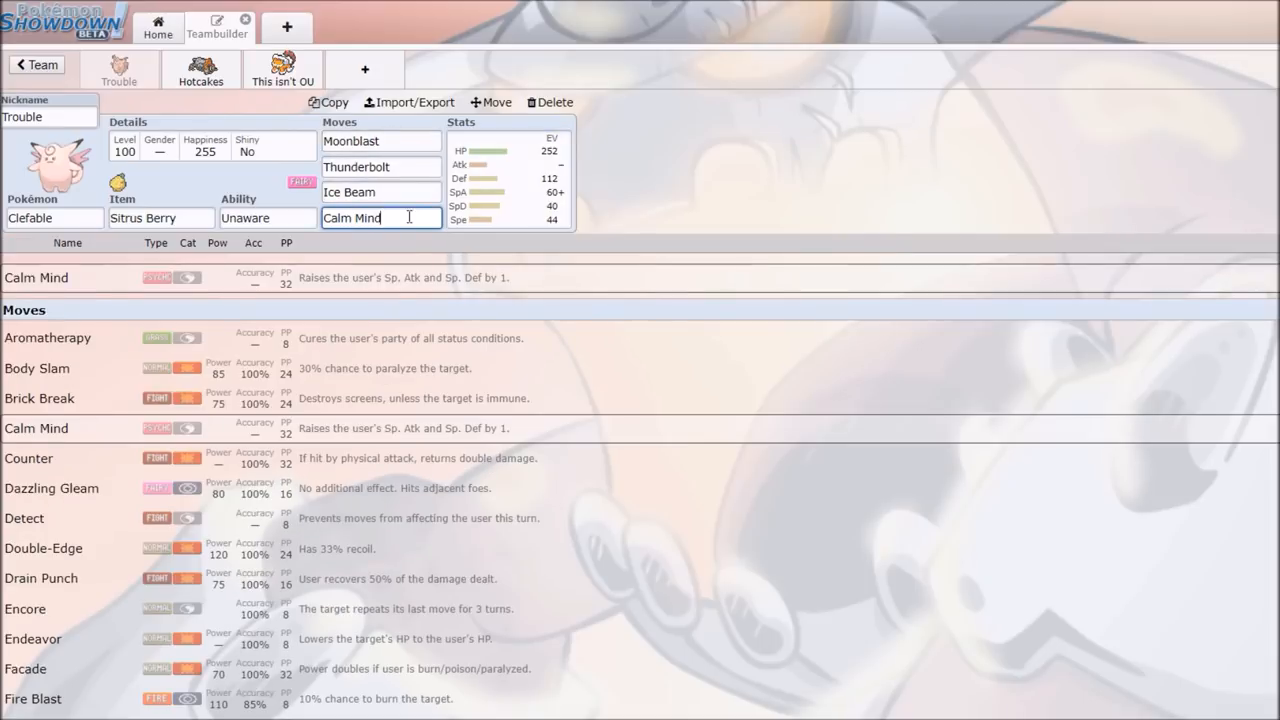
{"action": "left_click", "coordinate": [380, 141]}
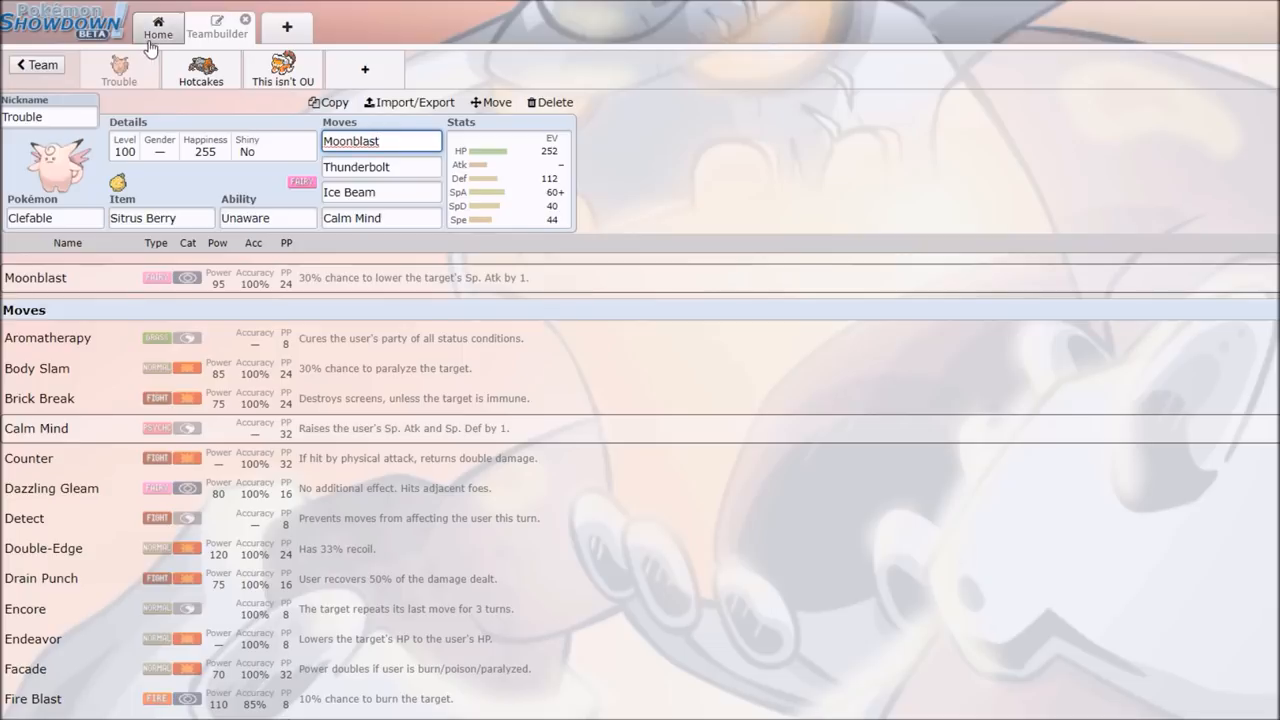
{"action": "left_click", "coordinate": [157, 26]}
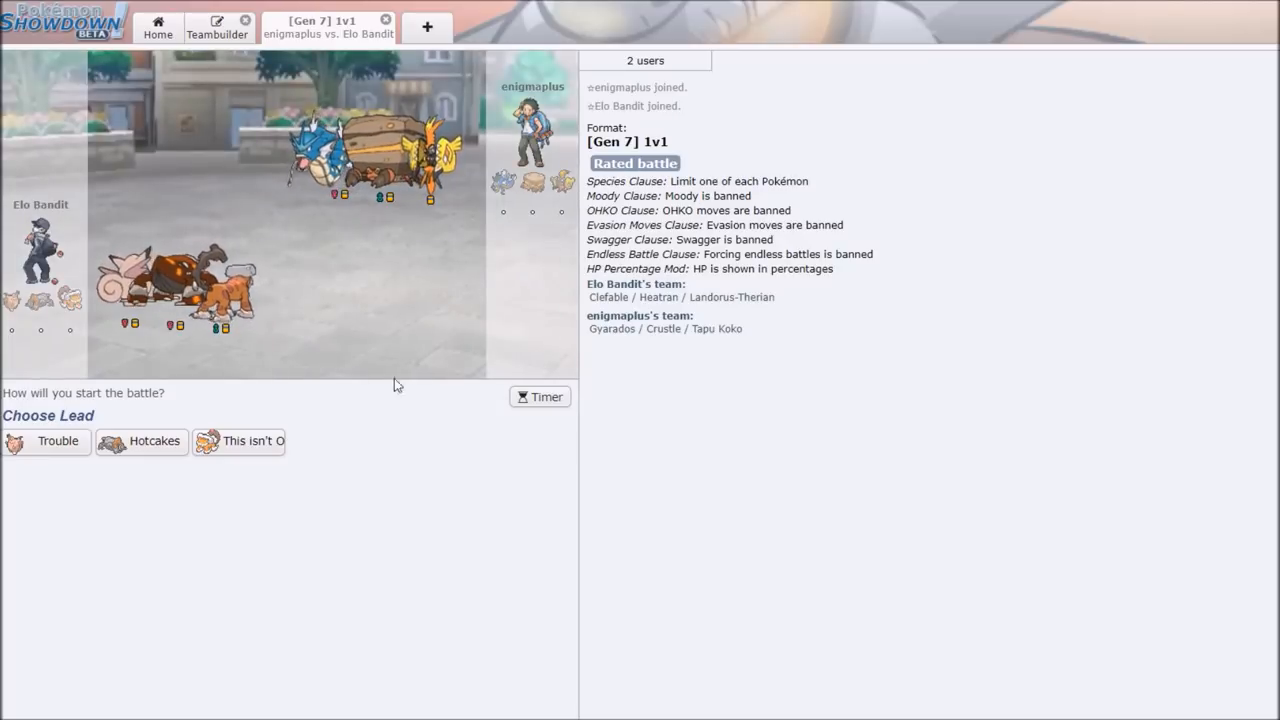
{"action": "mouse_move", "coordinate": [252, 440]}
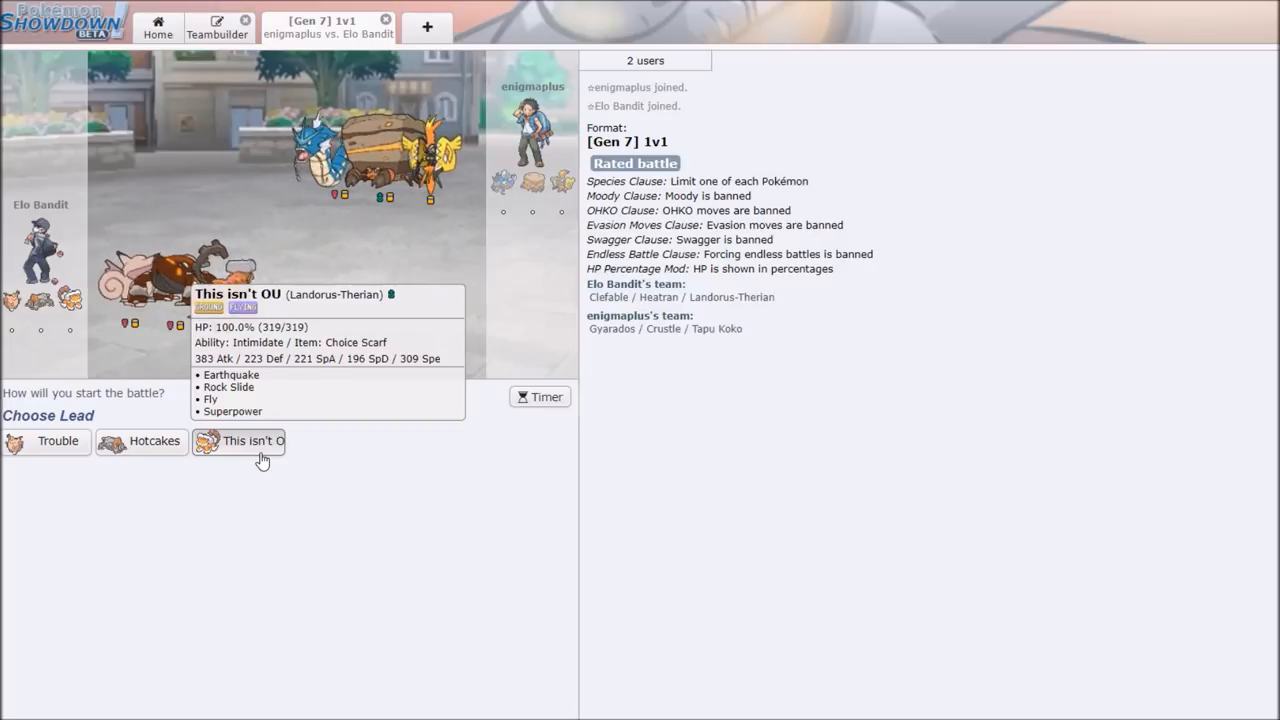
Send out This isn't OU as lead and hit Gyarados with Superpower.
{"action": "left_click", "coordinate": [238, 441]}
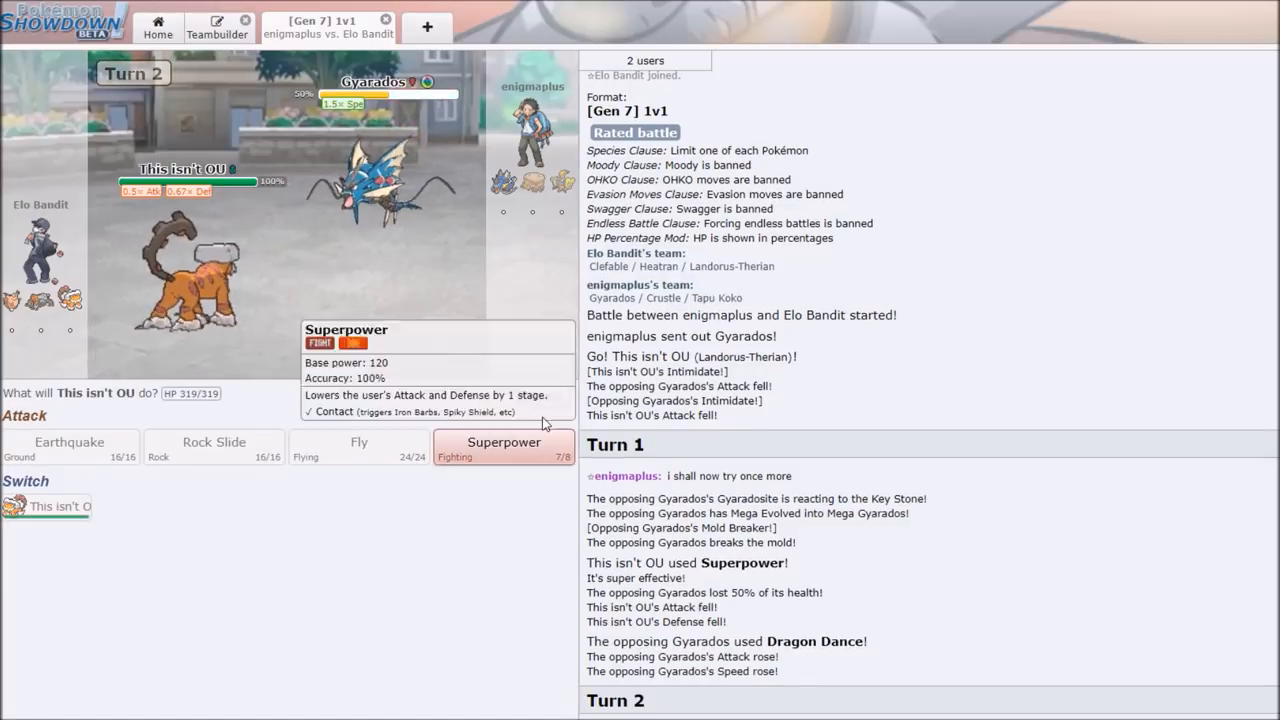
{"action": "left_click", "coordinate": [504, 448]}
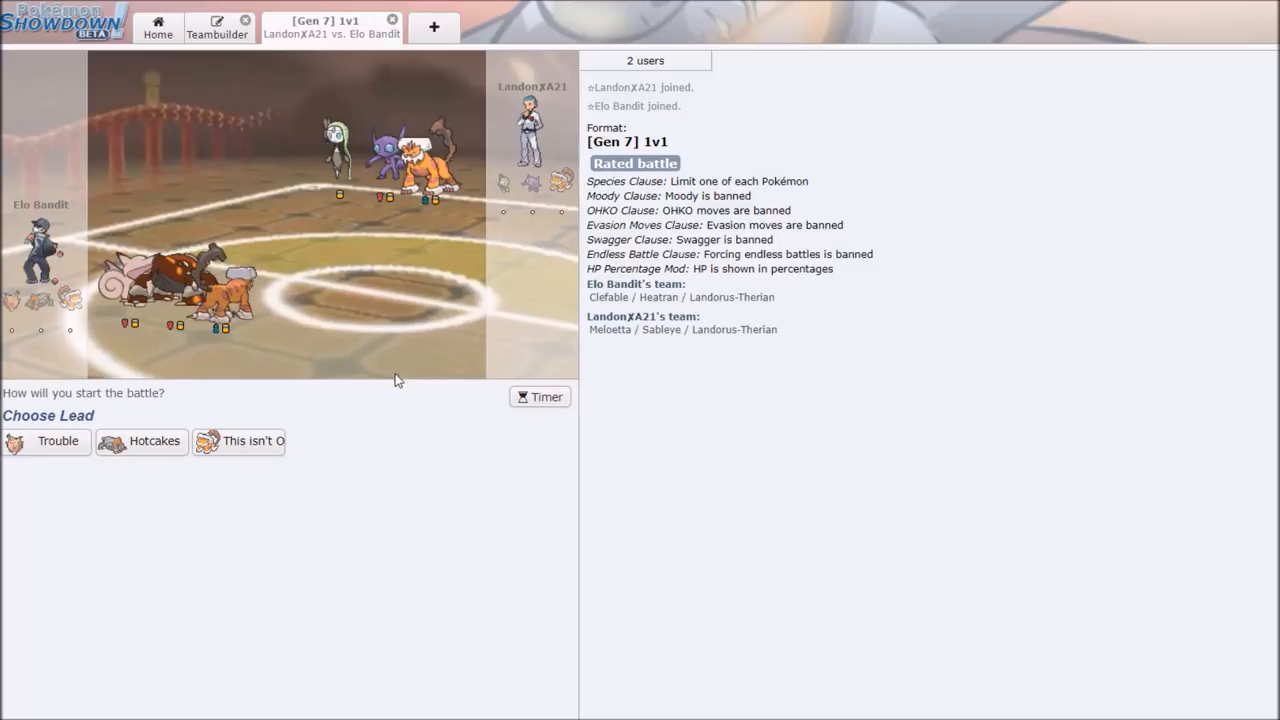
{"action": "mouse_move", "coordinate": [218, 400]}
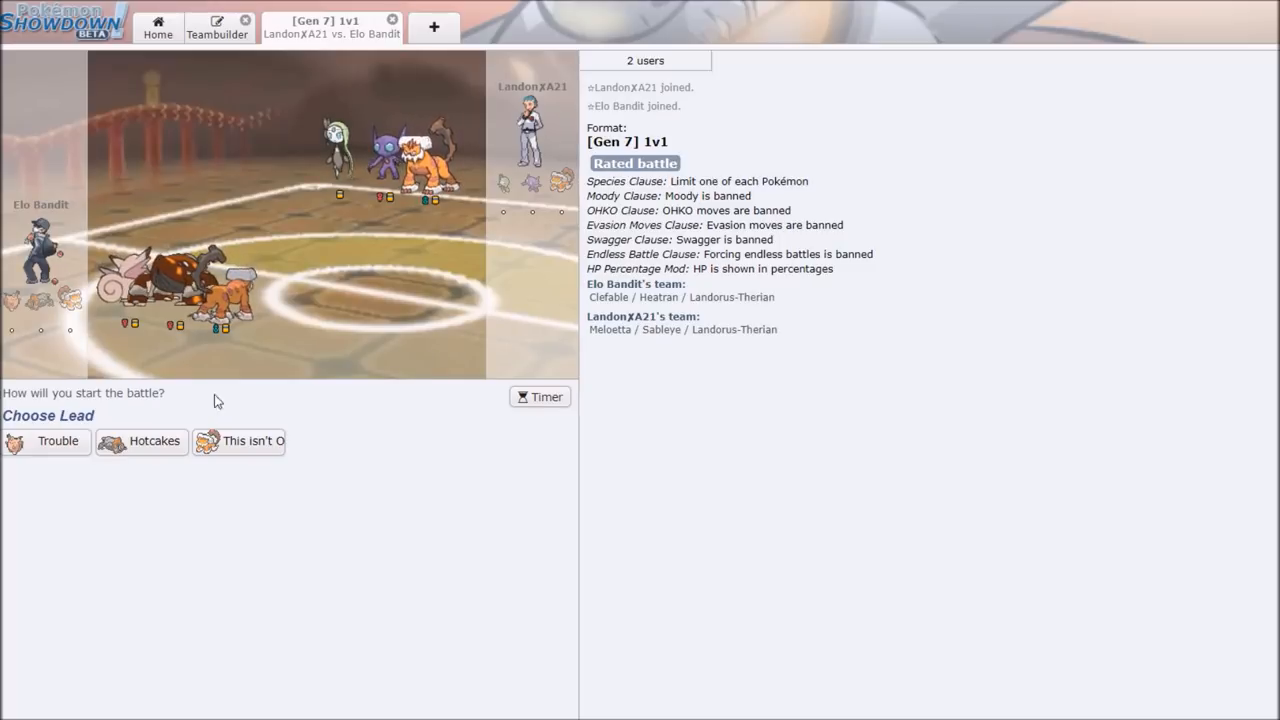
{"action": "mouse_move", "coordinate": [154, 441]}
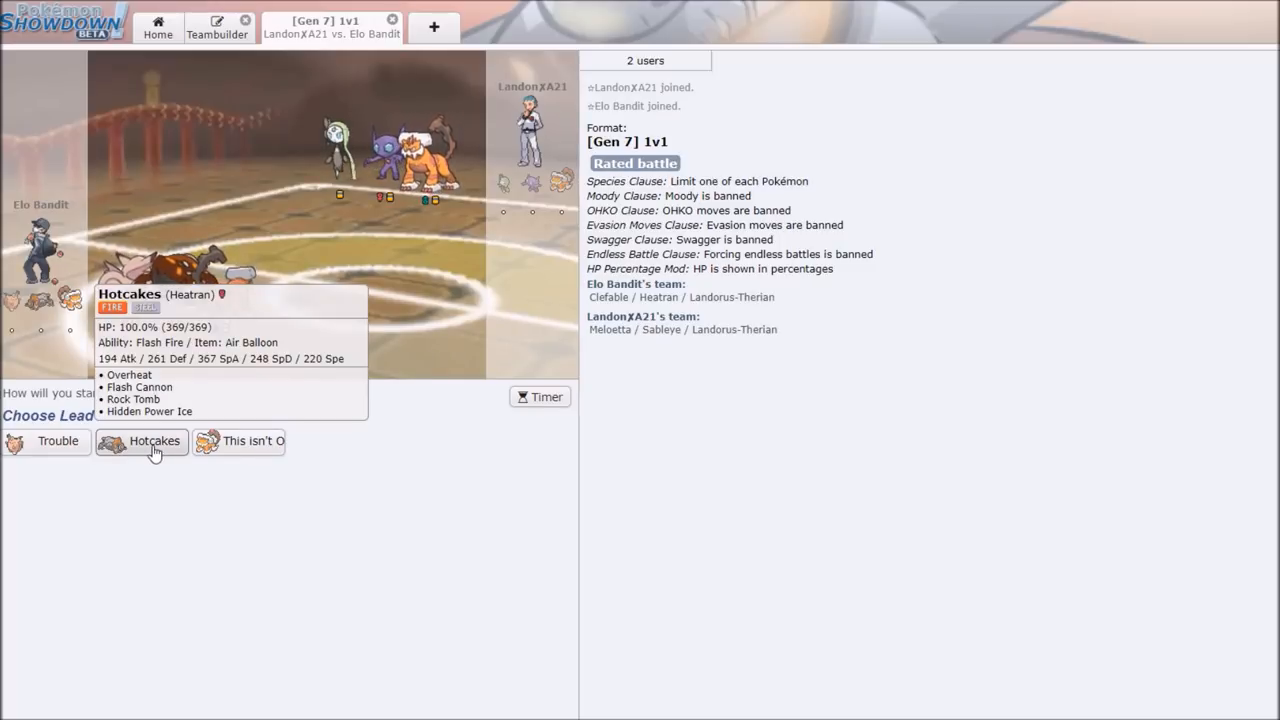
Lead with Hotcakes (Heatran), then use Rock Tomb and Flash Cannon on Meloetta.
{"action": "left_click", "coordinate": [141, 441]}
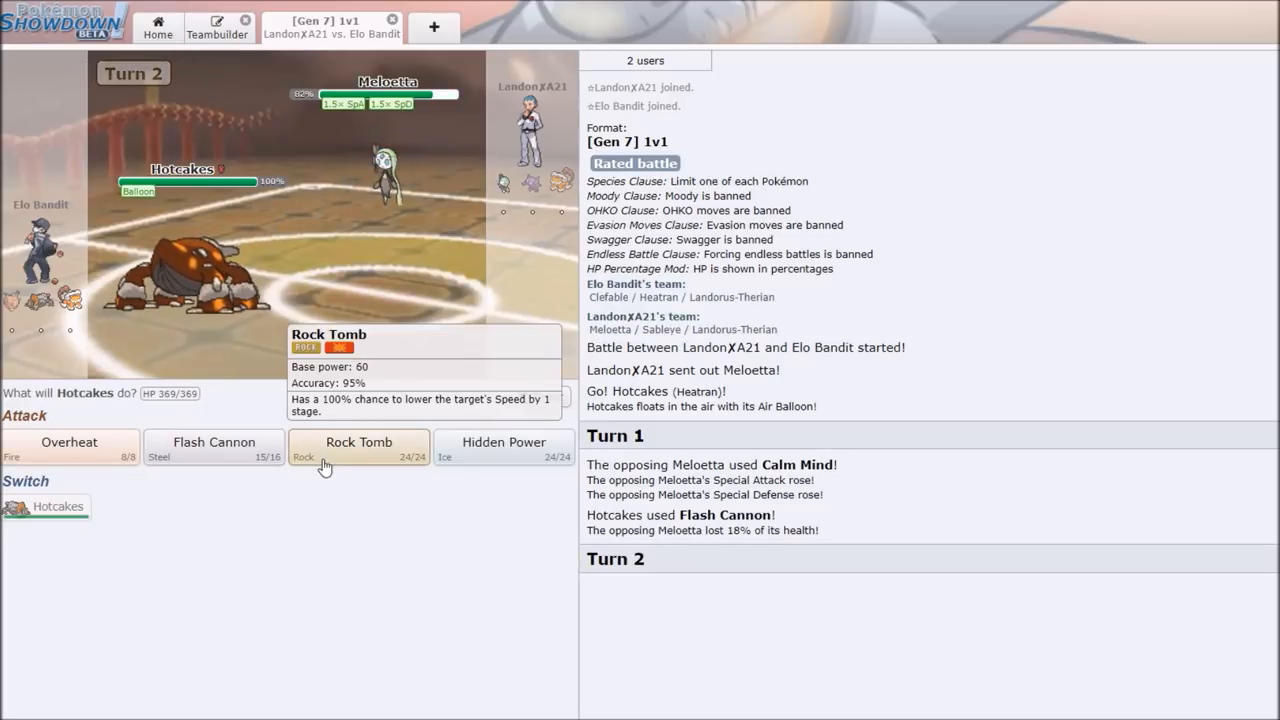
{"action": "left_click", "coordinate": [358, 447]}
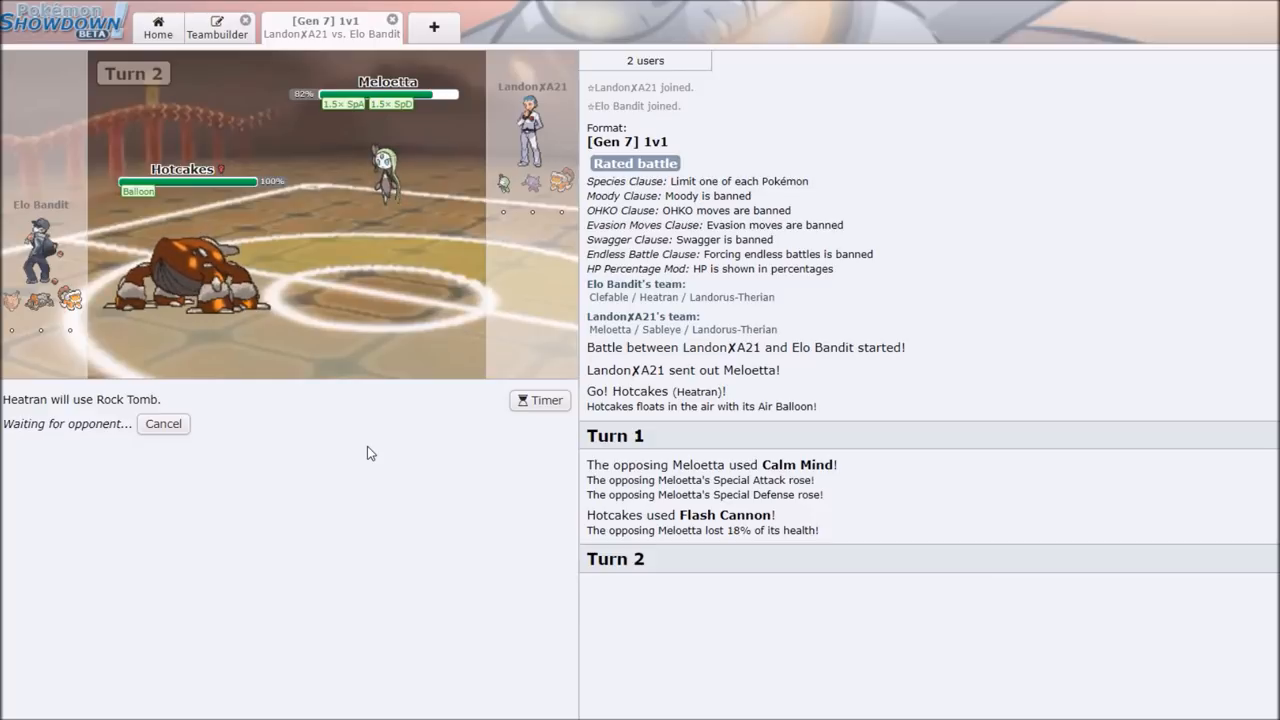
{"action": "mouse_move", "coordinate": [413, 409]}
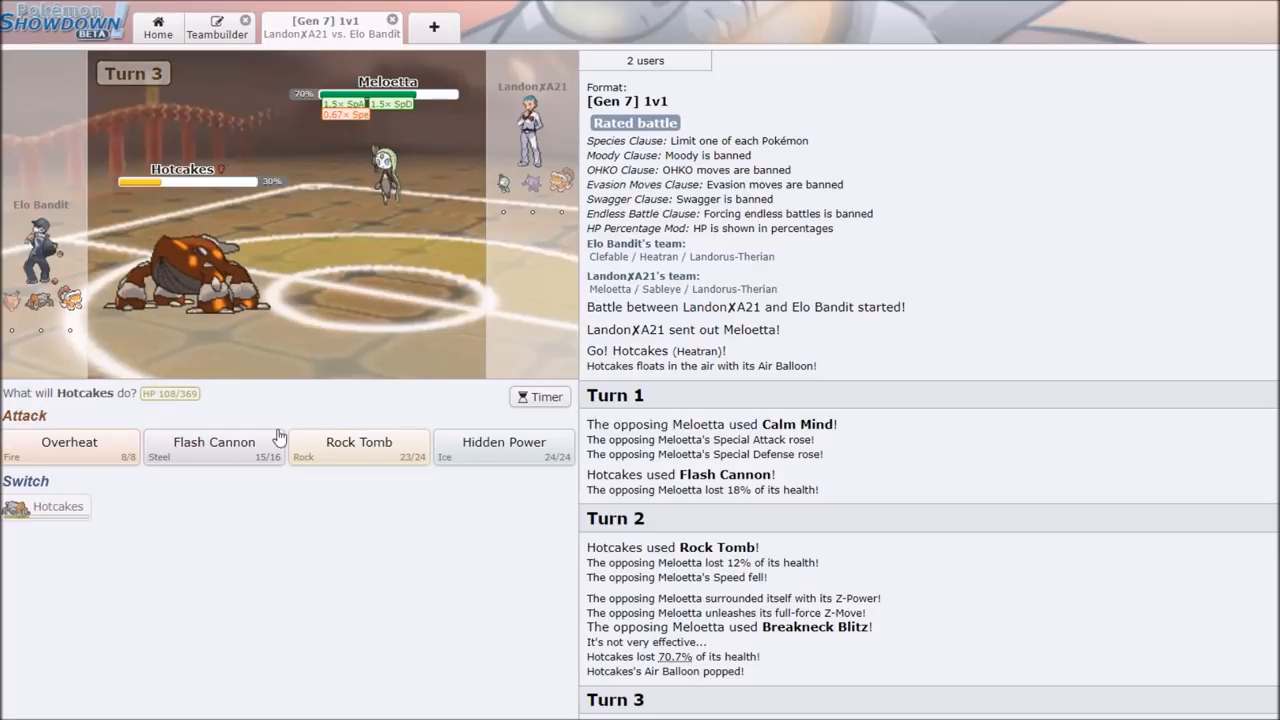
{"action": "left_click", "coordinate": [69, 448]}
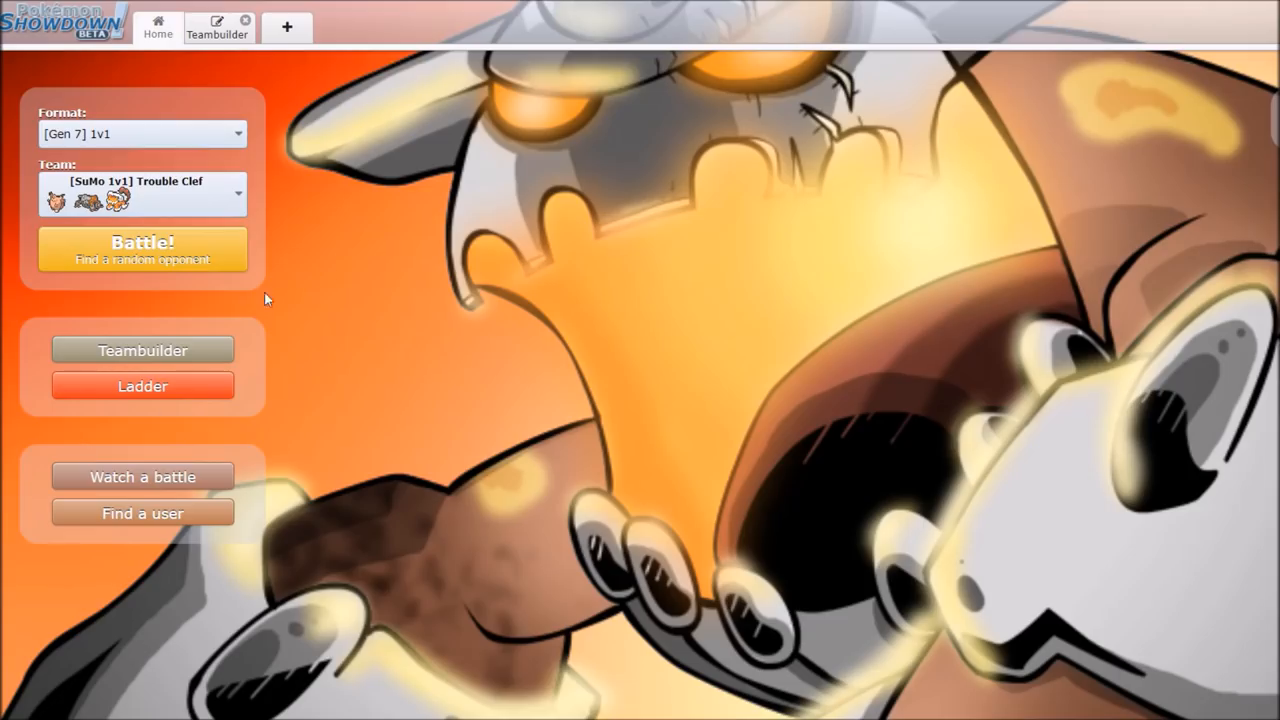
Search for a new Gen 7 1v1 ladder opponent from the Home screen.
{"action": "left_click", "coordinate": [142, 249]}
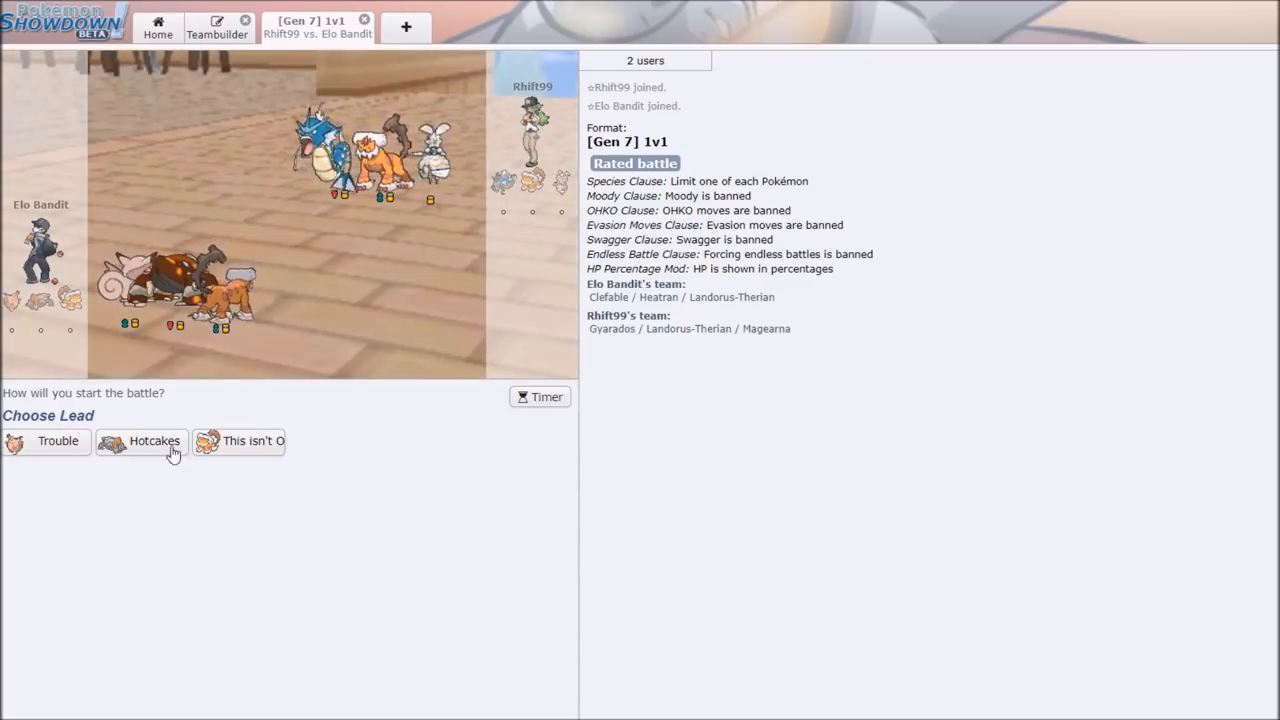
{"action": "mouse_move", "coordinate": [57, 441]}
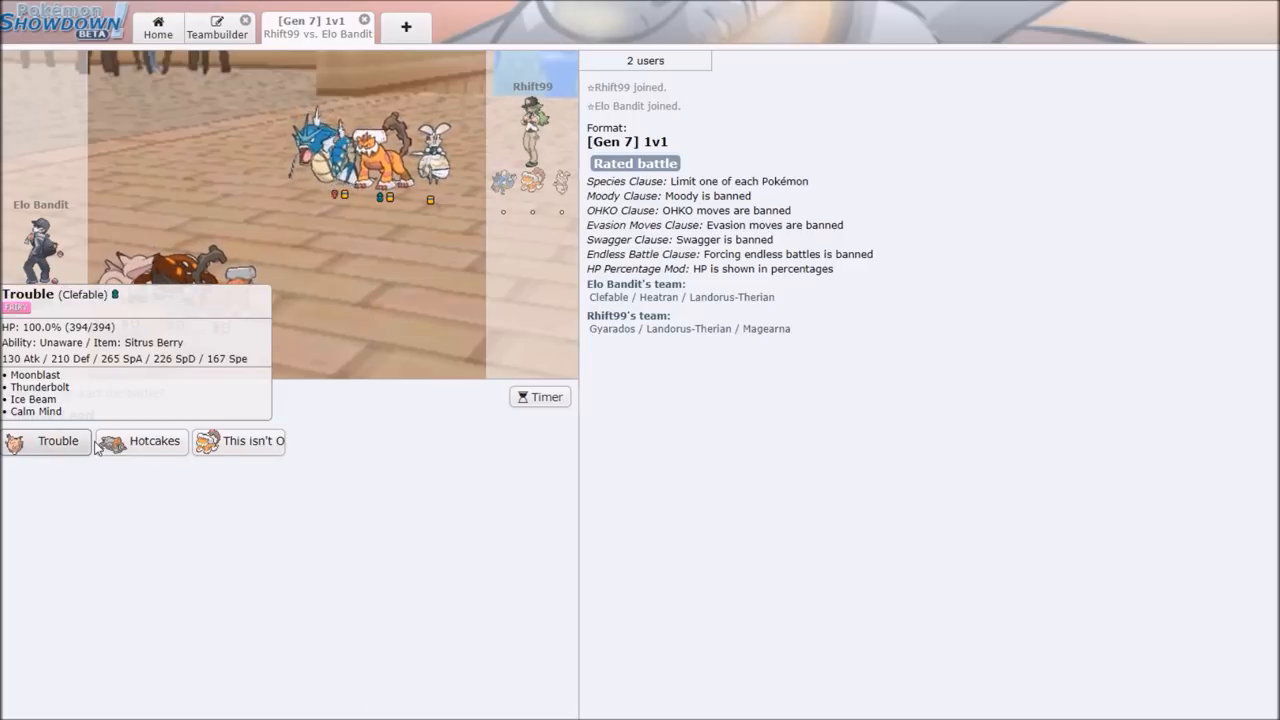
{"action": "mouse_move", "coordinate": [154, 441]}
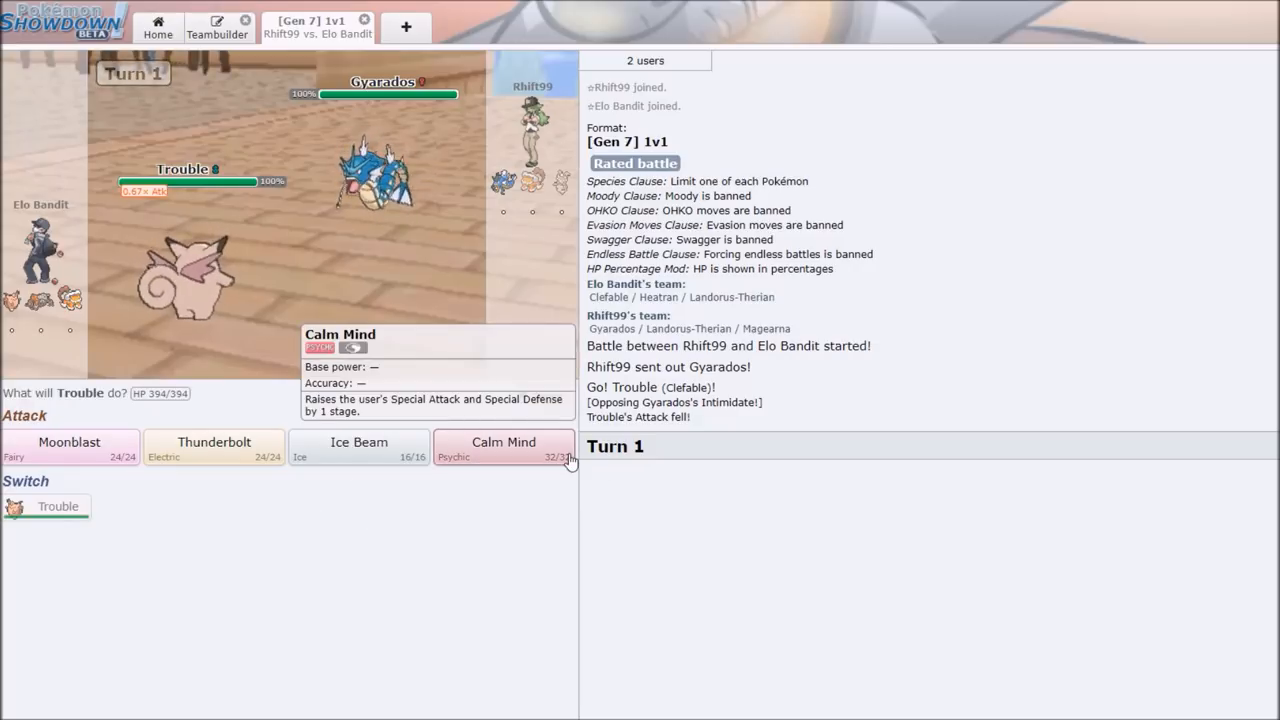
Set up Calm Mind with Trouble, then strike Mega Gyarados with Moonblast.
{"action": "left_click", "coordinate": [504, 447]}
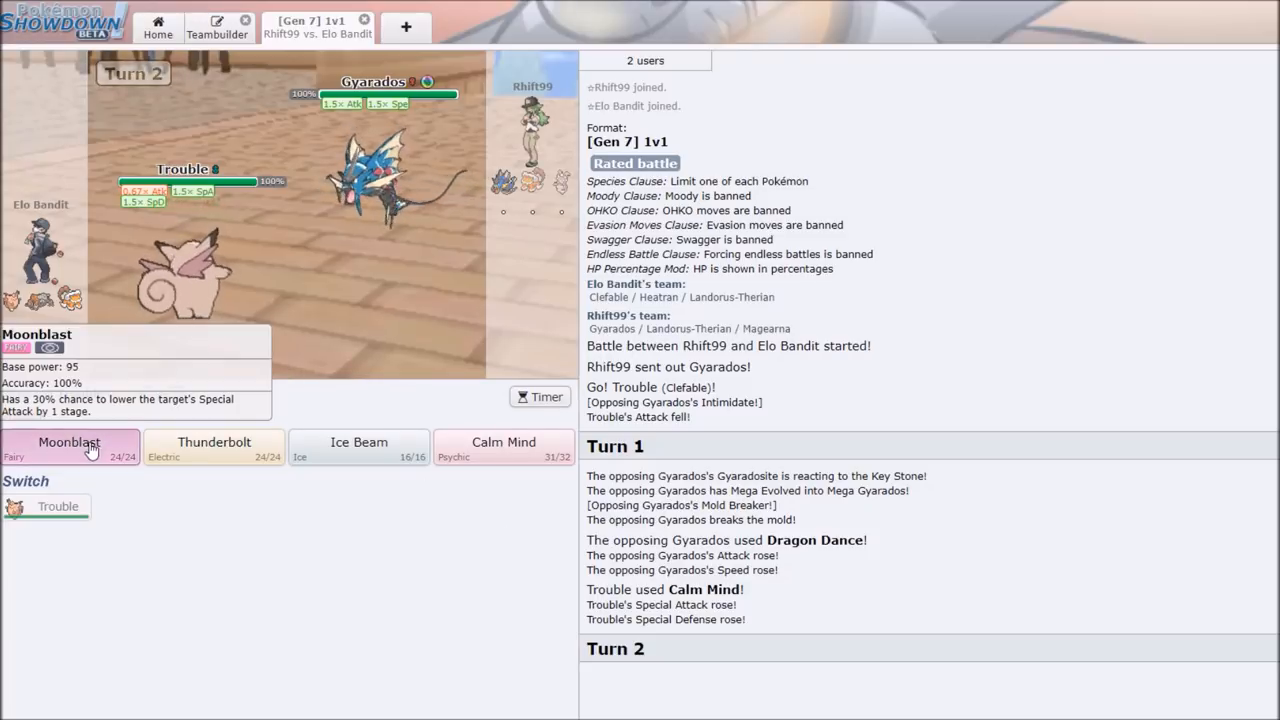
{"action": "left_click", "coordinate": [70, 442]}
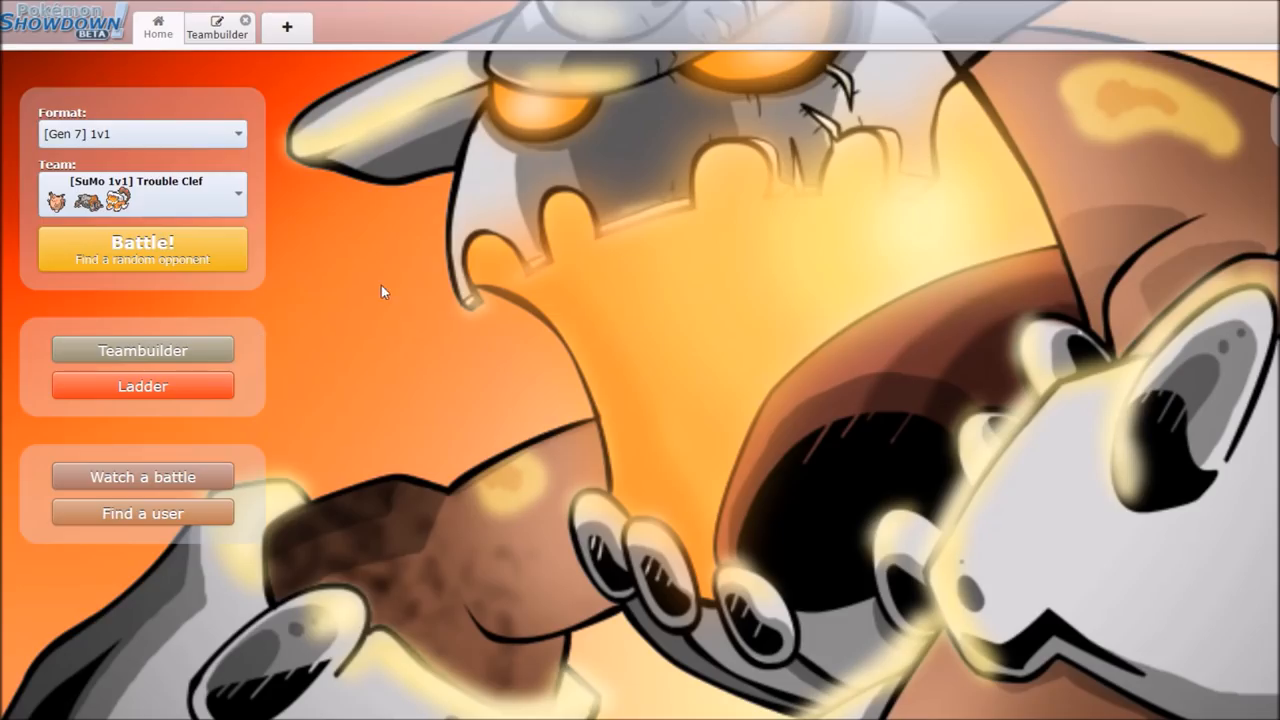
Drag Clefable's Sp. Atk EV slider from 60 to 100, then start a new match.
{"action": "left_click", "coordinate": [142, 249]}
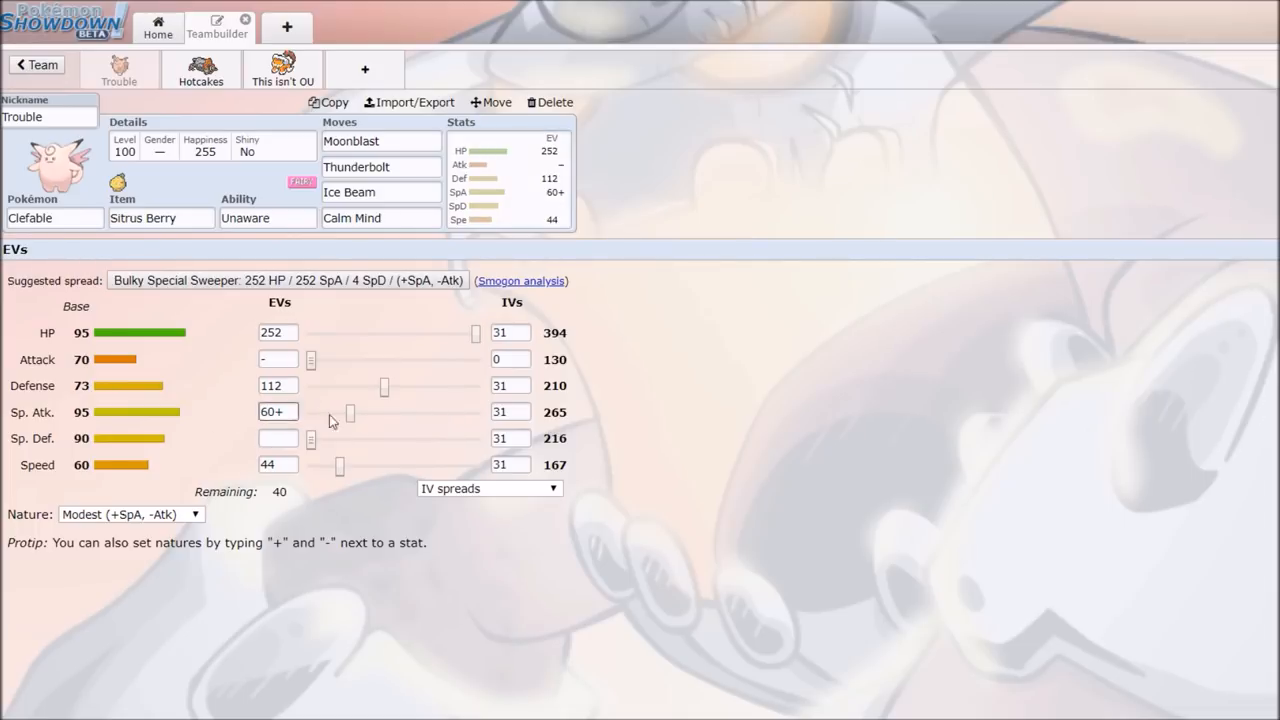
{"action": "left_click_drag", "start_coordinate": [350, 412], "coordinate": [376, 412]}
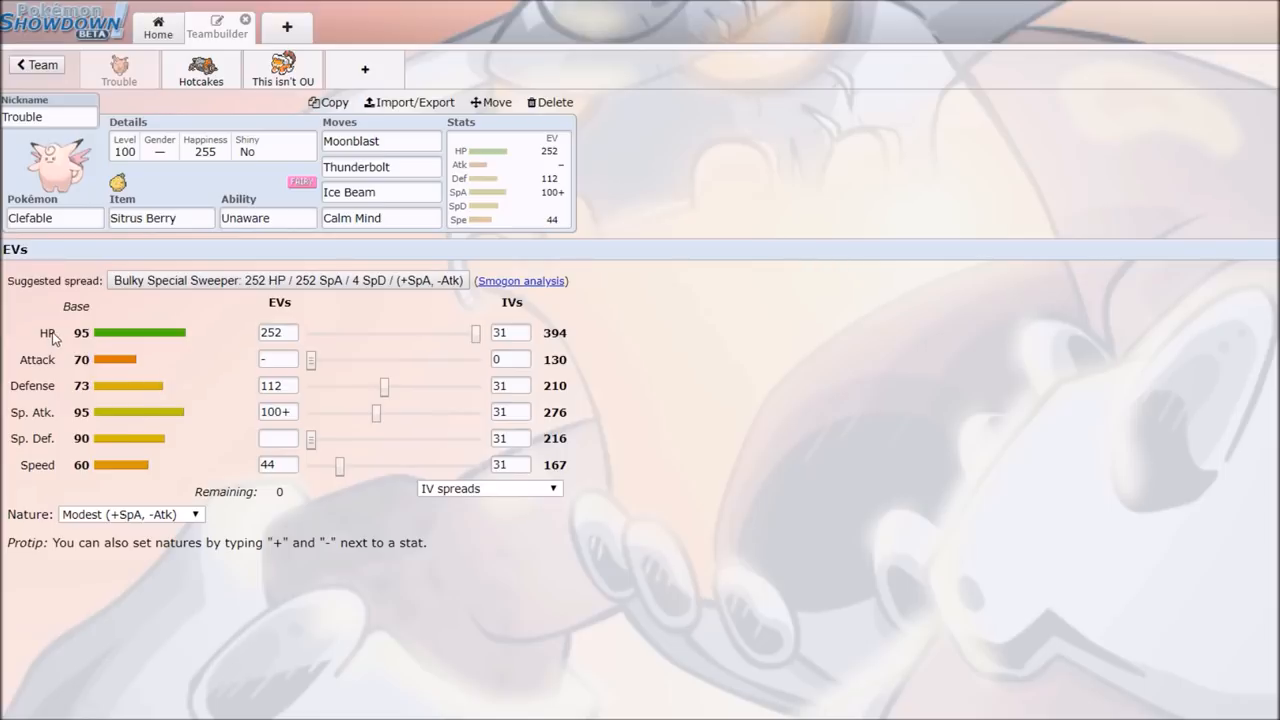
{"action": "left_click", "coordinate": [278, 385]}
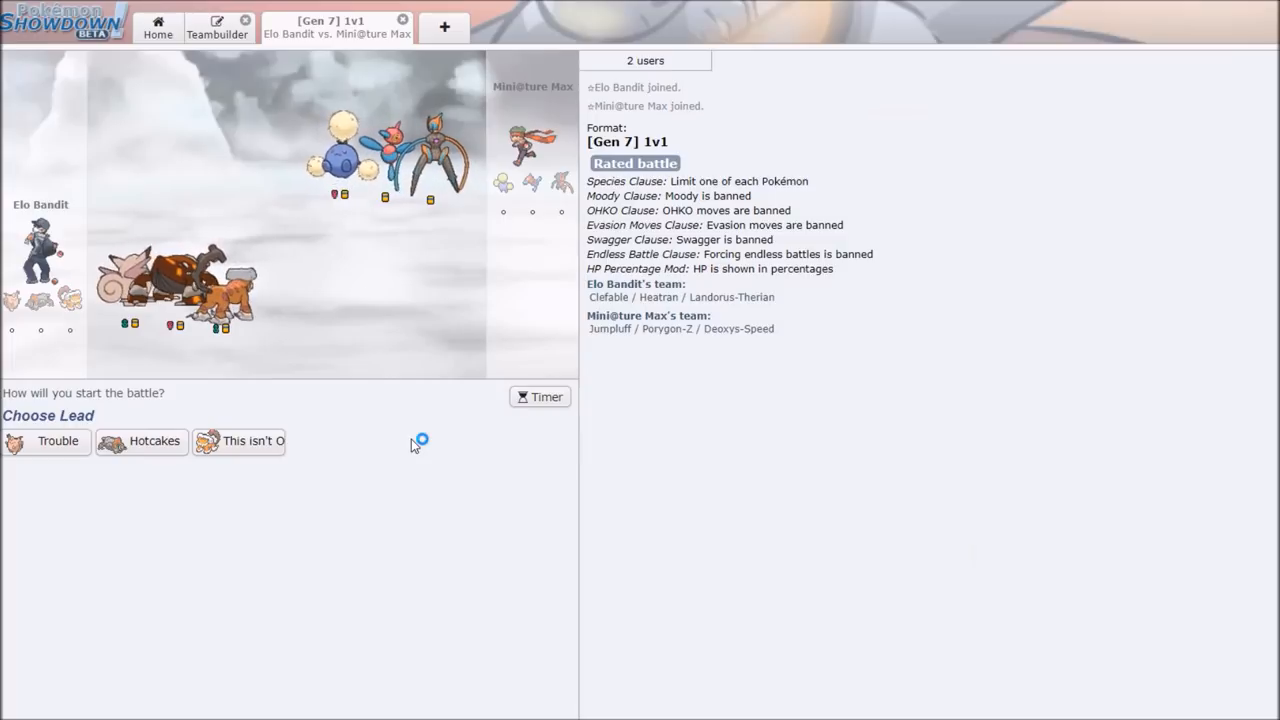
{"action": "mouse_move", "coordinate": [265, 402]}
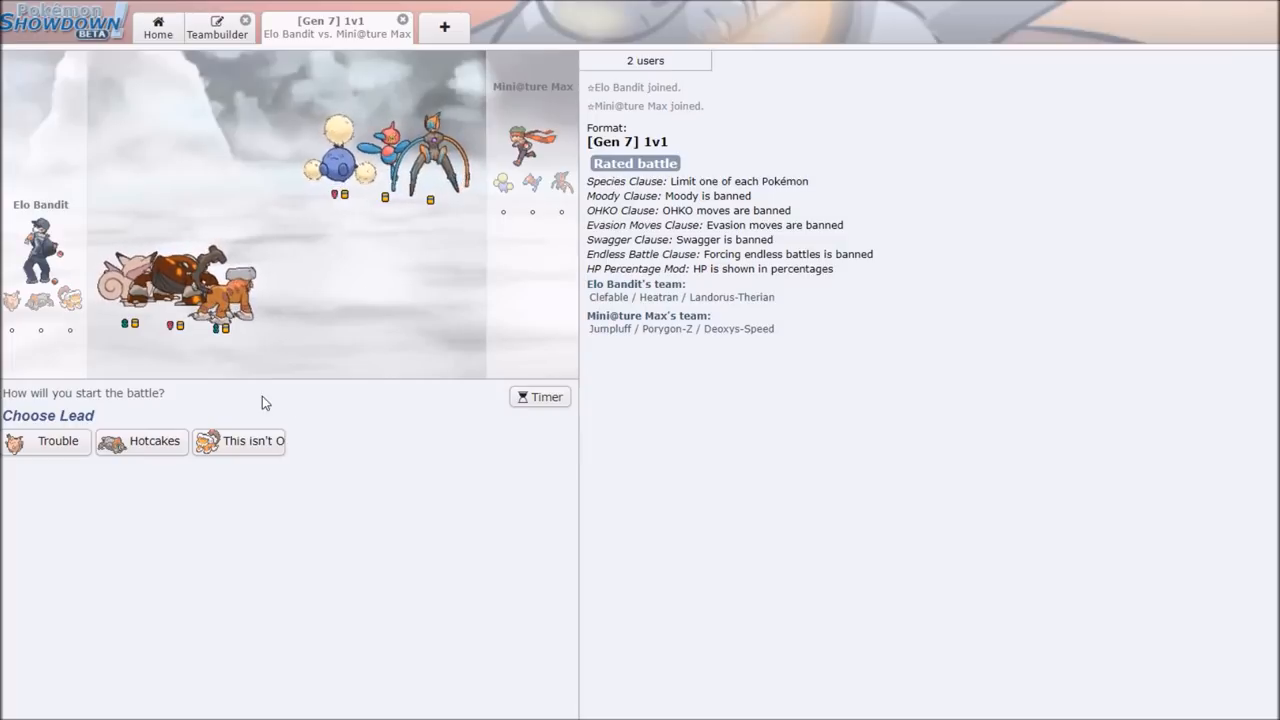
{"action": "mouse_move", "coordinate": [253, 441]}
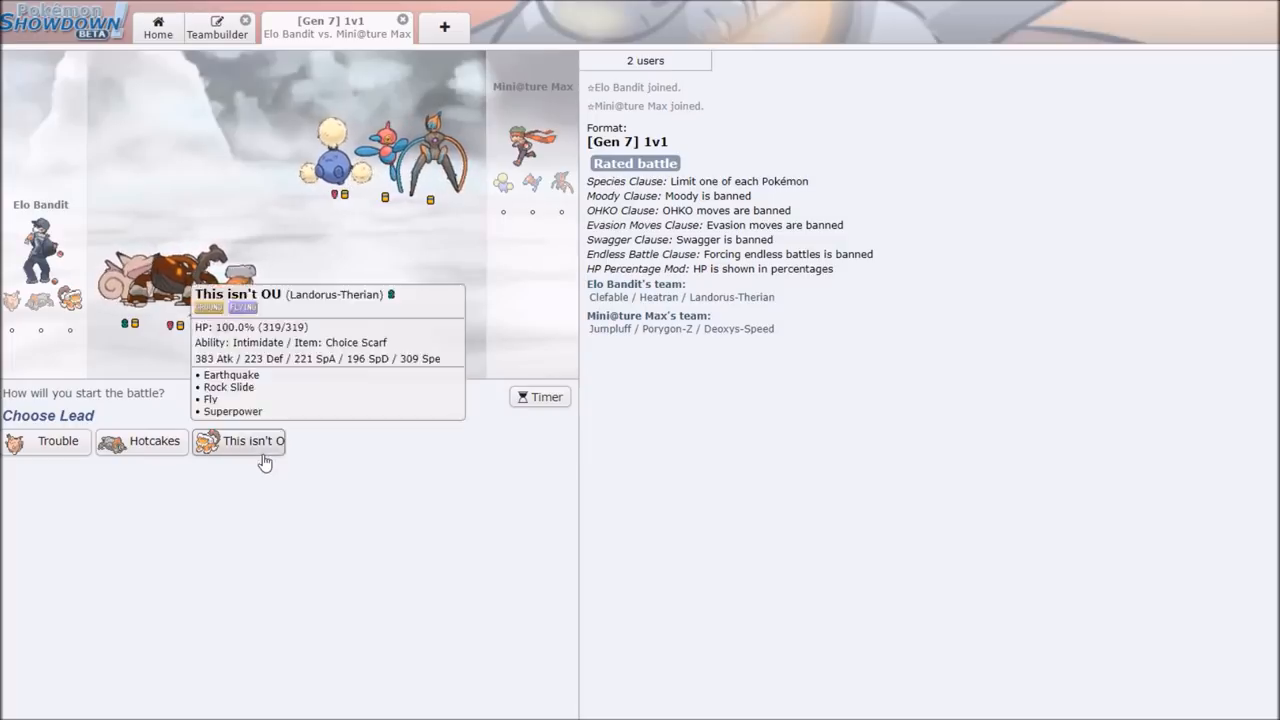
Lead with This isn't OU (Landorus-Therian) and use Rock Slide on Jumpluff.
{"action": "left_click", "coordinate": [240, 440]}
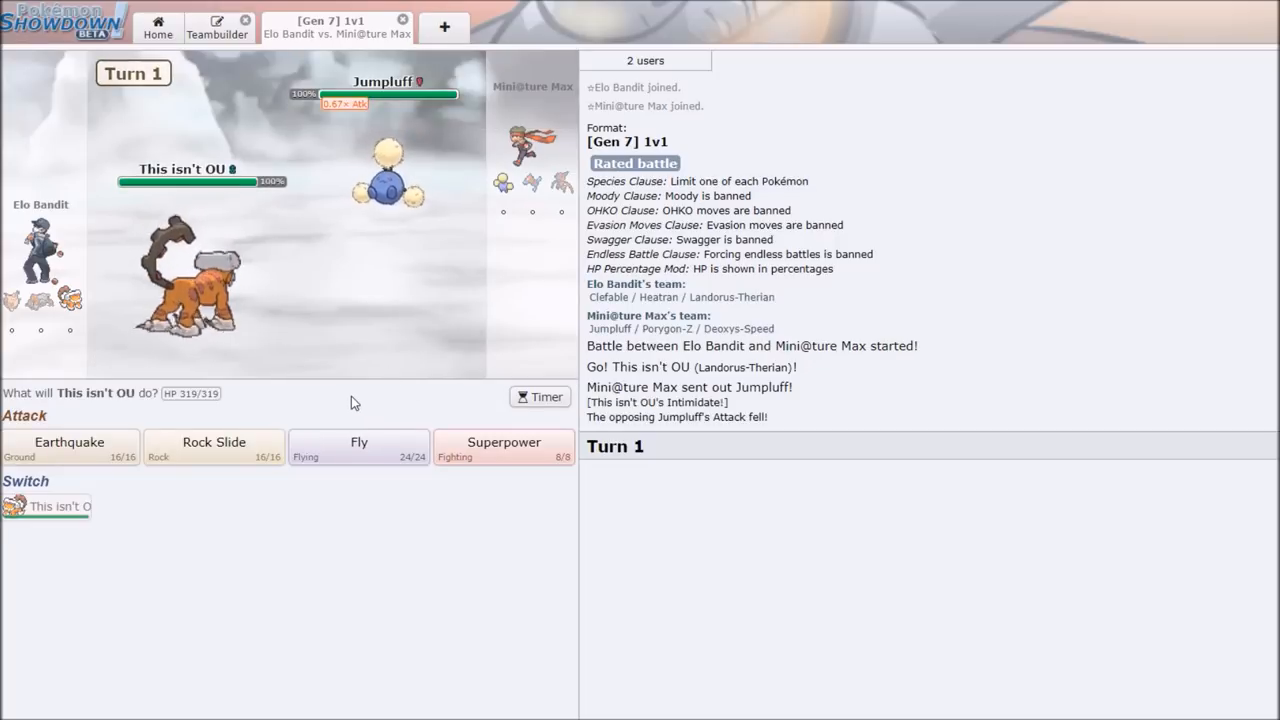
{"action": "mouse_move", "coordinate": [214, 447]}
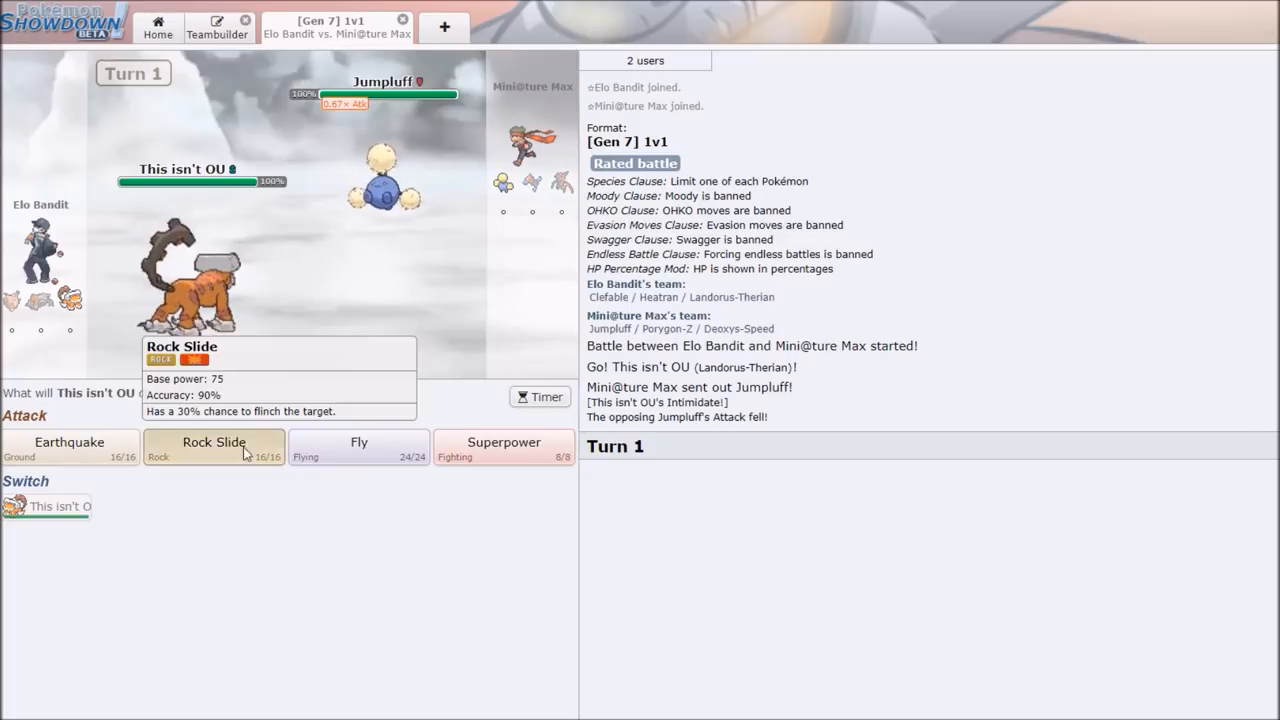
{"action": "left_click", "coordinate": [214, 448]}
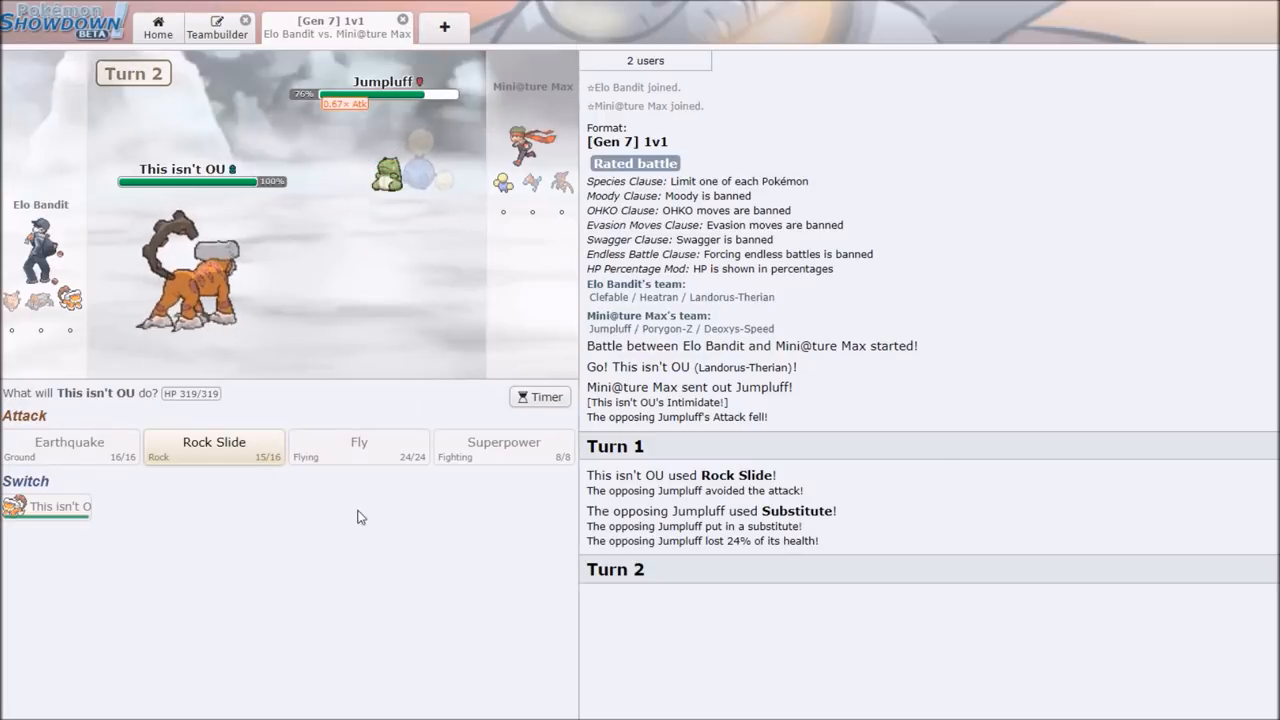
{"action": "left_click", "coordinate": [214, 448]}
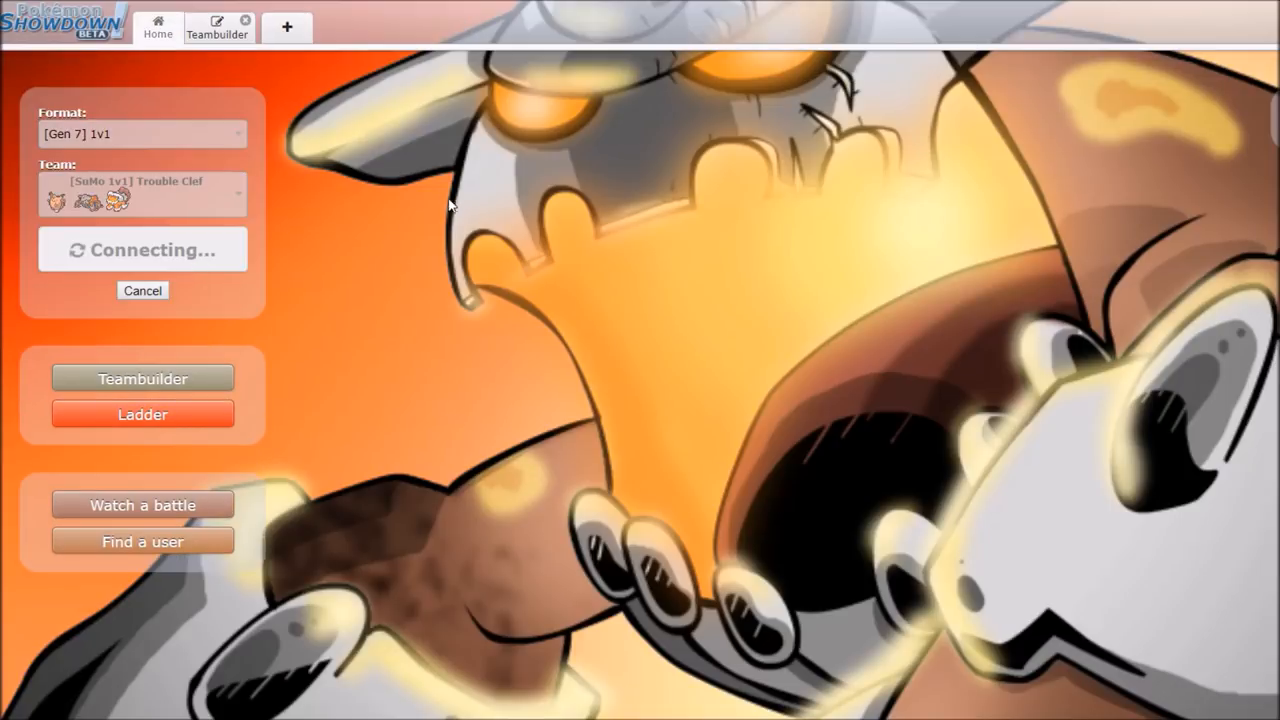
{"action": "mouse_move", "coordinate": [471, 210]}
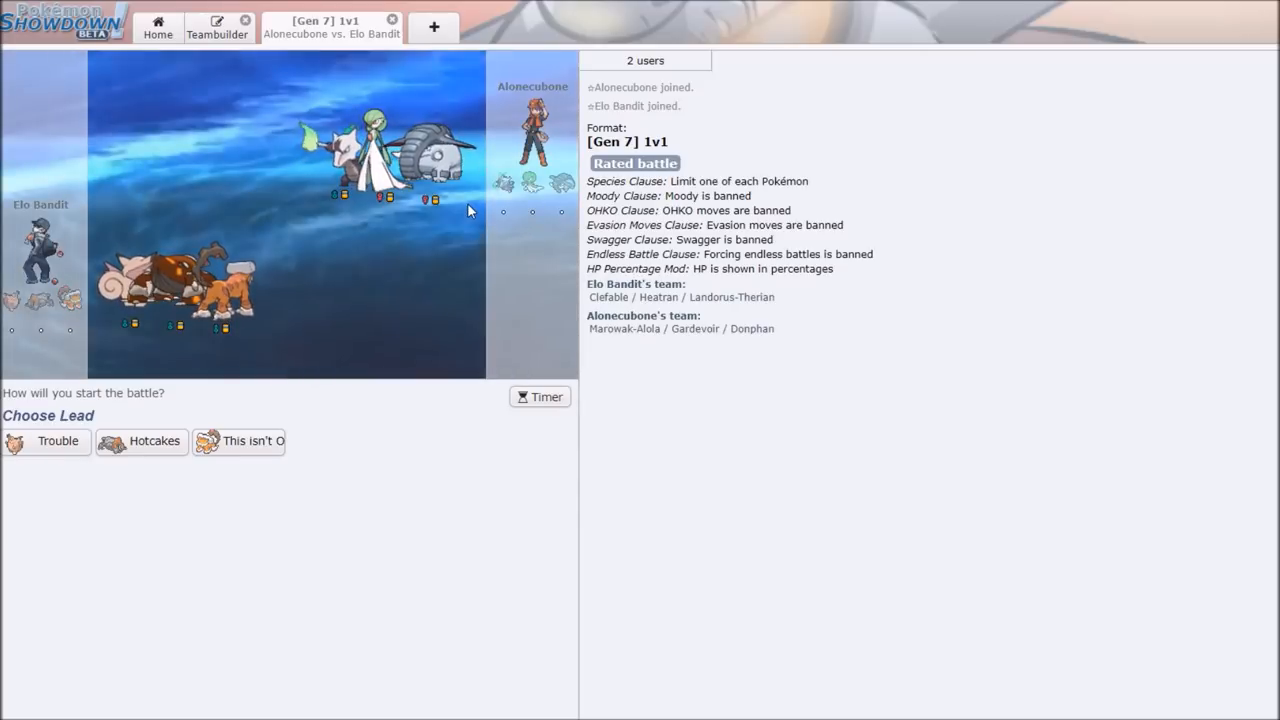
{"action": "mouse_move", "coordinate": [145, 441]}
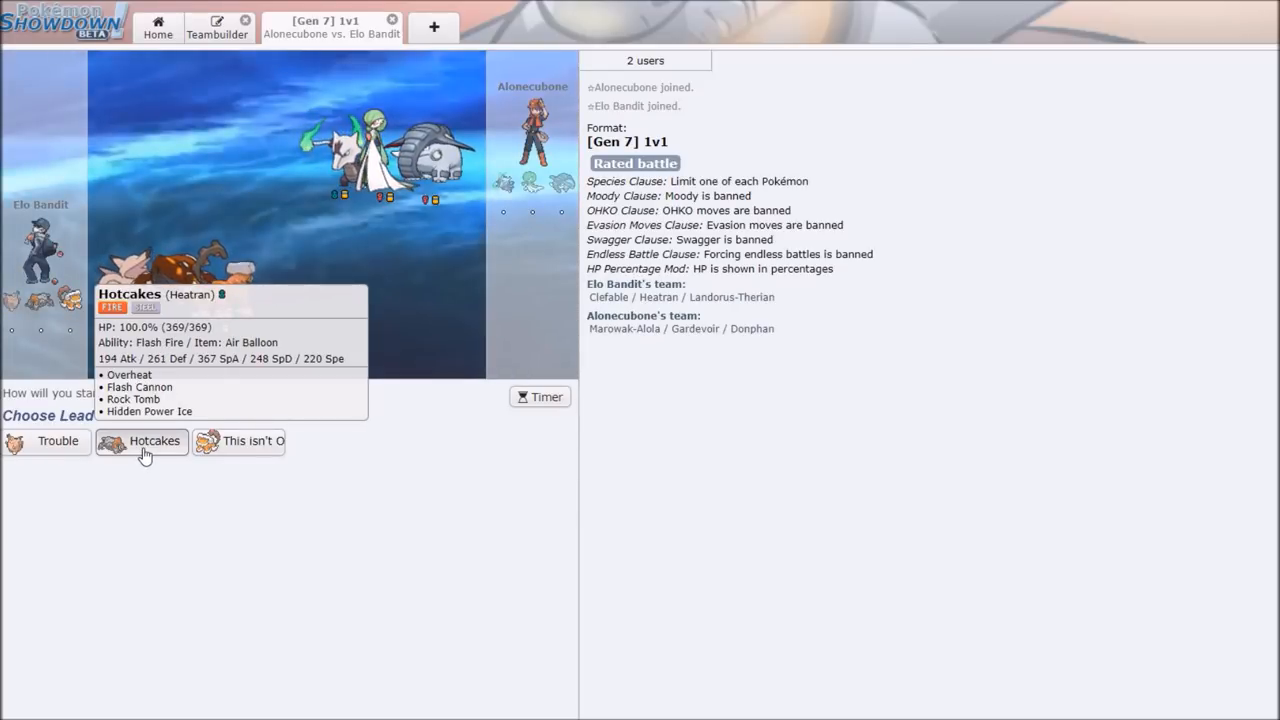
Lead with Hotcakes against Alonecubone's Gardevoir and use Flash Cannon.
{"action": "left_click", "coordinate": [140, 441]}
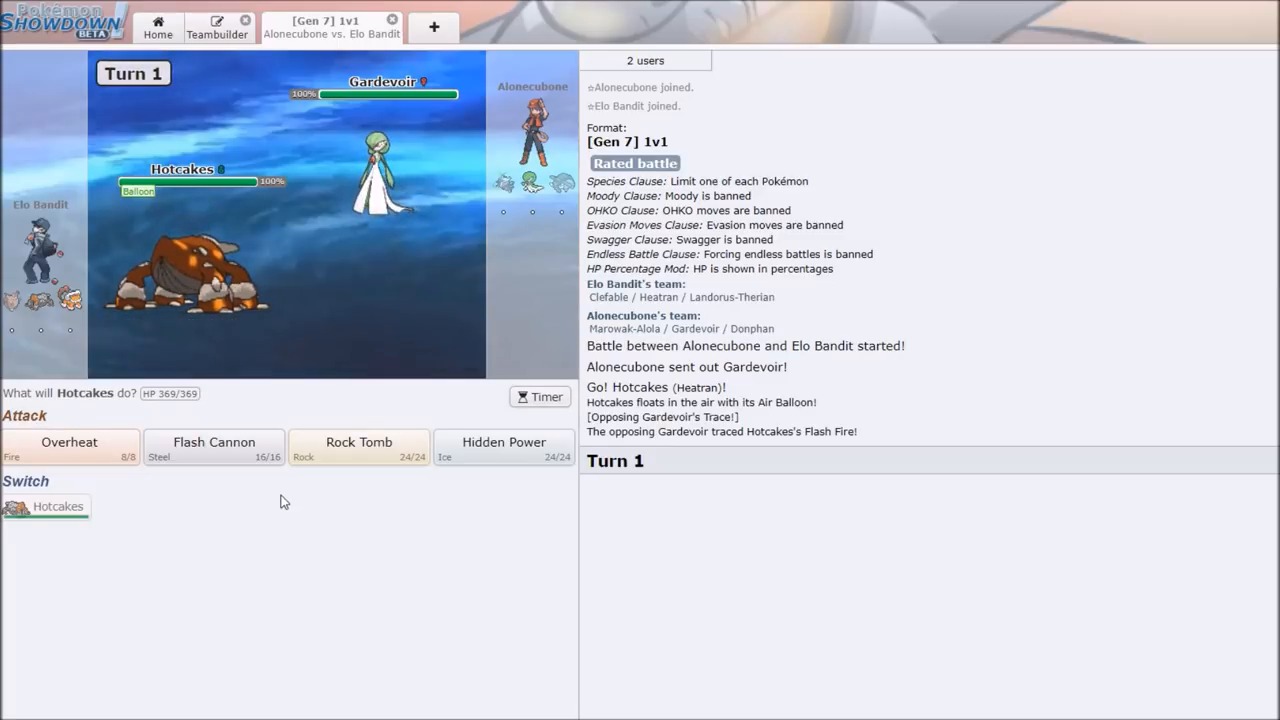
{"action": "mouse_move", "coordinate": [213, 447]}
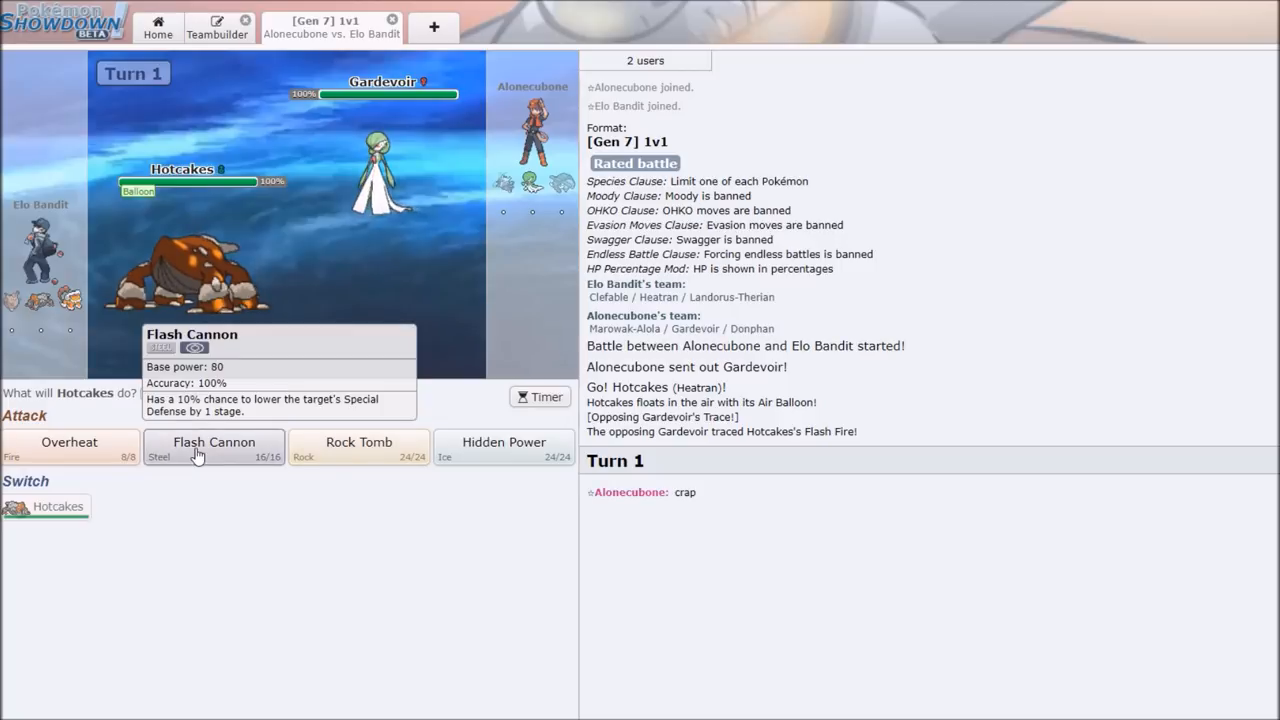
{"action": "mouse_move", "coordinate": [238, 450]}
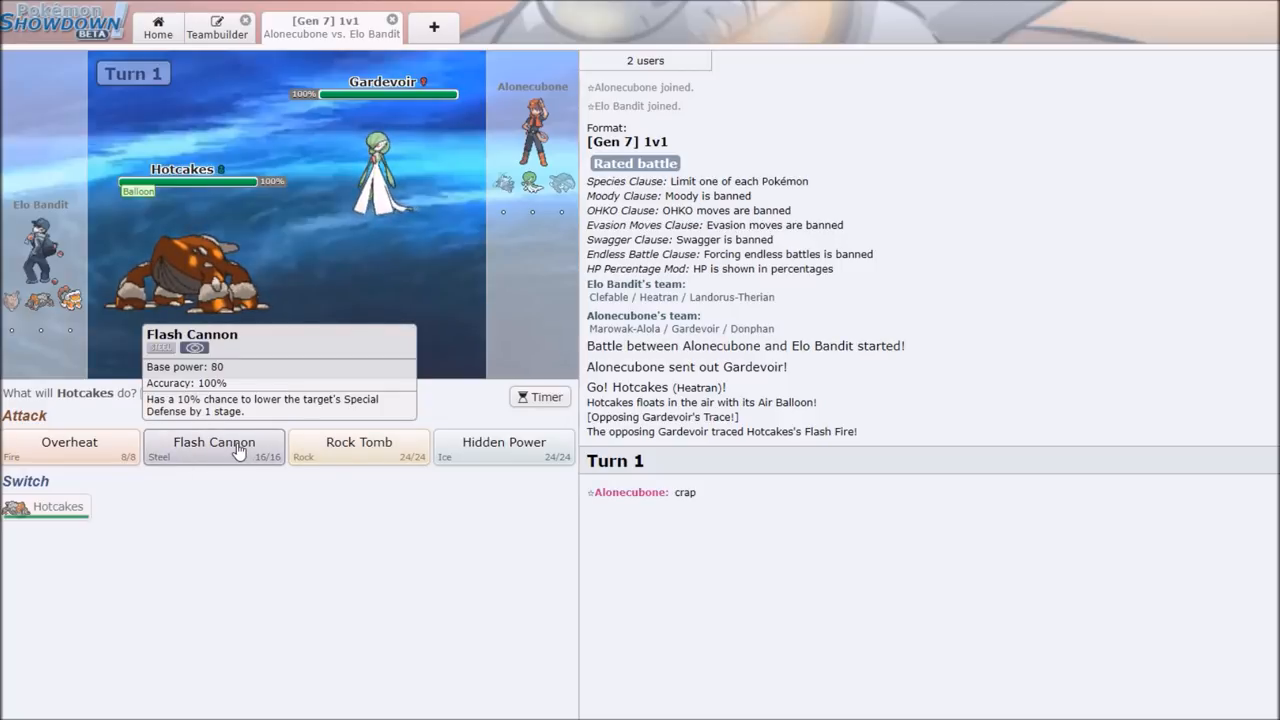
{"action": "left_click", "coordinate": [358, 445]}
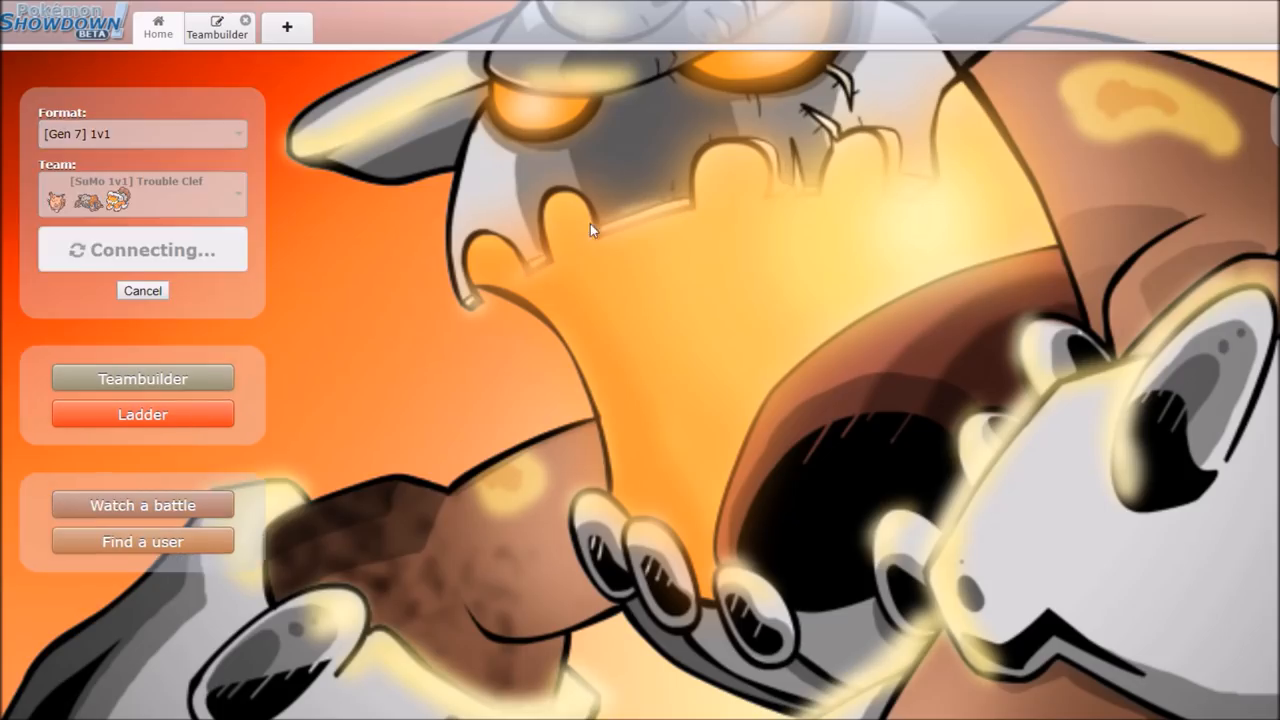
{"action": "mouse_move", "coordinate": [595, 222]}
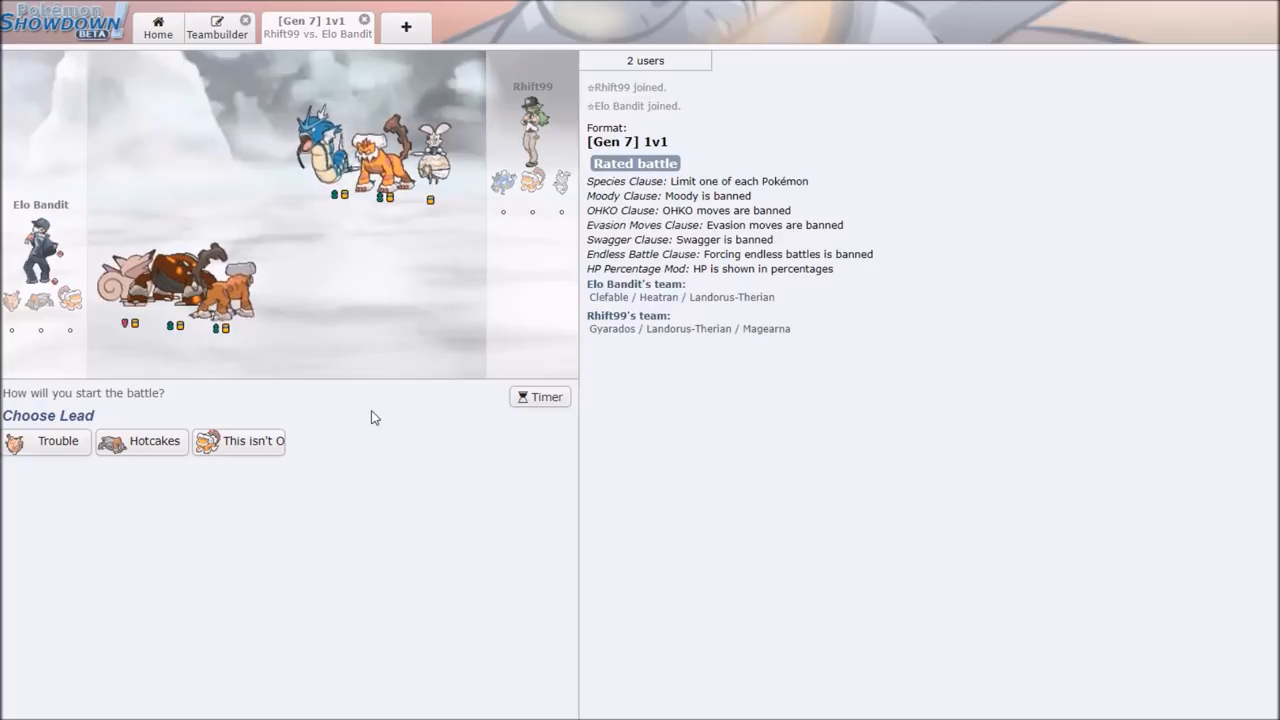
{"action": "mouse_move", "coordinate": [57, 441]}
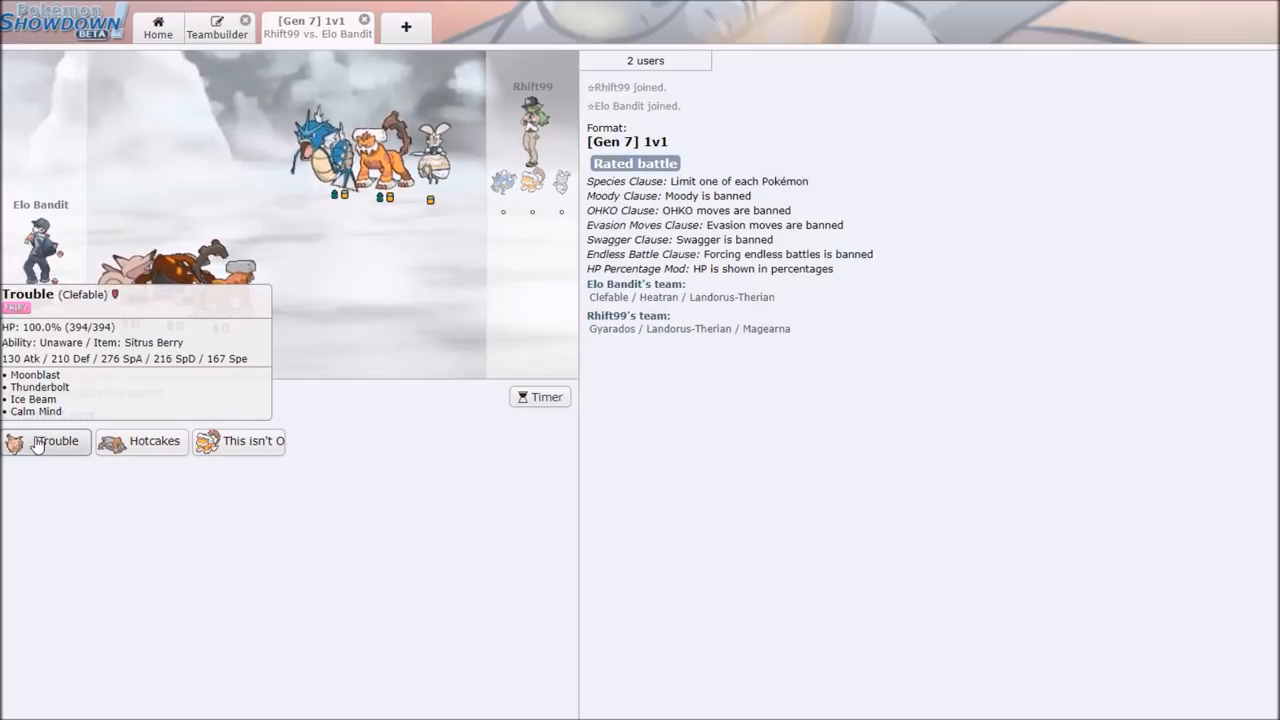
Lead with Trouble, hit Mega Gyarados with Moonblast, then close the battle to Home.
{"action": "left_click", "coordinate": [55, 441]}
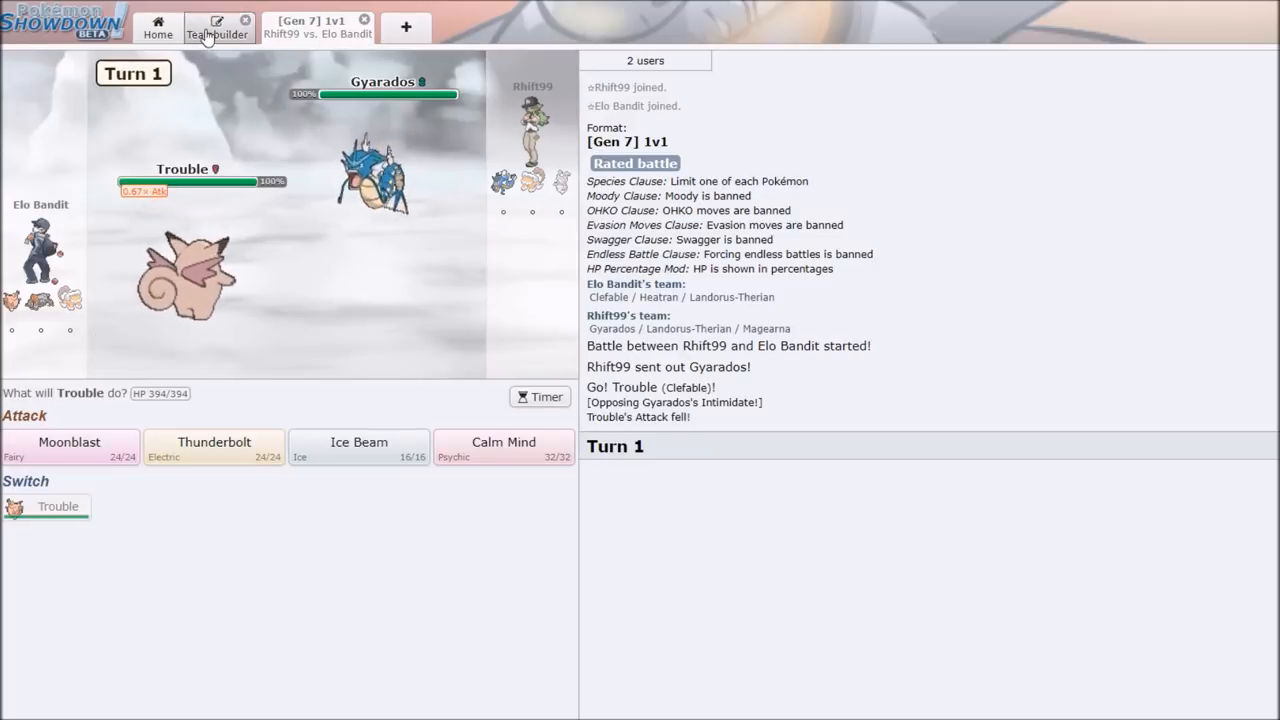
{"action": "left_click", "coordinate": [216, 27]}
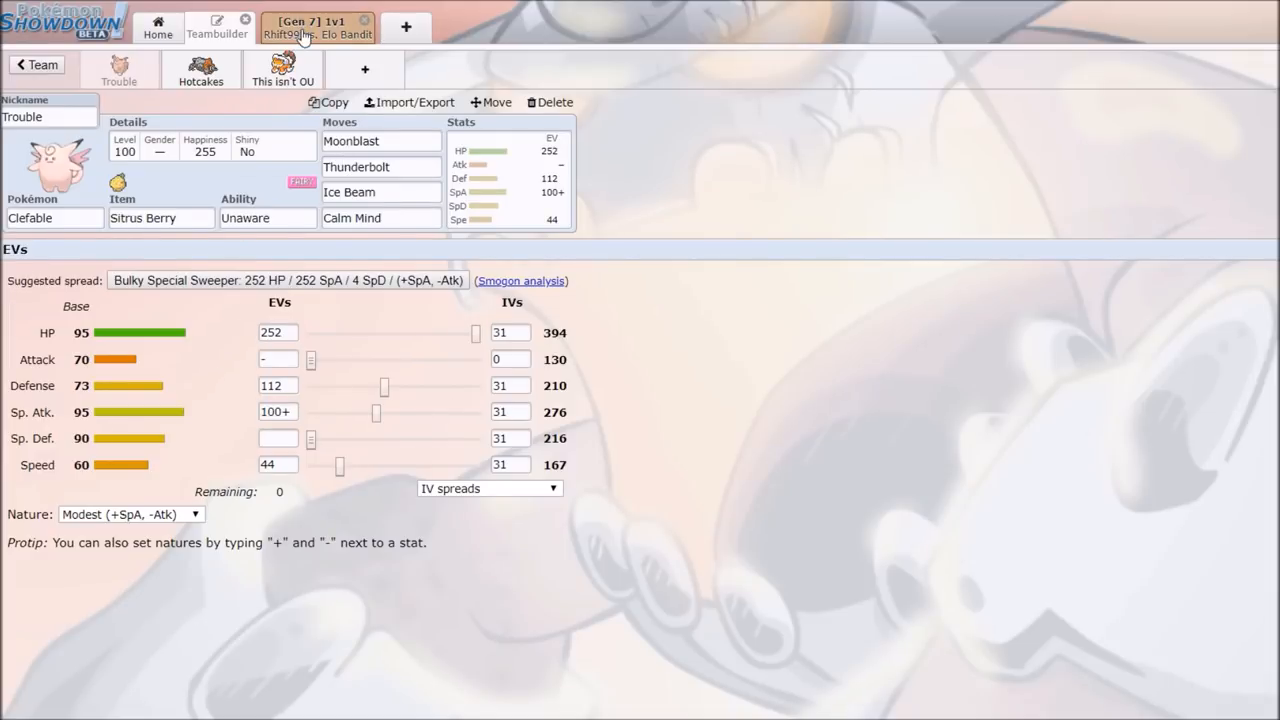
{"action": "left_click", "coordinate": [310, 27]}
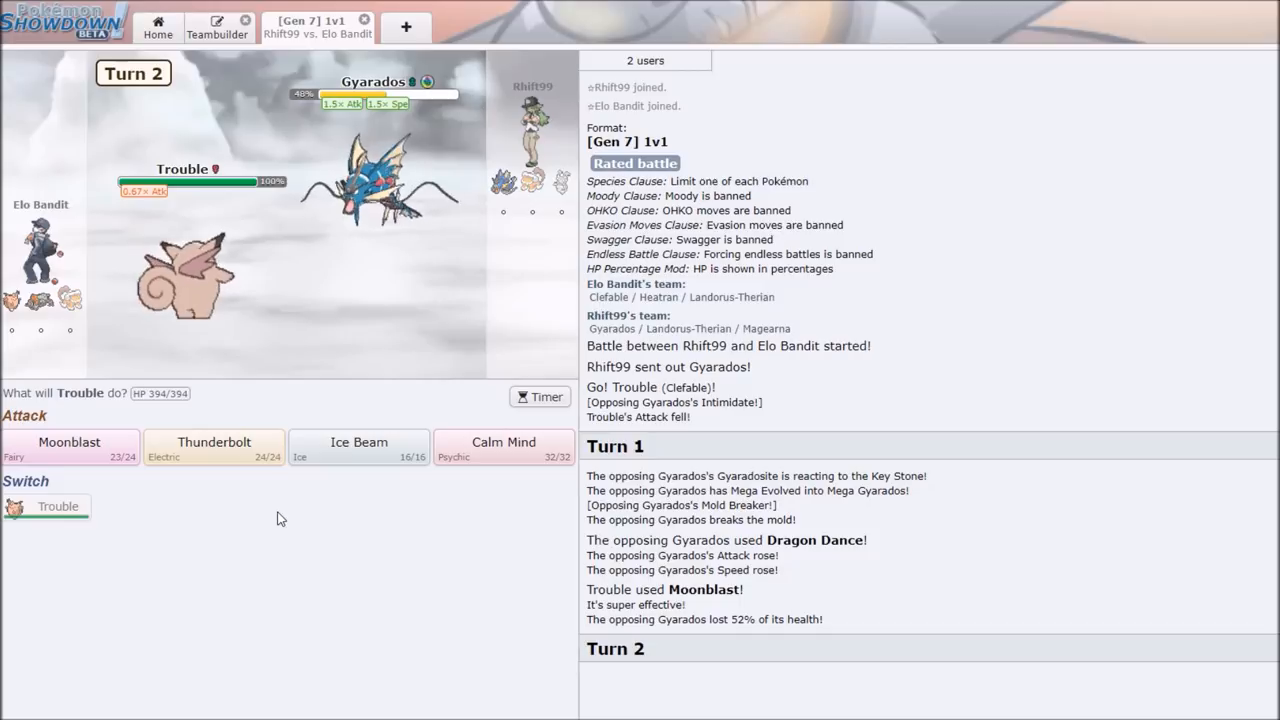
{"action": "left_click", "coordinate": [69, 447]}
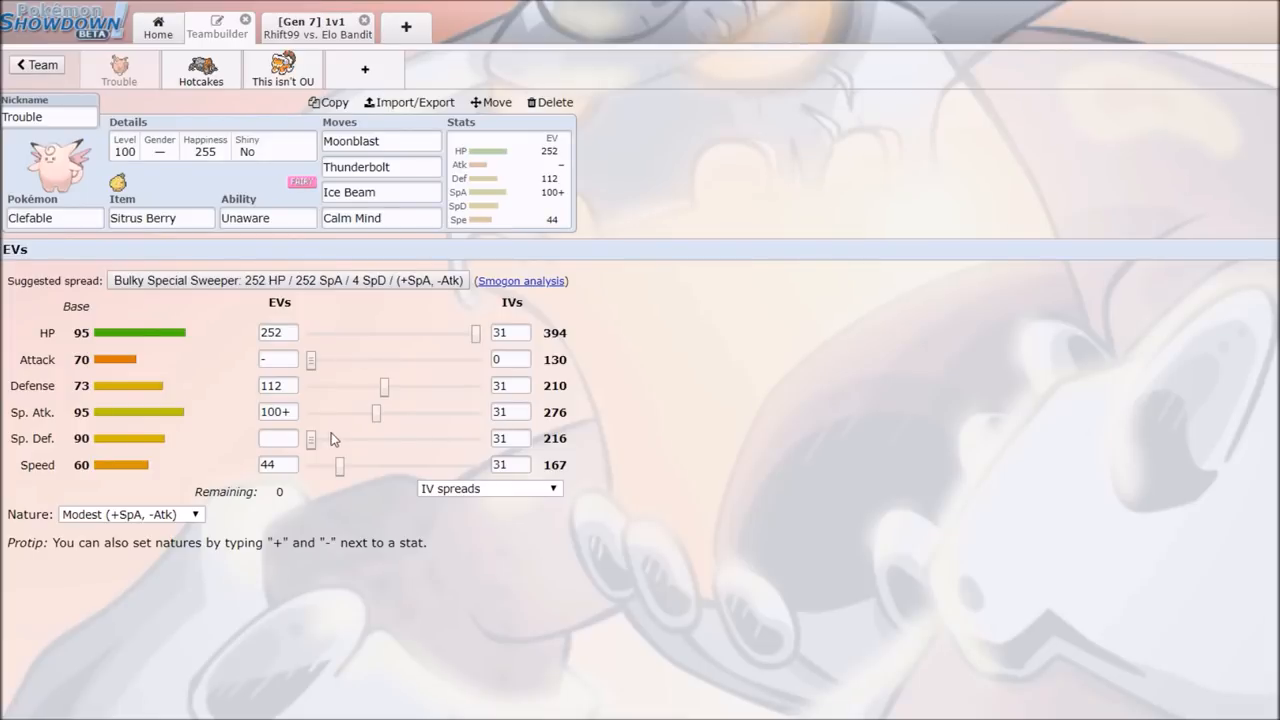
{"action": "left_click", "coordinate": [278, 385]}
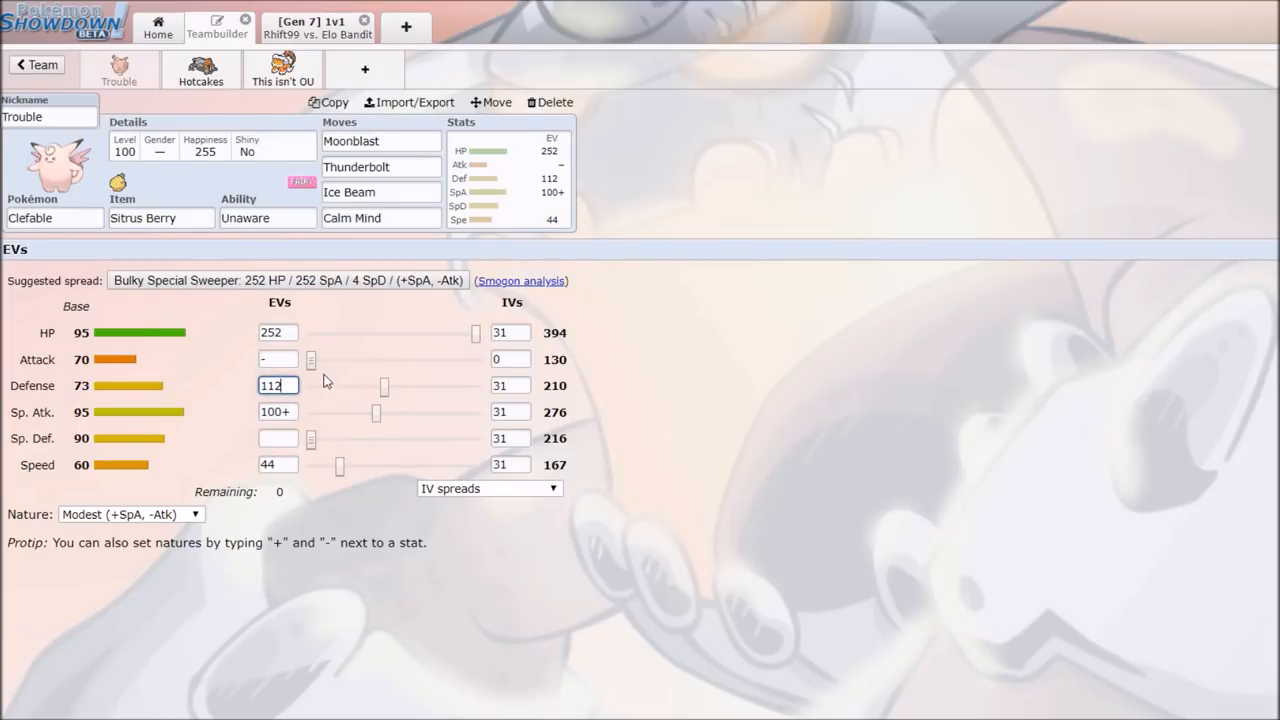
{"action": "left_click", "coordinate": [278, 464]}
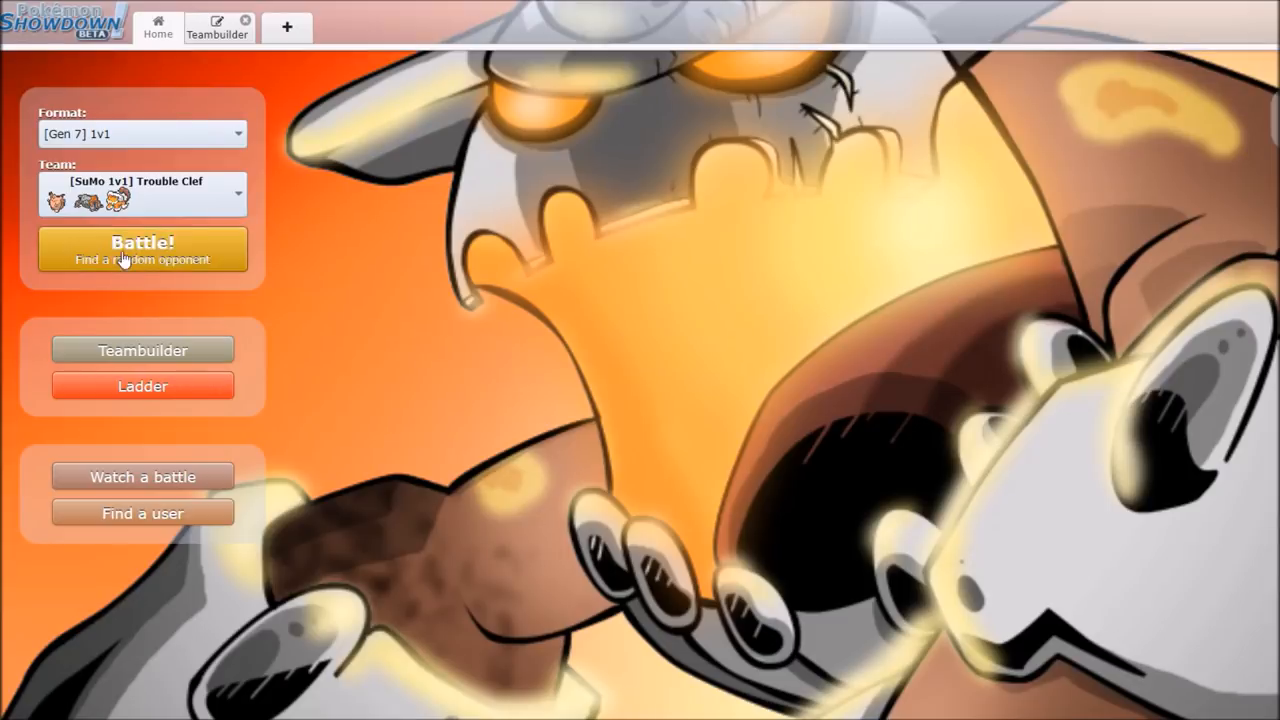
Start a match against Meloetta, use Calm Mind, then queue Moonblast.
{"action": "left_click", "coordinate": [142, 249]}
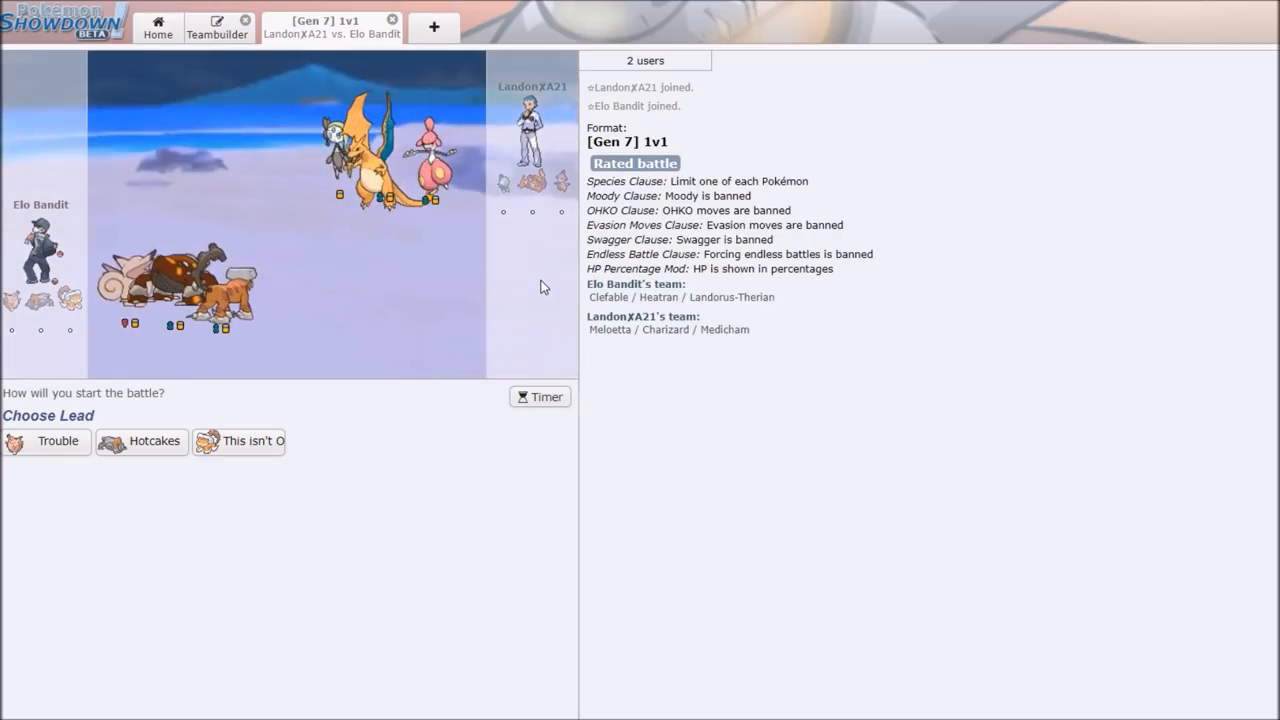
{"action": "mouse_move", "coordinate": [429, 448]}
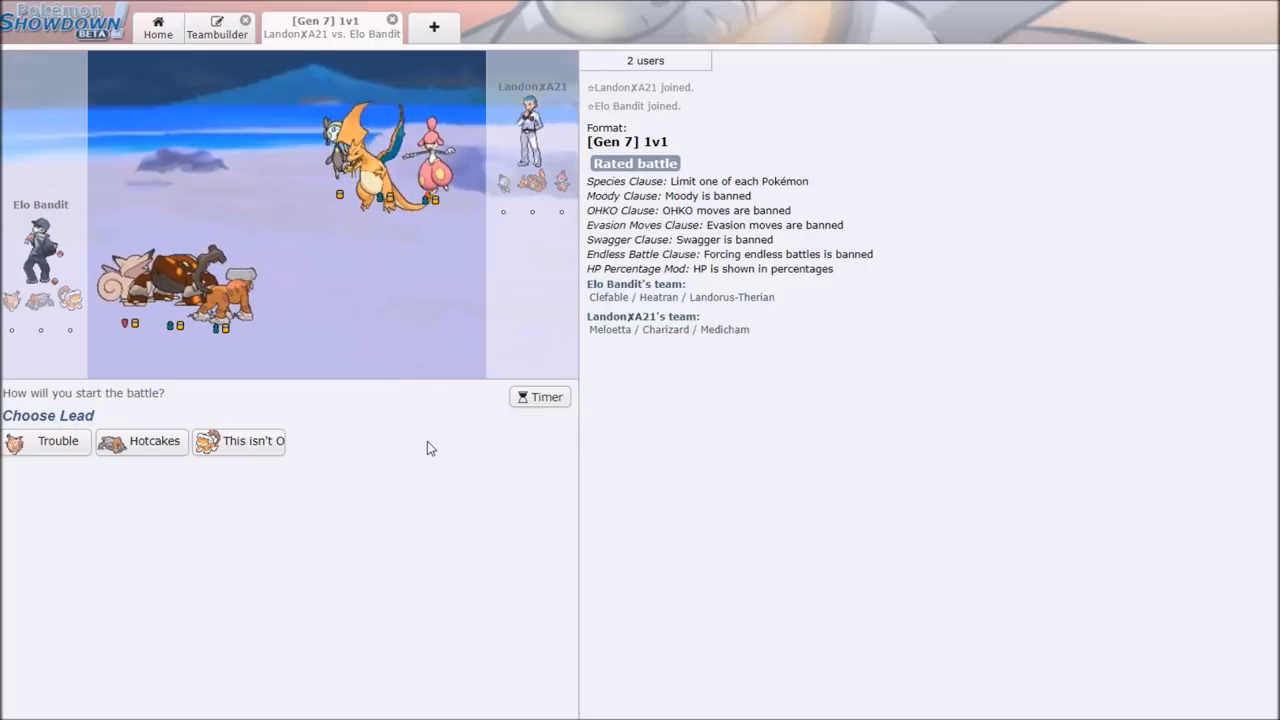
{"action": "mouse_move", "coordinate": [57, 441]}
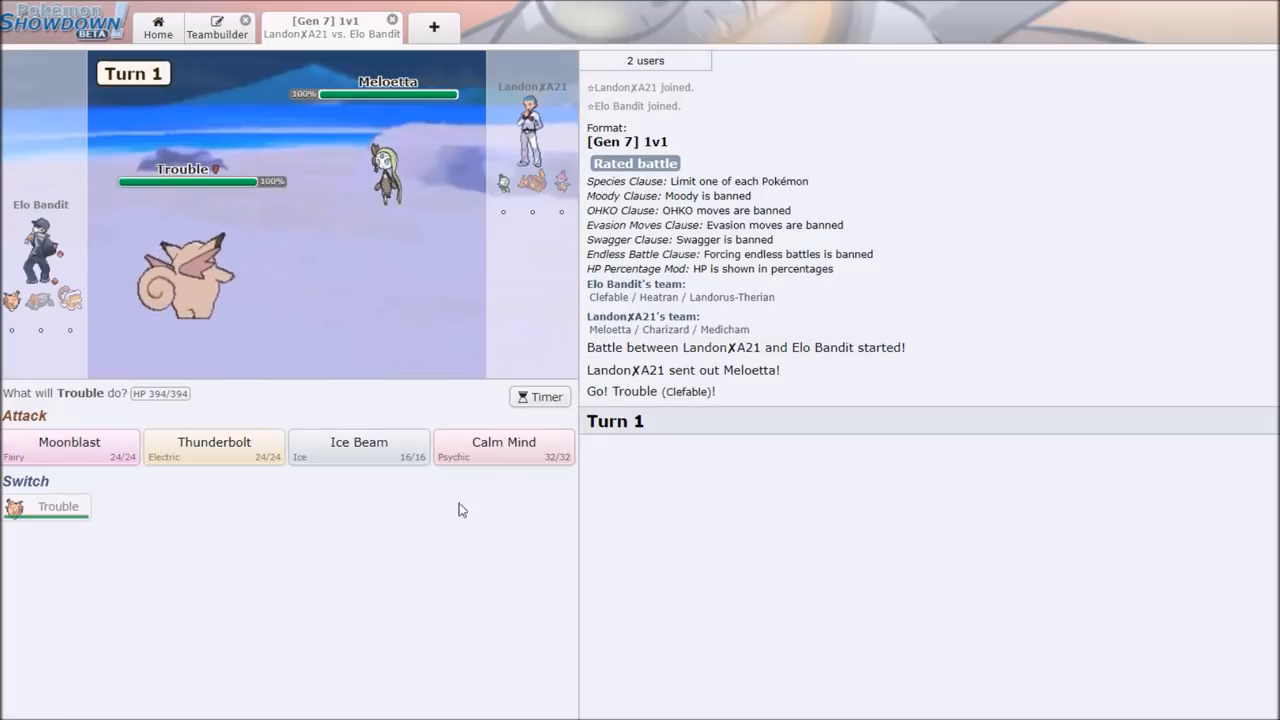
{"action": "left_click", "coordinate": [503, 448]}
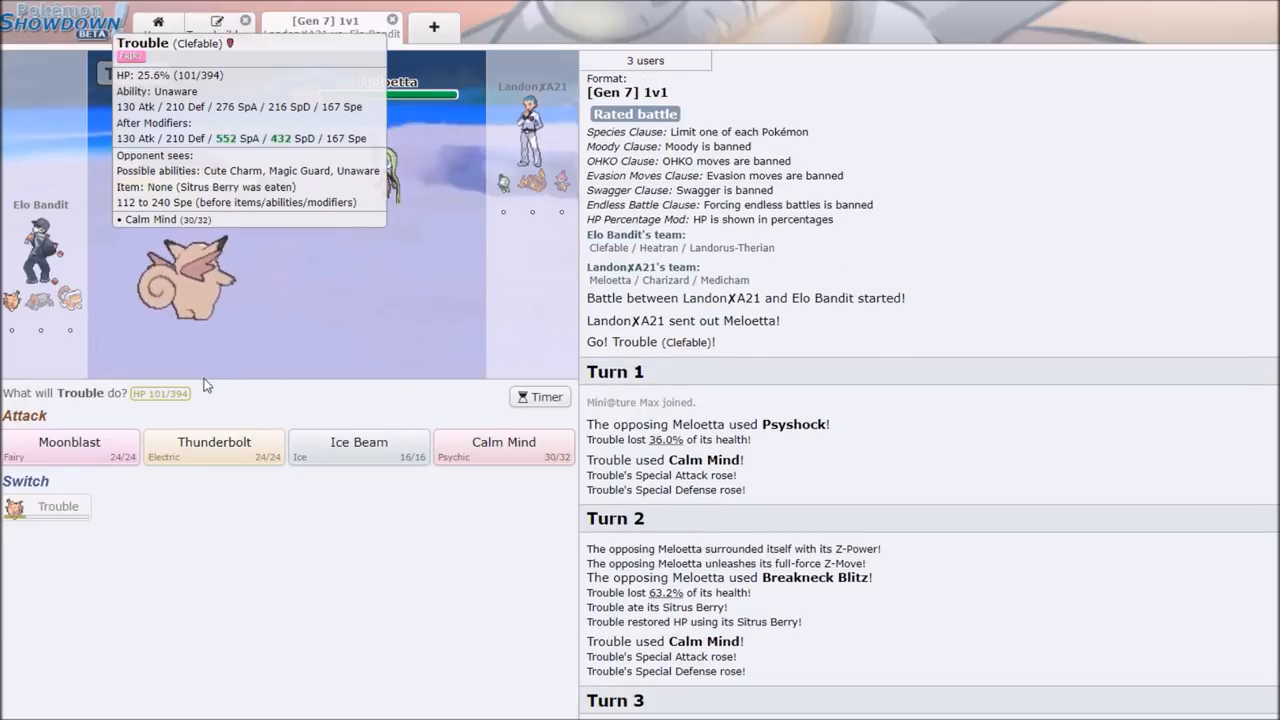
{"action": "left_click", "coordinate": [69, 442]}
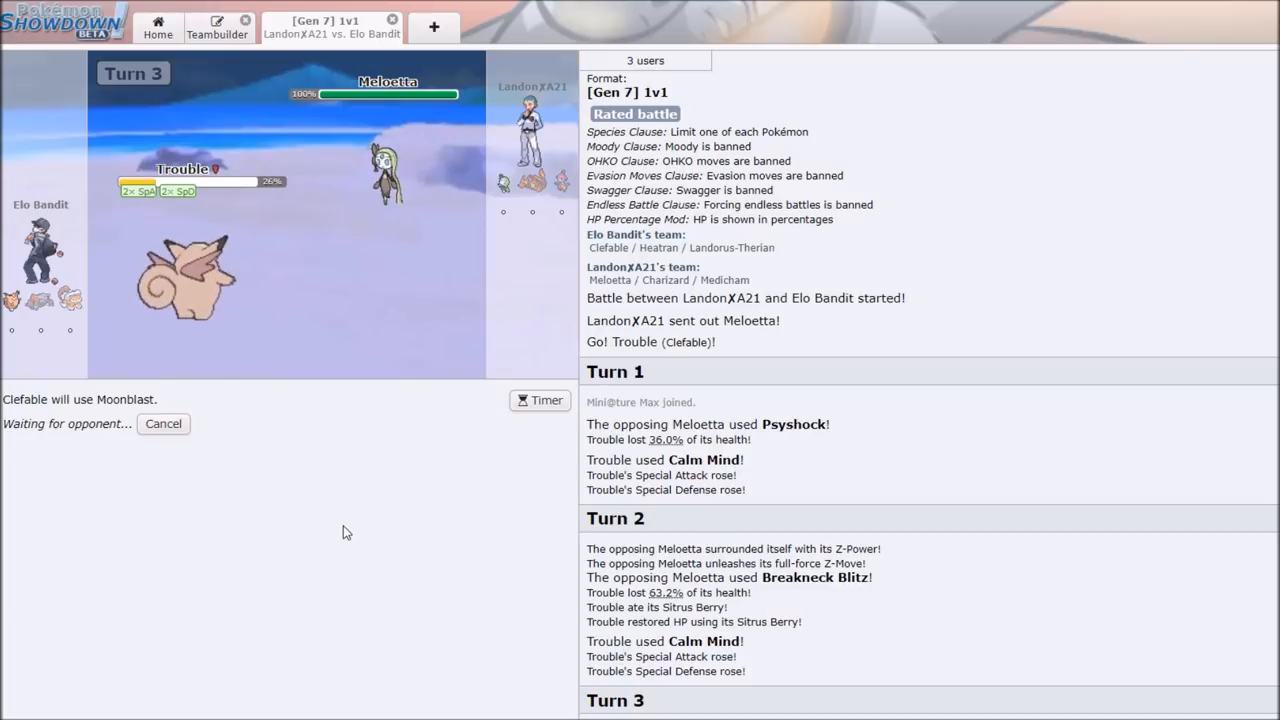
{"action": "mouse_move", "coordinate": [392, 515]}
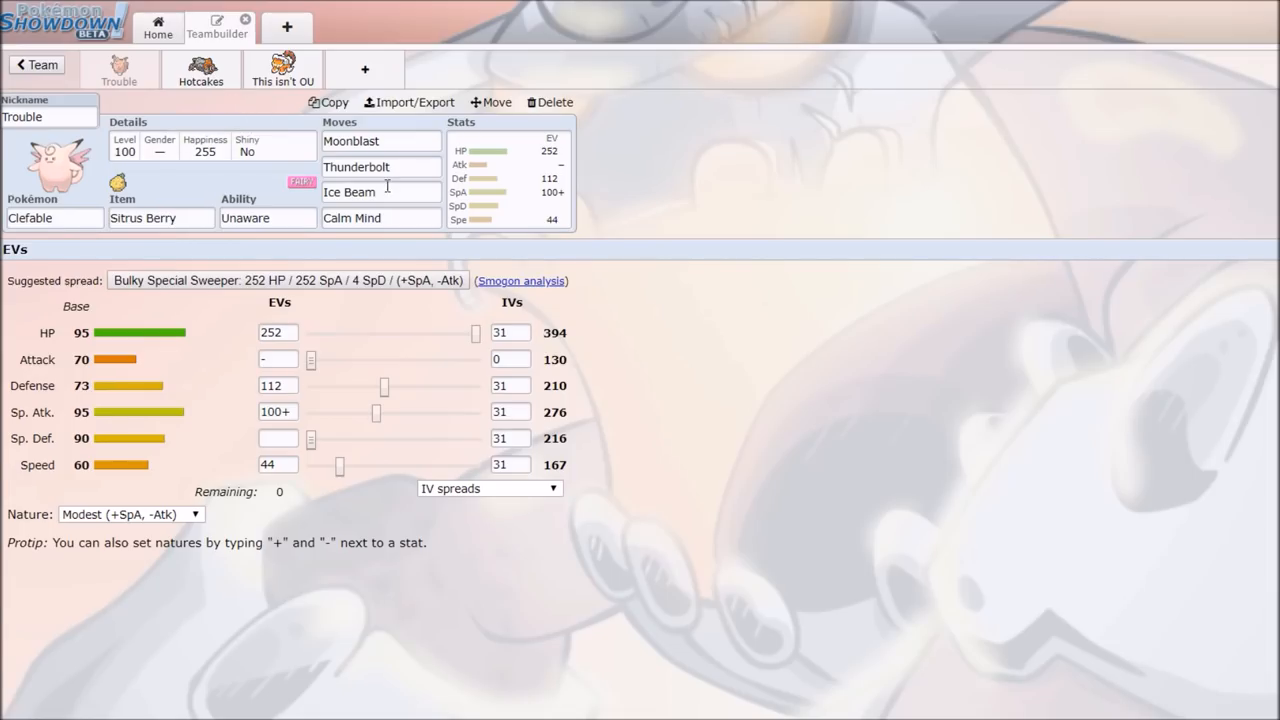
Swap Fly for Hidden Power Ice on the This isn't OU Landorus-Therian, then rejoin the Gardevoir battle.
{"action": "left_click", "coordinate": [331, 20]}
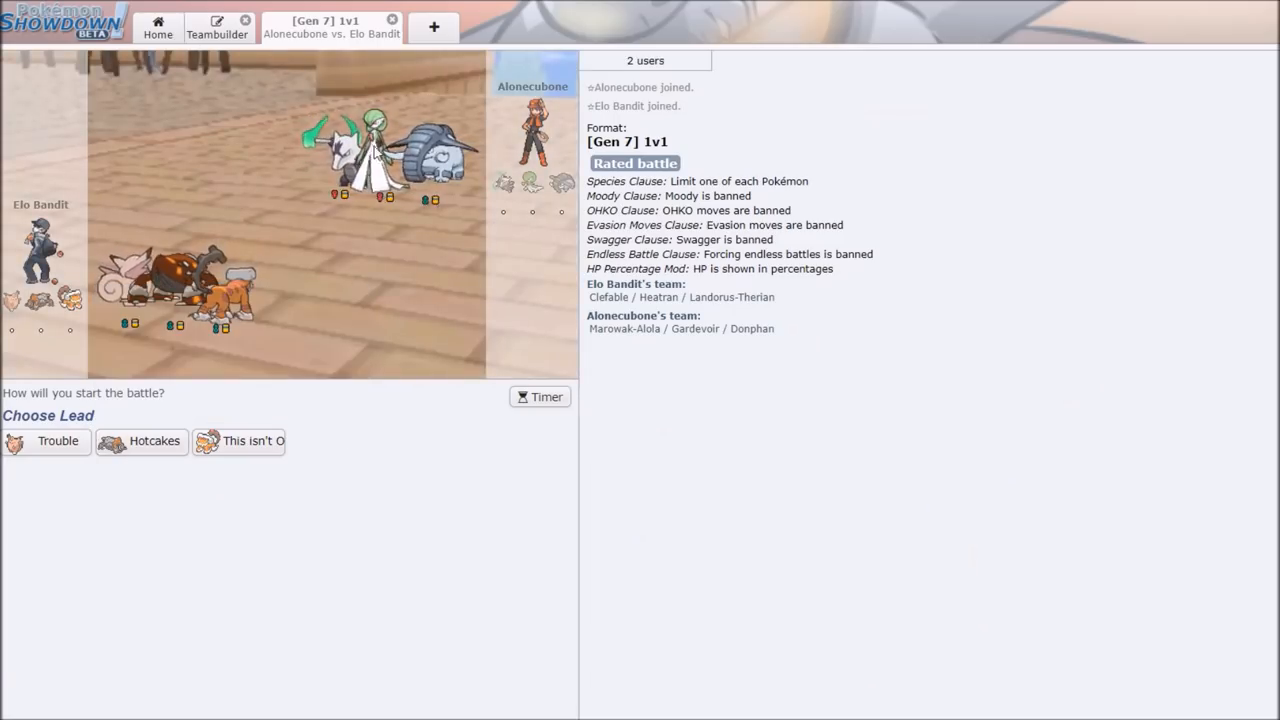
{"action": "left_click", "coordinate": [253, 441]}
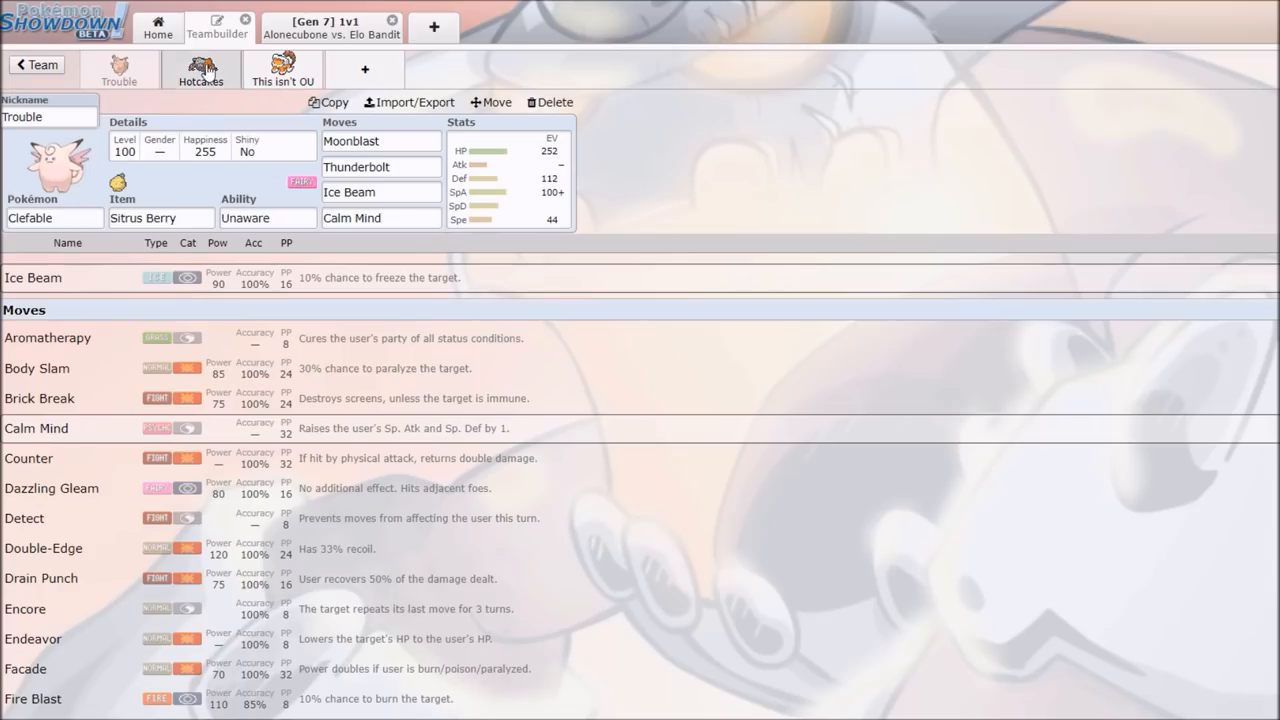
{"action": "left_click", "coordinate": [200, 69]}
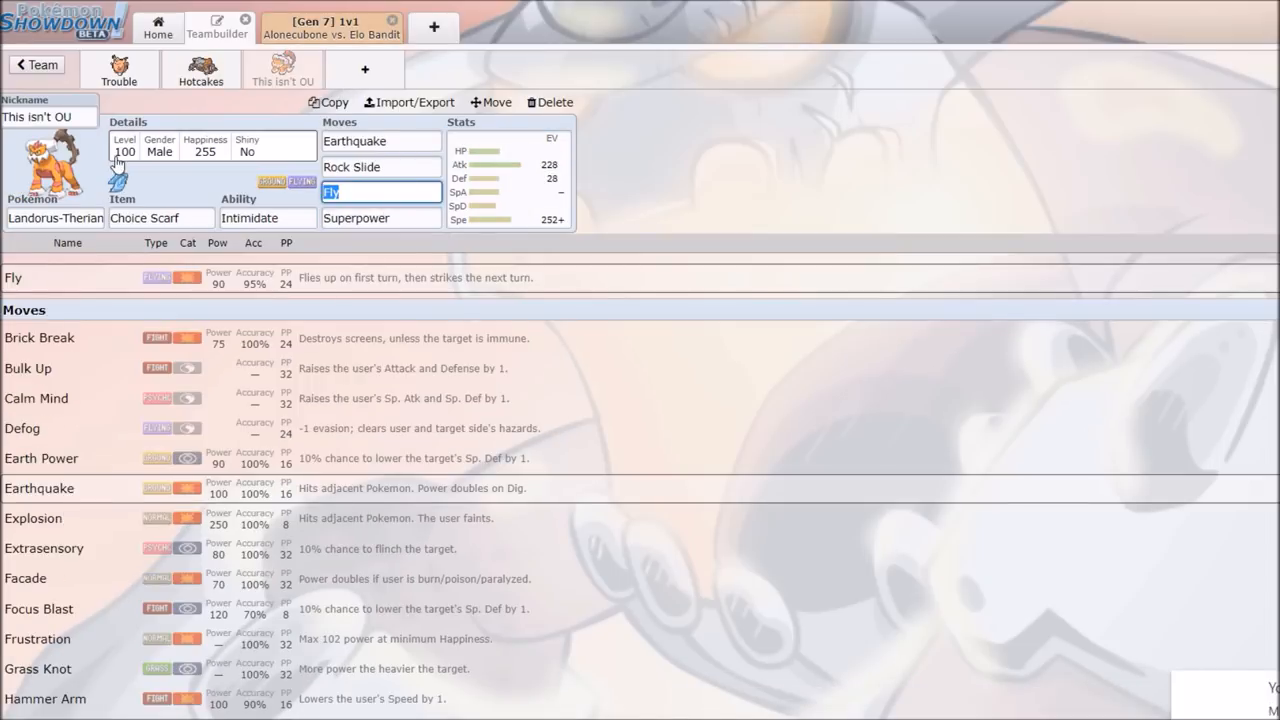
{"action": "type", "text": "h"}
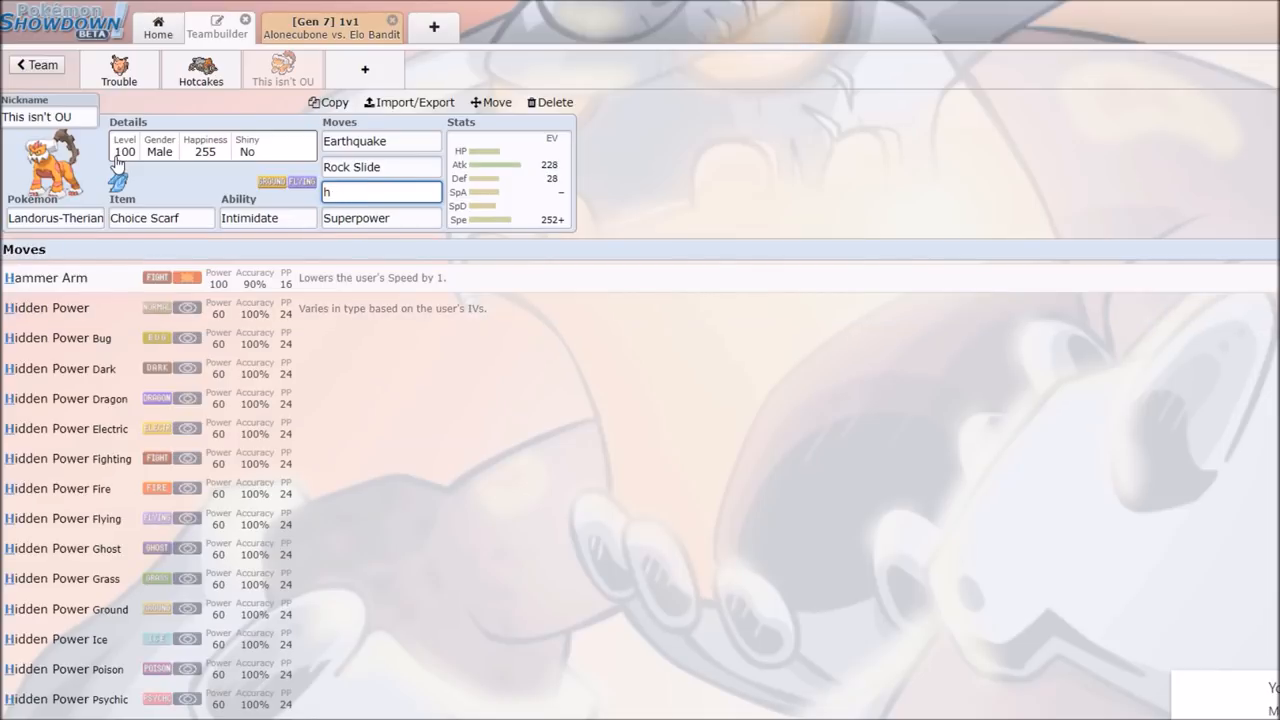
{"action": "type", "text": "id"}
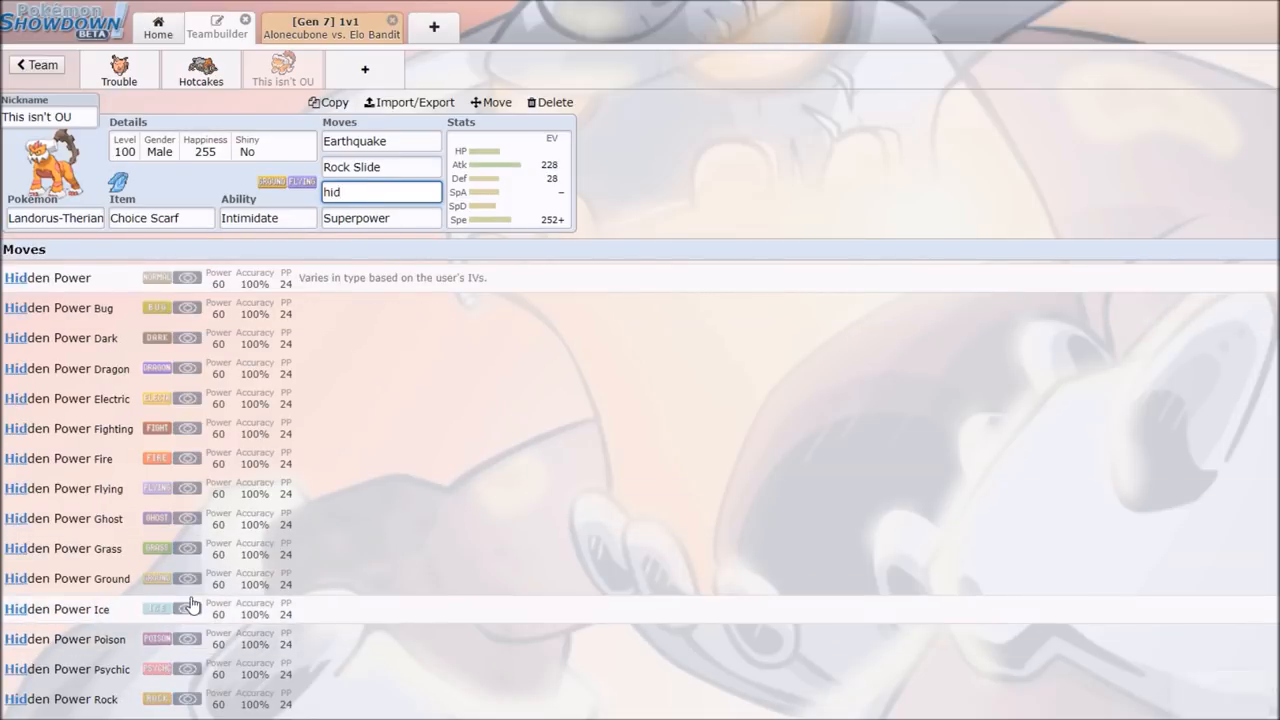
{"action": "left_click", "coordinate": [57, 608]}
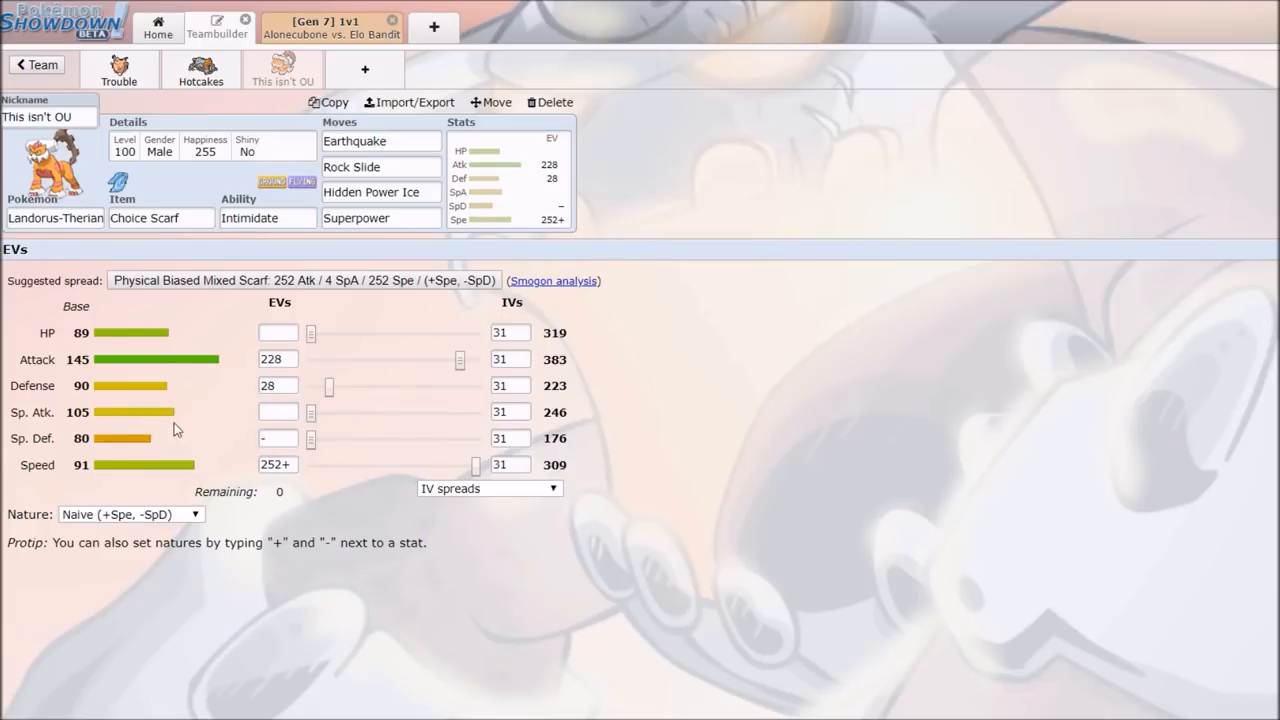
{"action": "left_click", "coordinate": [330, 27]}
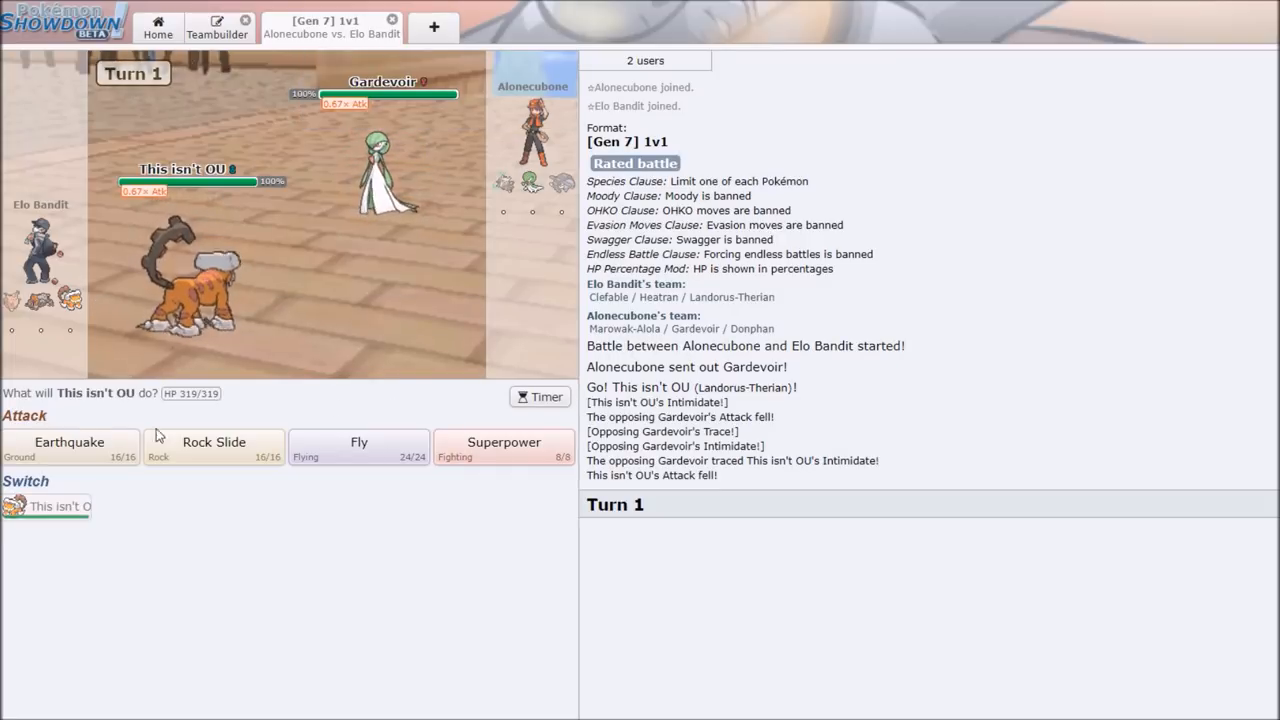
Finish Mega Gardevoir with Earthquake for the win, then close the battle.
{"action": "left_click", "coordinate": [69, 447]}
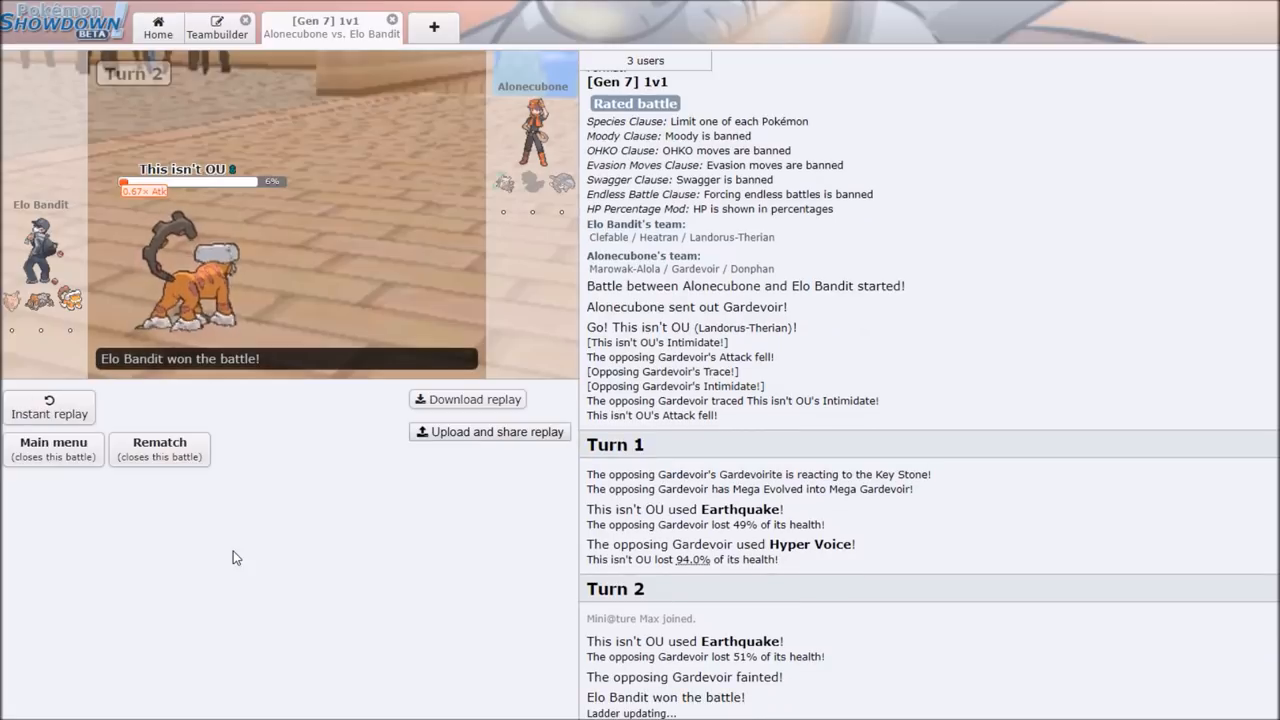
{"action": "scroll", "scroll_direction": "down", "scroll_amount": 3}
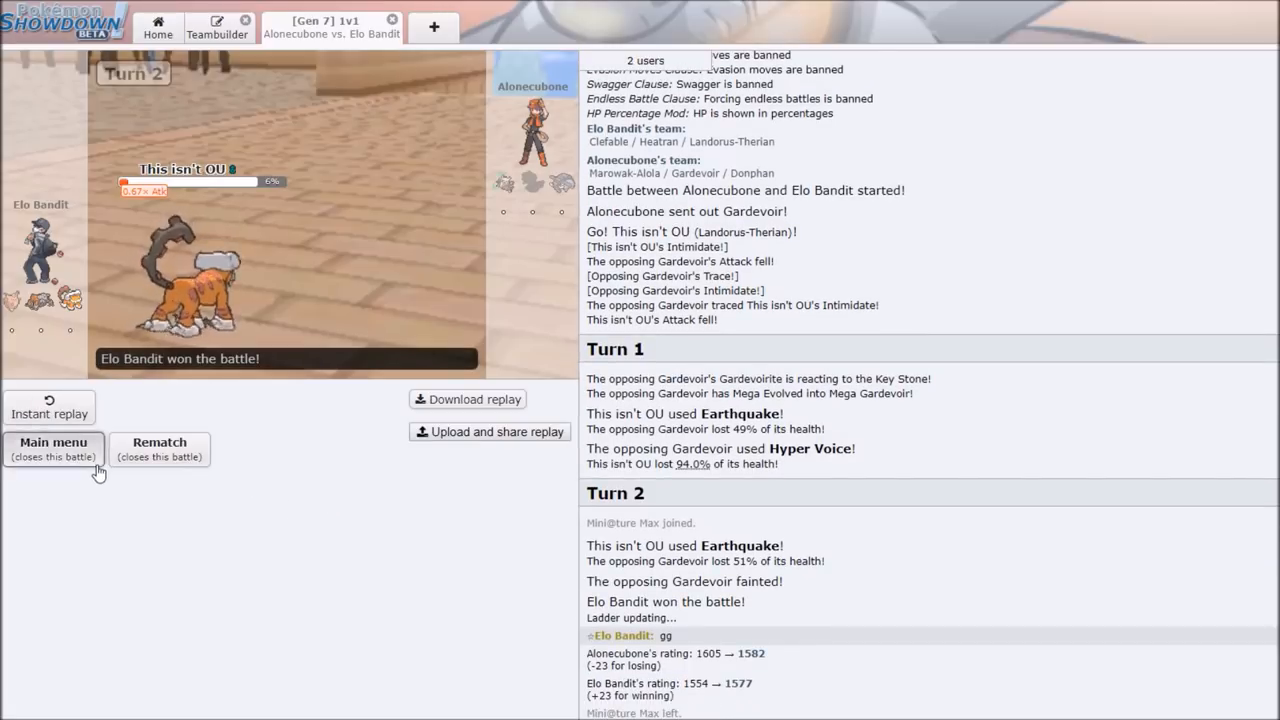
{"action": "left_click", "coordinate": [52, 449]}
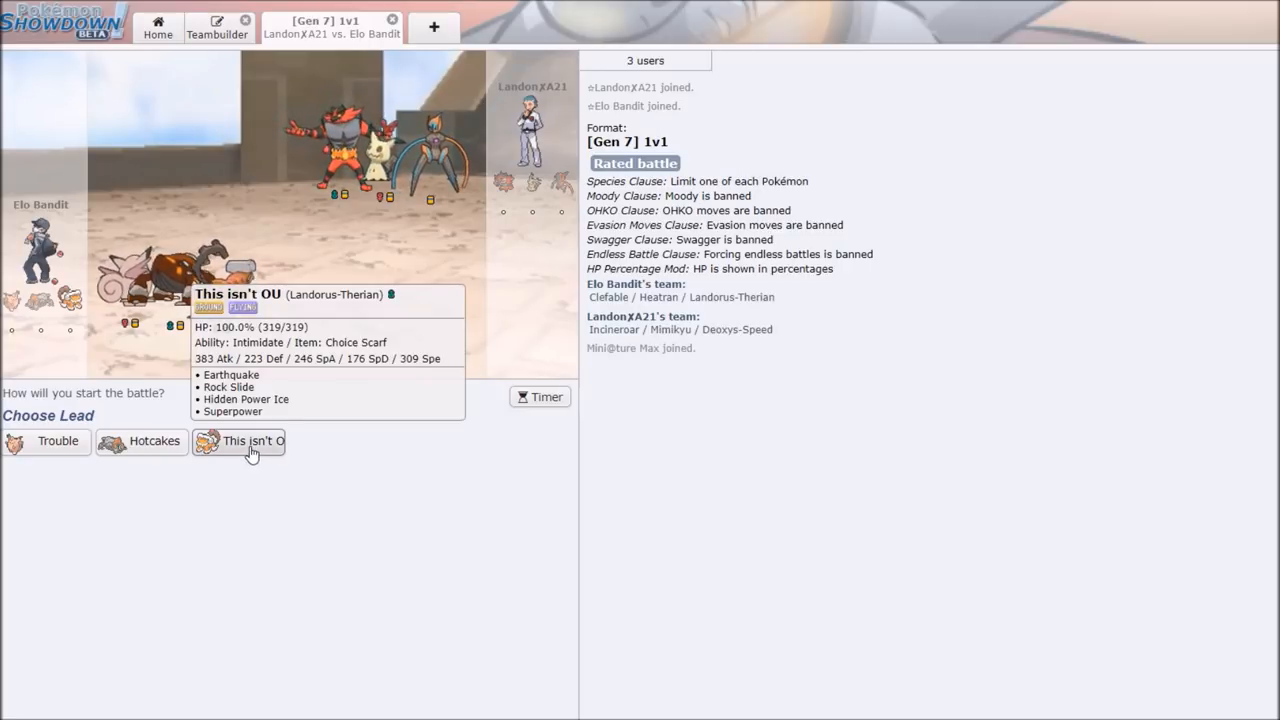
Lead Landorus-Therian against Deoxys-Speed, attack with Earthquake, and close the lost battle.
{"action": "left_click", "coordinate": [252, 441]}
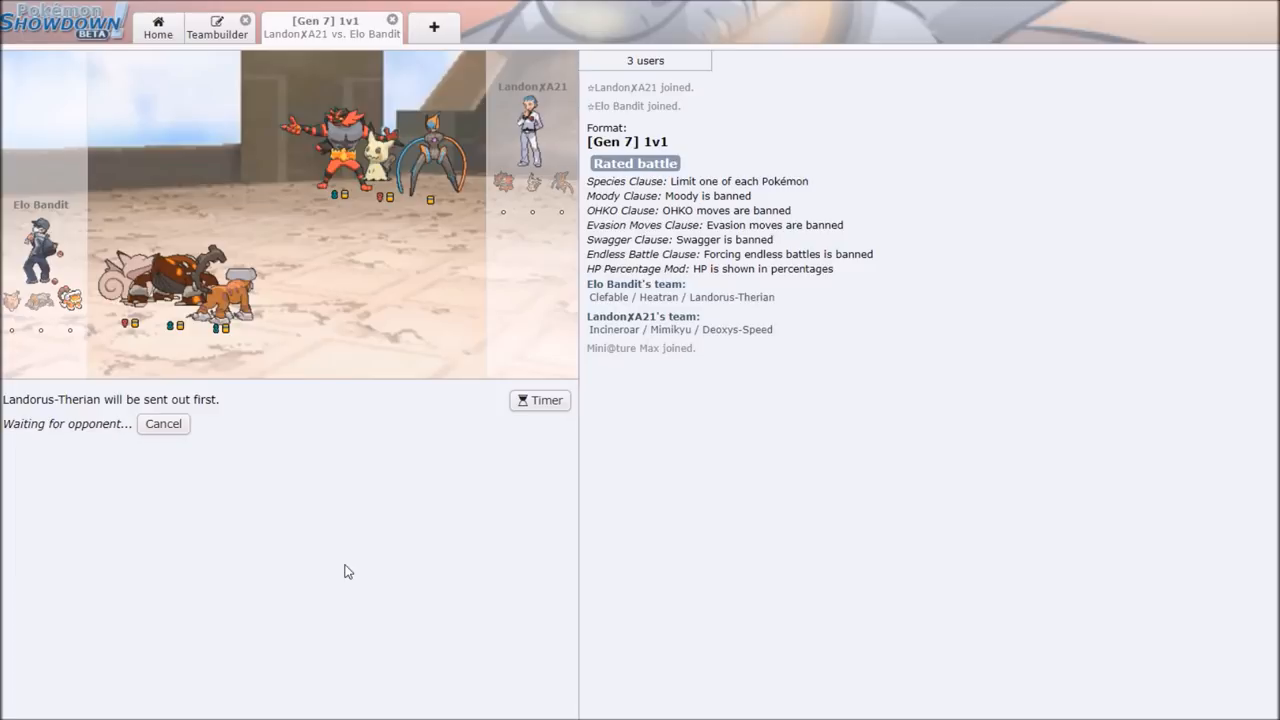
{"action": "left_click", "coordinate": [157, 27]}
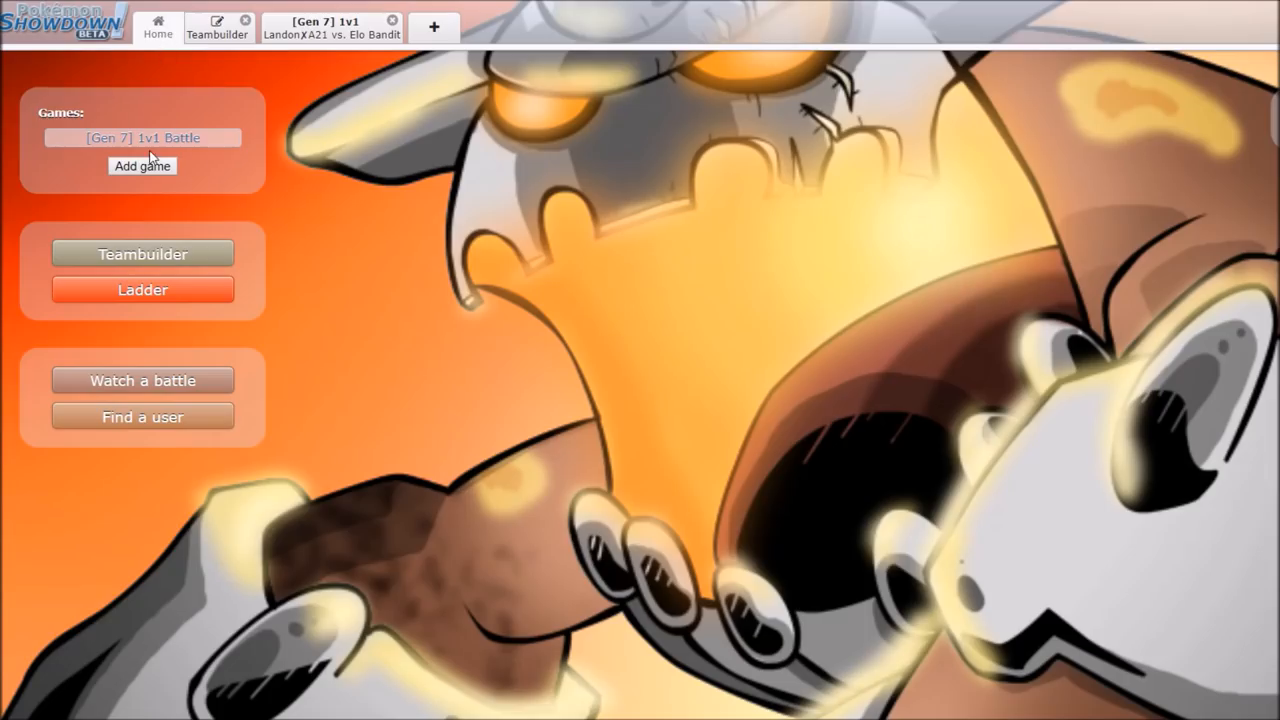
{"action": "left_click", "coordinate": [331, 27]}
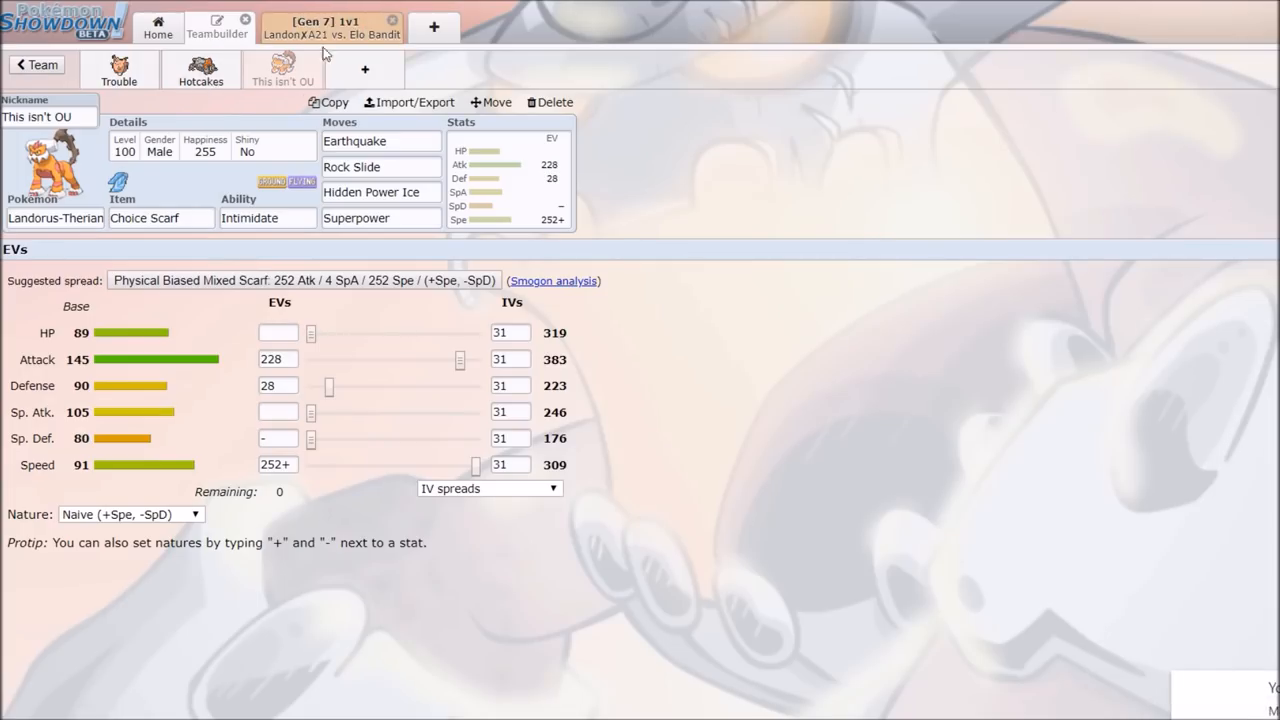
{"action": "left_click", "coordinate": [330, 27]}
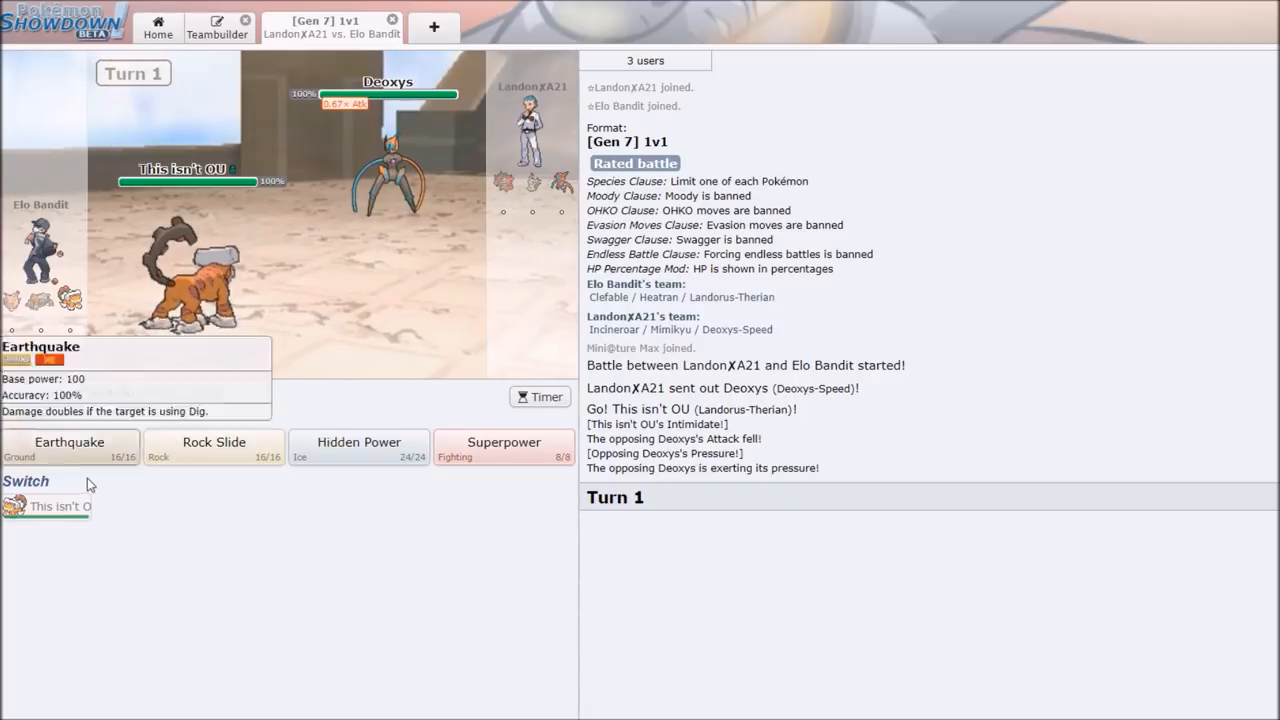
{"action": "left_click", "coordinate": [69, 447]}
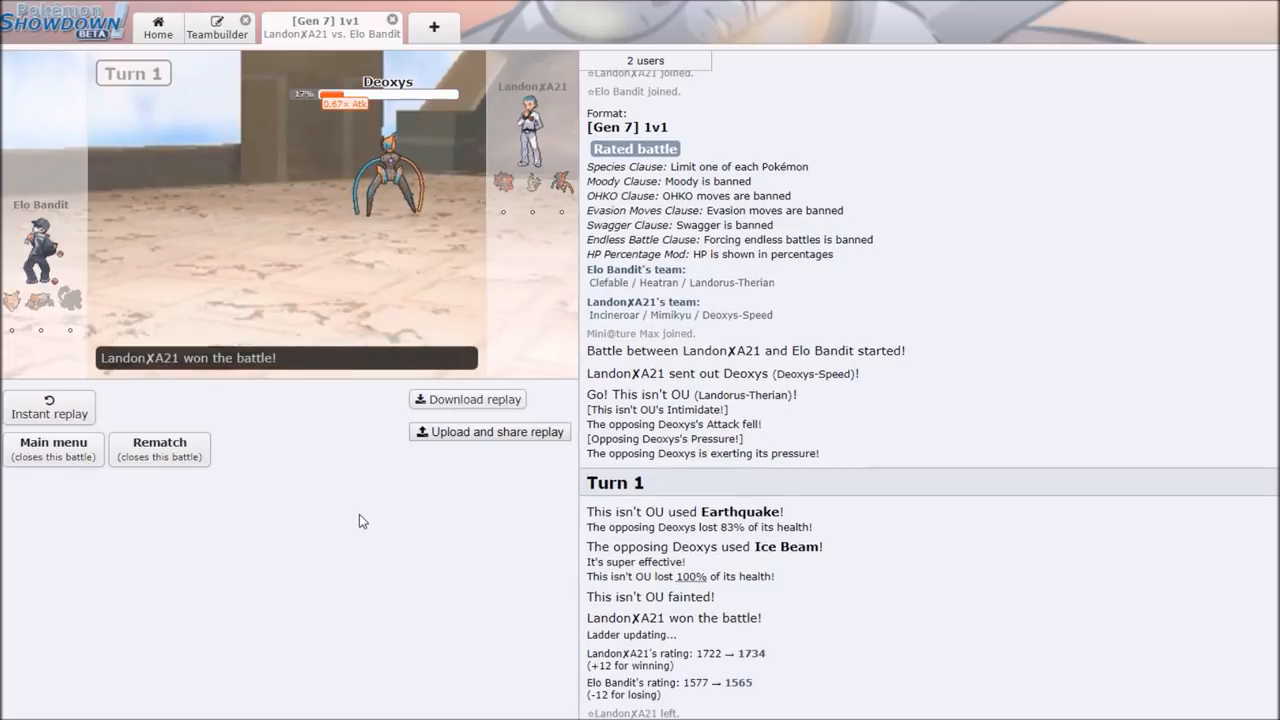
{"action": "left_click", "coordinate": [390, 19]}
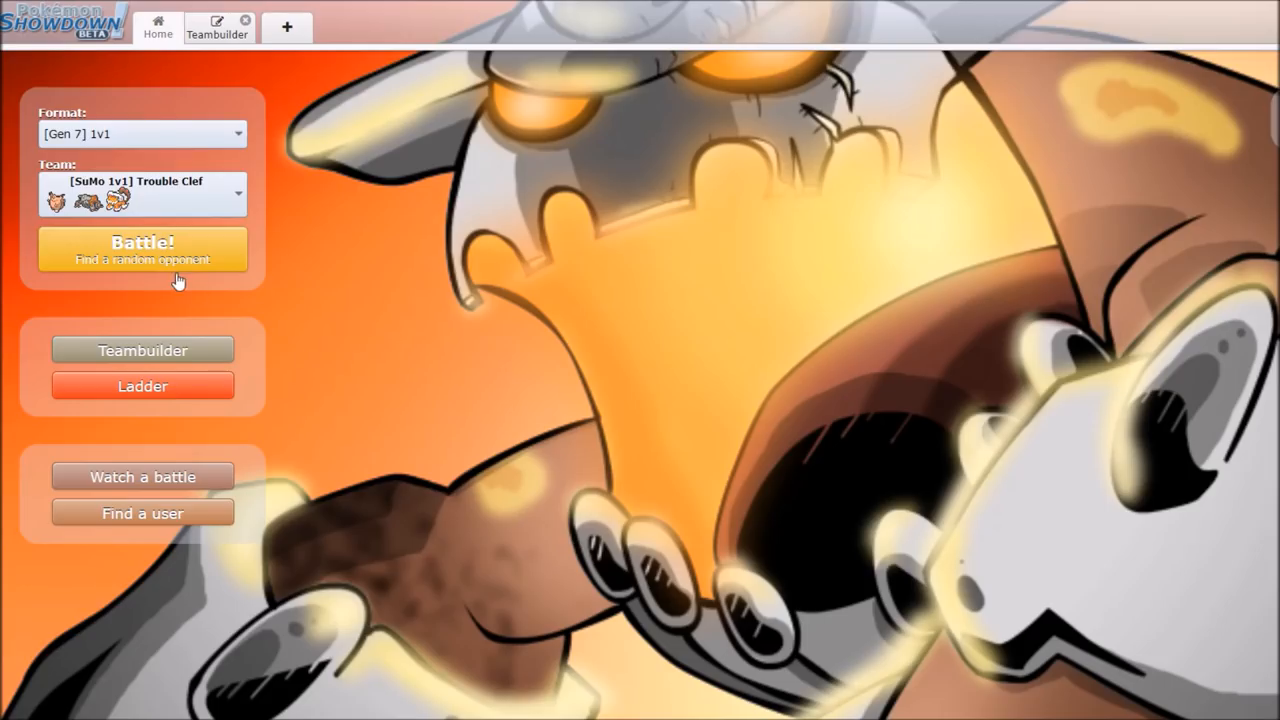
Search for a random opponent, lead with Heatran, and hit Gyarados with Rock Tomb.
{"action": "left_click", "coordinate": [142, 249]}
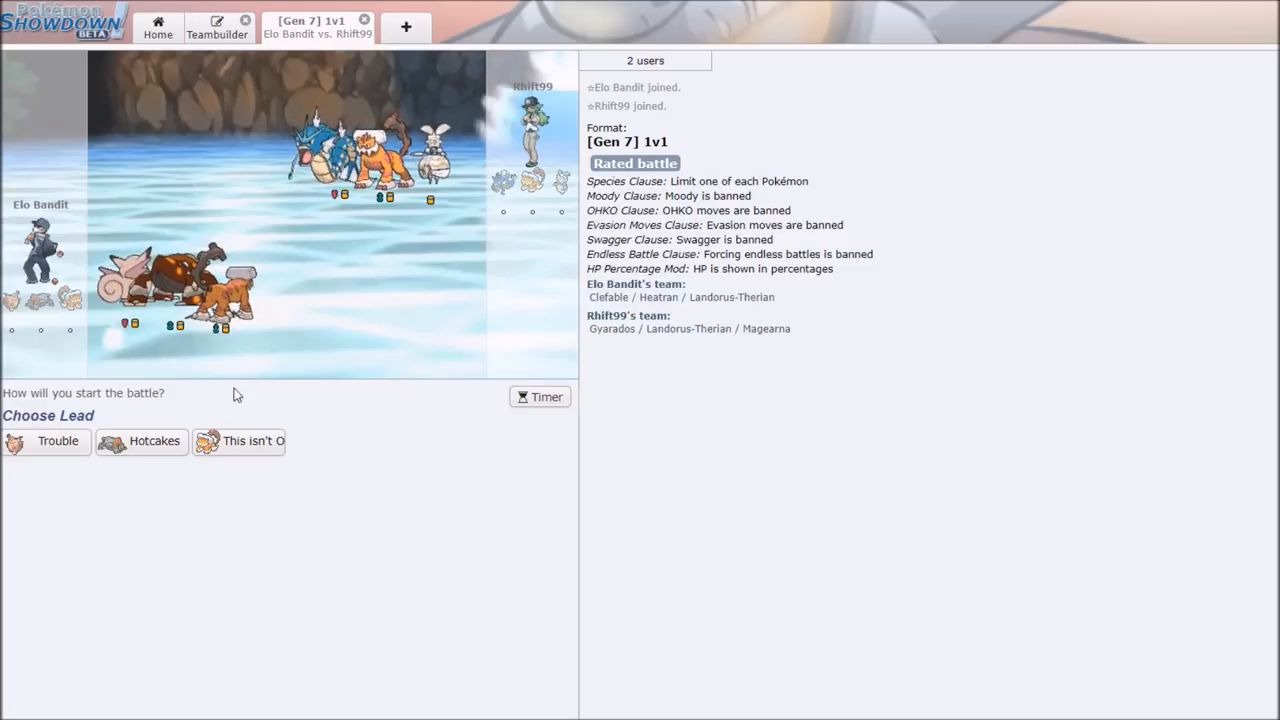
{"action": "mouse_move", "coordinate": [57, 441]}
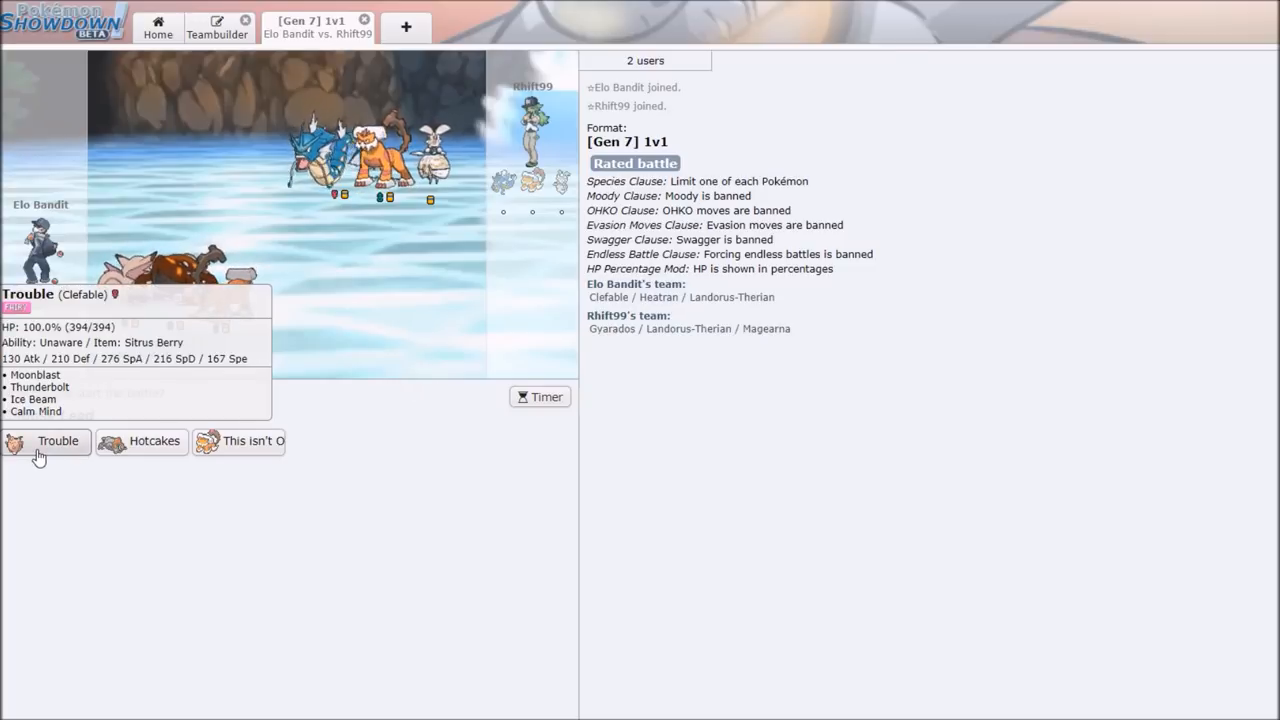
{"action": "mouse_move", "coordinate": [149, 441]}
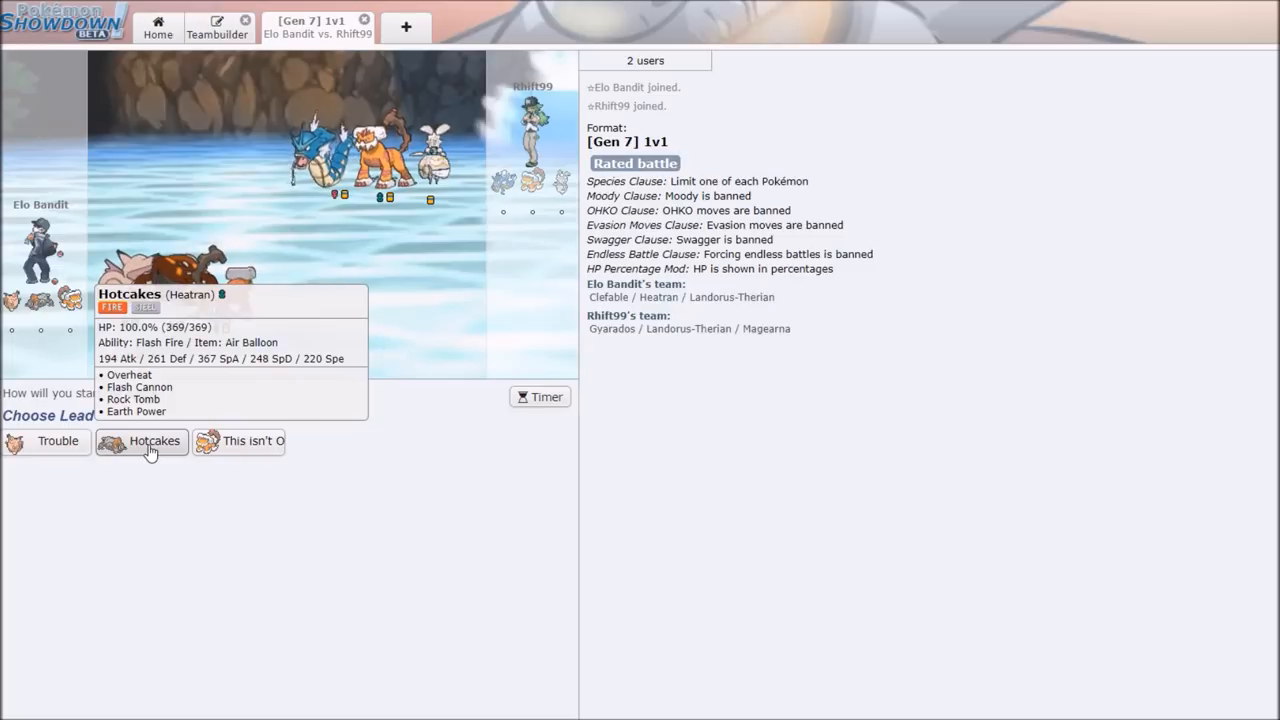
{"action": "left_click", "coordinate": [154, 441]}
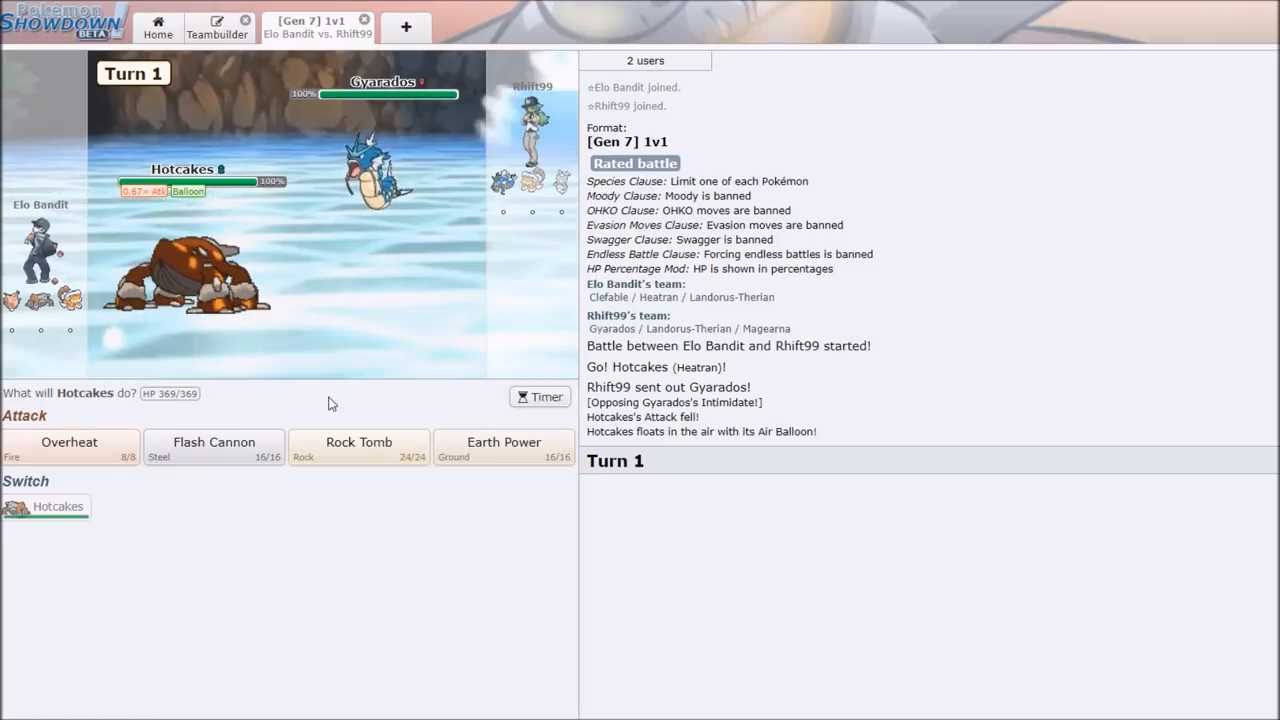
{"action": "left_click", "coordinate": [358, 447]}
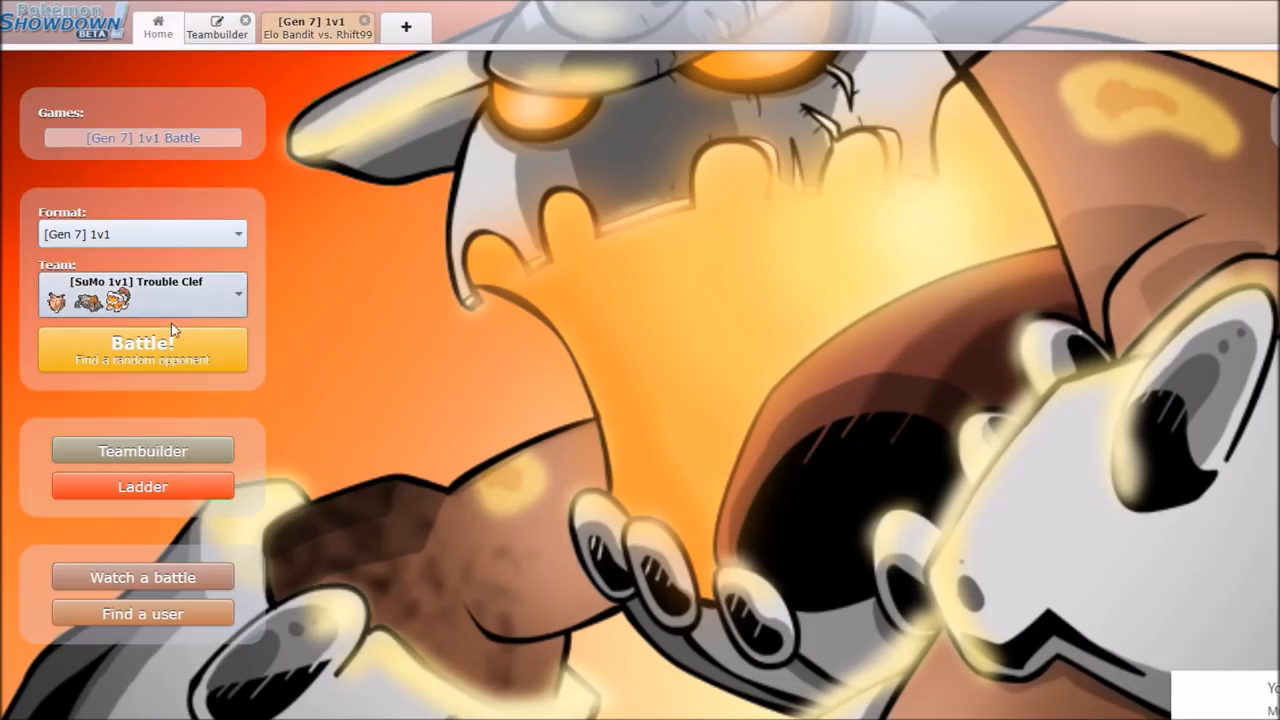
Queue another search, then knock out Mega Gyarados with Earth Power and close the battle.
{"action": "left_click", "coordinate": [142, 350]}
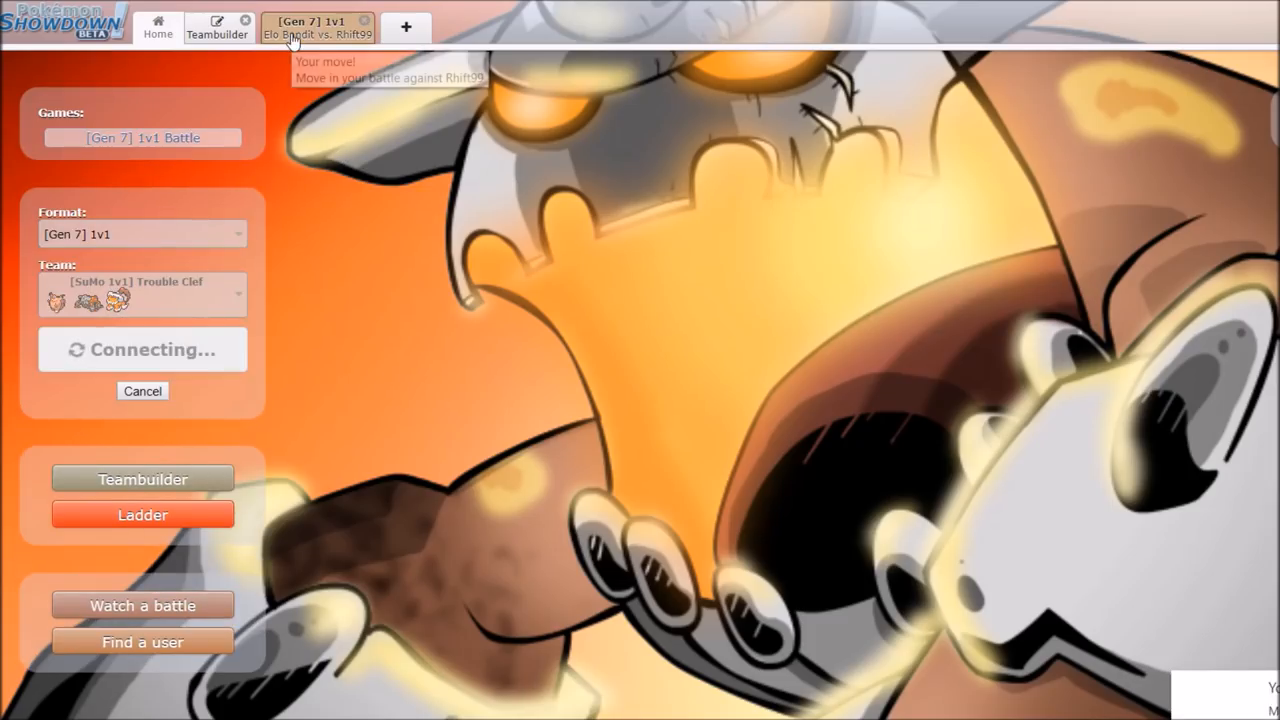
{"action": "left_click", "coordinate": [318, 27]}
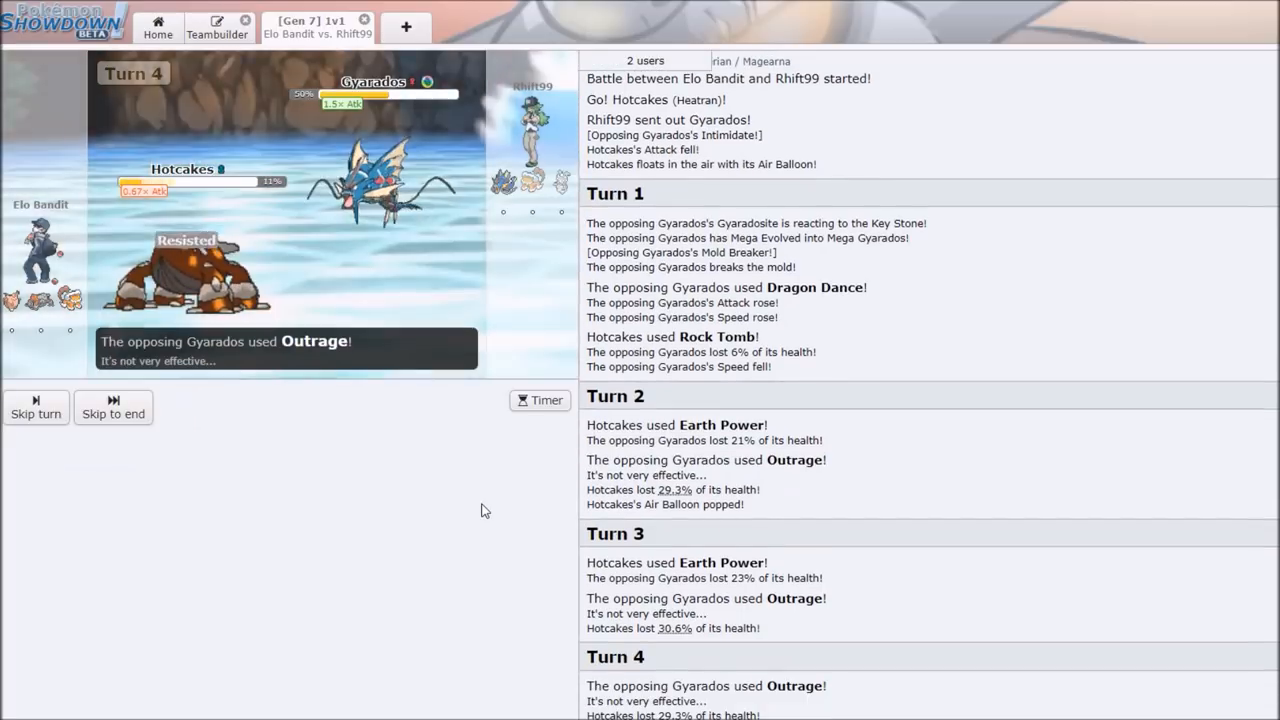
{"action": "left_click", "coordinate": [440, 27]}
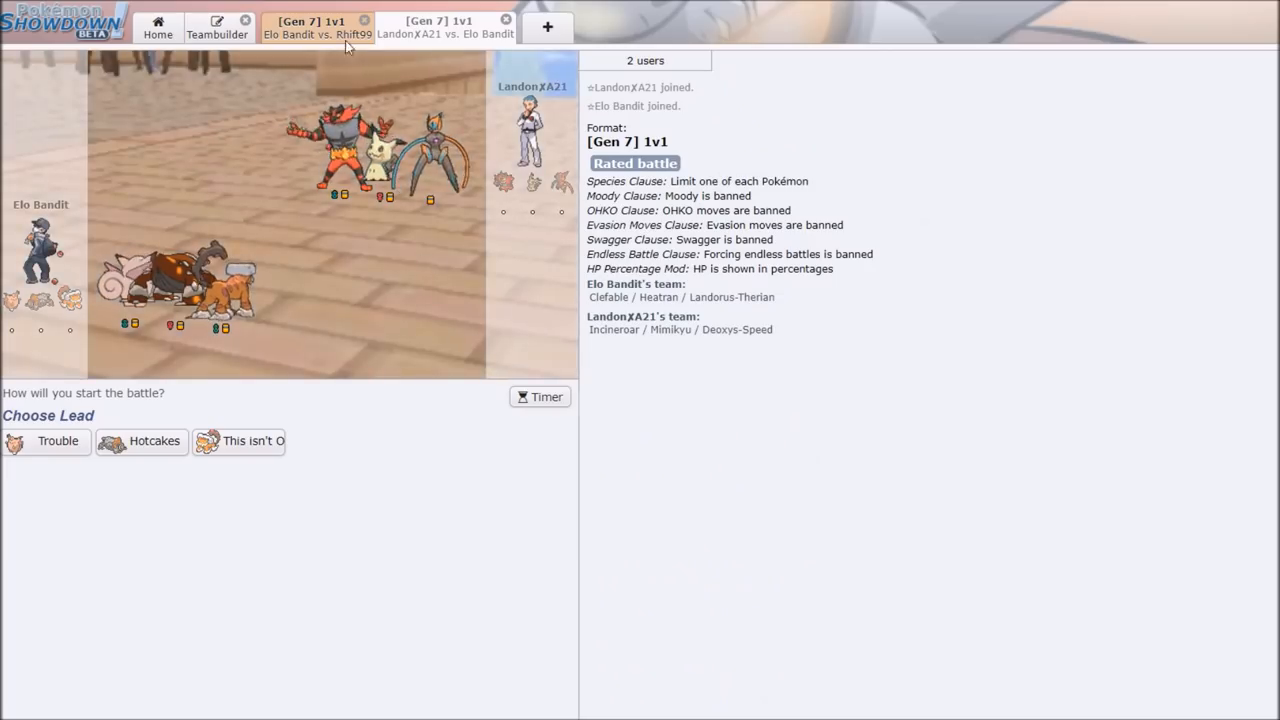
{"action": "left_click", "coordinate": [440, 25]}
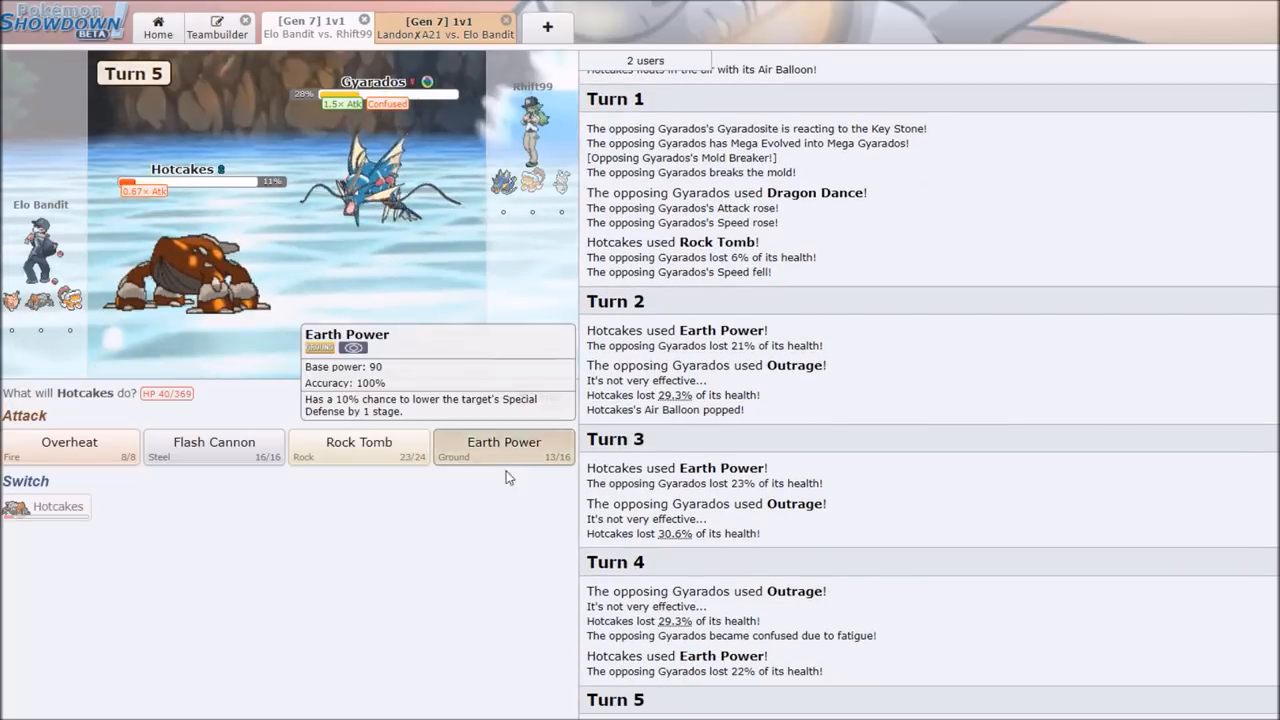
{"action": "left_click", "coordinate": [503, 442]}
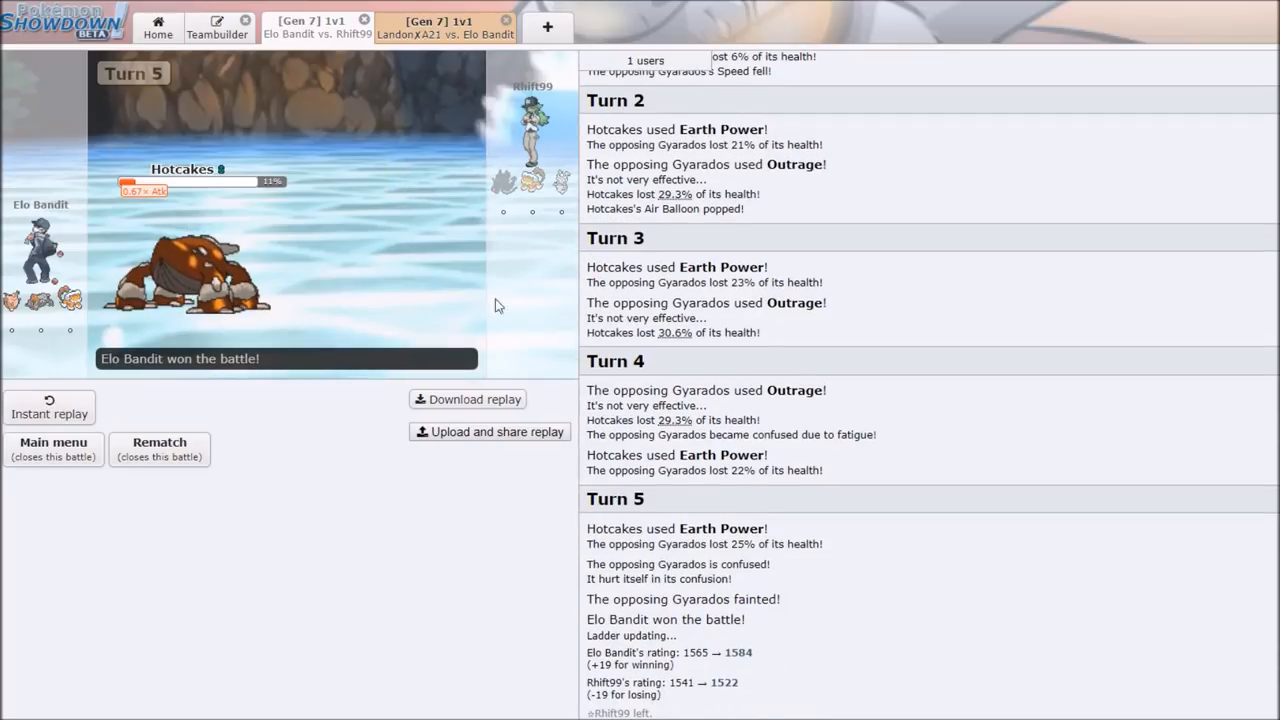
{"action": "mouse_move", "coordinate": [53, 448]}
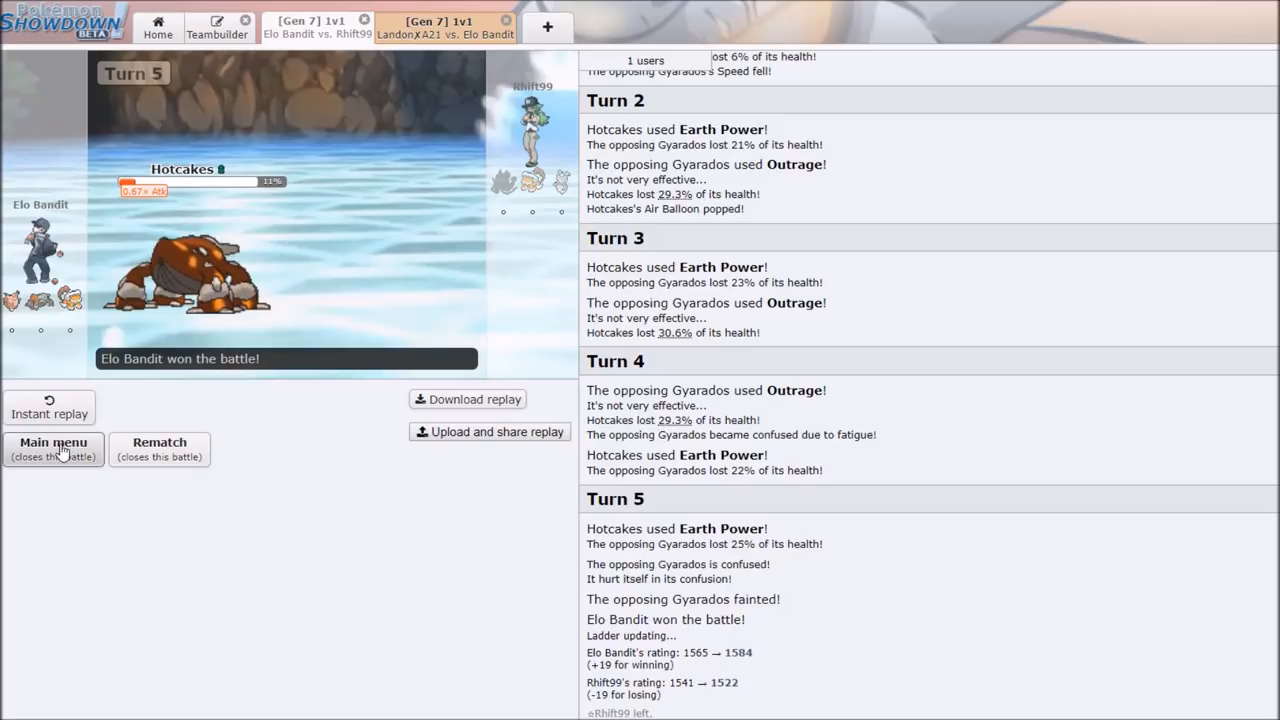
{"action": "left_click", "coordinate": [53, 449]}
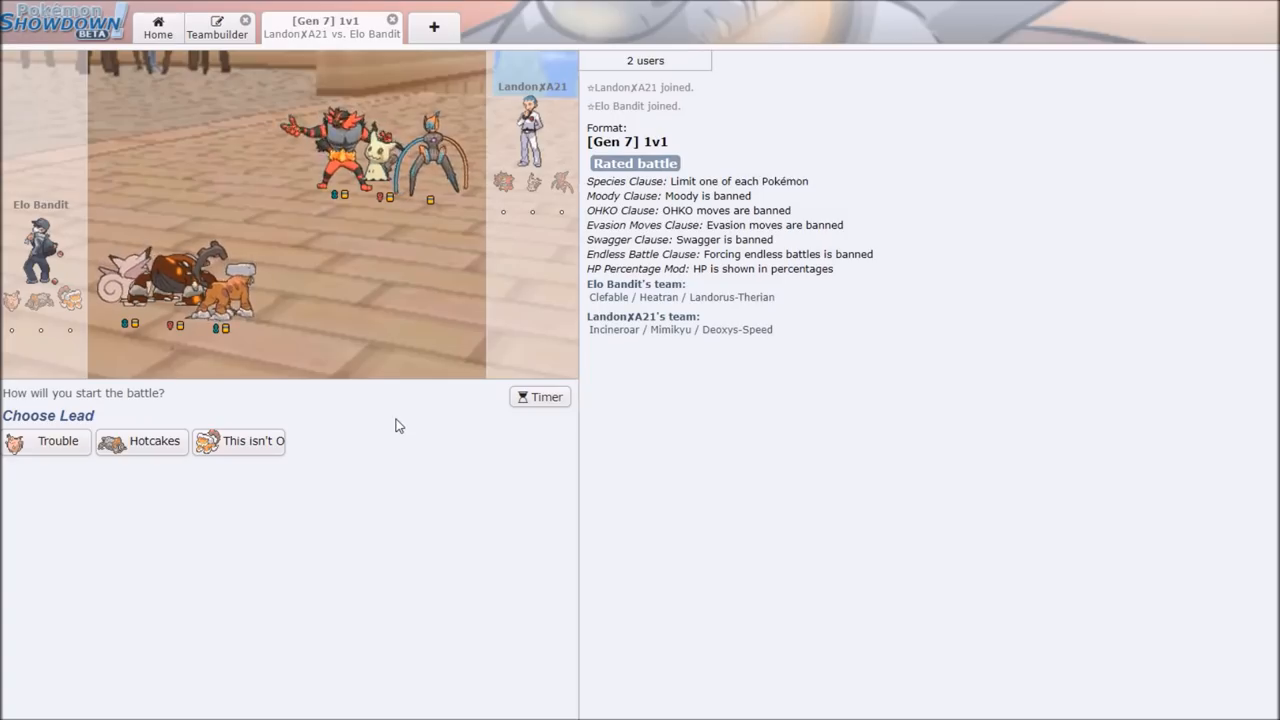
{"action": "mouse_move", "coordinate": [253, 441]}
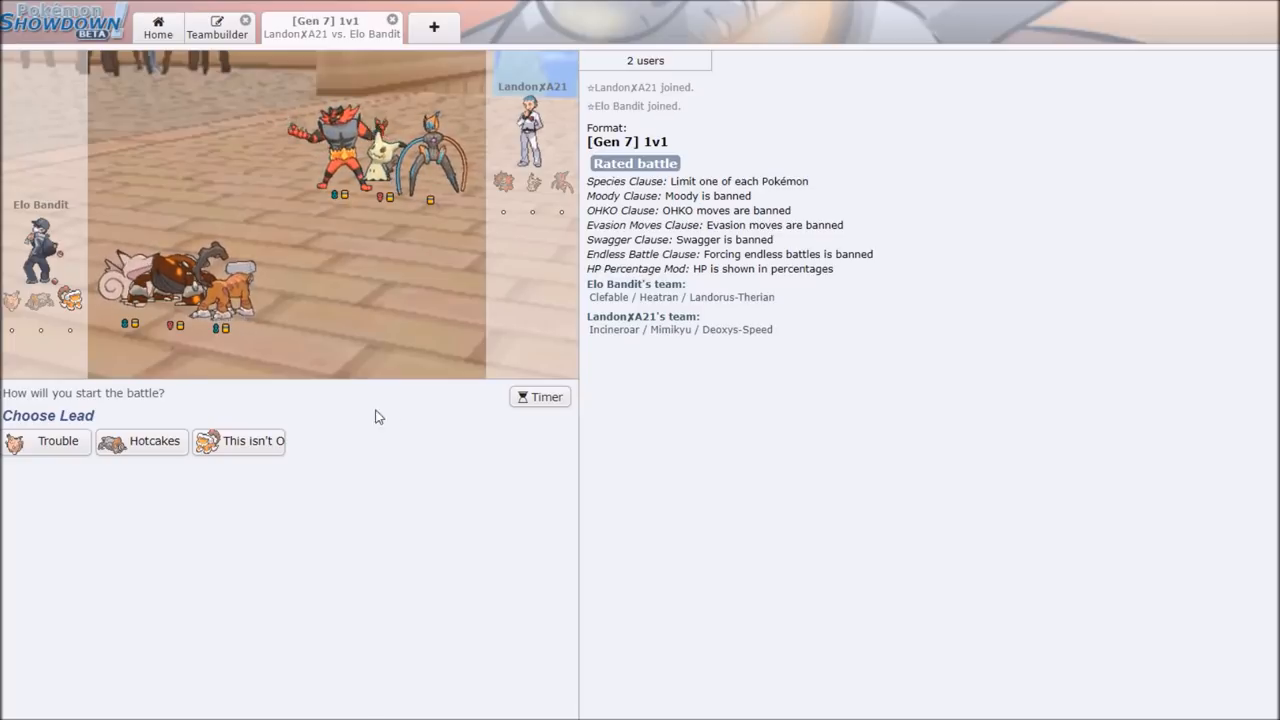
{"action": "mouse_move", "coordinate": [238, 441]}
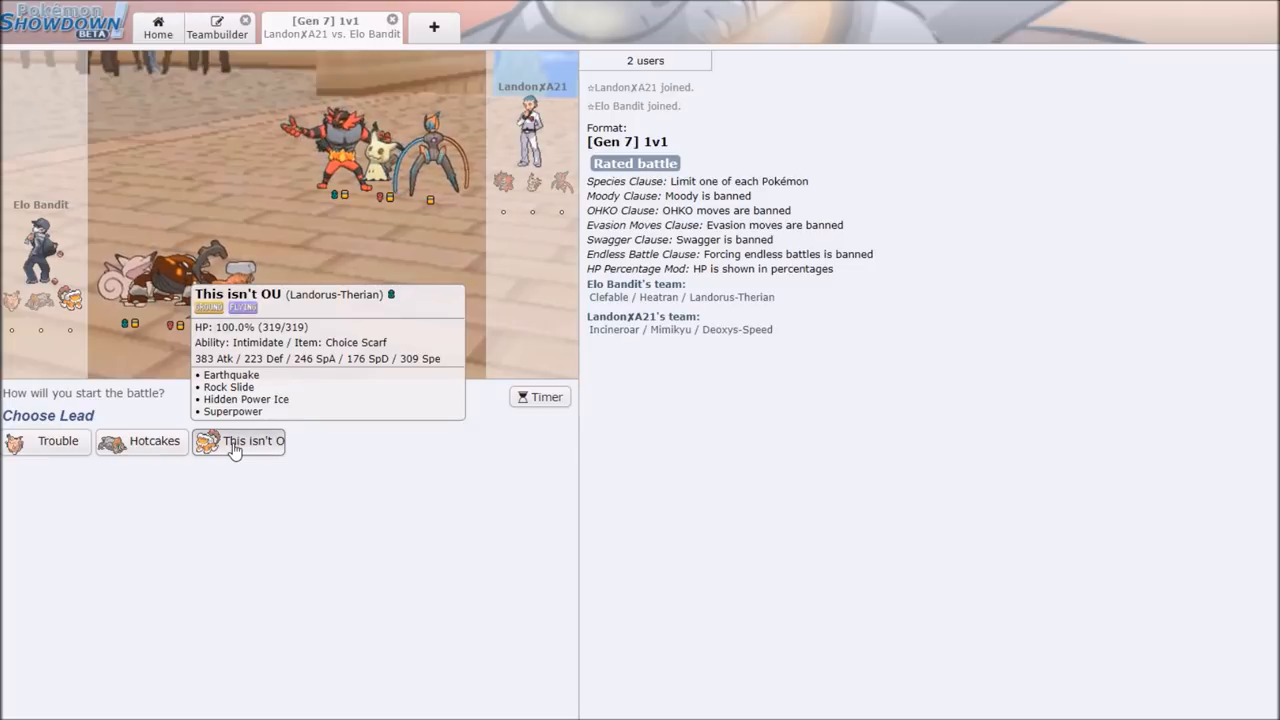
Lead Landorus-Therian against Deoxys-Speed and attack with Rock Slide.
{"action": "left_click", "coordinate": [237, 441]}
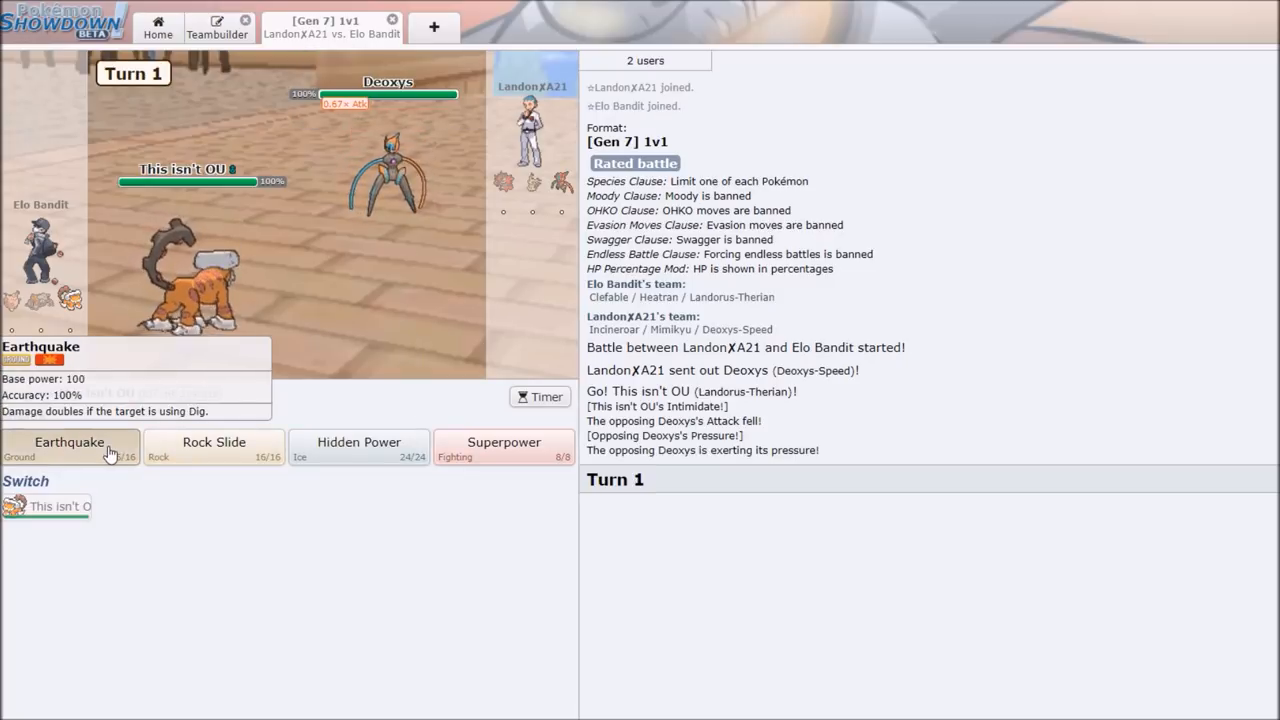
{"action": "mouse_move", "coordinate": [214, 448]}
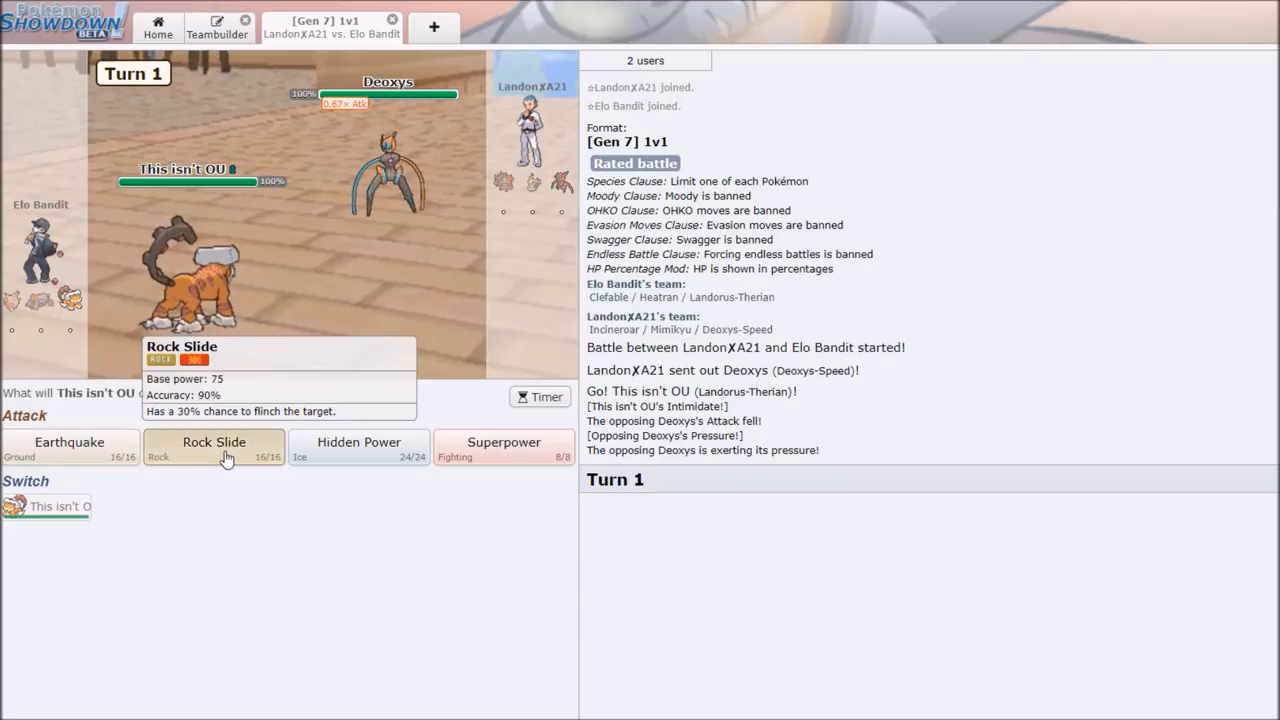
{"action": "left_click", "coordinate": [214, 447]}
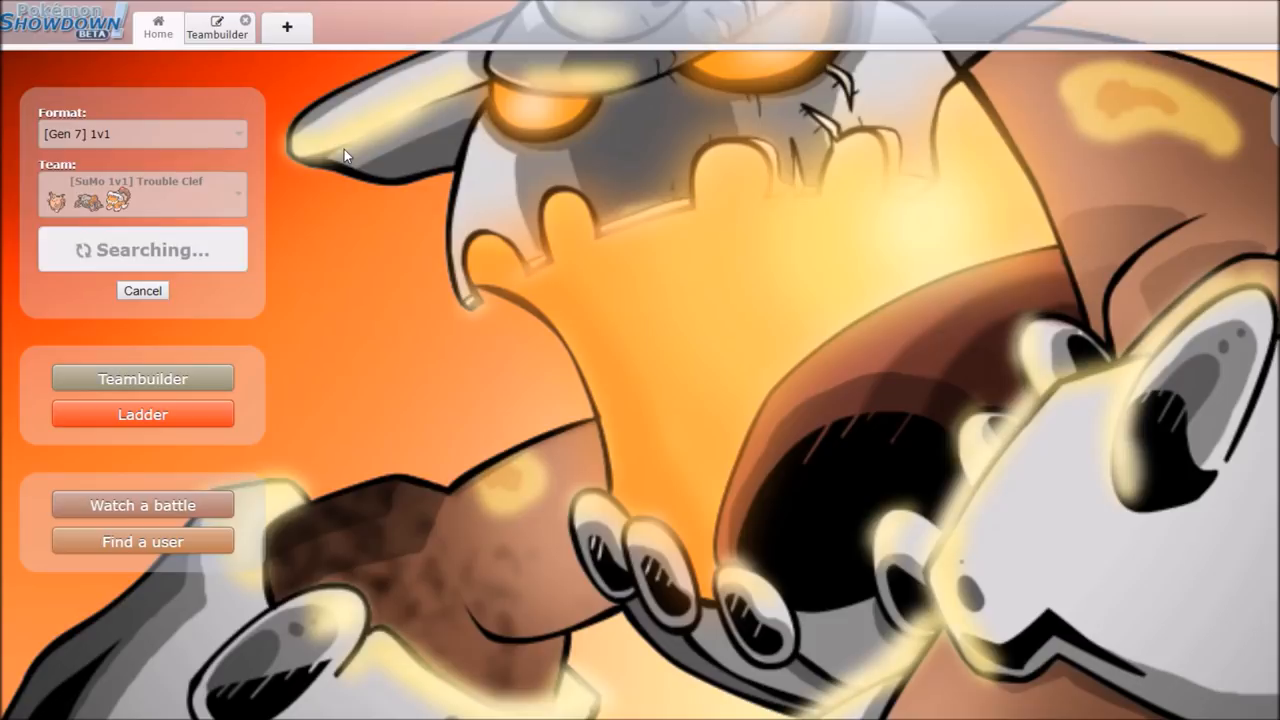
{"action": "mouse_move", "coordinate": [700, 380]}
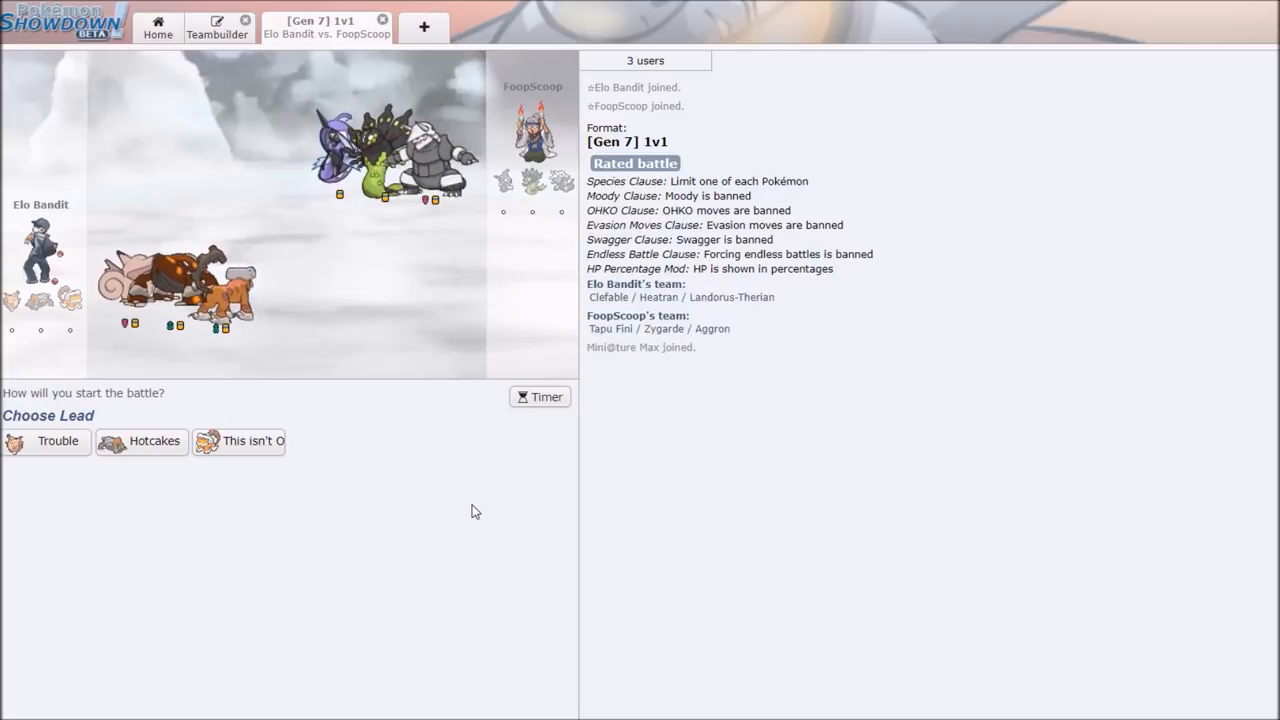
{"action": "mouse_move", "coordinate": [437, 415]}
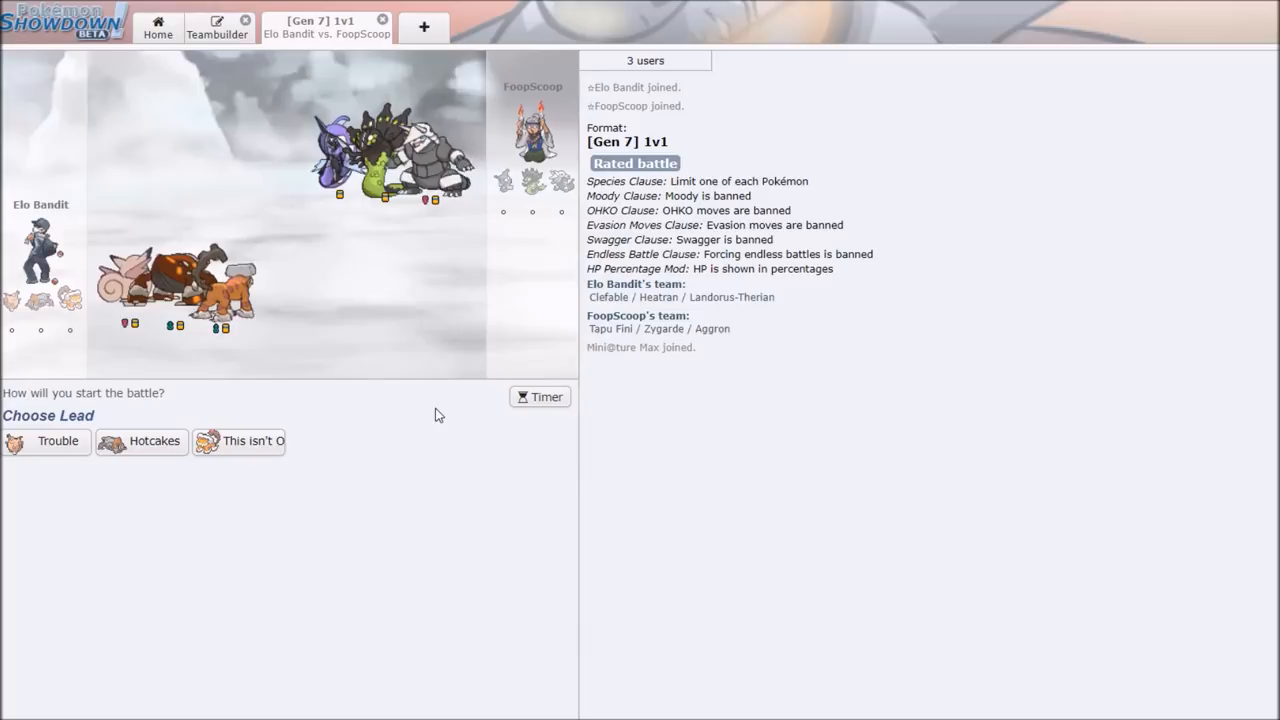
{"action": "mouse_move", "coordinate": [532, 182]}
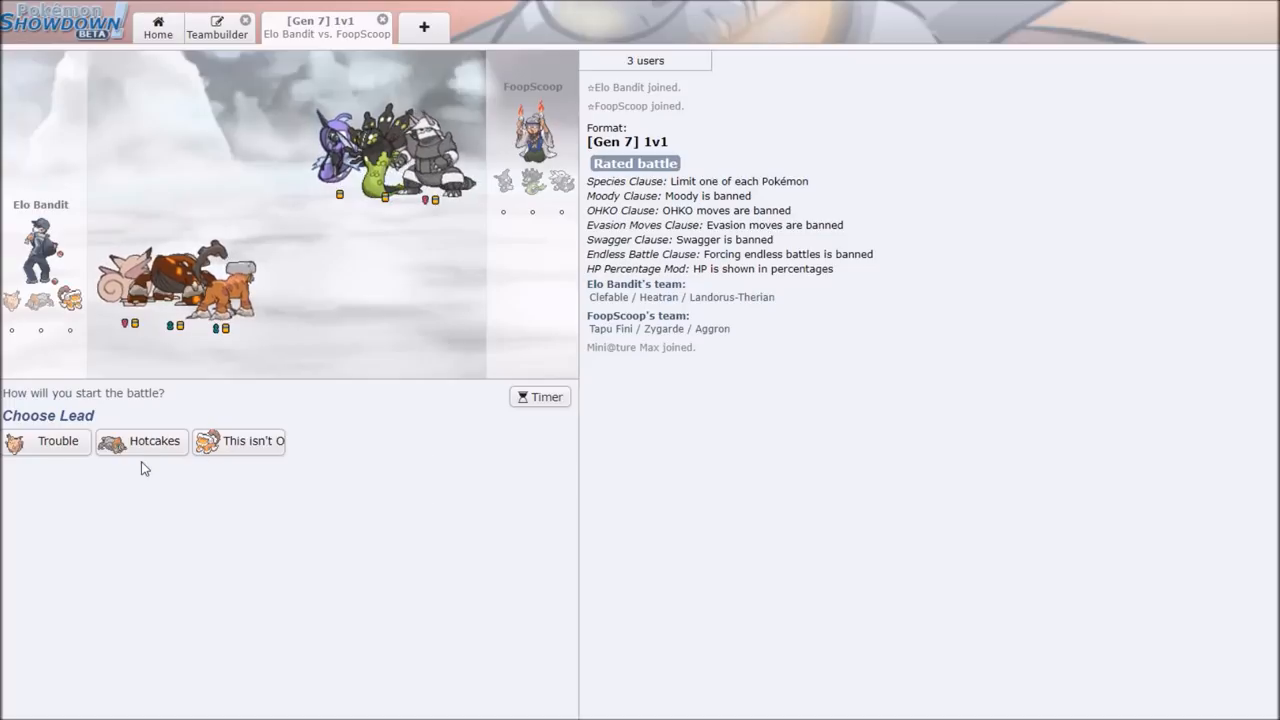
{"action": "mouse_move", "coordinate": [57, 441]}
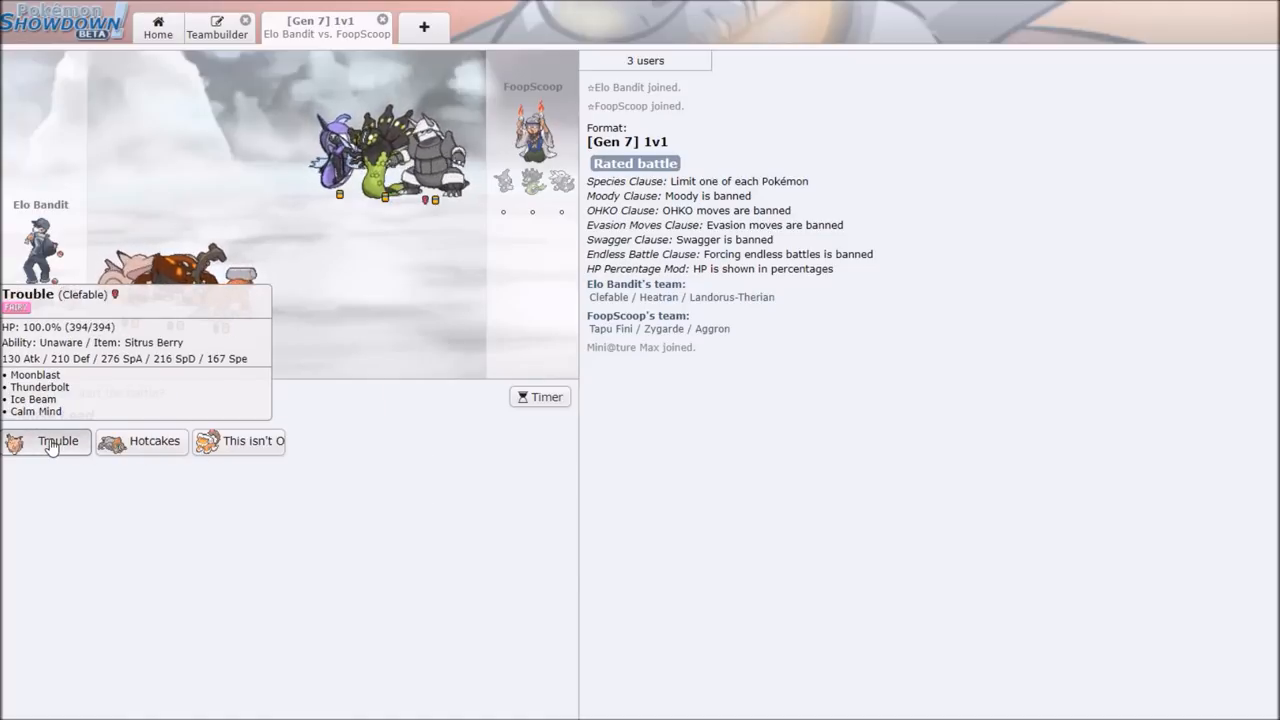
Lead Trouble the Clefable against Zygarde, then close the battle after losing.
{"action": "left_click", "coordinate": [57, 441]}
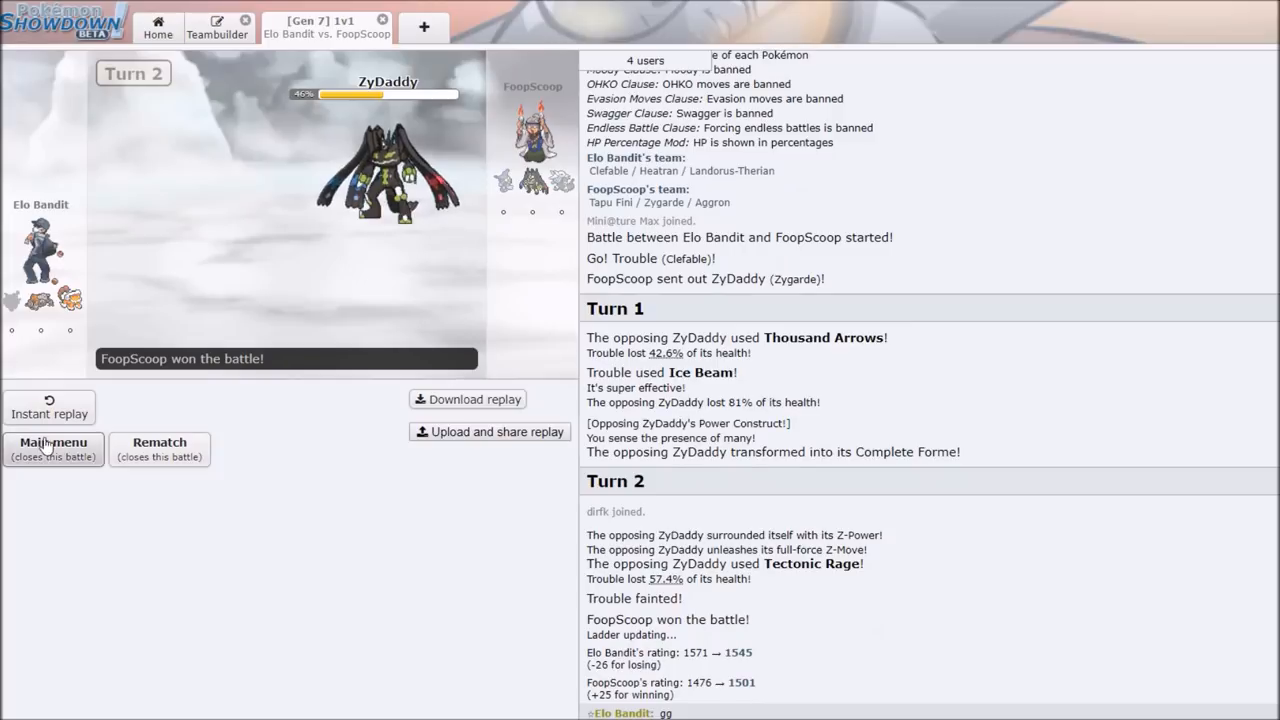
{"action": "left_click", "coordinate": [53, 448]}
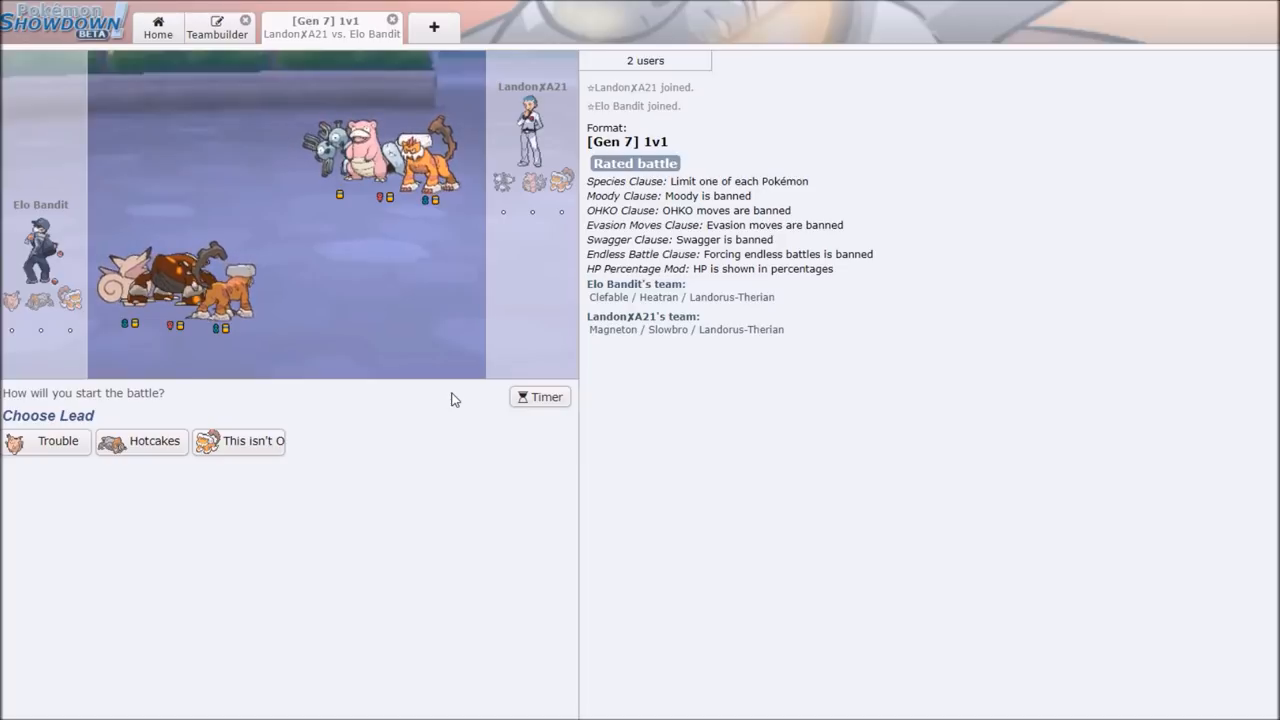
{"action": "mouse_move", "coordinate": [417, 384]}
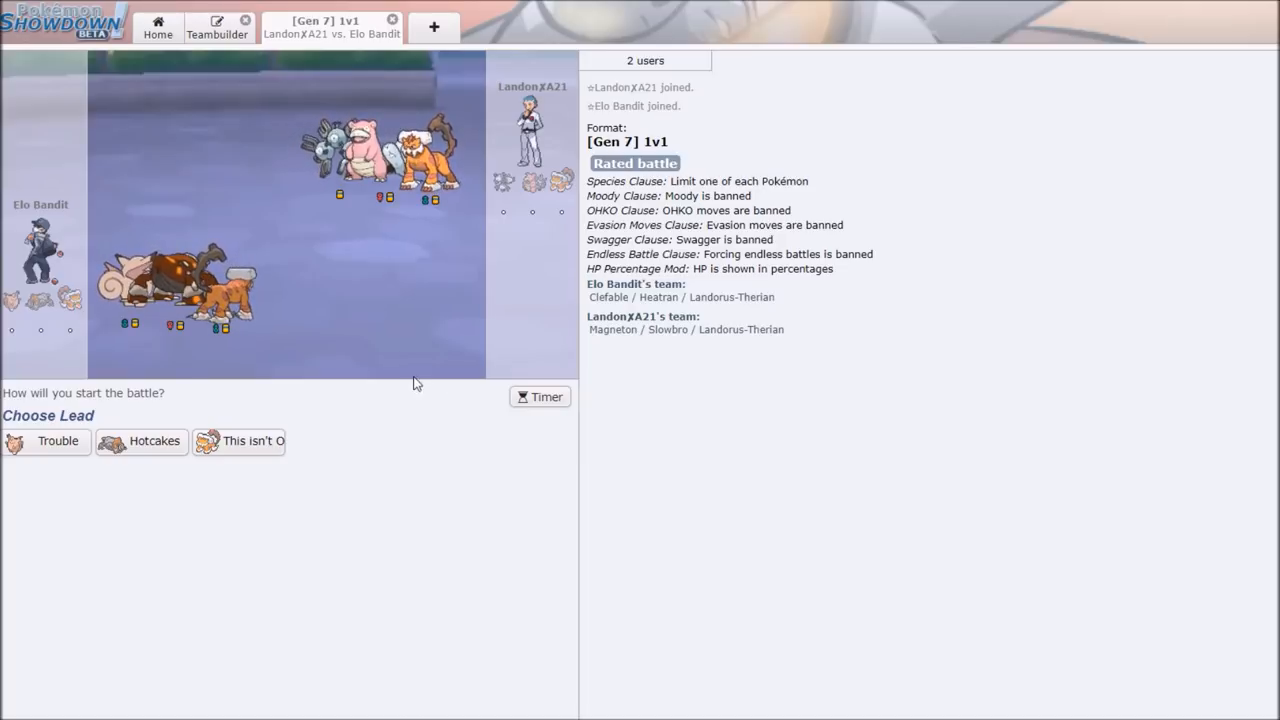
Lead Landorus-Therian against Mega Slowbro and use Earthquake on two turns.
{"action": "left_click", "coordinate": [238, 441]}
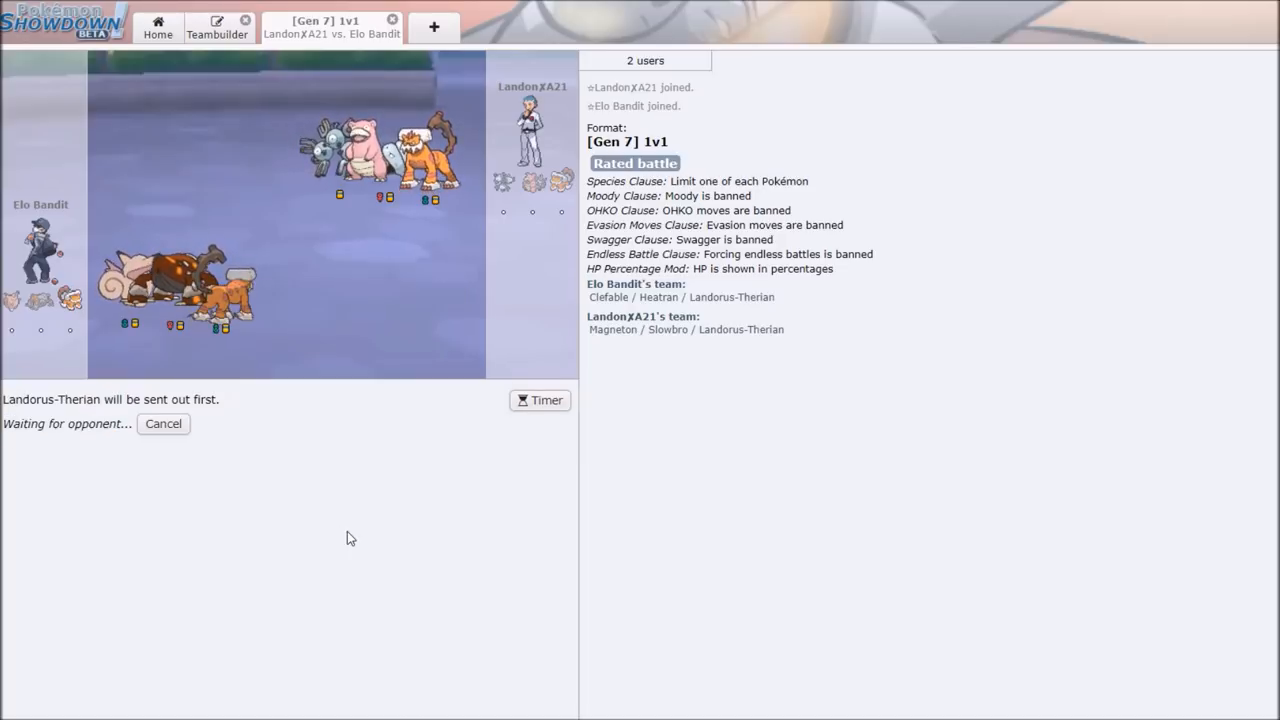
{"action": "mouse_move", "coordinate": [379, 545]}
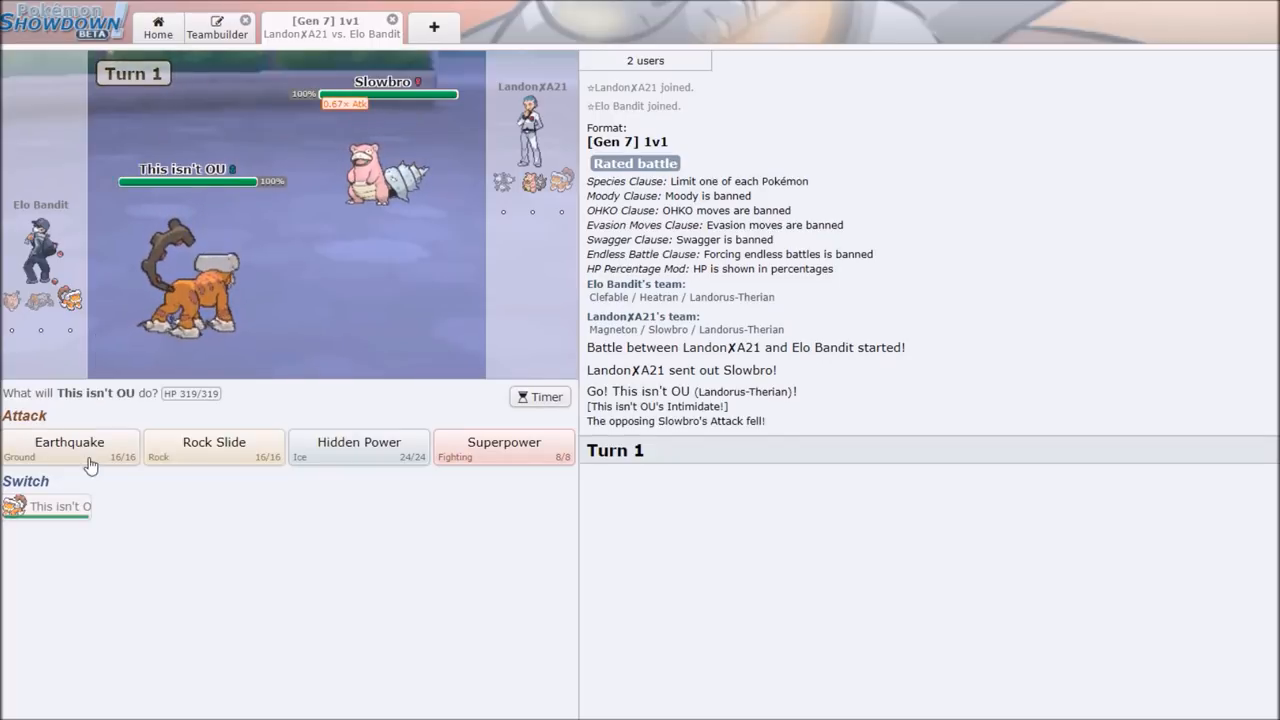
{"action": "left_click", "coordinate": [69, 448]}
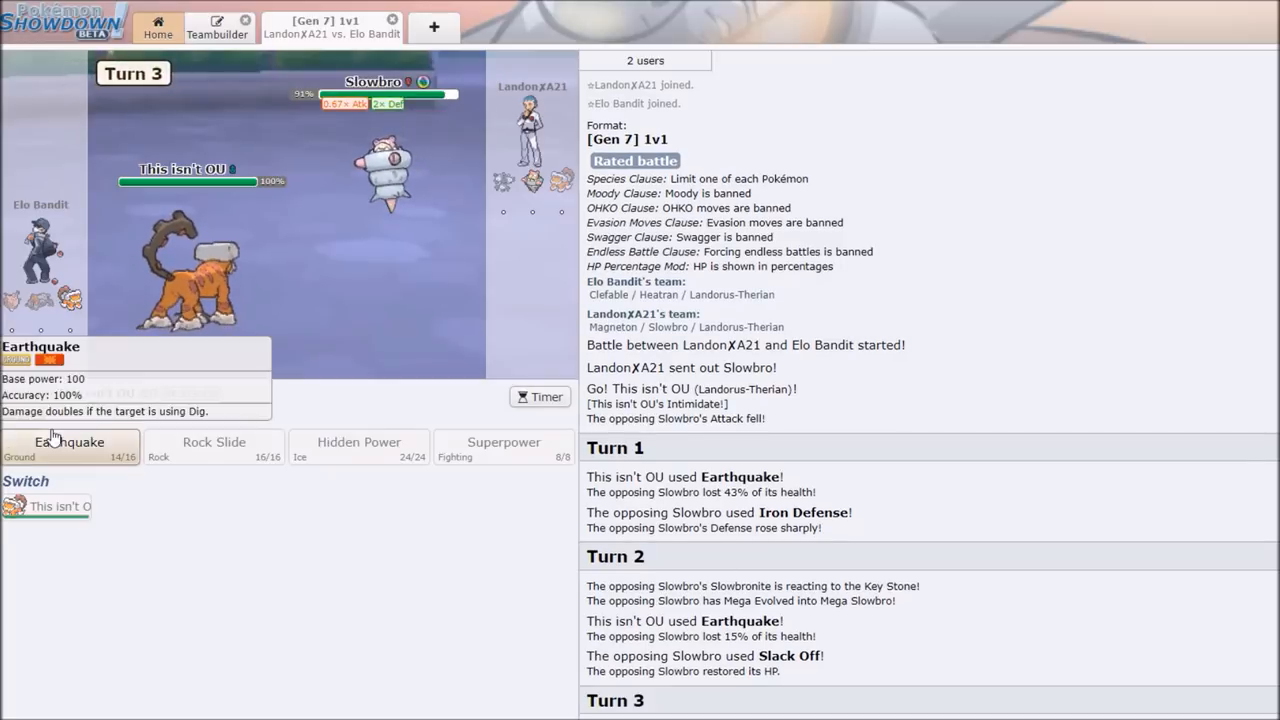
{"action": "left_click", "coordinate": [70, 446]}
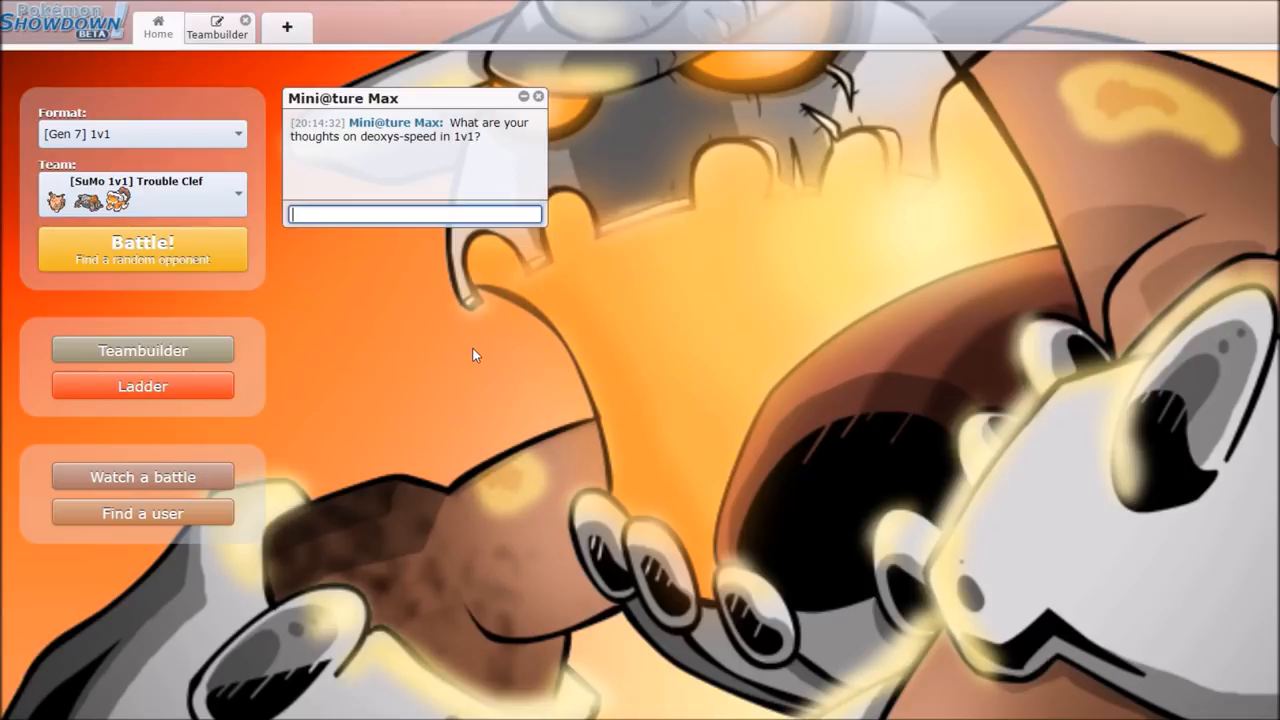
Reply 'it beats' in chat, queue a new match, and Thunderbolt Gyarados with Trouble.
{"action": "type", "text": "it beats landorus T t"}
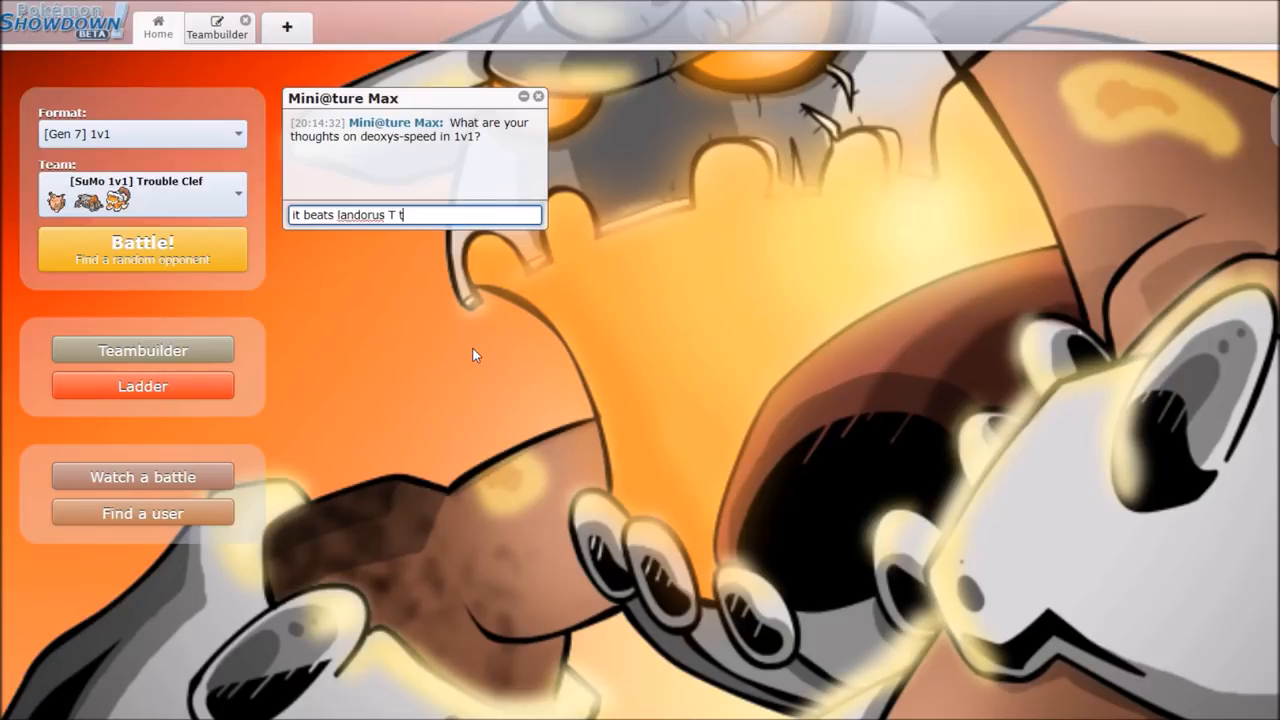
{"action": "key", "text": "enter"}
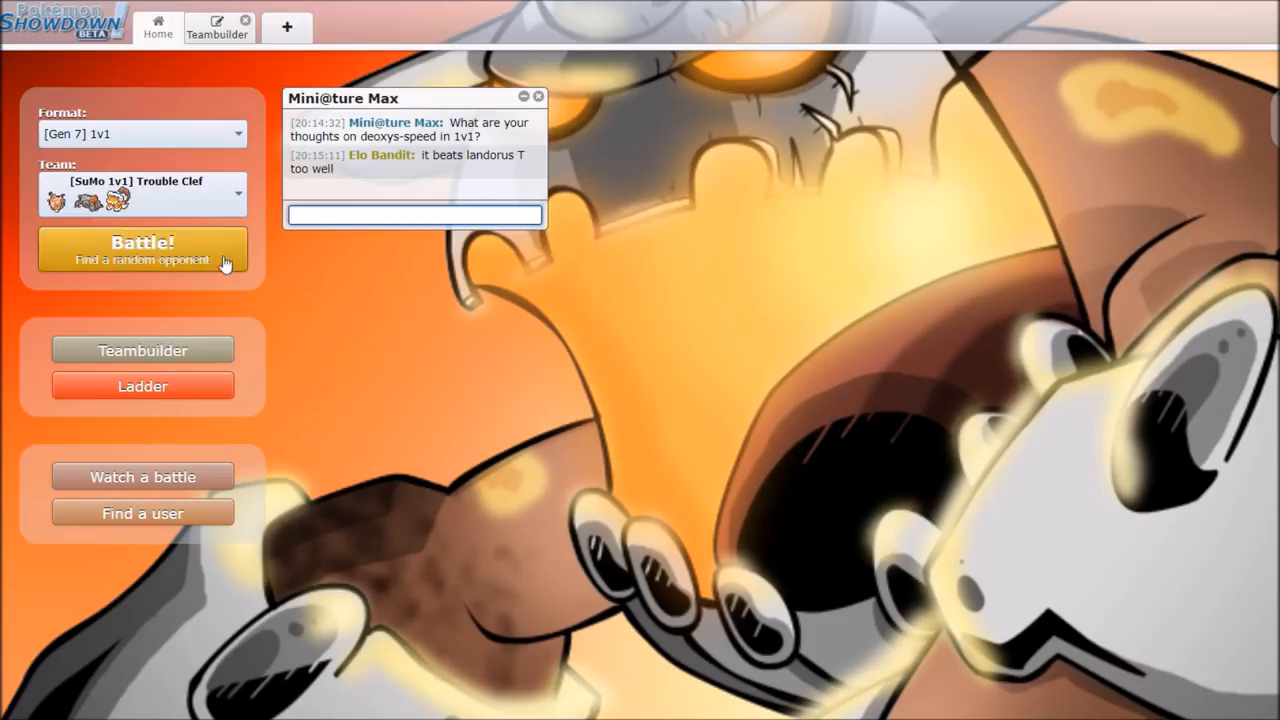
{"action": "left_click", "coordinate": [142, 249]}
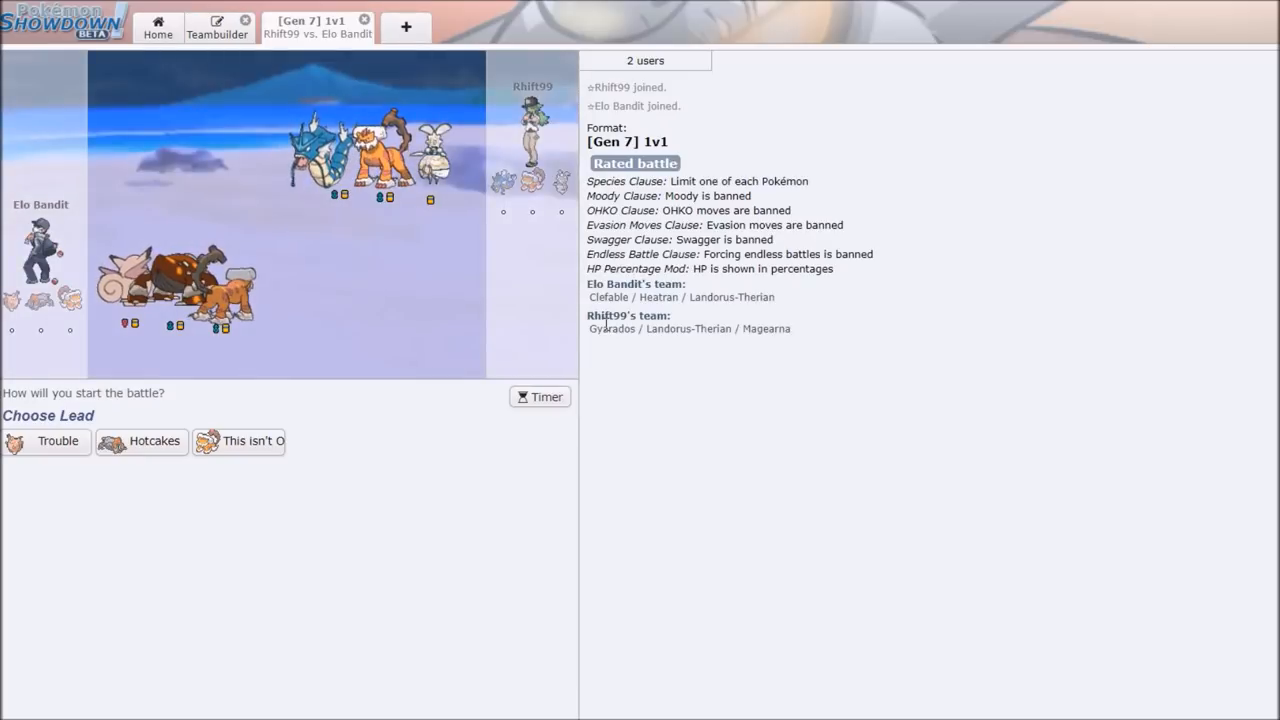
{"action": "mouse_move", "coordinate": [435, 453]}
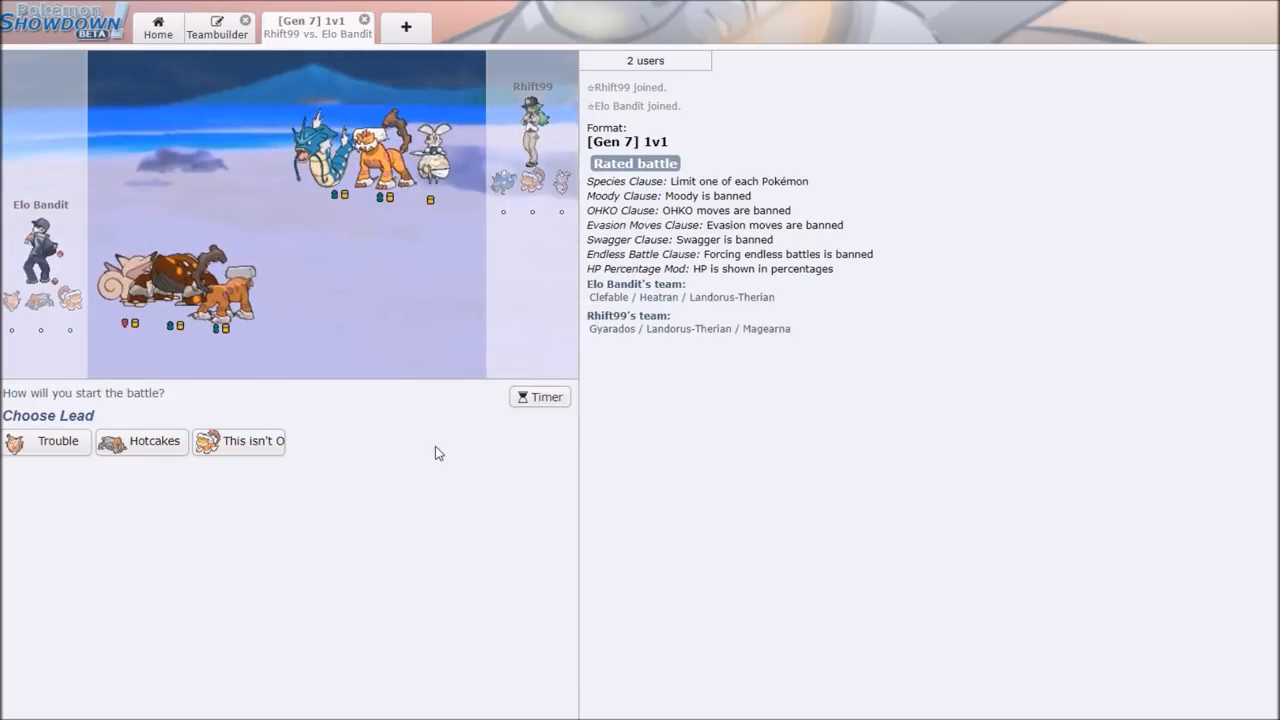
{"action": "mouse_move", "coordinate": [359, 428]}
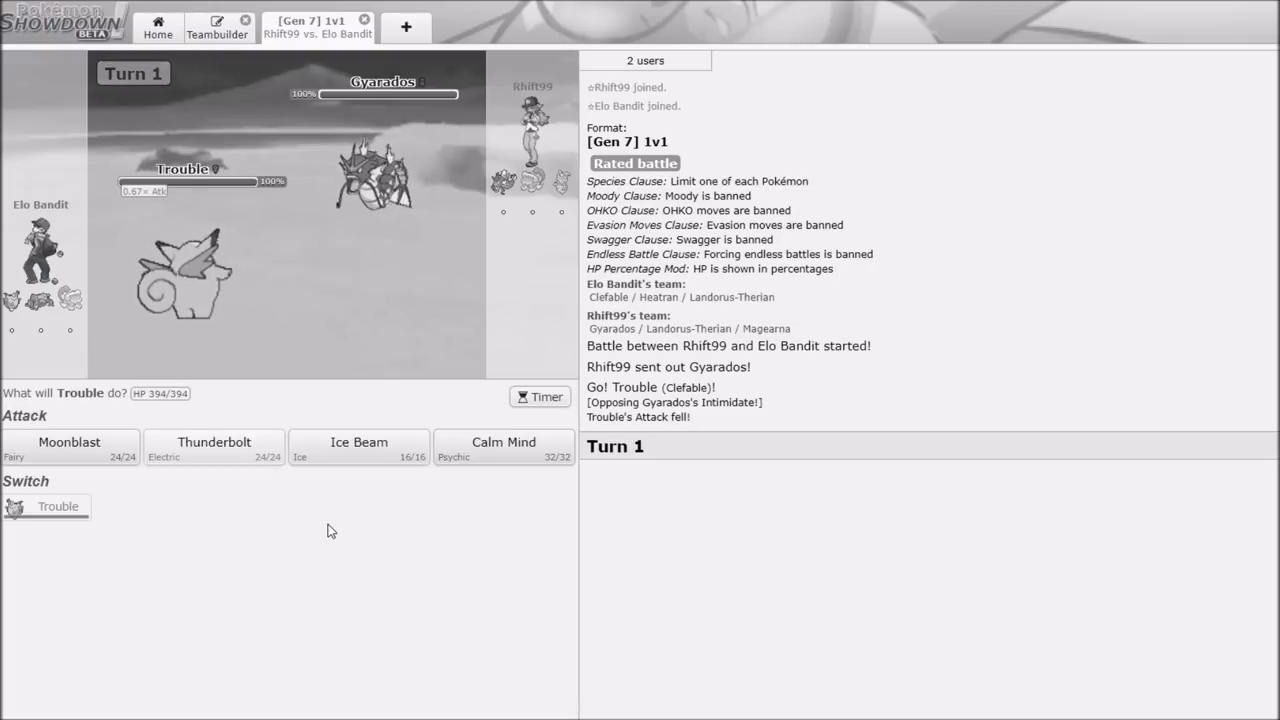
{"action": "mouse_move", "coordinate": [214, 447]}
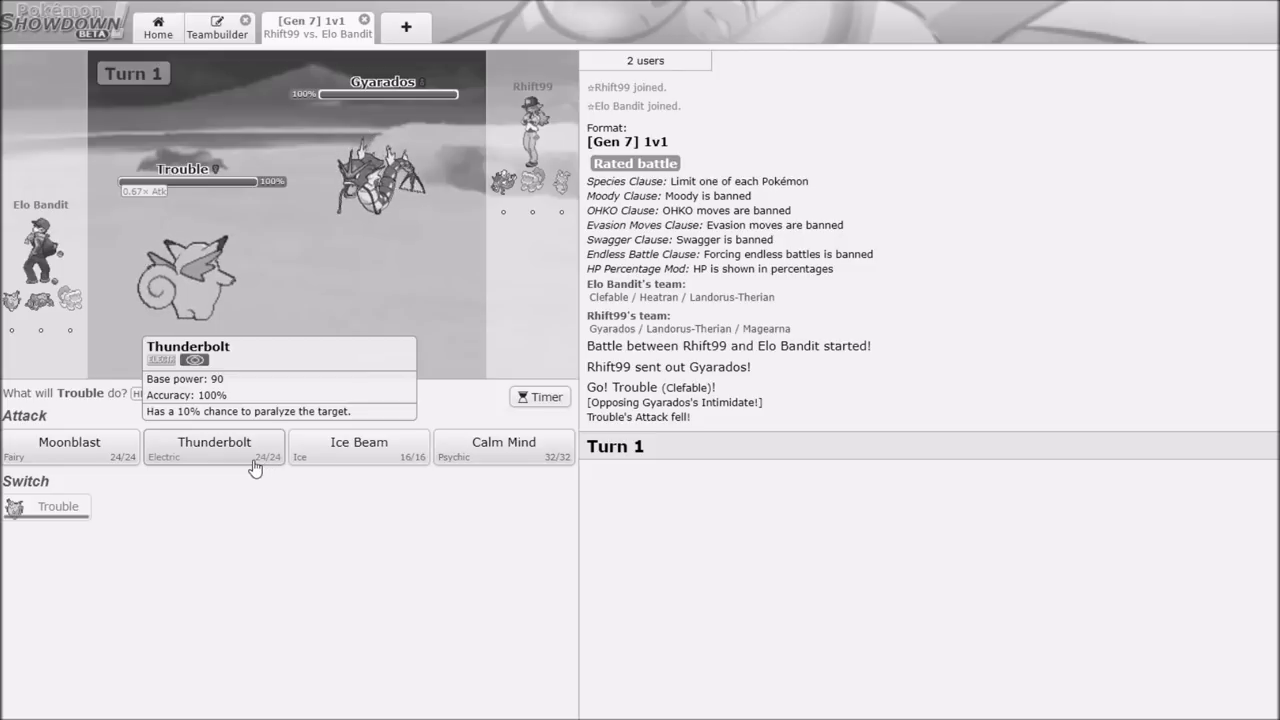
{"action": "left_click", "coordinate": [213, 448]}
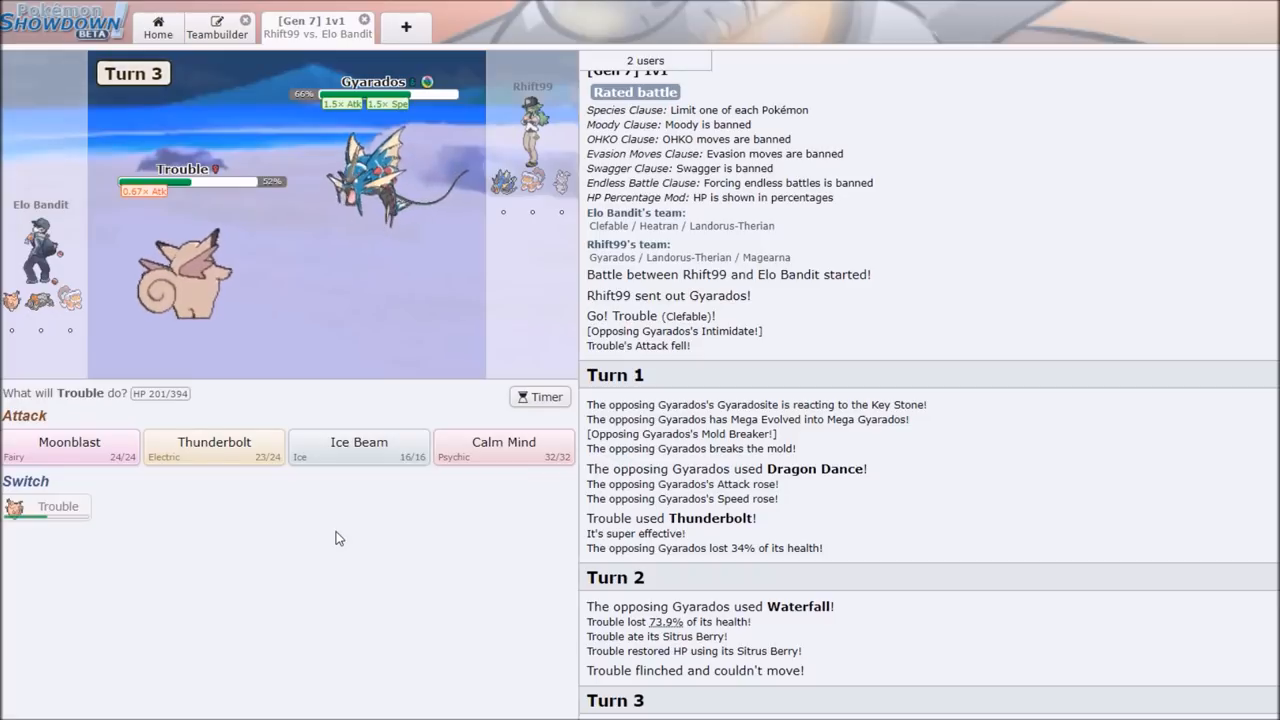
{"action": "mouse_move", "coordinate": [324, 546]}
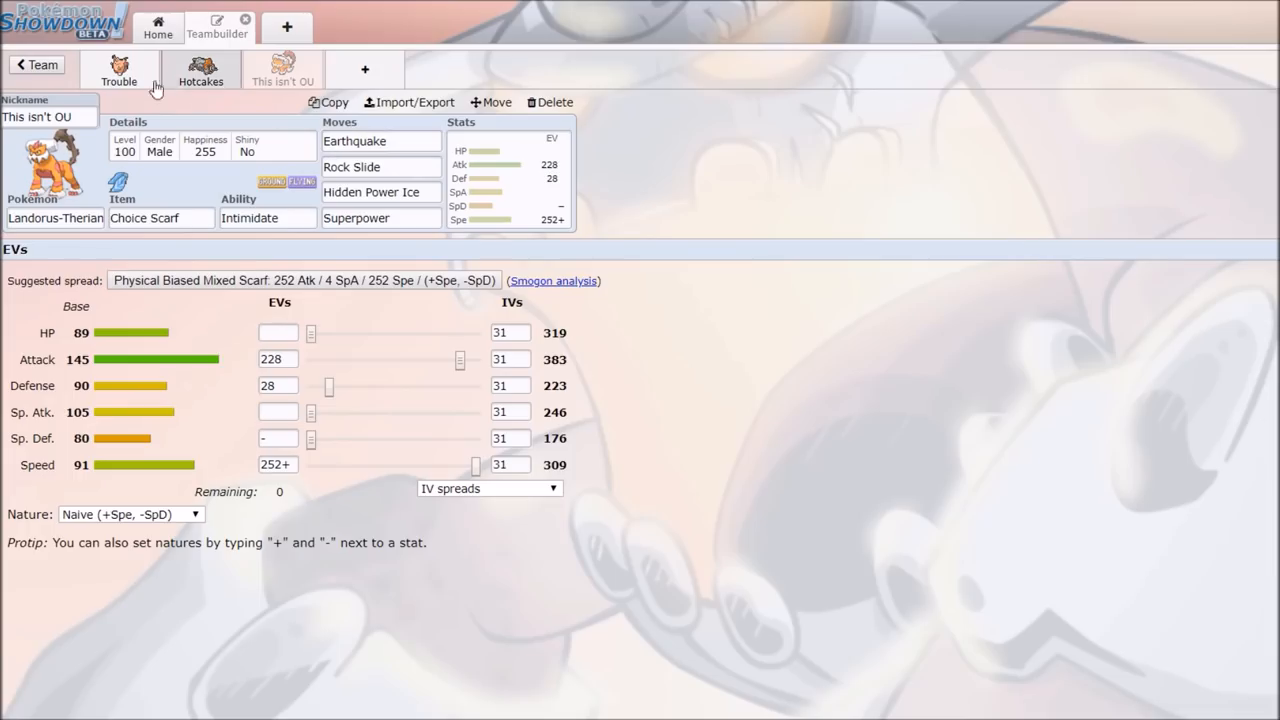
View Trouble's Clefable set, then Hotcakes's Heatran set and its stat spread.
{"action": "left_click", "coordinate": [118, 70]}
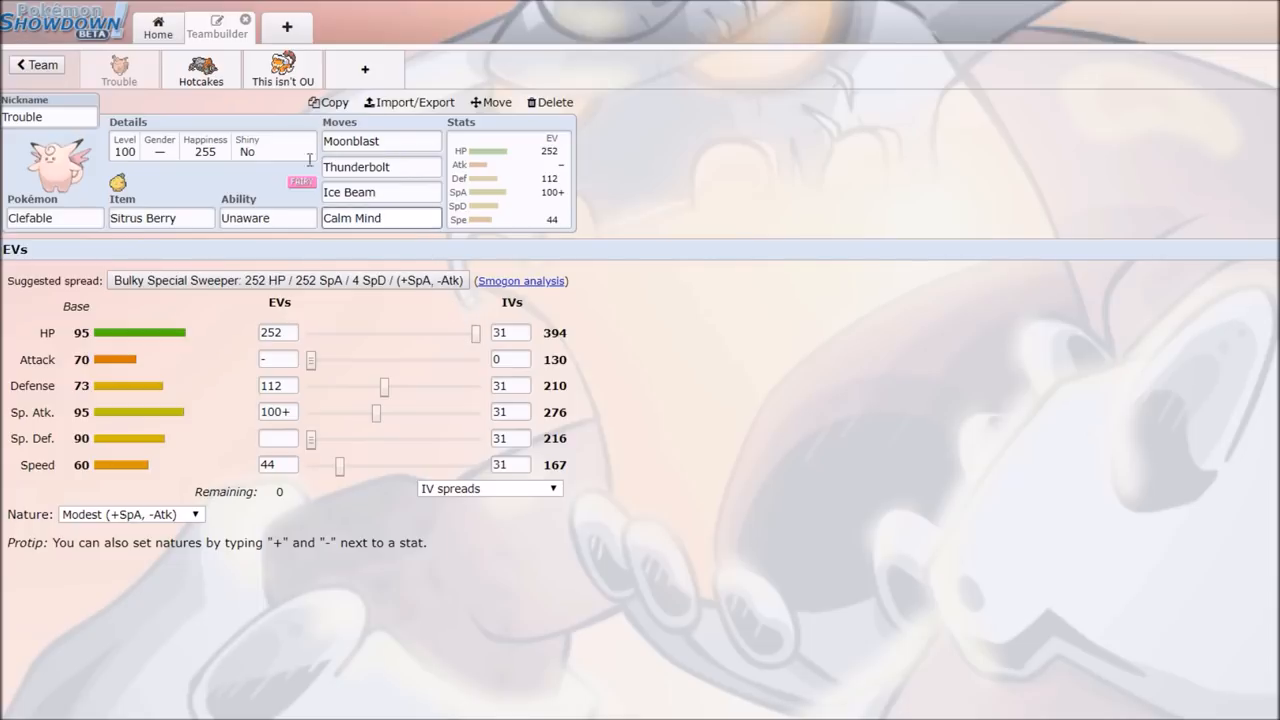
{"action": "left_click", "coordinate": [200, 70]}
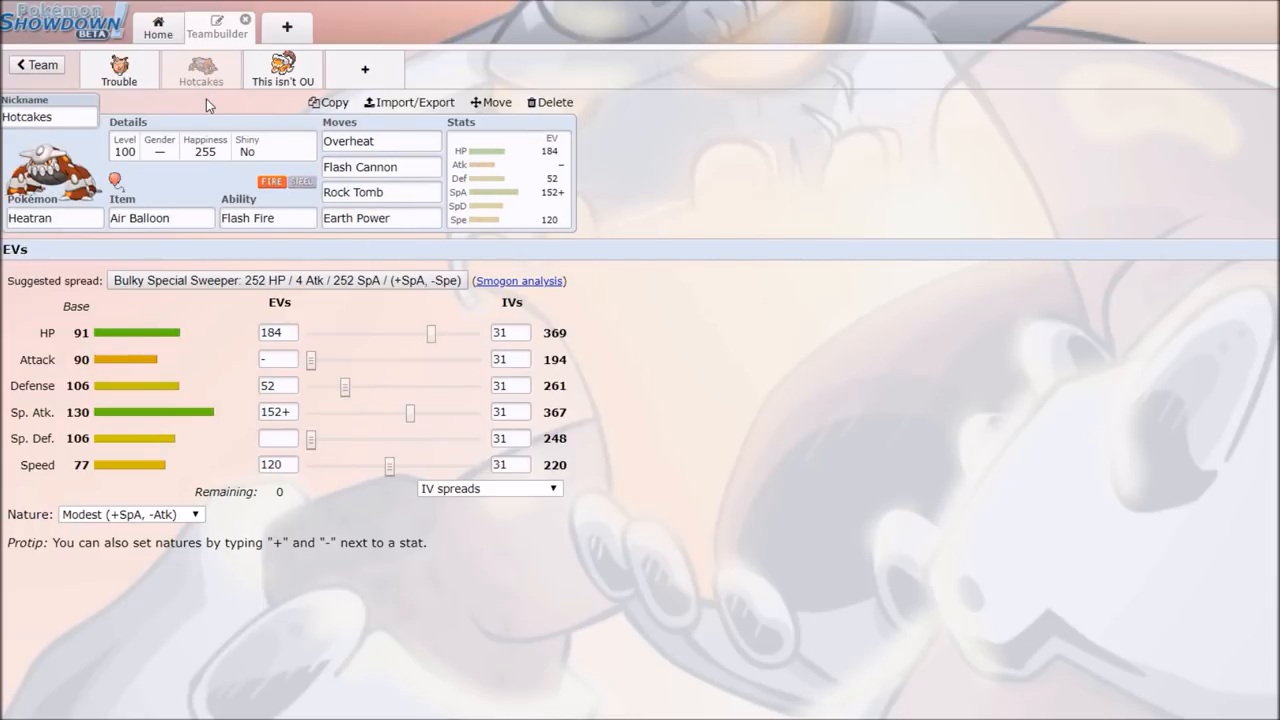
{"action": "mouse_move", "coordinate": [250, 195]}
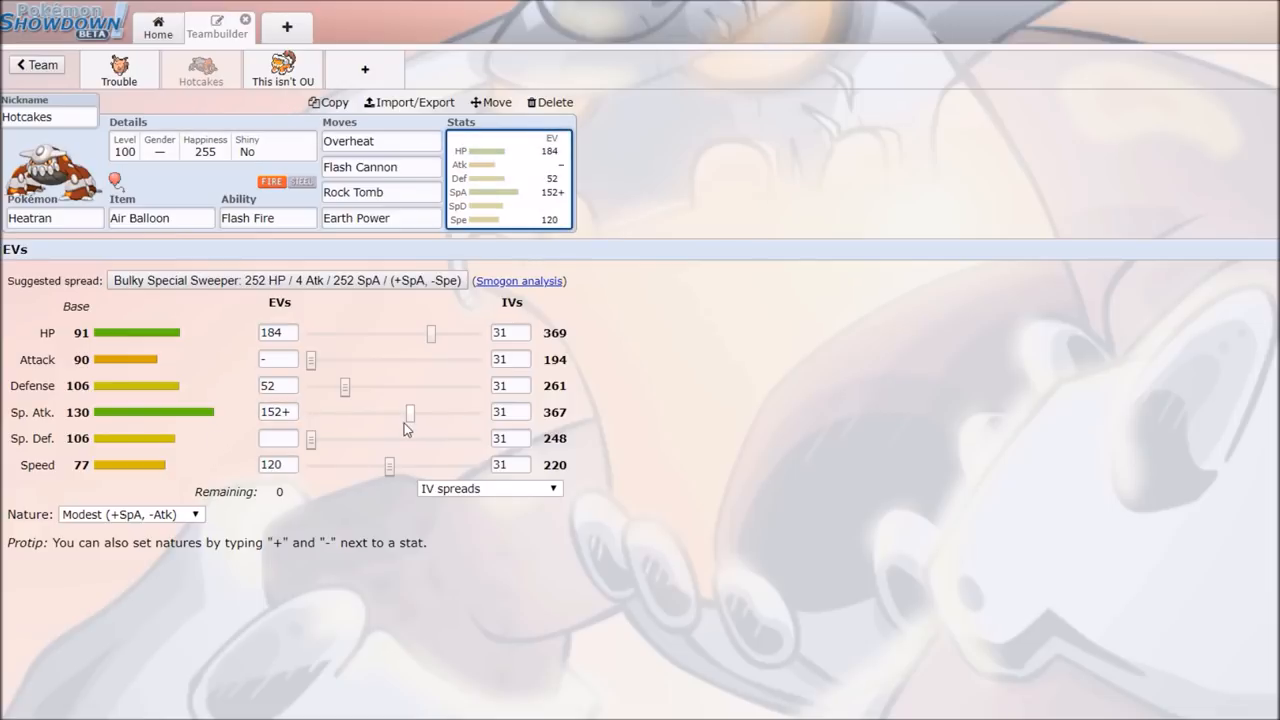
{"action": "left_click", "coordinate": [277, 411]}
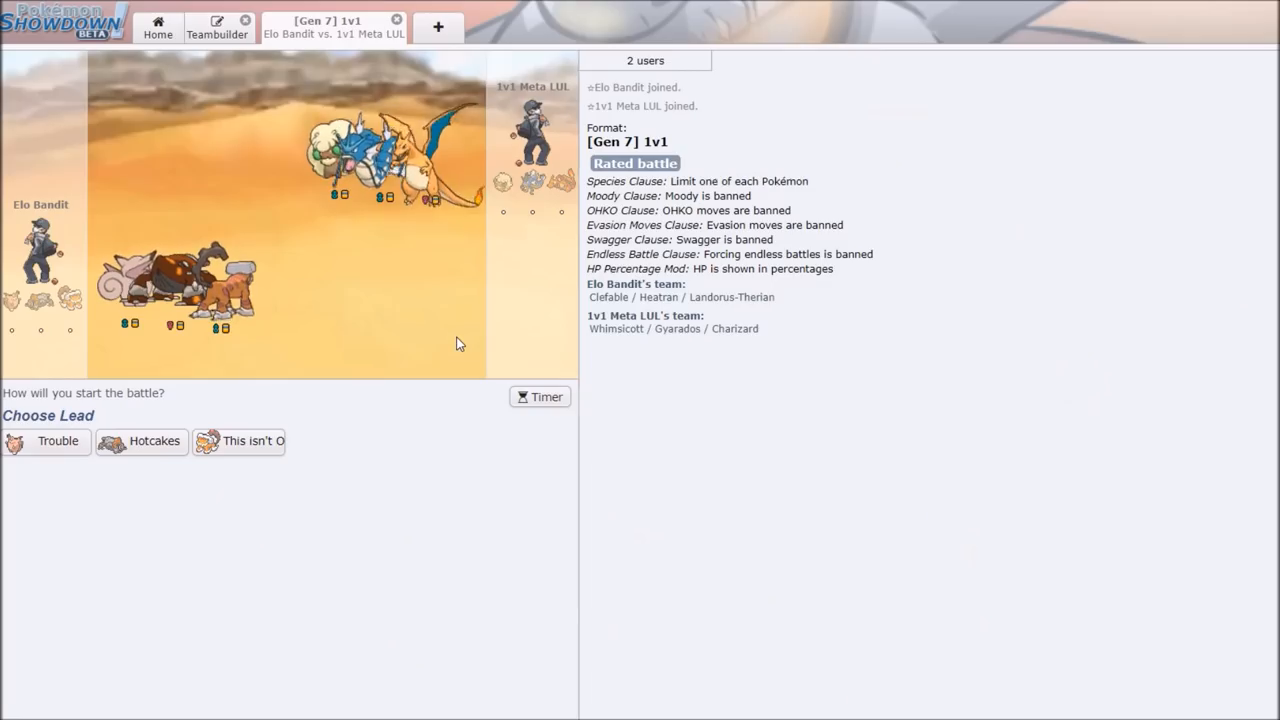
{"action": "mouse_move", "coordinate": [448, 543]}
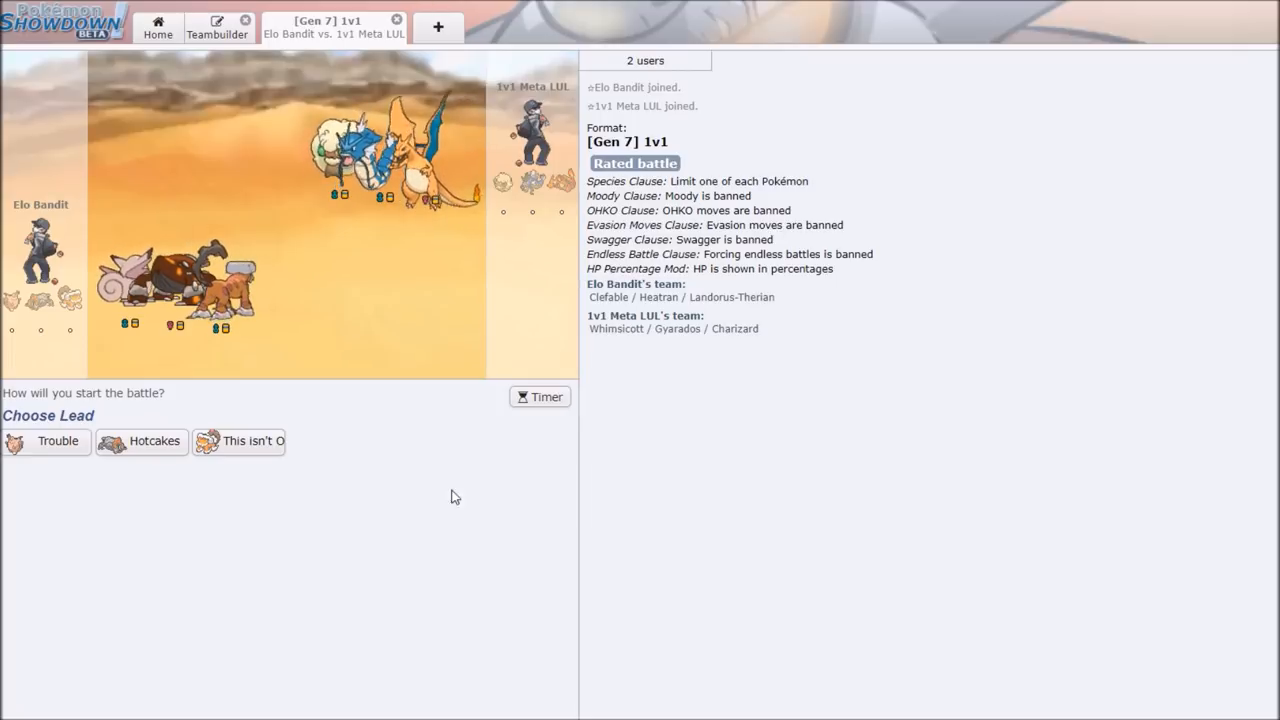
{"action": "mouse_move", "coordinate": [238, 441]}
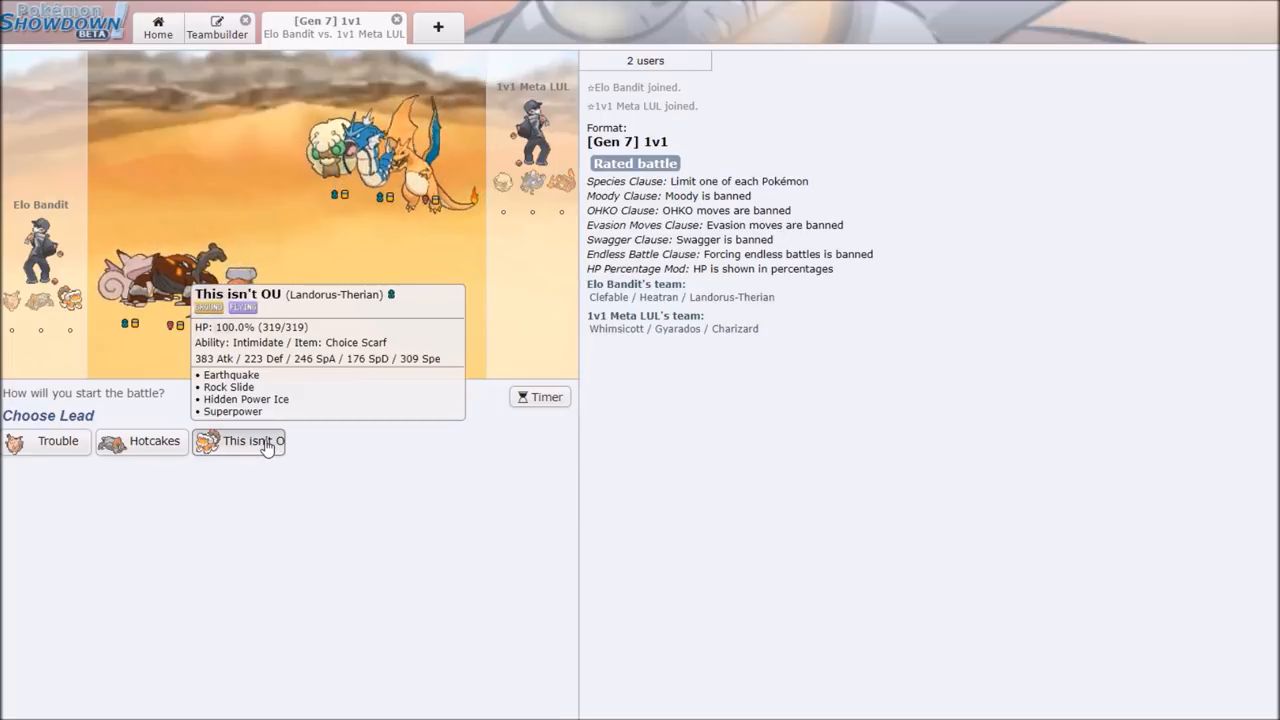
Lead Landorus-Therian against Mega Gyarados, use Superpower twice, and close the lost battle.
{"action": "left_click", "coordinate": [238, 441]}
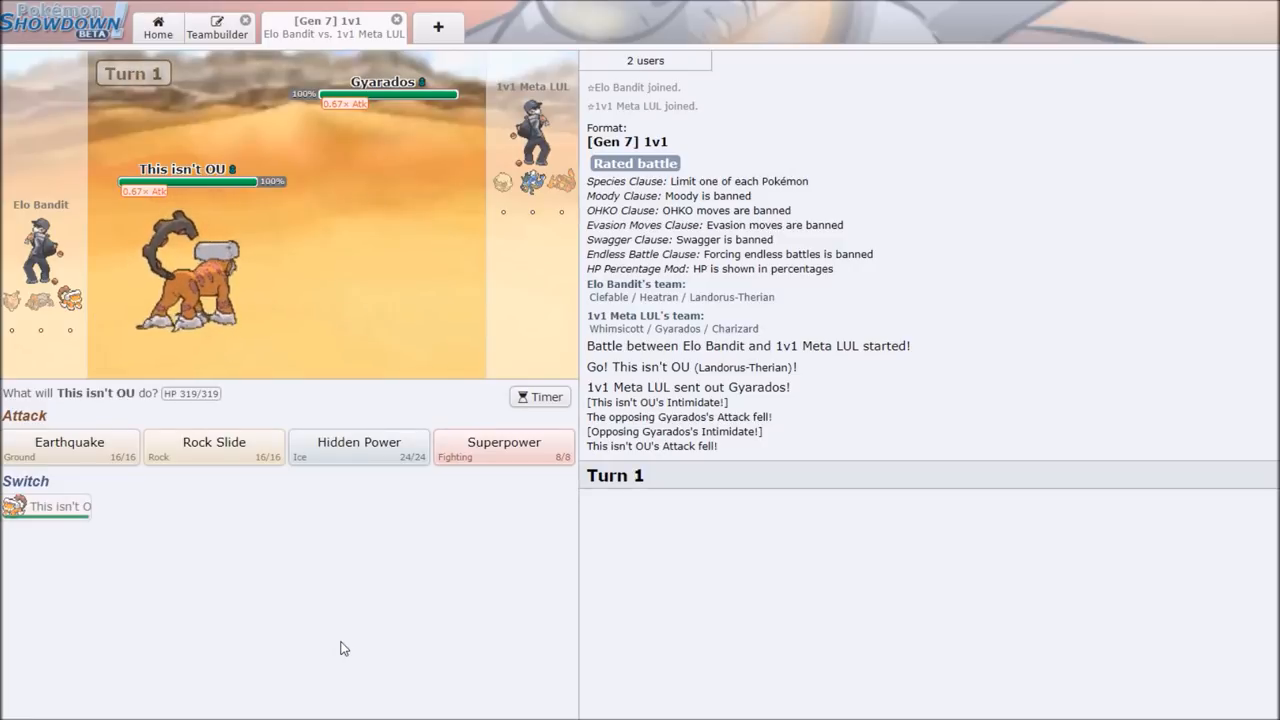
{"action": "mouse_move", "coordinate": [504, 447]}
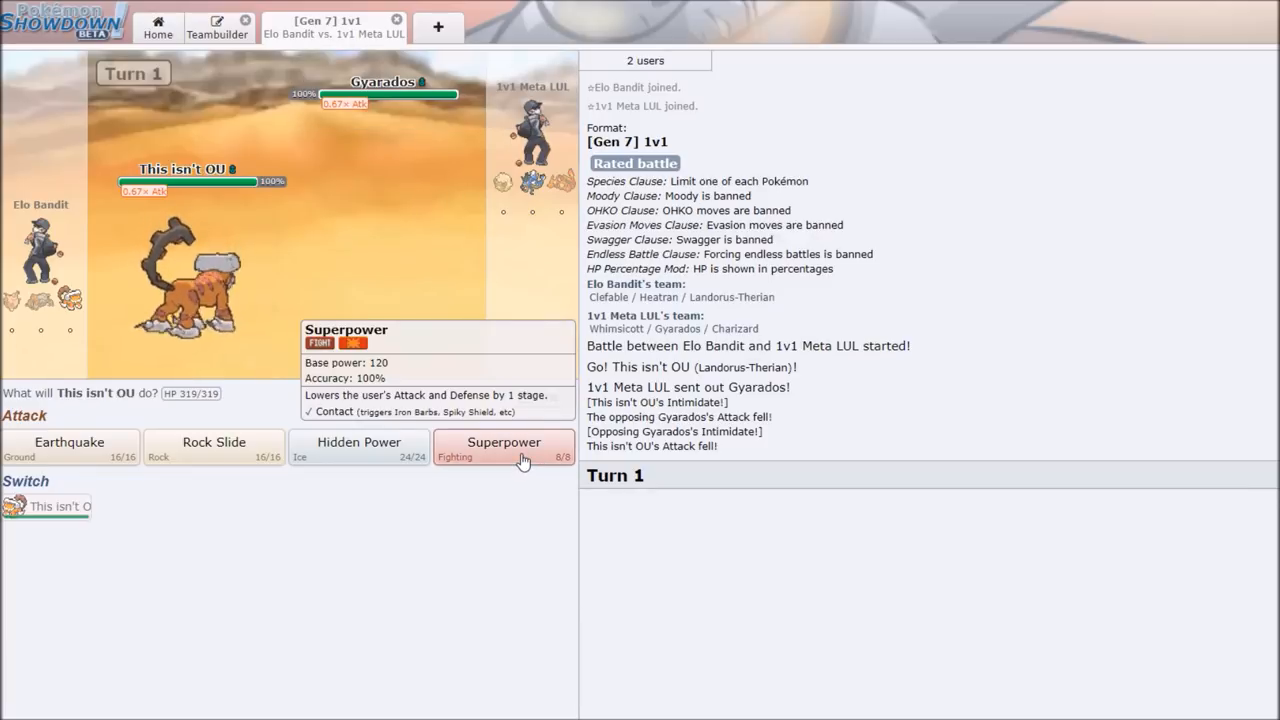
{"action": "left_click", "coordinate": [504, 448]}
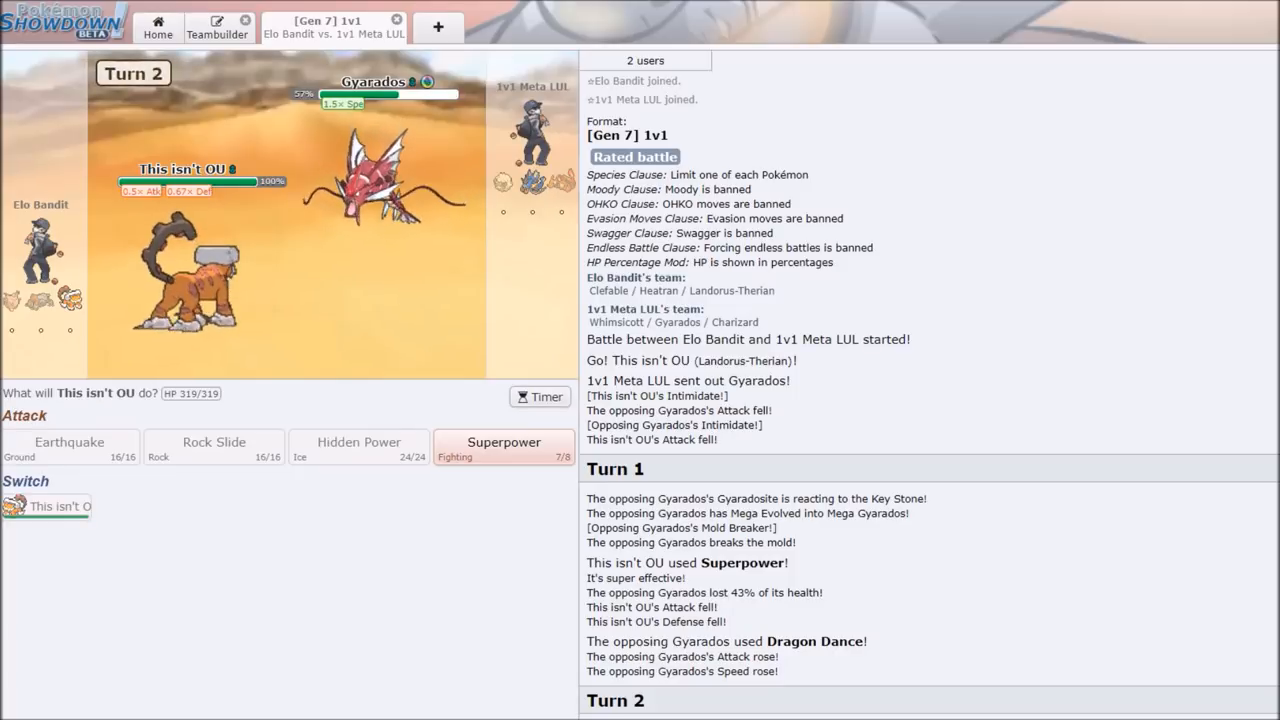
{"action": "mouse_move", "coordinate": [504, 450]}
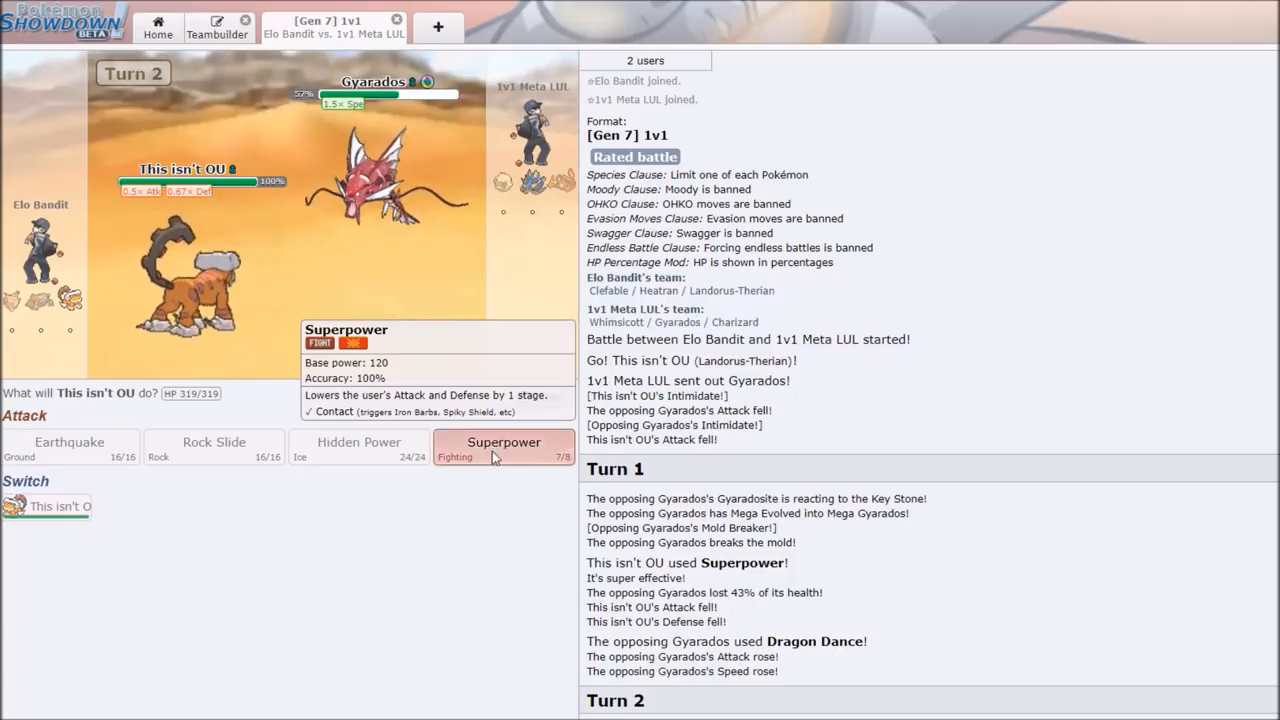
{"action": "left_click", "coordinate": [504, 448]}
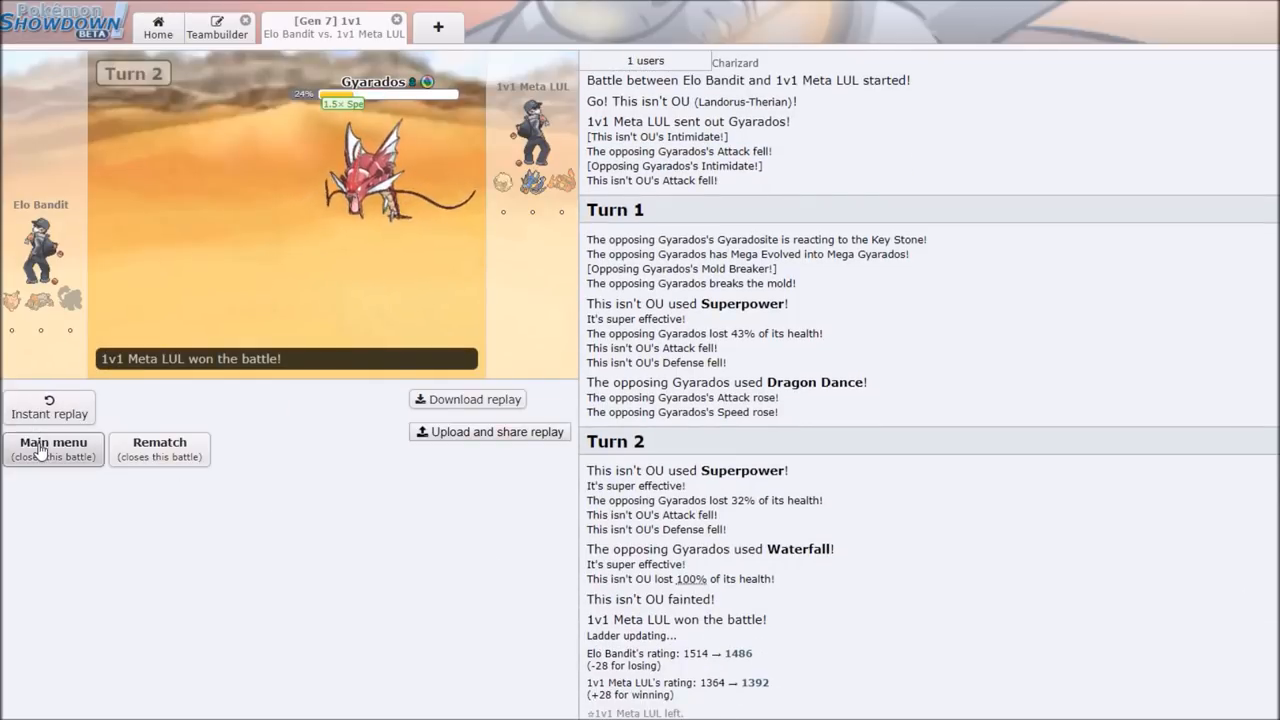
{"action": "left_click", "coordinate": [52, 448]}
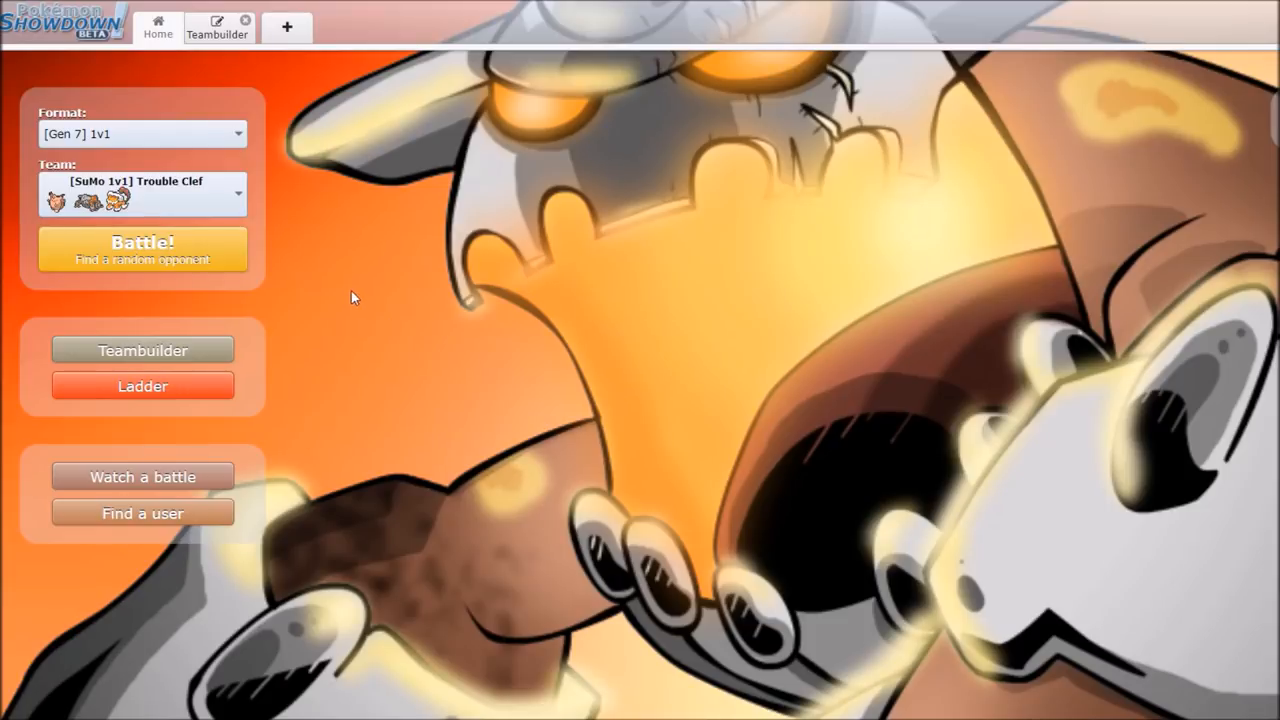
Queue a Gen 7 1v1 battle and knock out Alonecubone's Marowak-Alola with Hotcakes' Earth Power.
{"action": "left_click", "coordinate": [142, 249]}
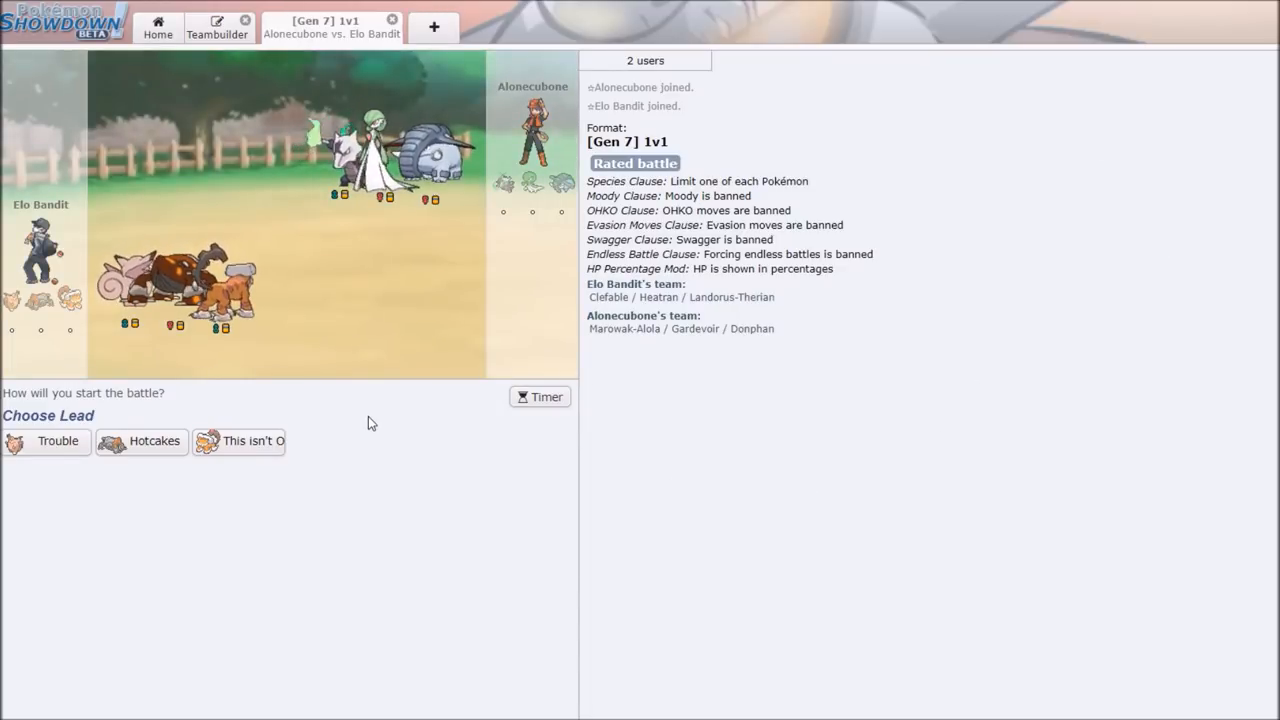
{"action": "mouse_move", "coordinate": [240, 441]}
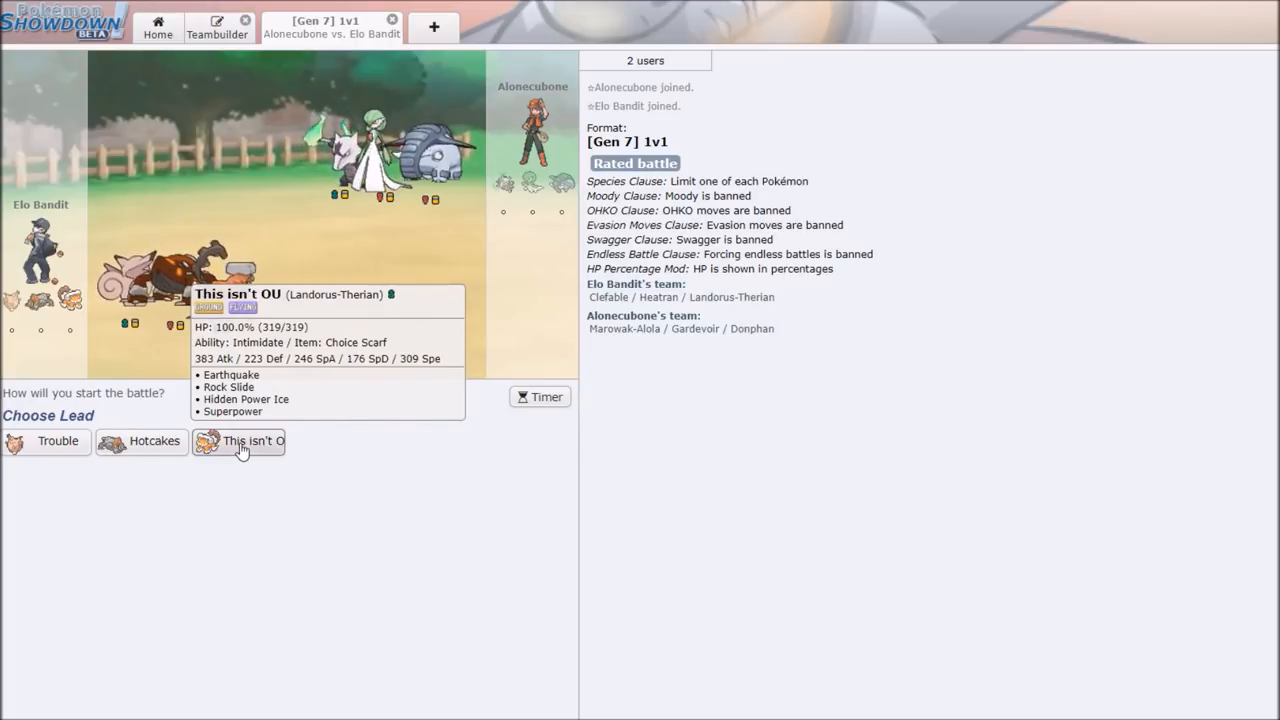
{"action": "mouse_move", "coordinate": [154, 441]}
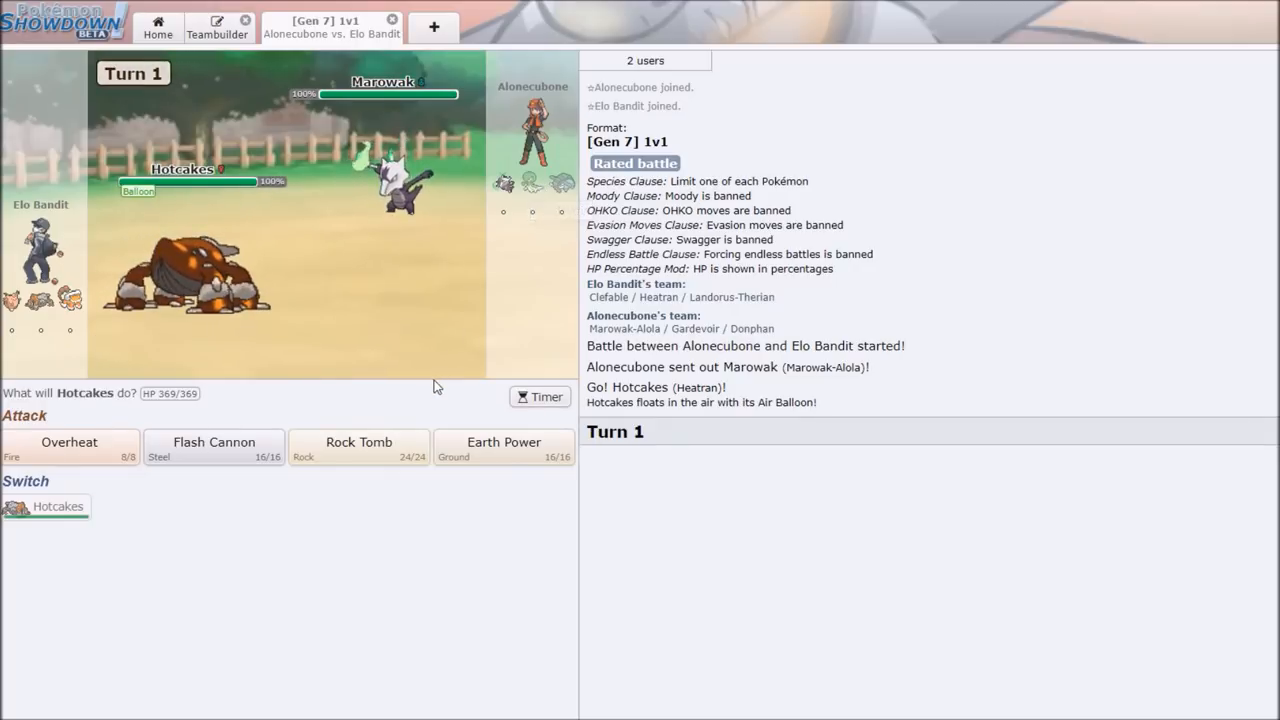
{"action": "mouse_move", "coordinate": [395, 190]}
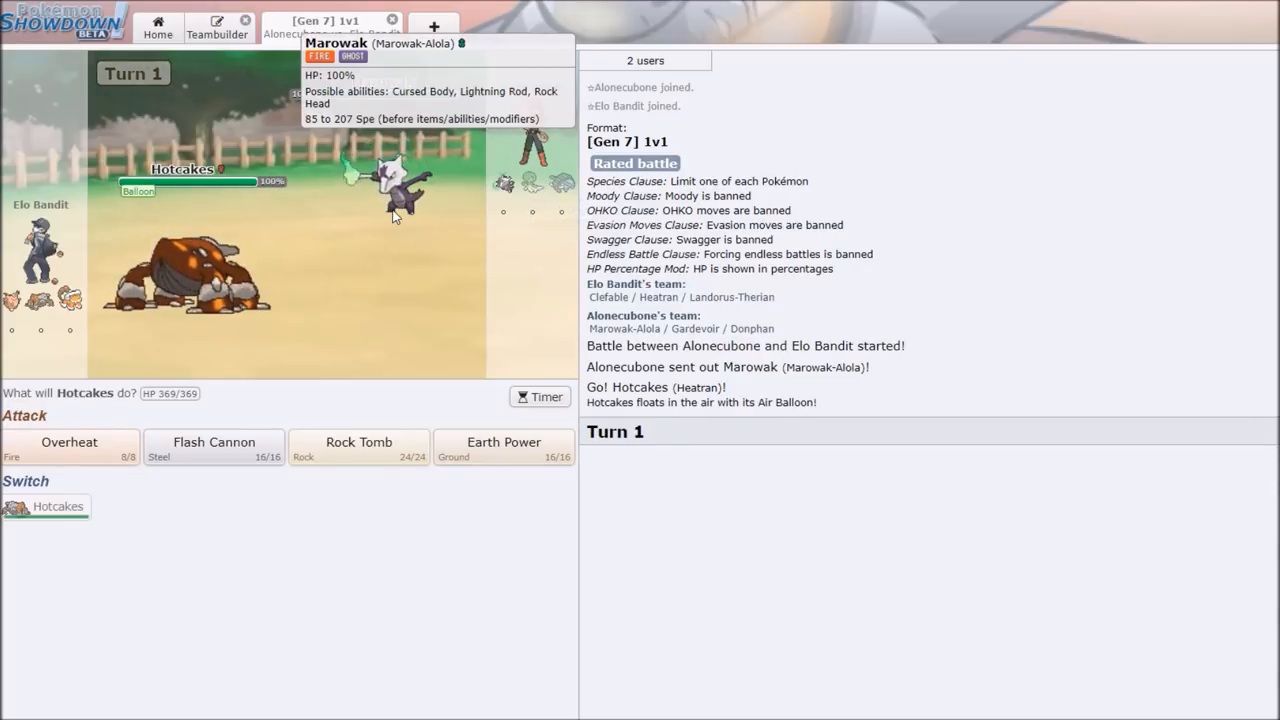
{"action": "mouse_move", "coordinate": [504, 443]}
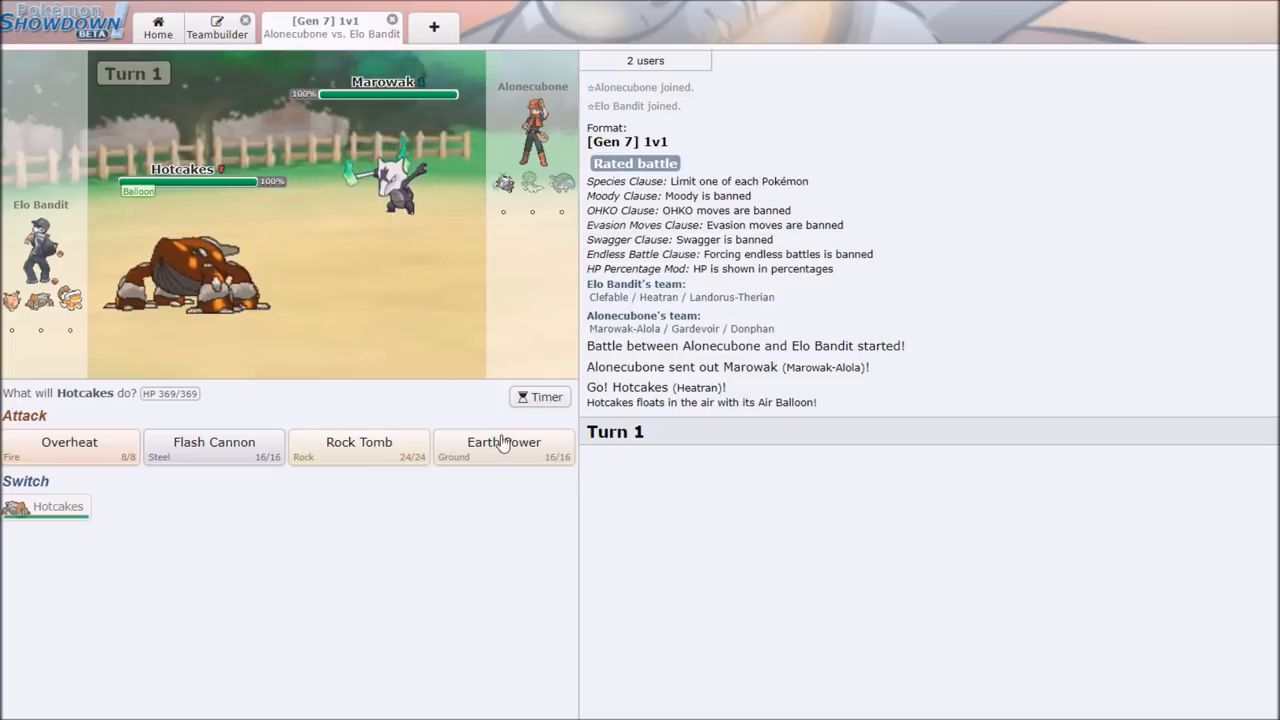
{"action": "left_click", "coordinate": [504, 448]}
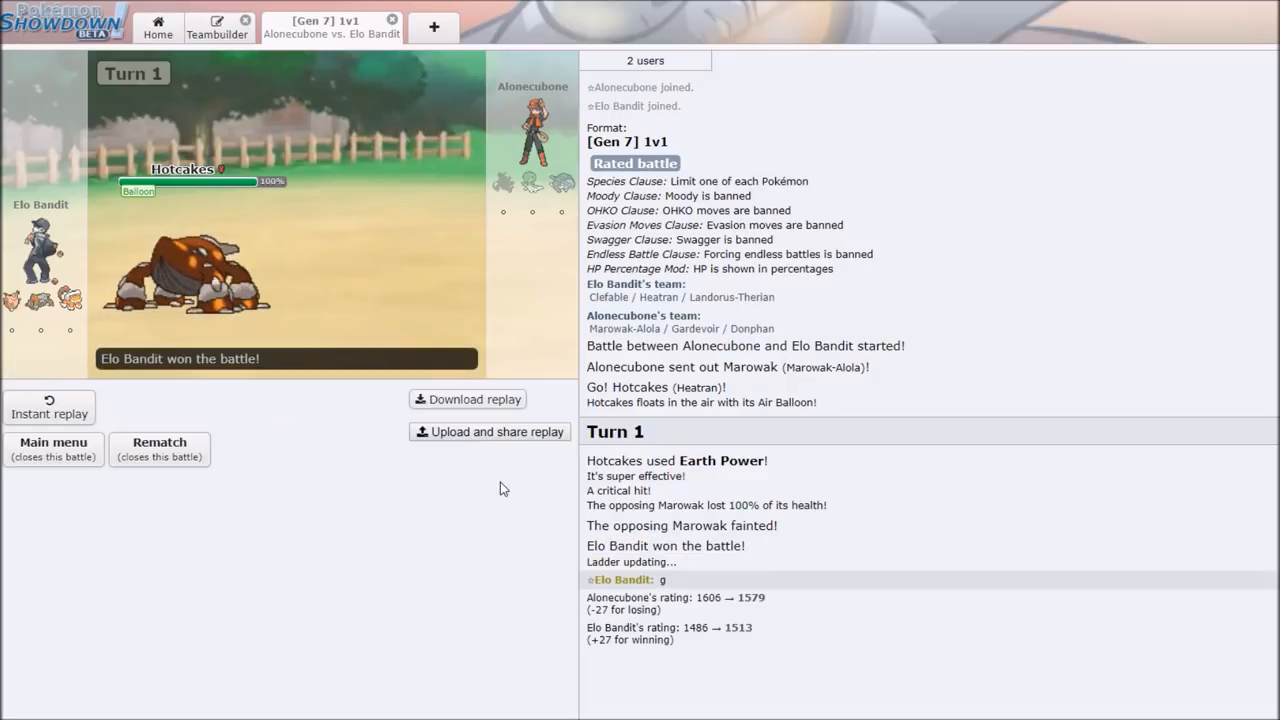
{"action": "mouse_move", "coordinate": [498, 538]}
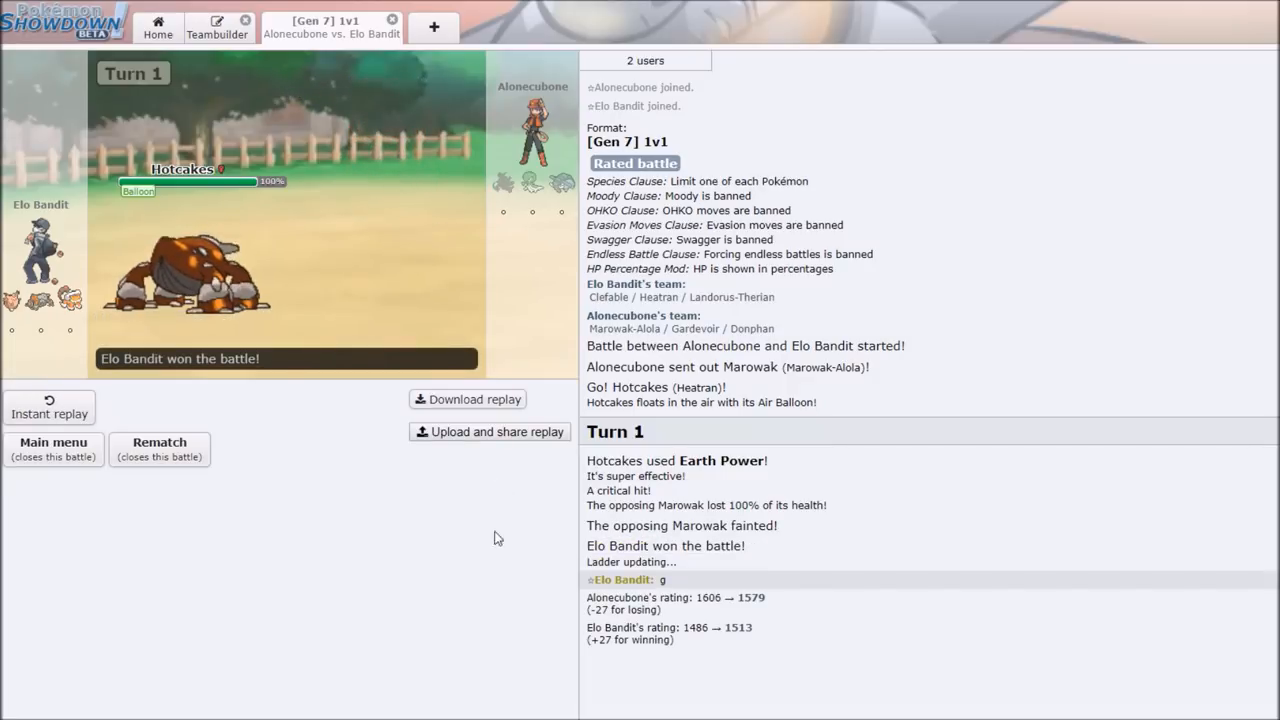
{"action": "mouse_move", "coordinate": [180, 478]}
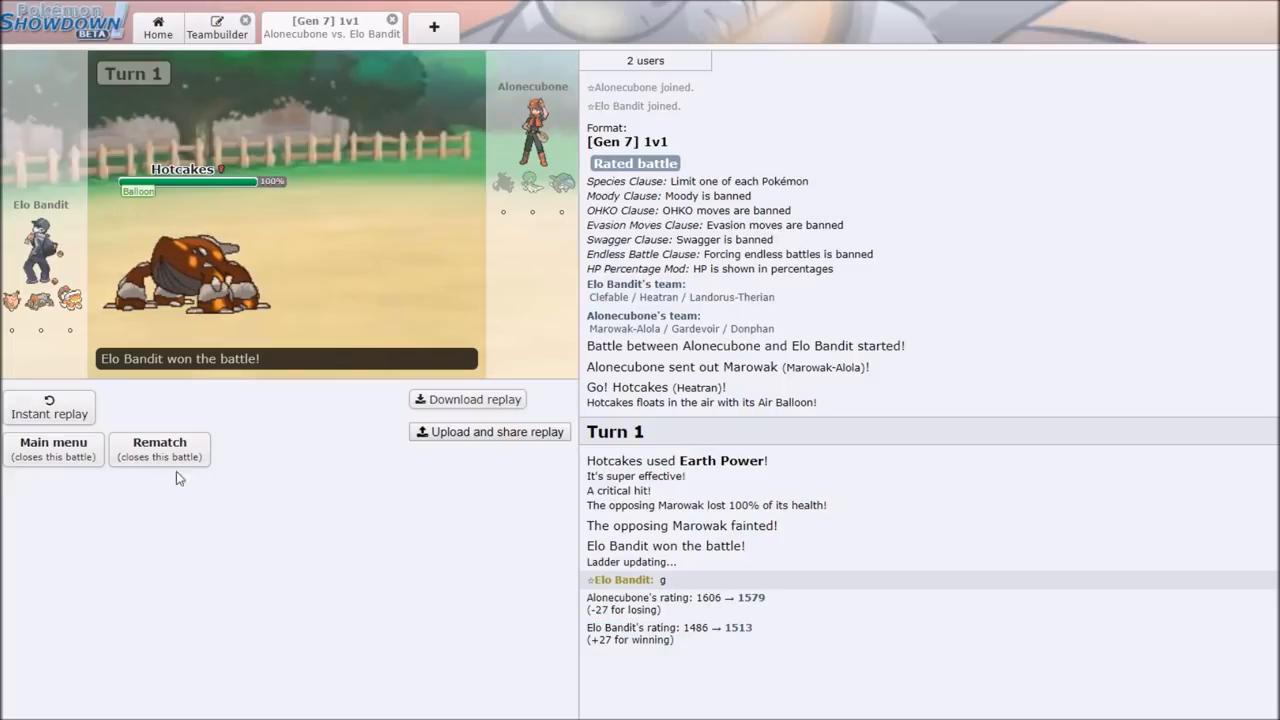